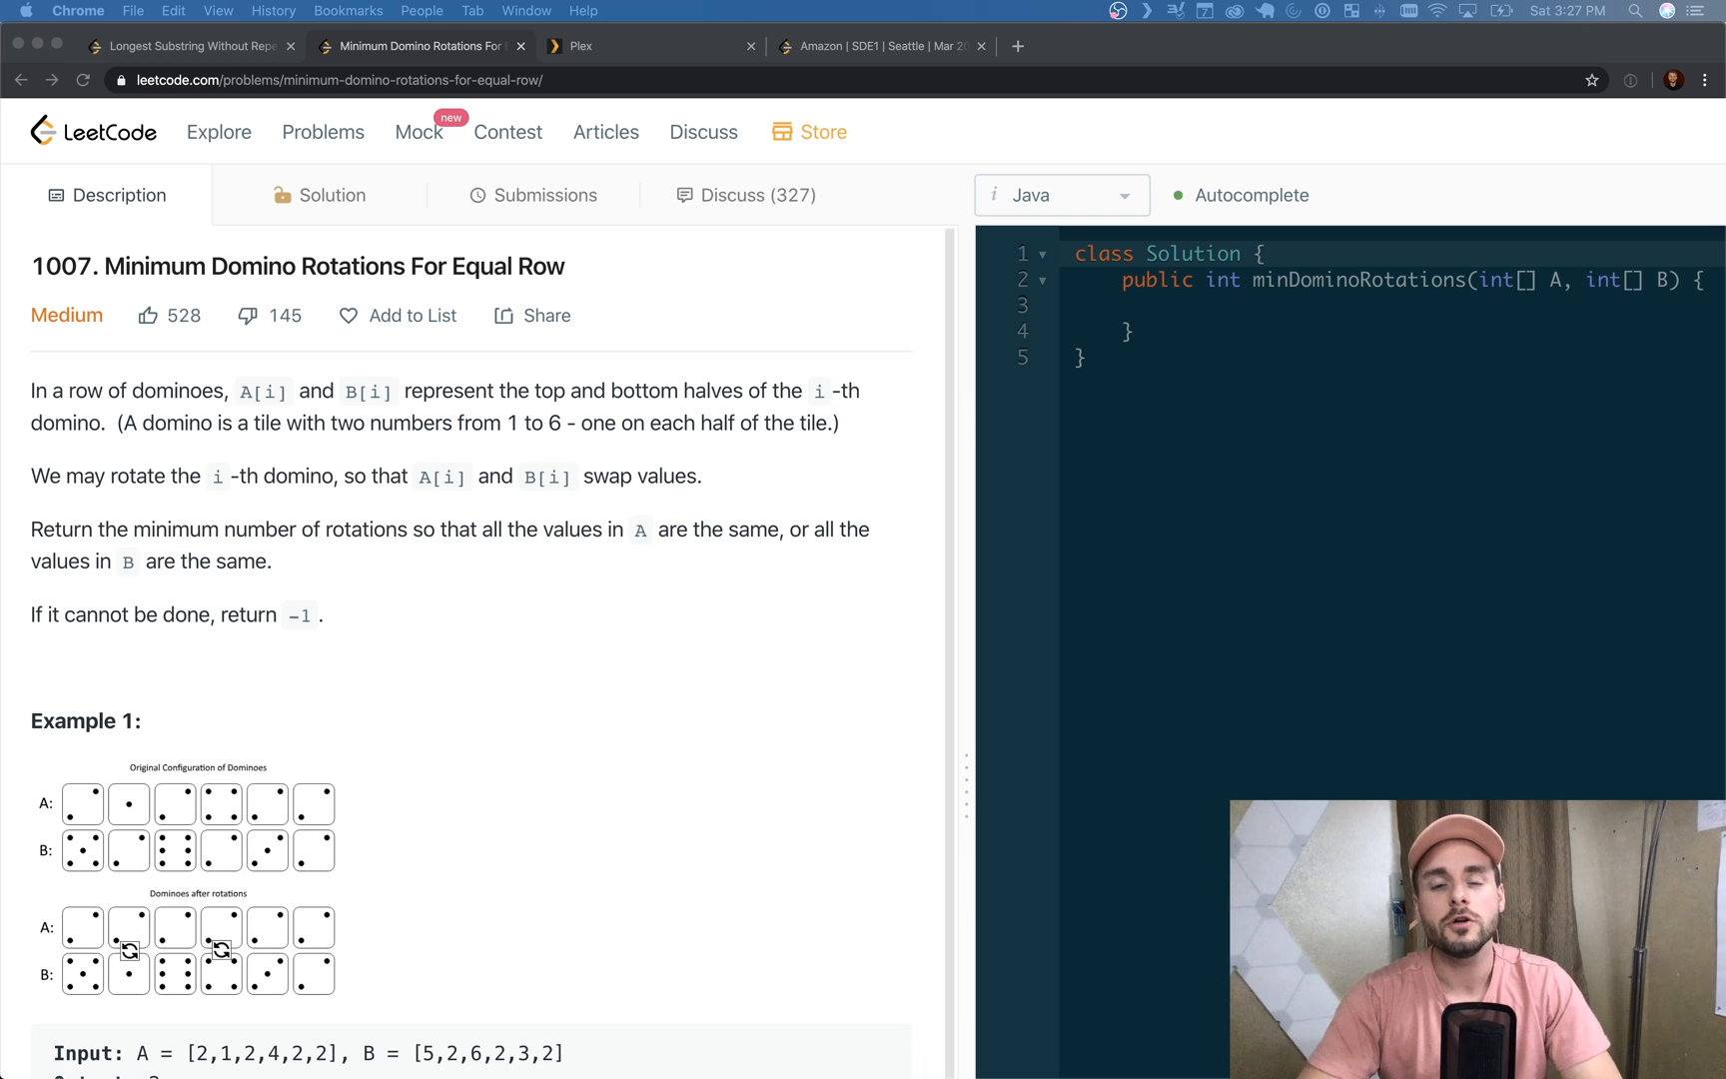
Scroll through the problem description and examples to review them before coding
{"action": "scroll", "scroll_direction": "down", "scroll_amount": 3}
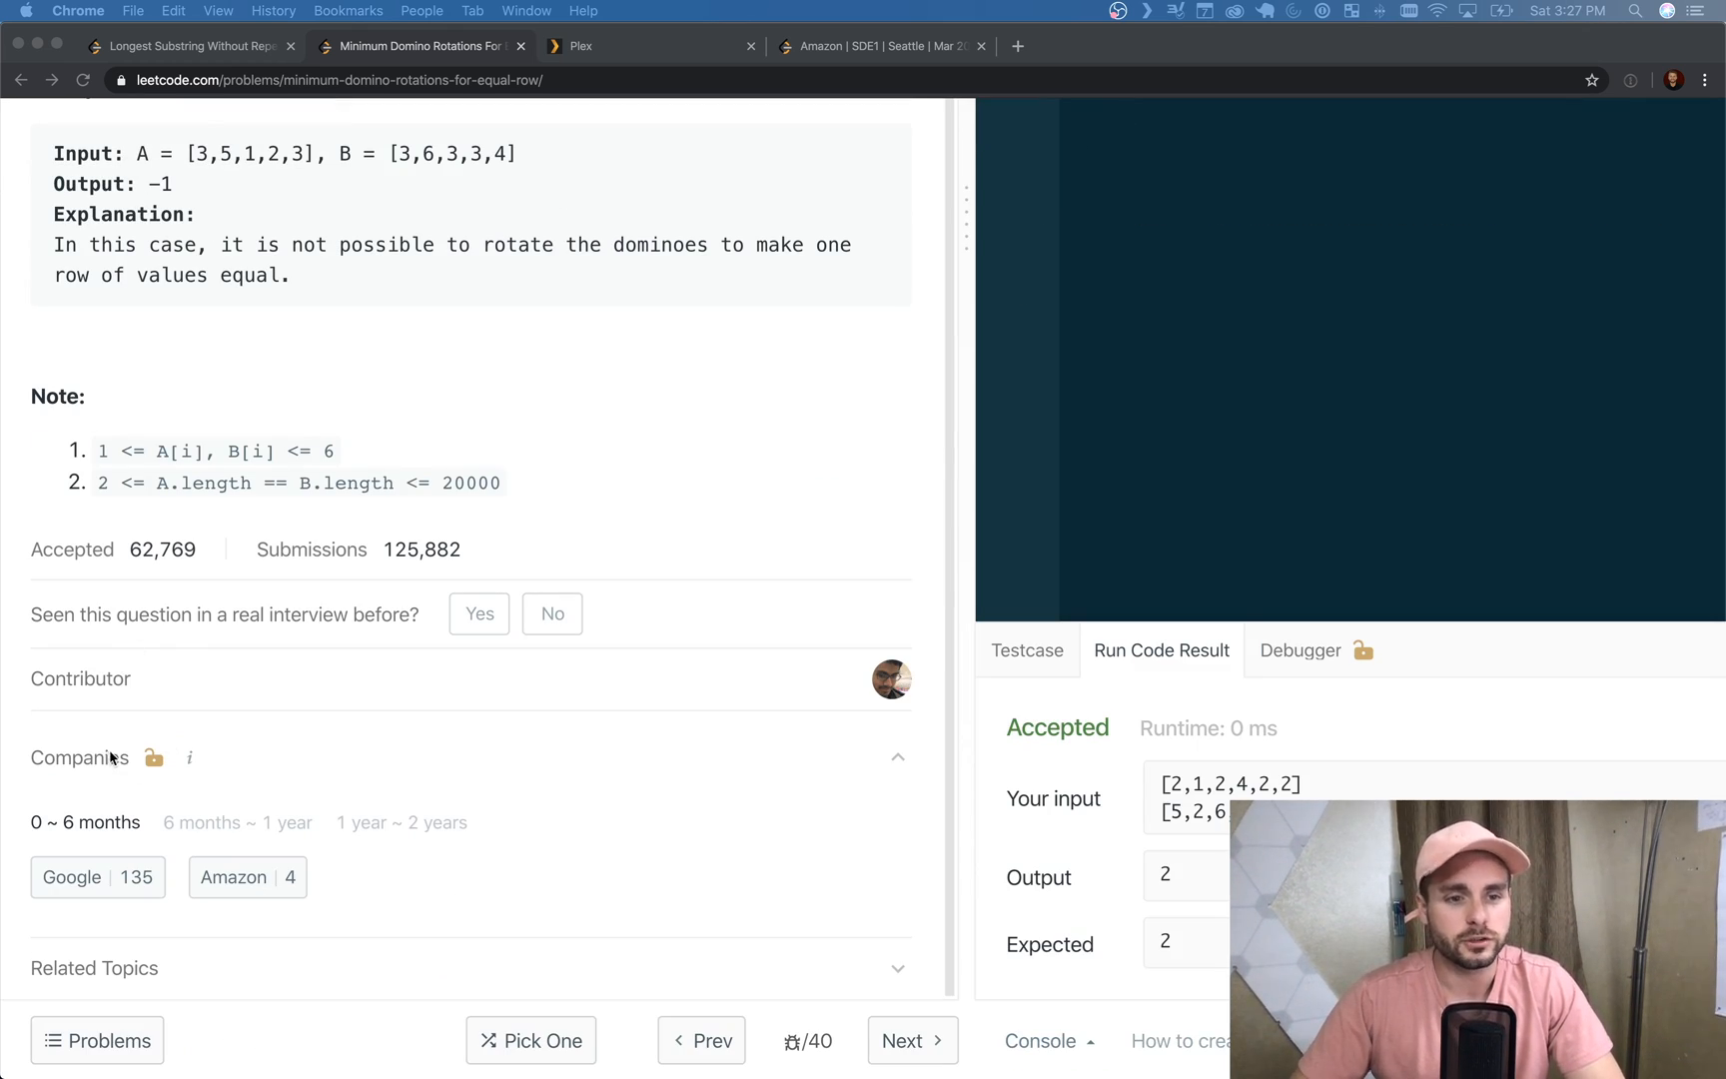
{"action": "scroll", "scroll_direction": "up", "scroll_amount": 3}
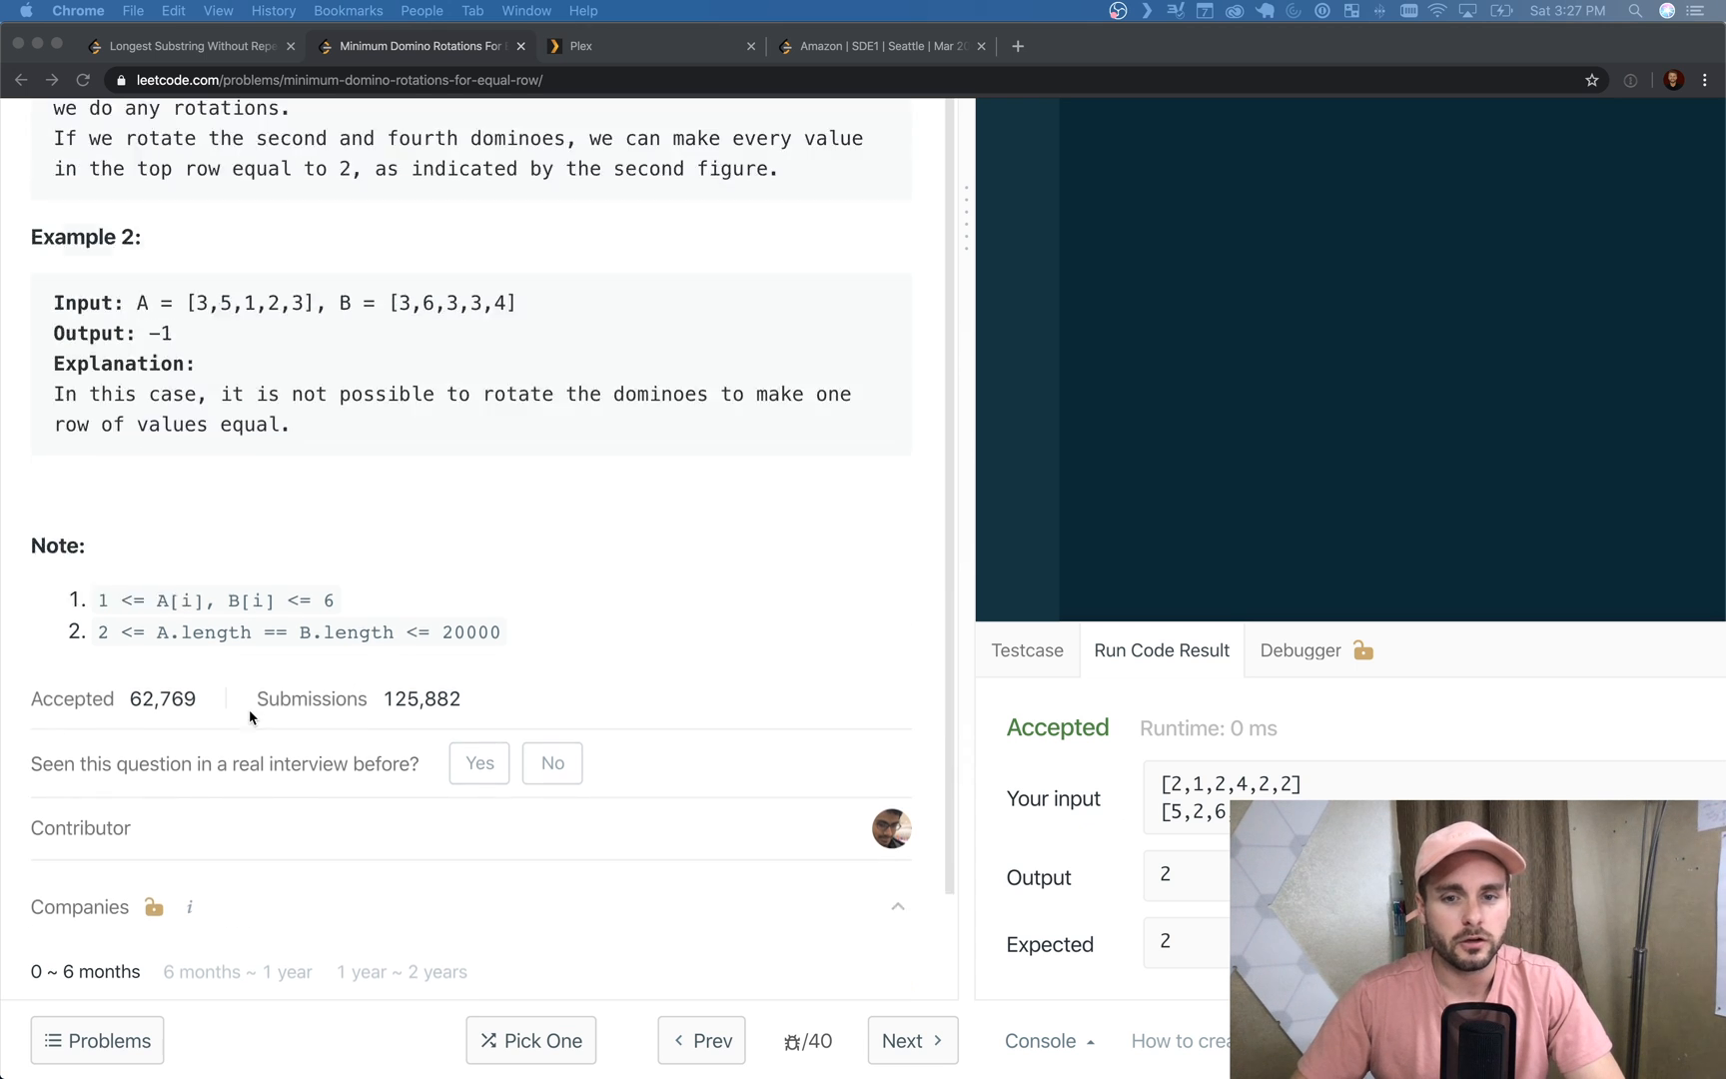
{"action": "scroll", "scroll_direction": "up", "scroll_amount": 3}
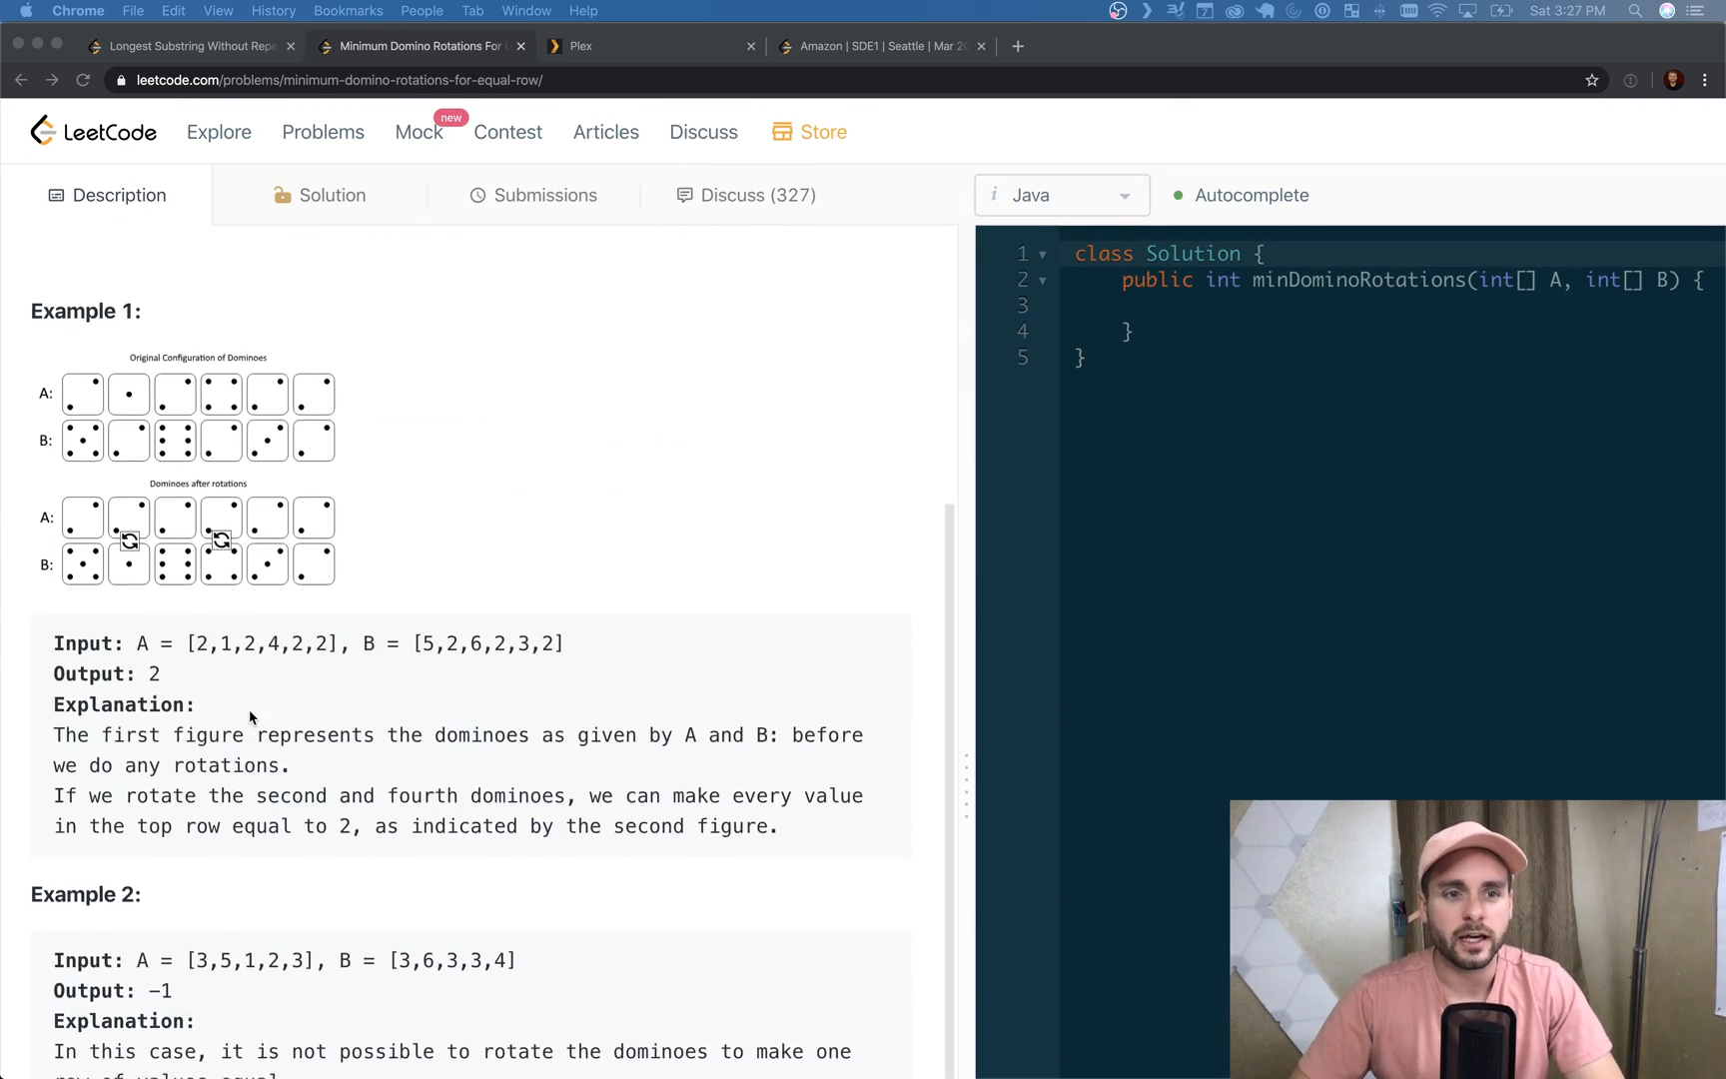
{"action": "scroll", "scroll_direction": "up", "scroll_amount": 3}
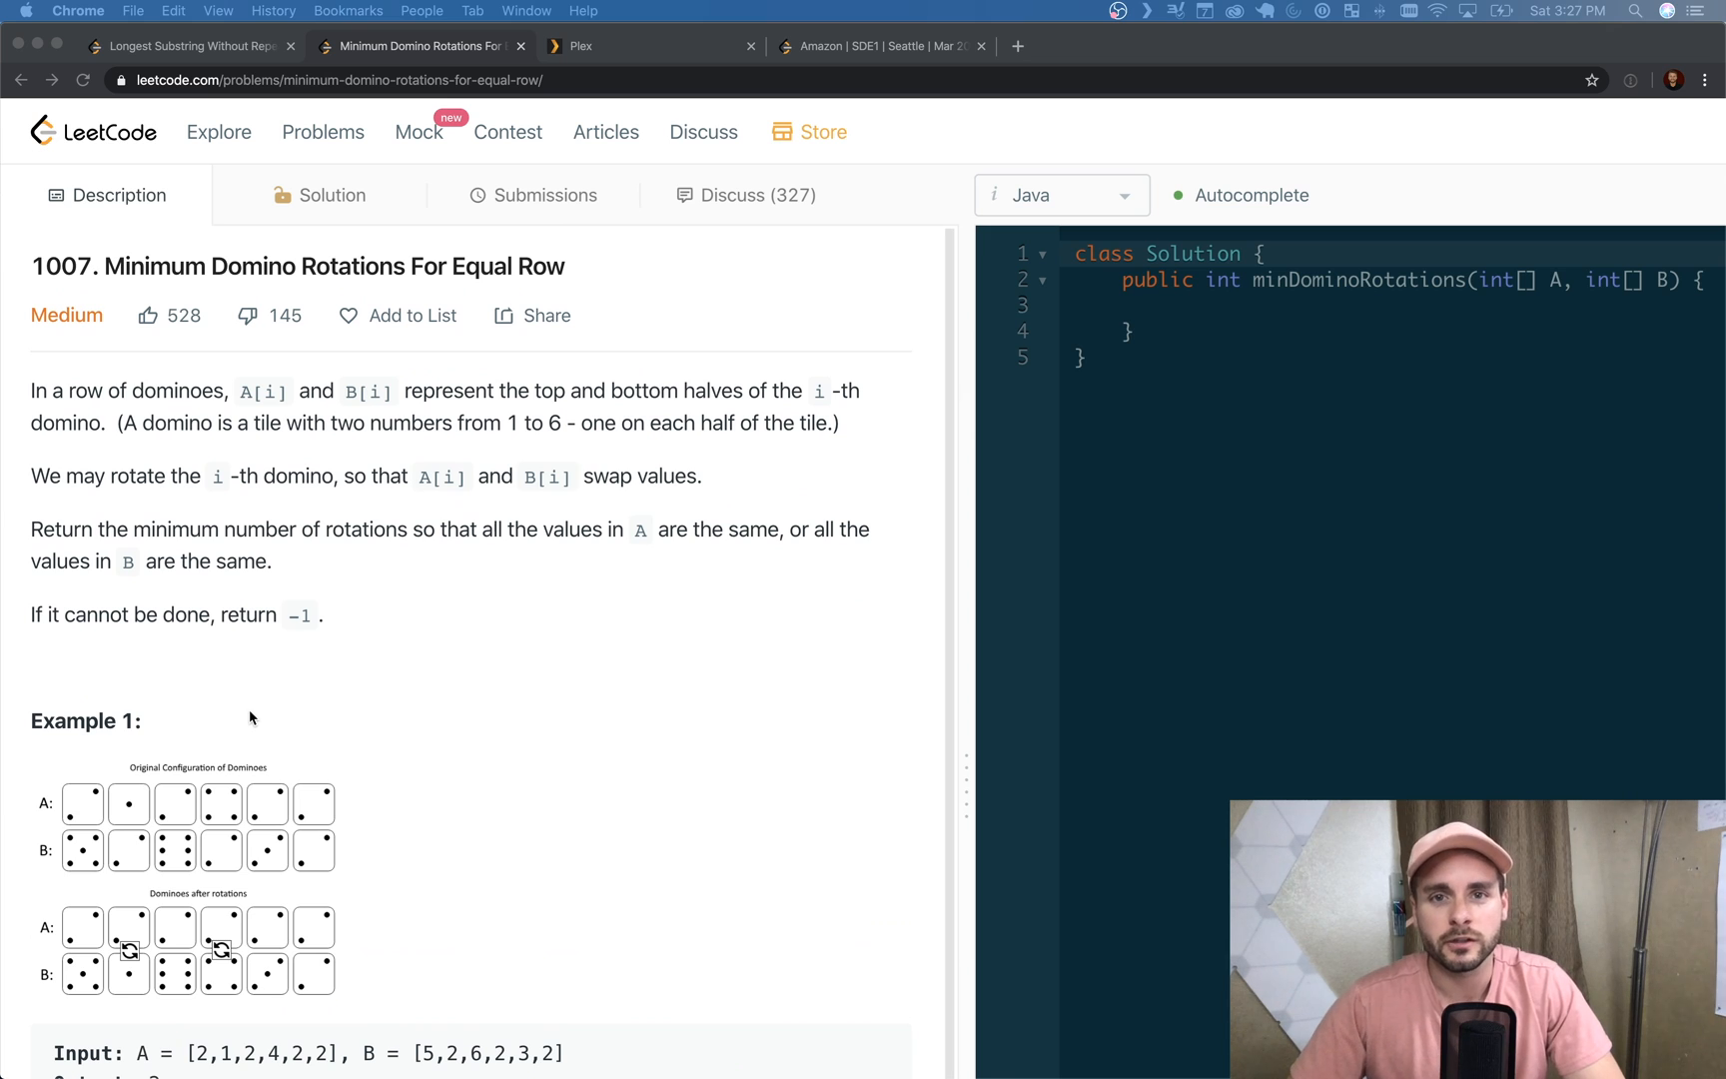
{"action": "mouse_move", "coordinate": [135, 371]}
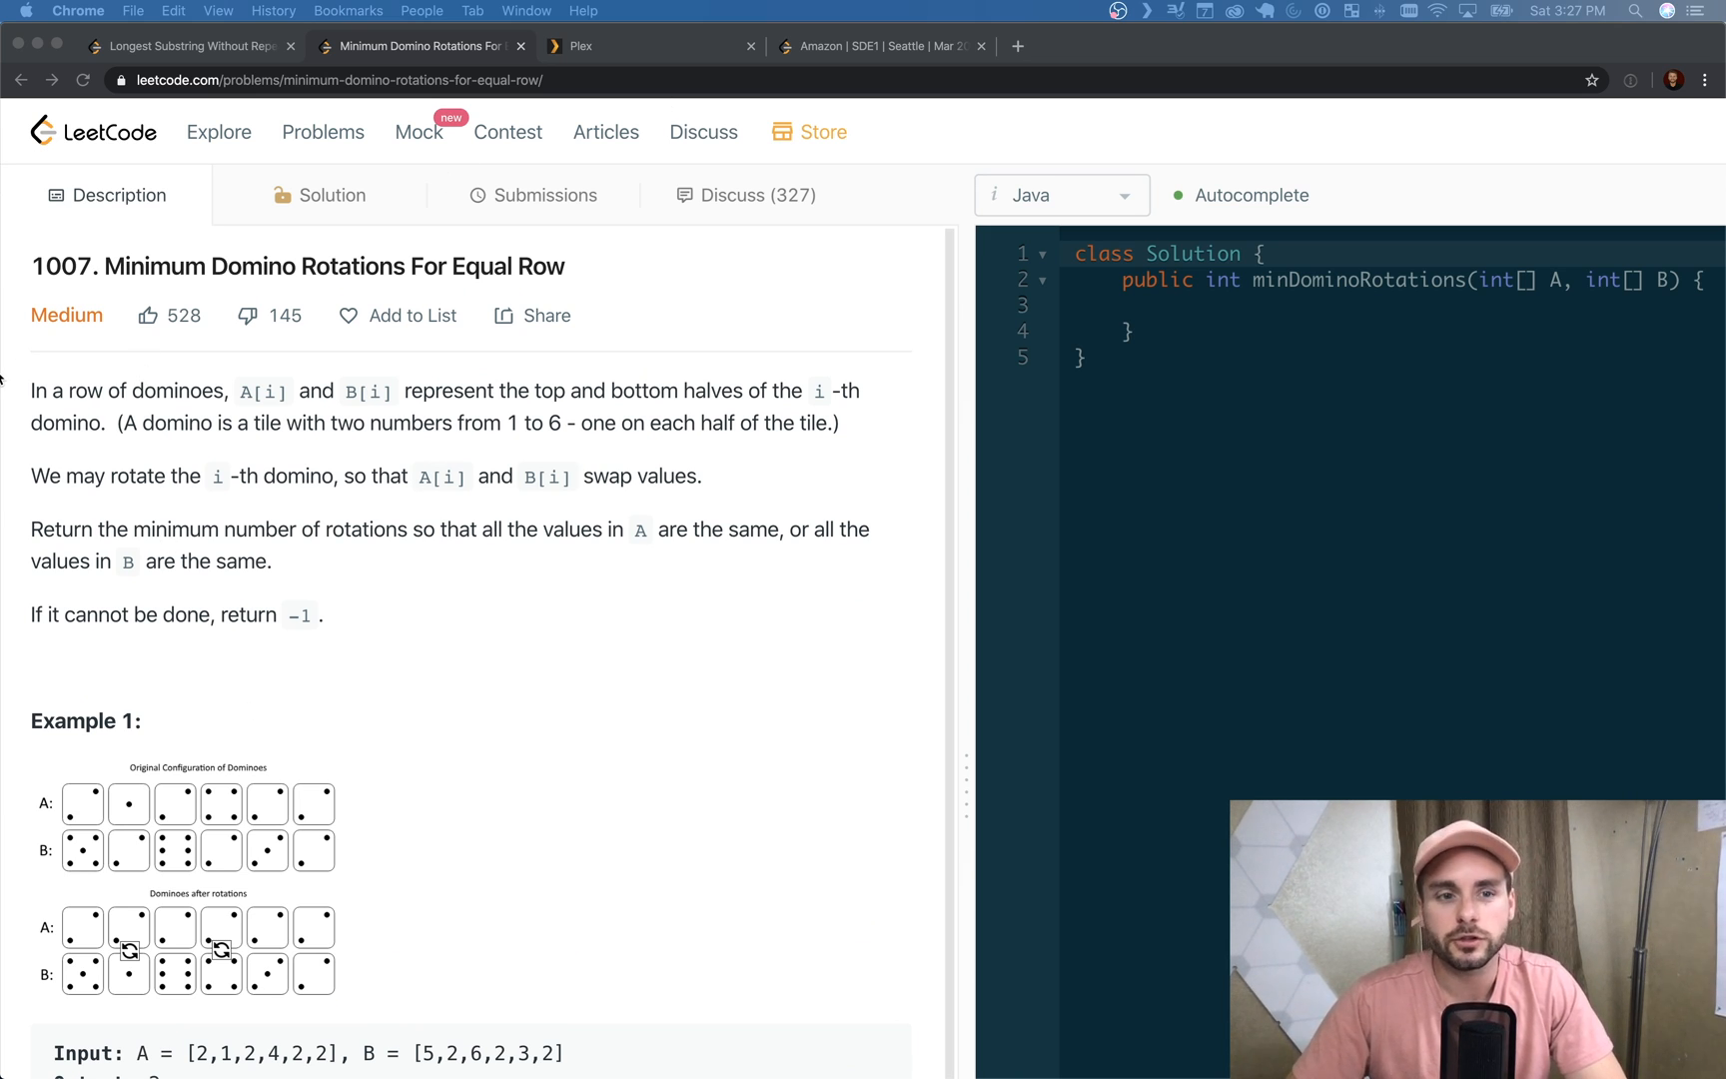
{"action": "mouse_move", "coordinate": [168, 547]}
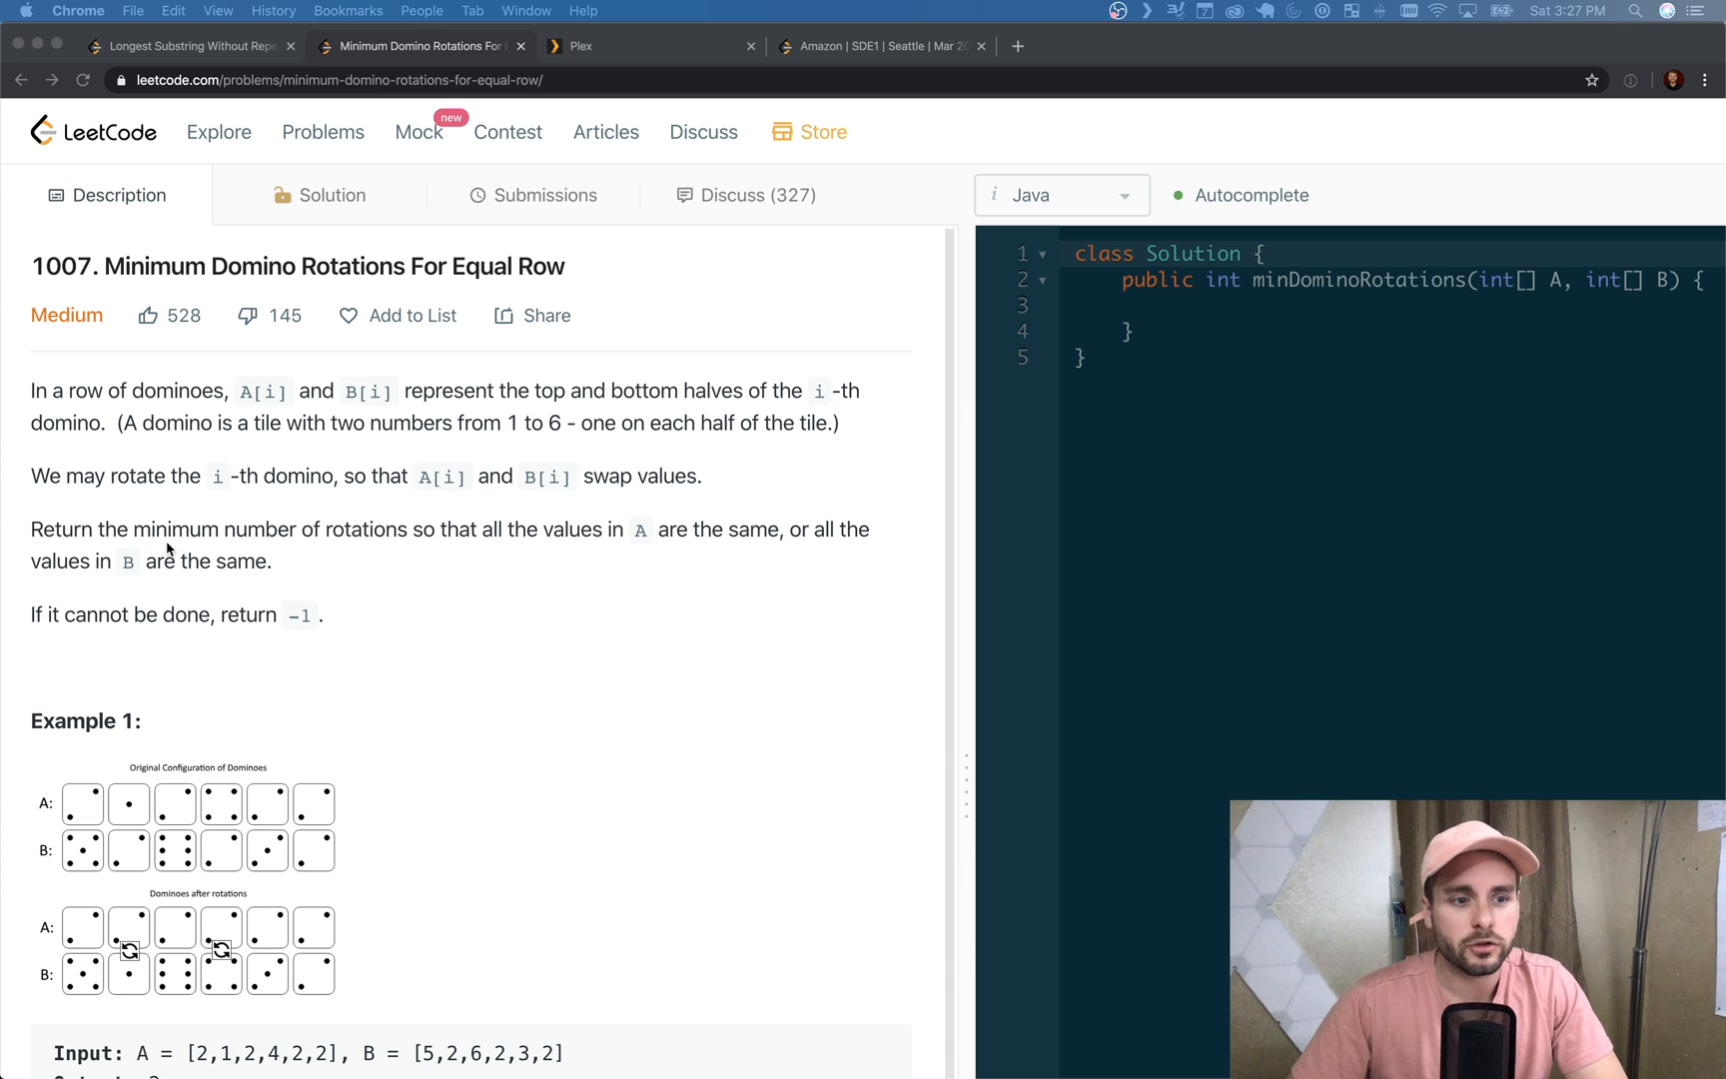
{"action": "mouse_move", "coordinate": [555, 392]}
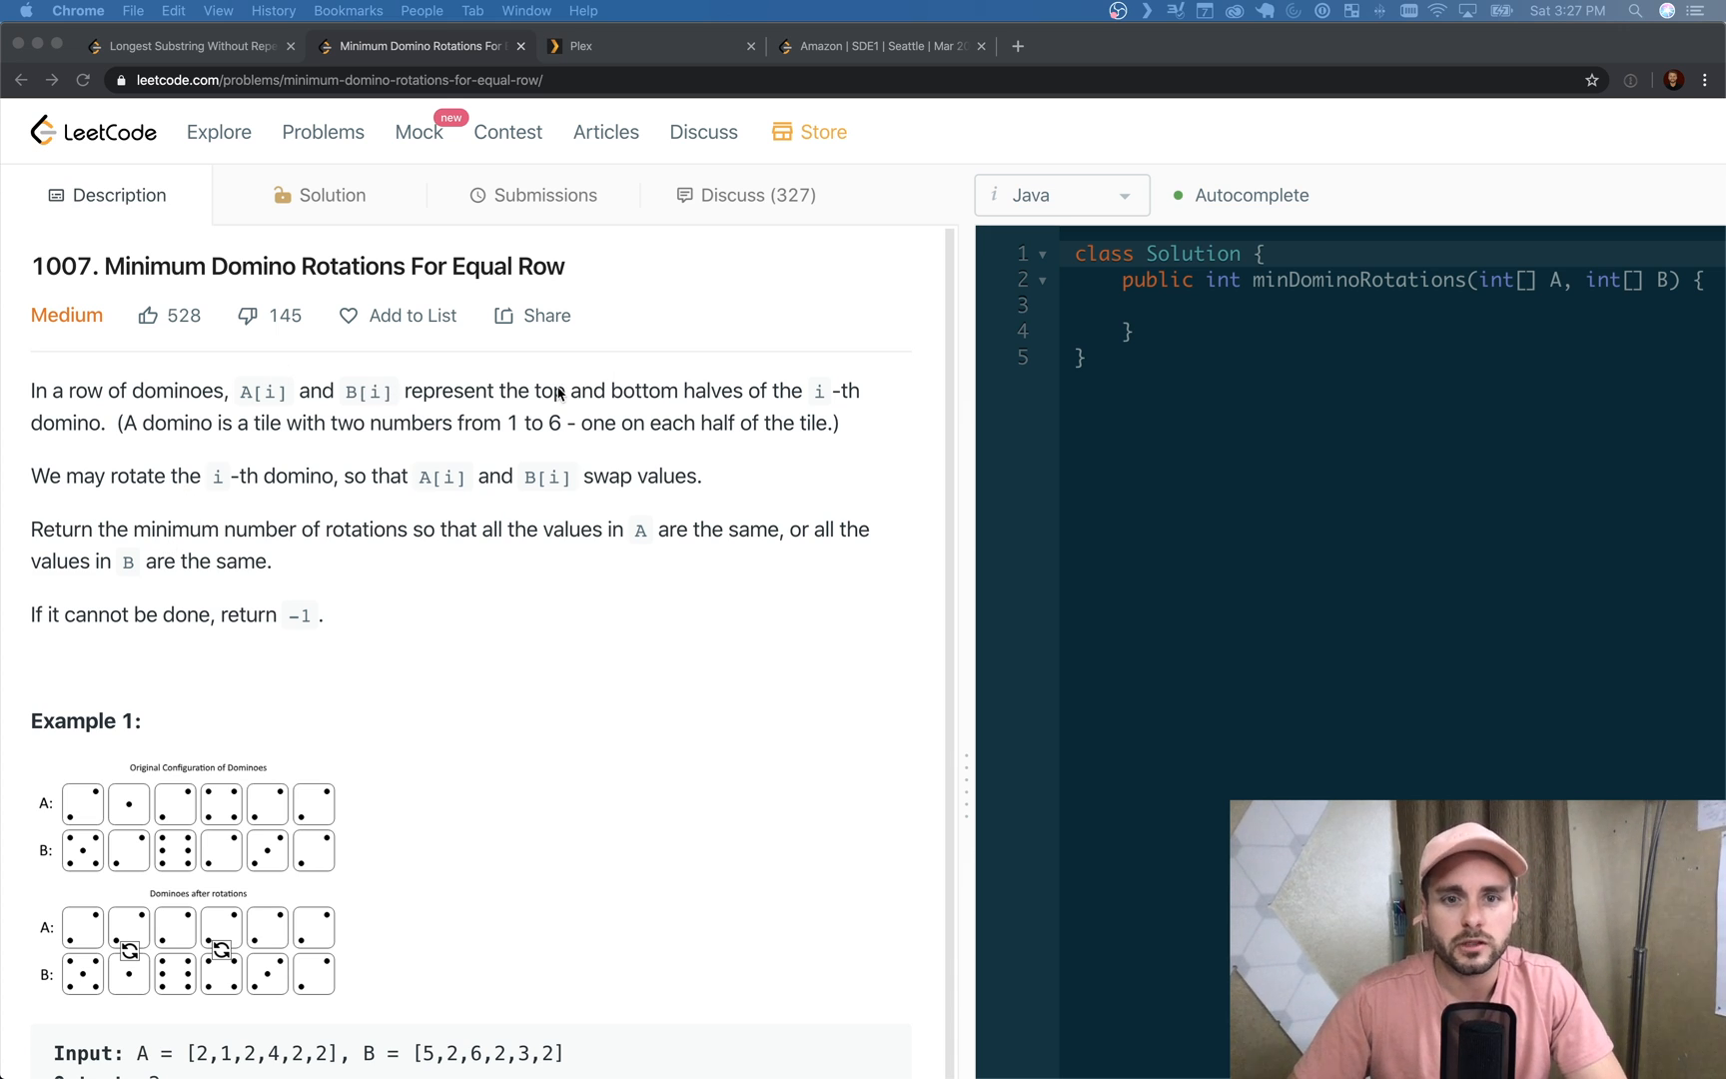
{"action": "mouse_move", "coordinate": [58, 497]}
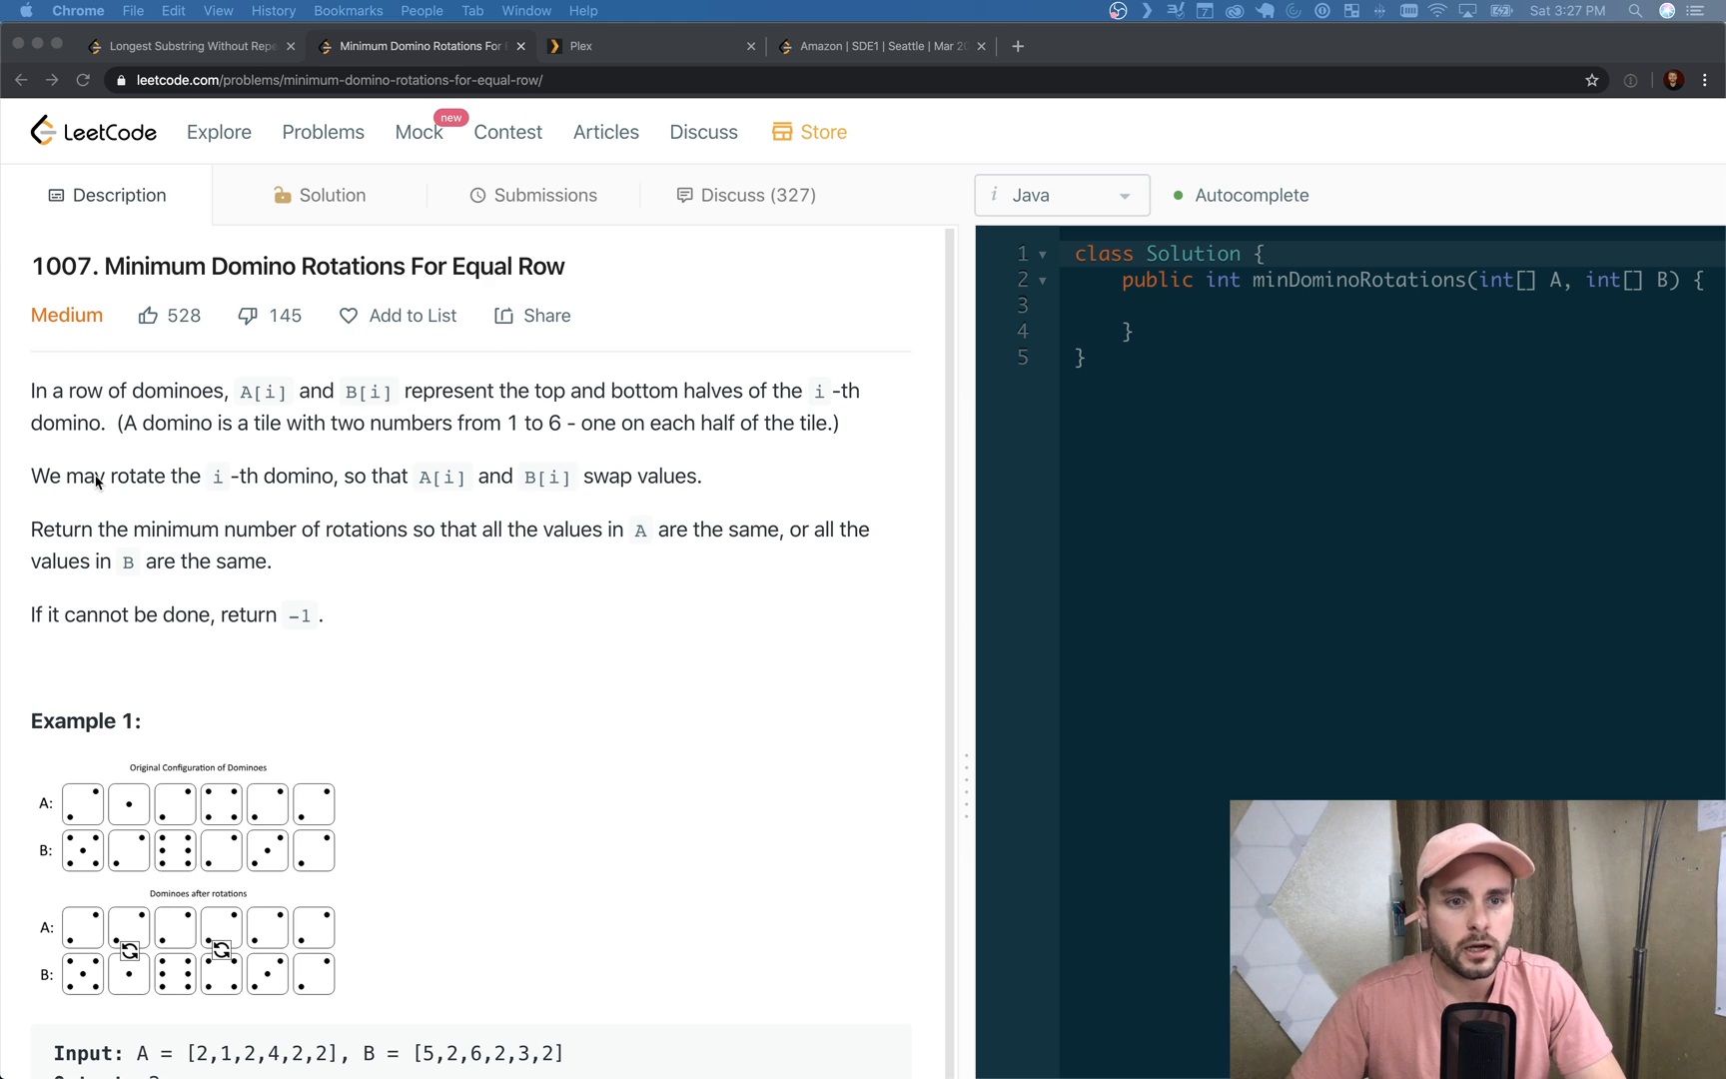
{"action": "mouse_move", "coordinate": [429, 507]}
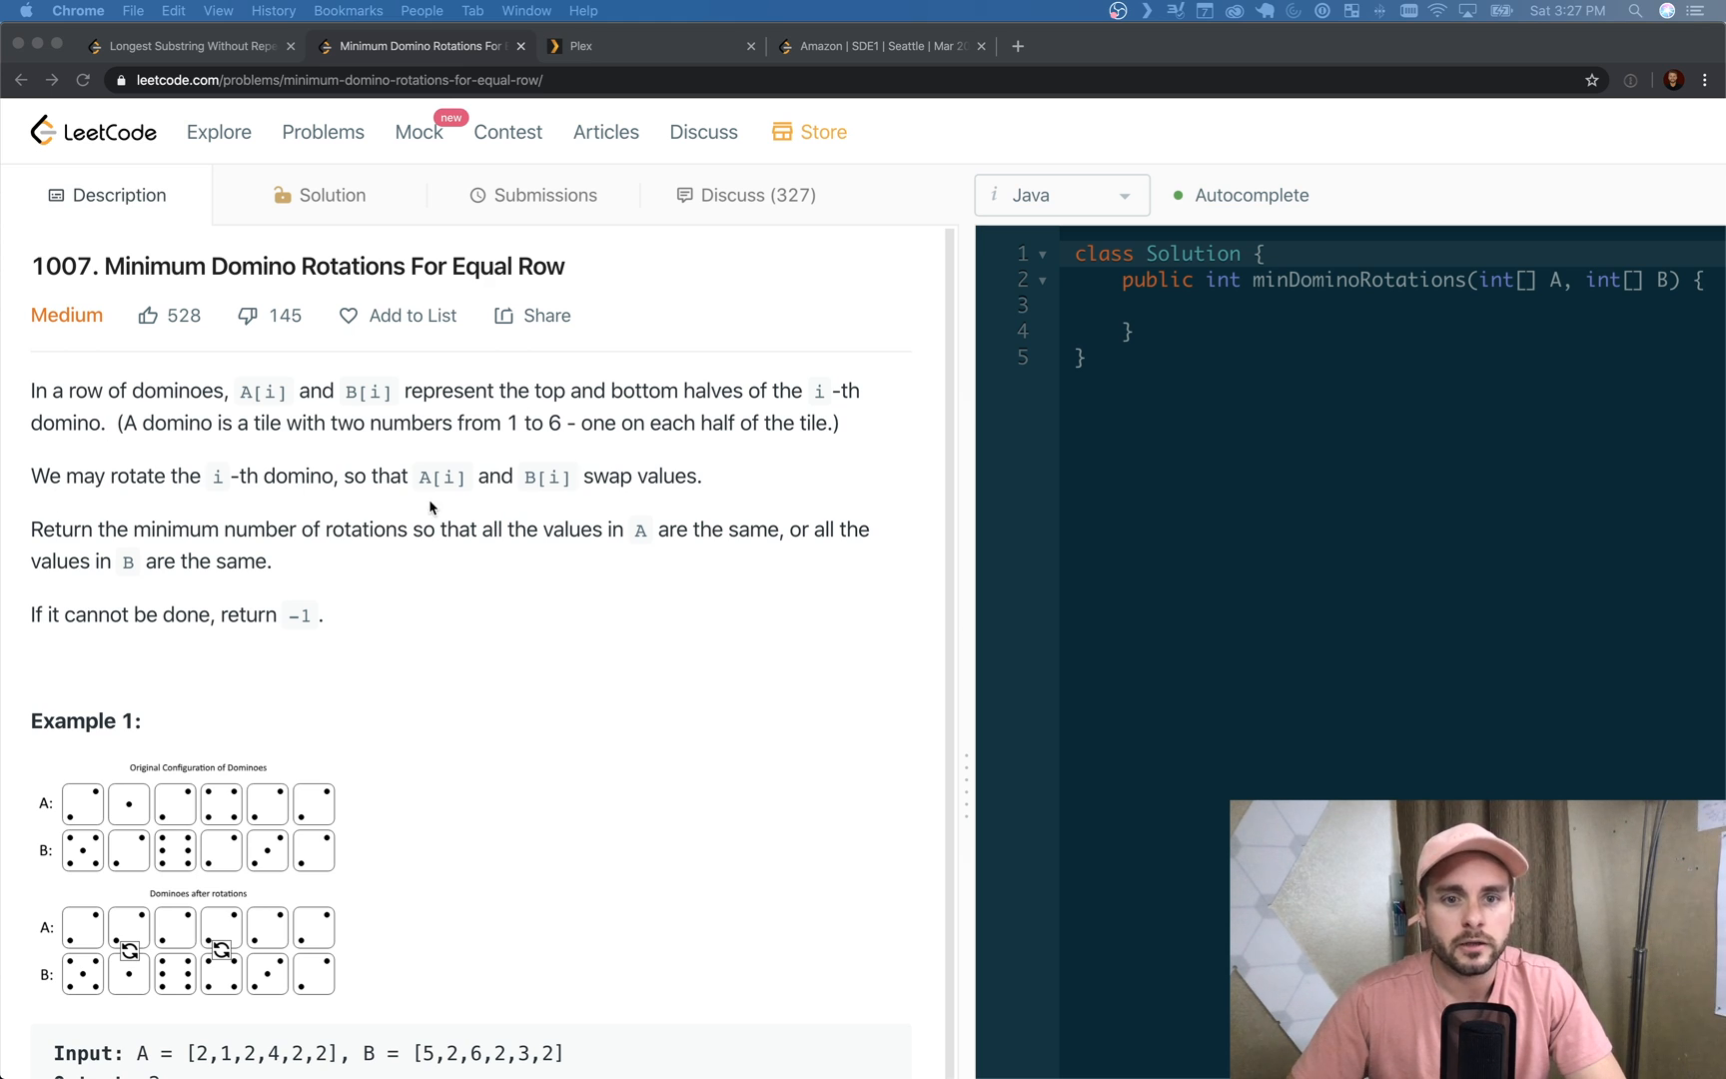
{"action": "mouse_move", "coordinate": [226, 503]}
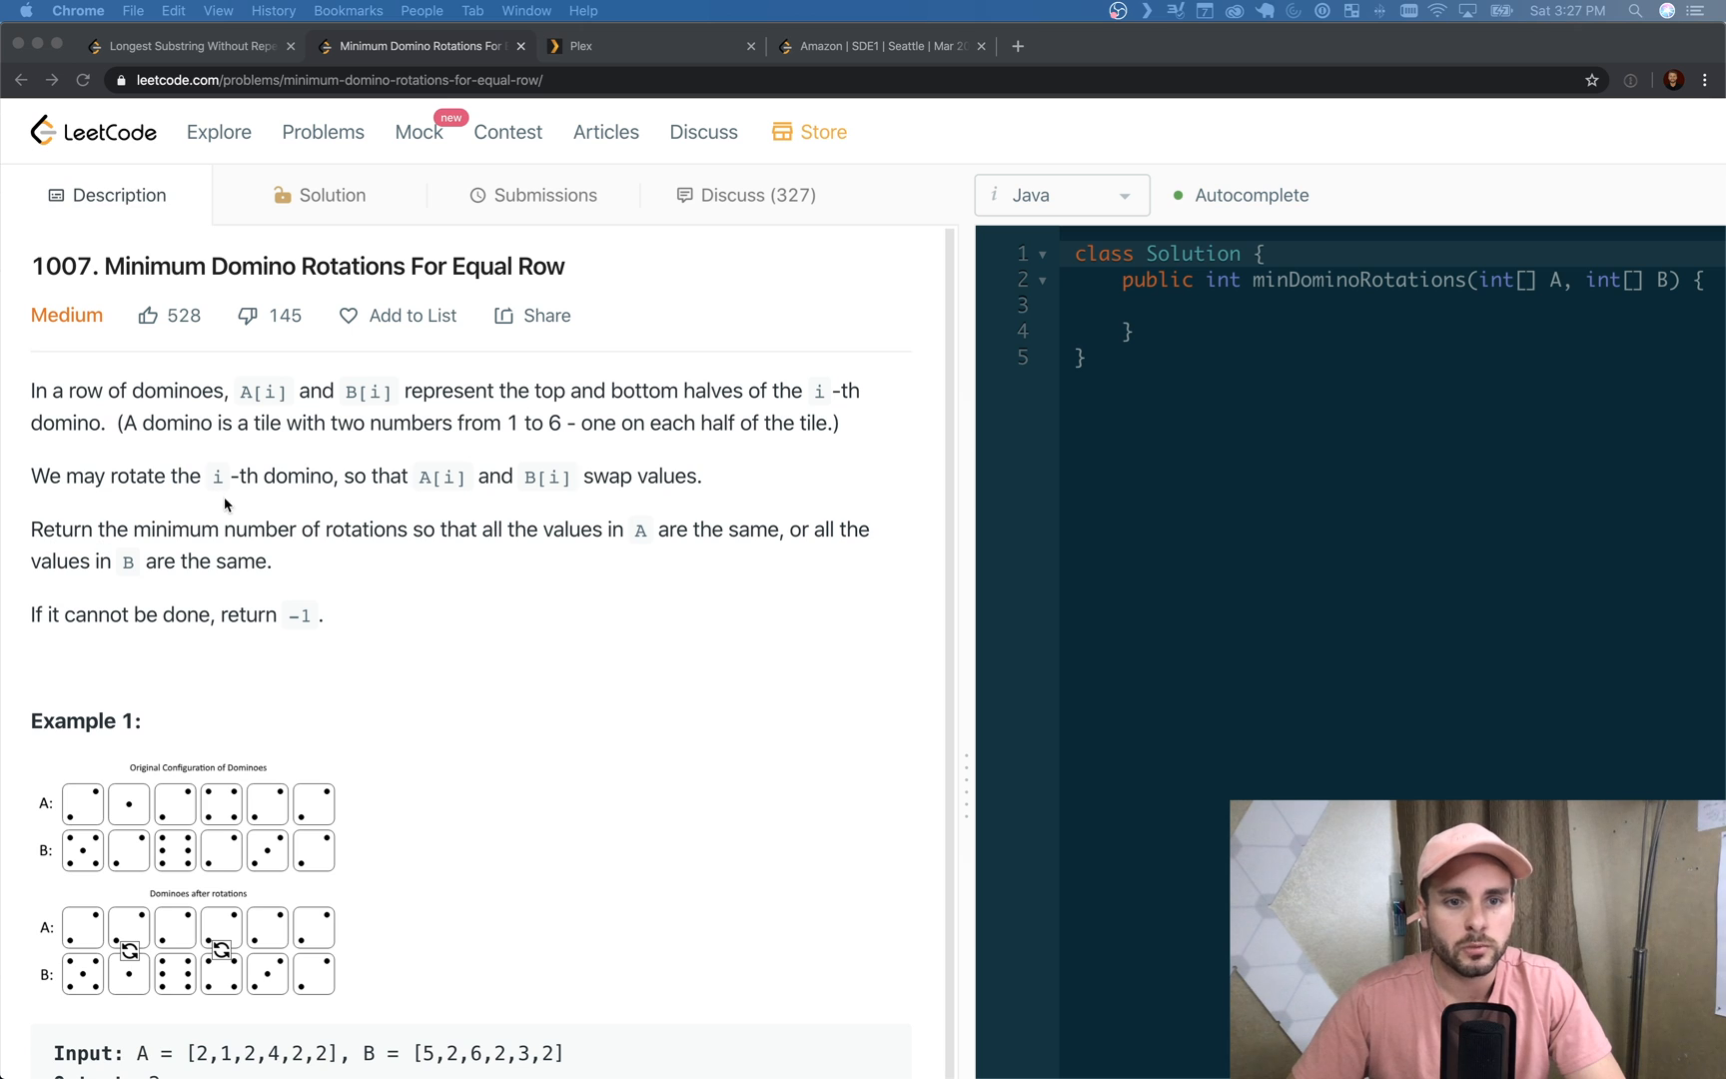
{"action": "mouse_move", "coordinate": [478, 527]}
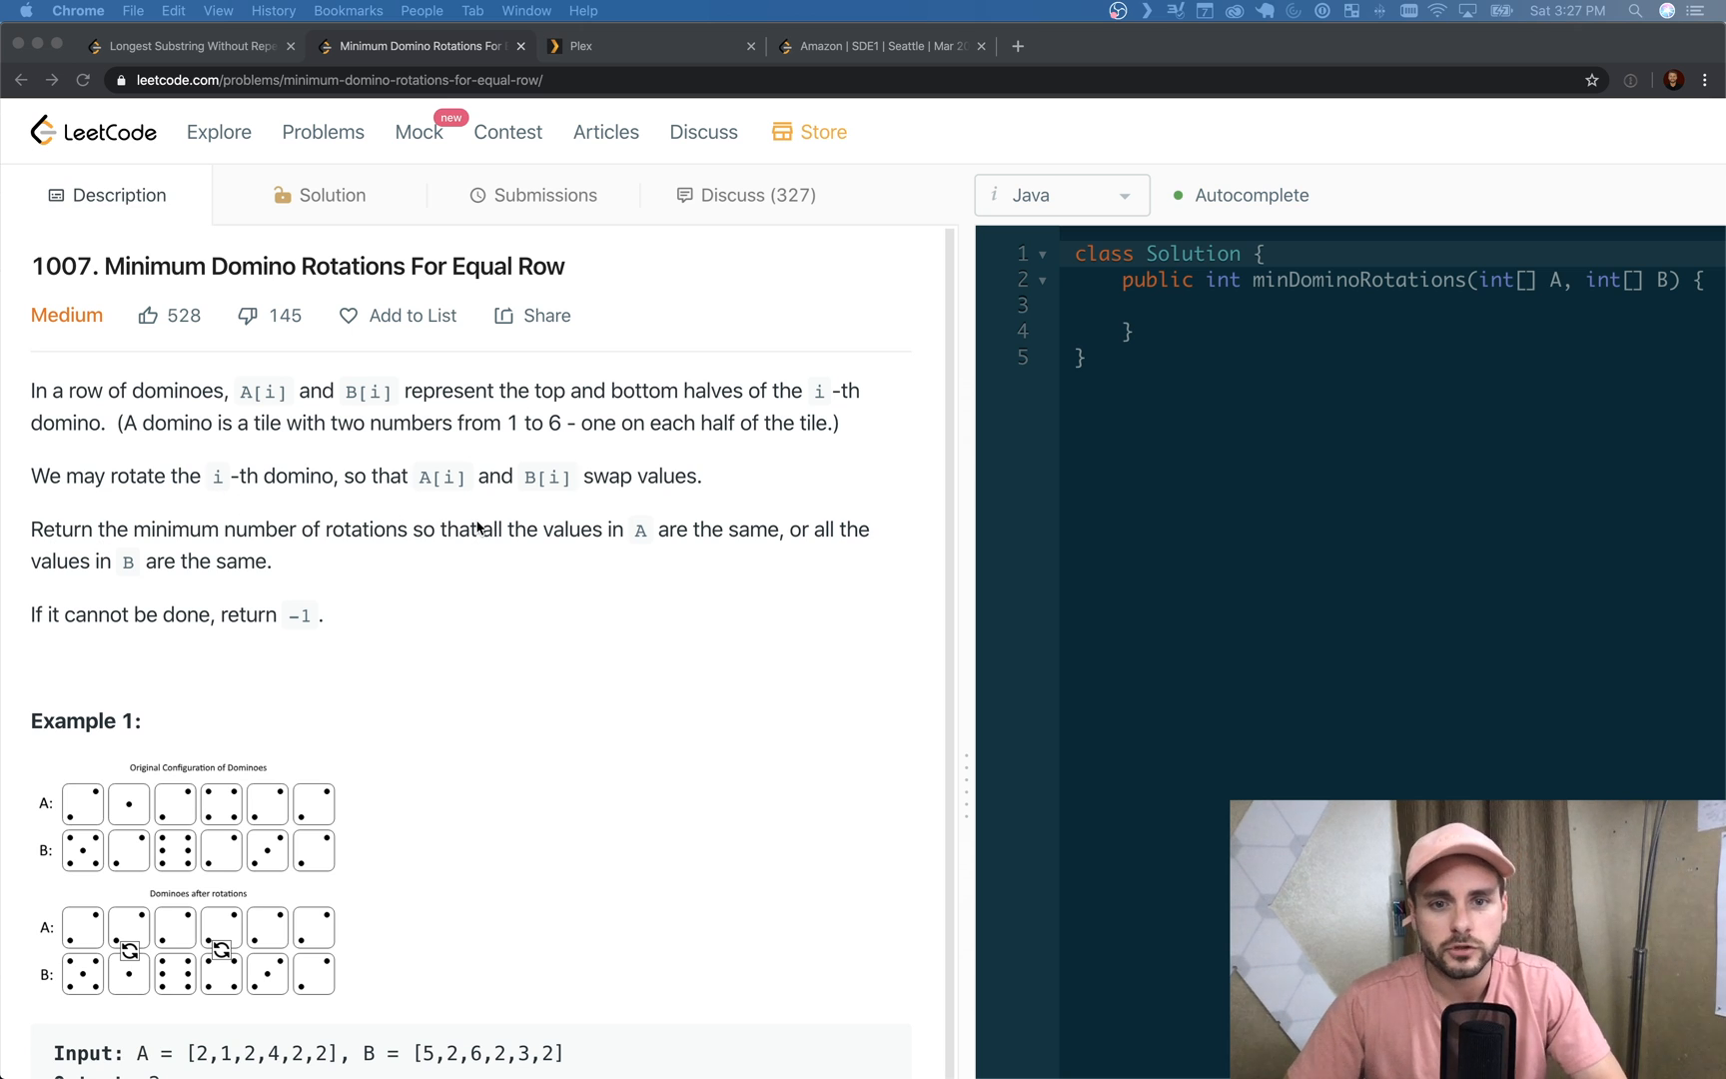
{"action": "mouse_move", "coordinate": [374, 569]}
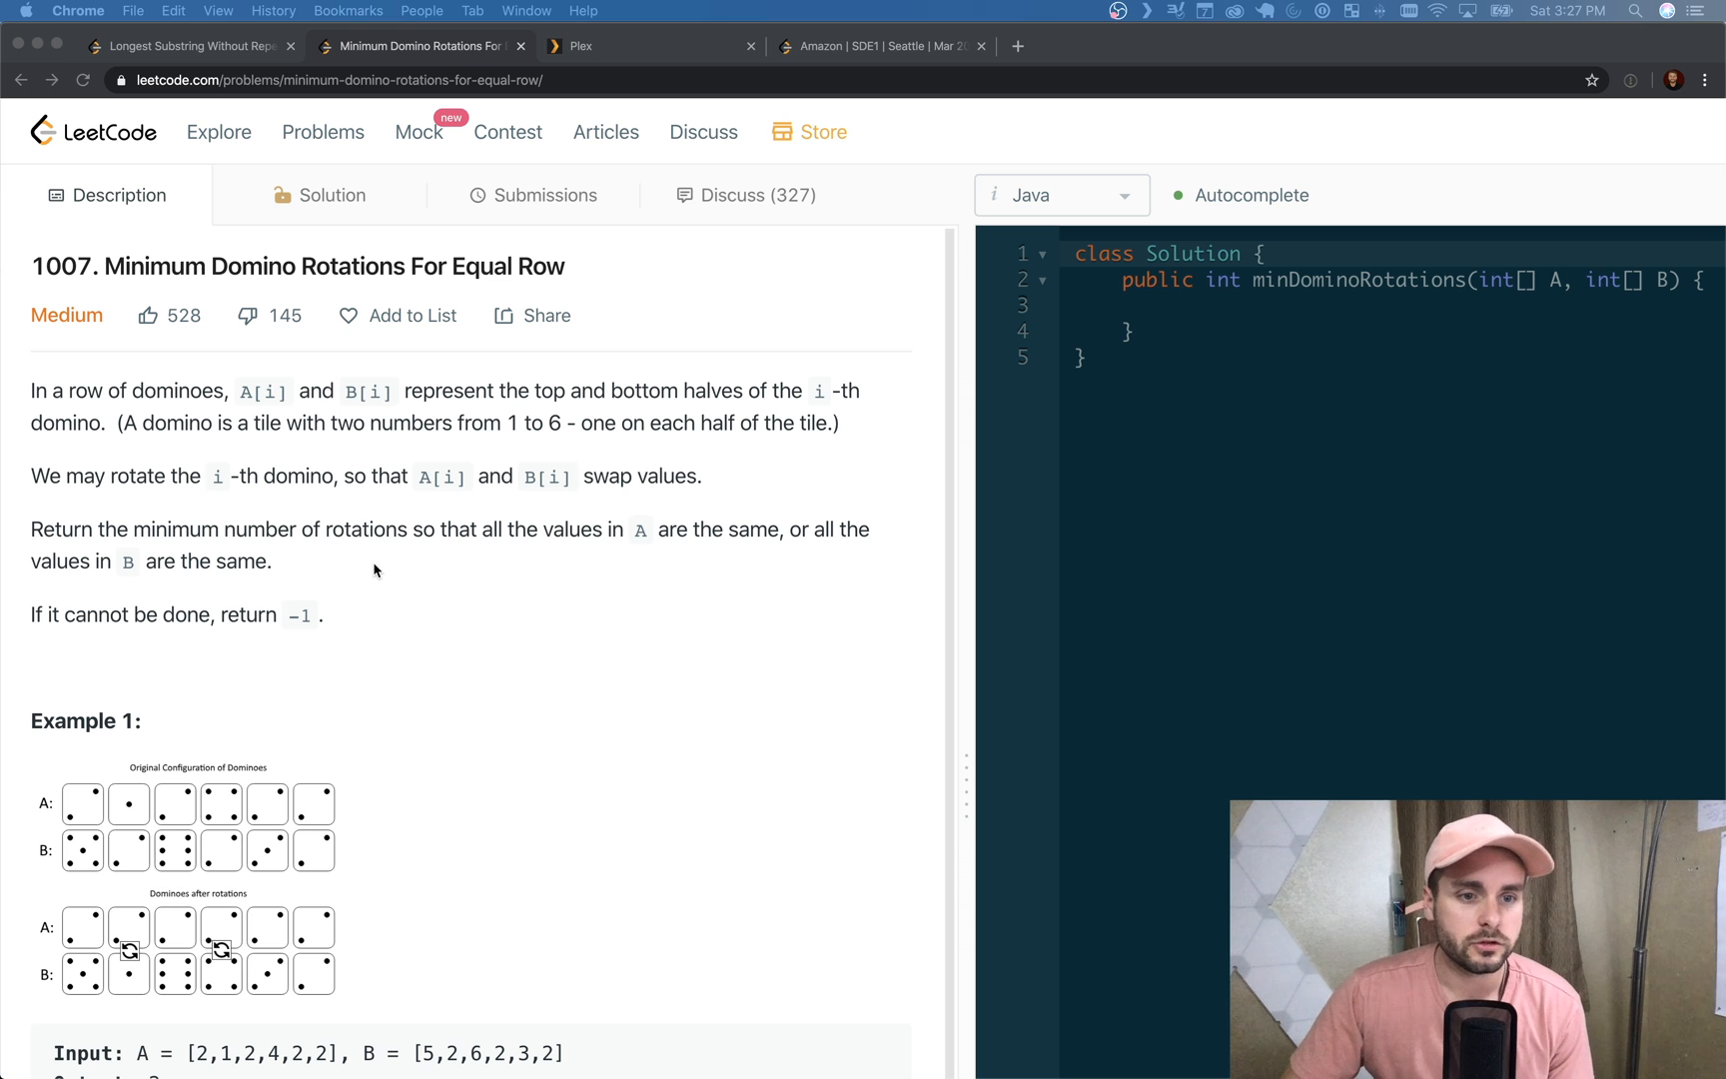
{"action": "scroll", "scroll_direction": "down", "scroll_amount": 3}
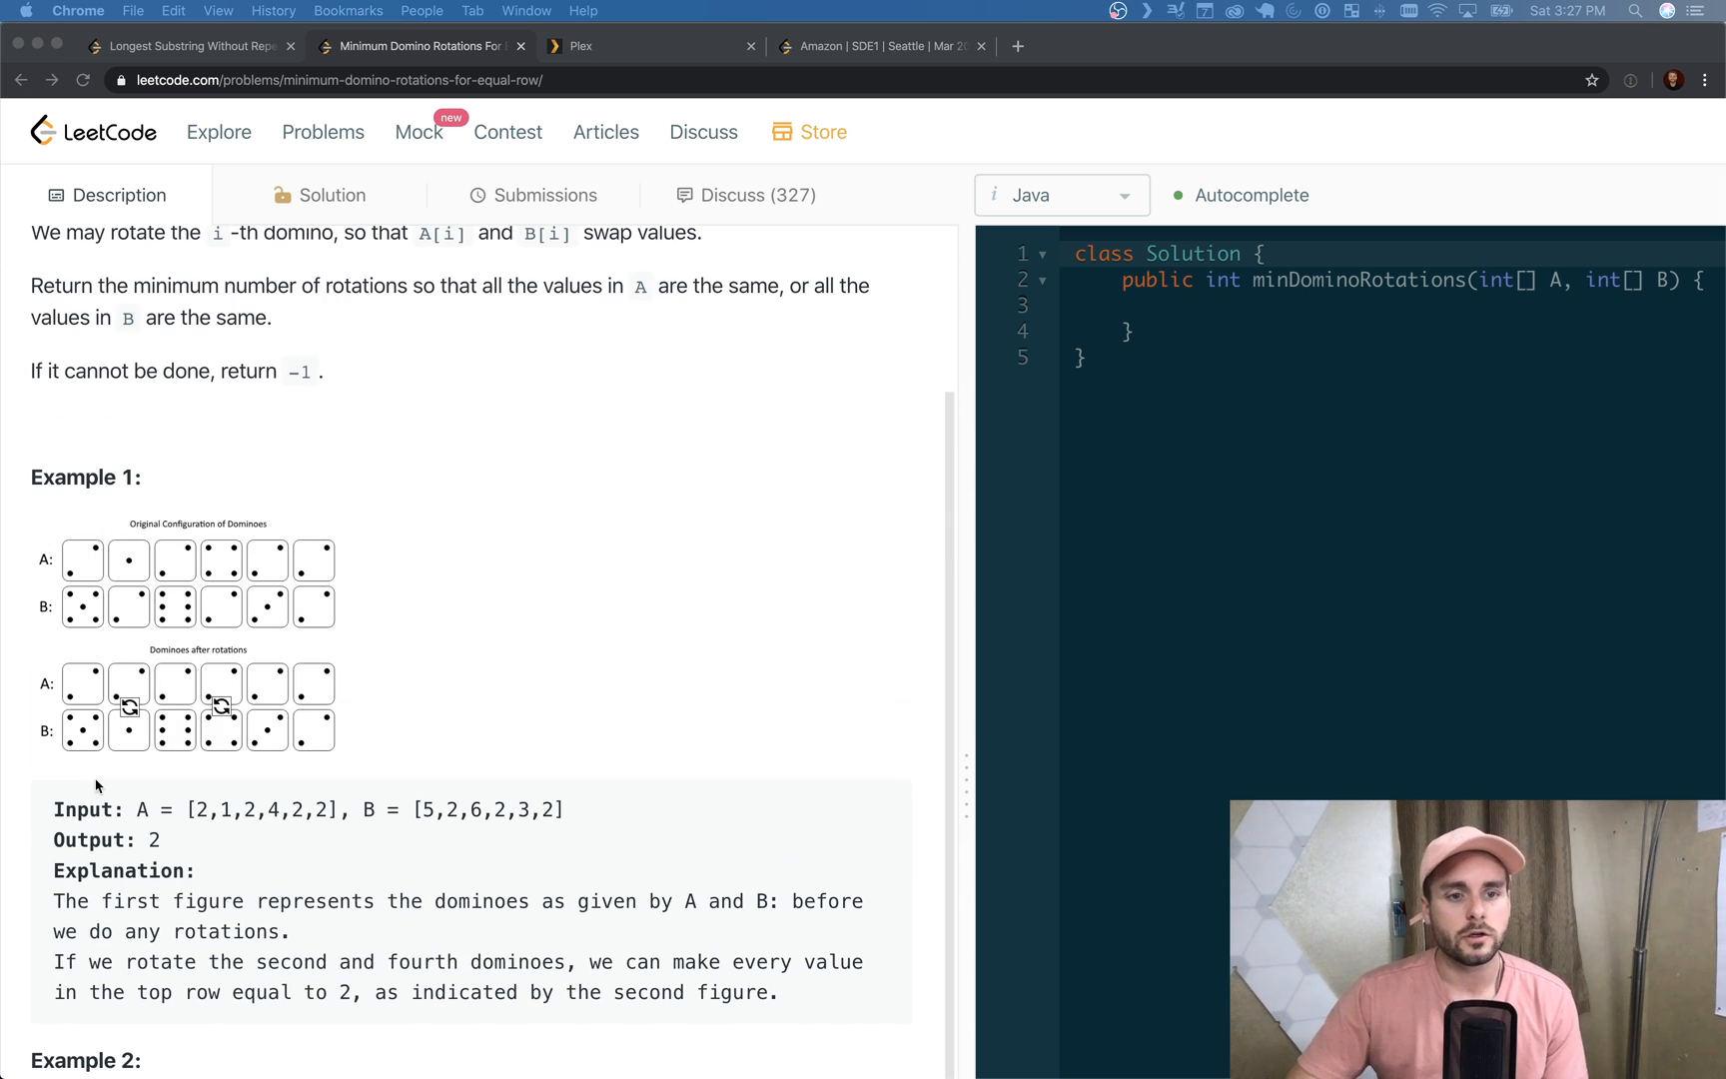
{"action": "scroll", "scroll_direction": "up", "scroll_amount": 3}
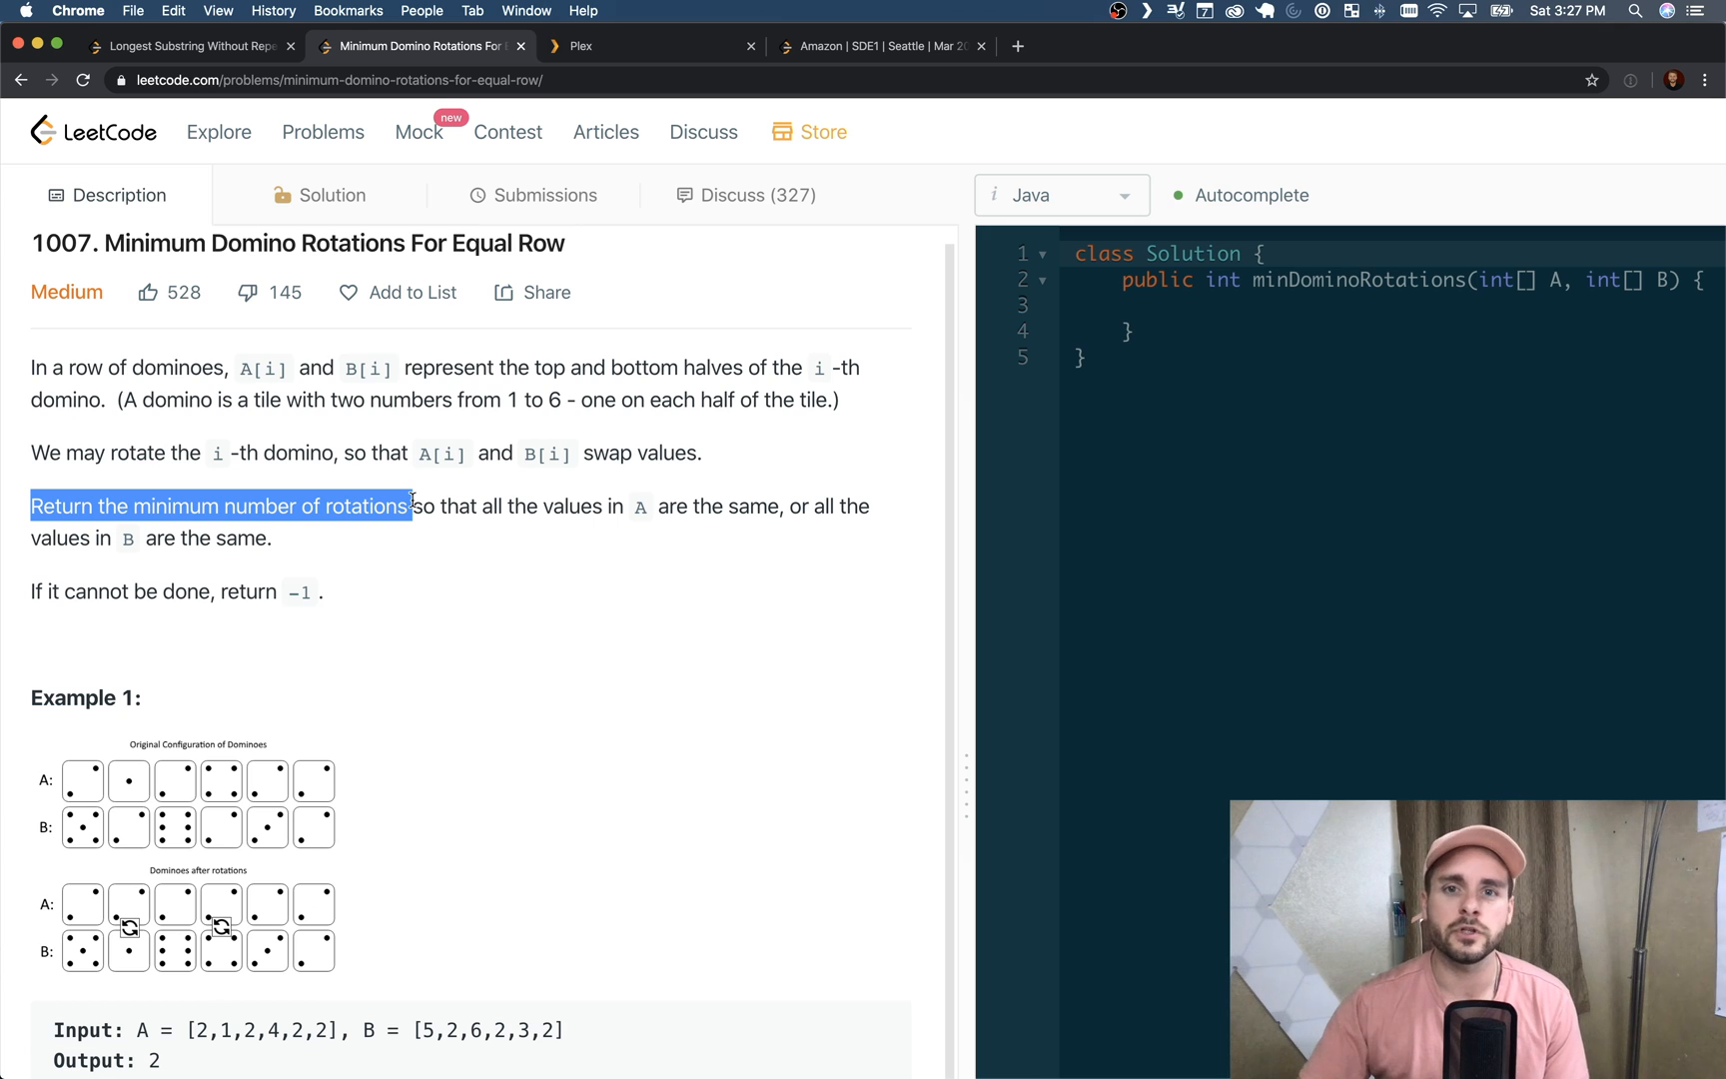
{"action": "scroll", "scroll_direction": "down", "scroll_amount": 3}
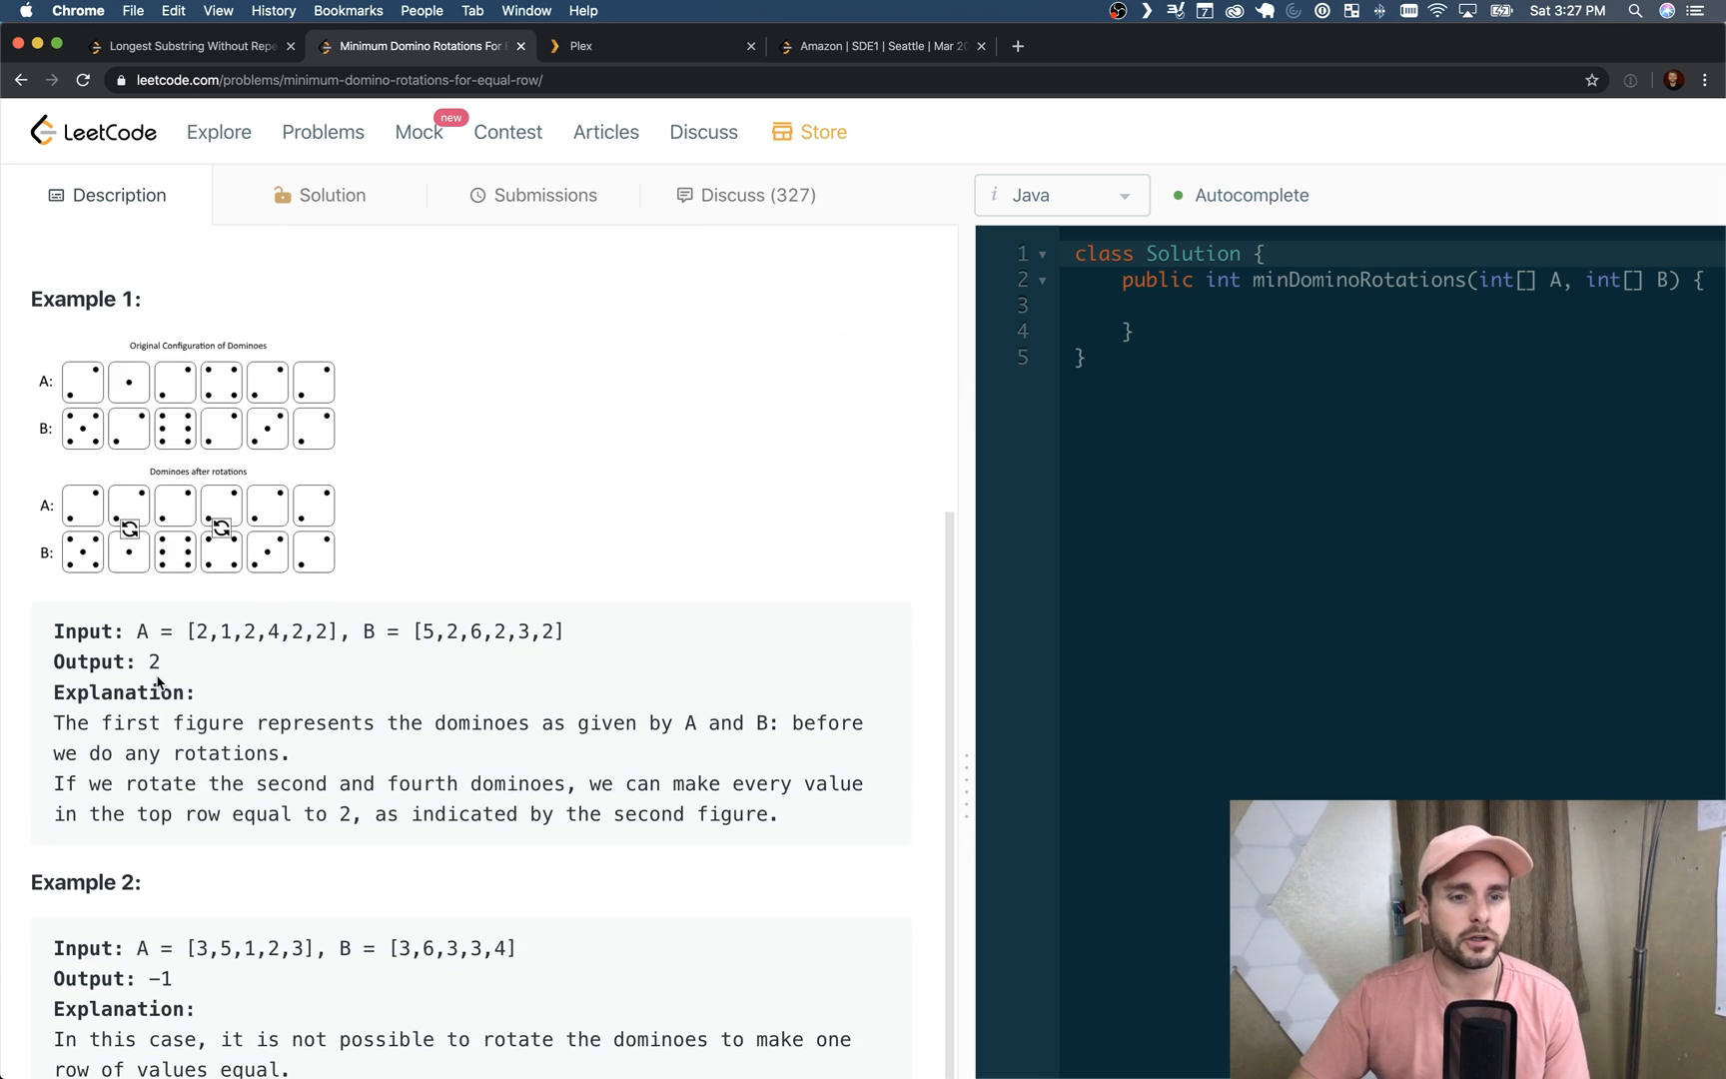
{"action": "double_click", "coordinate": [150, 661]}
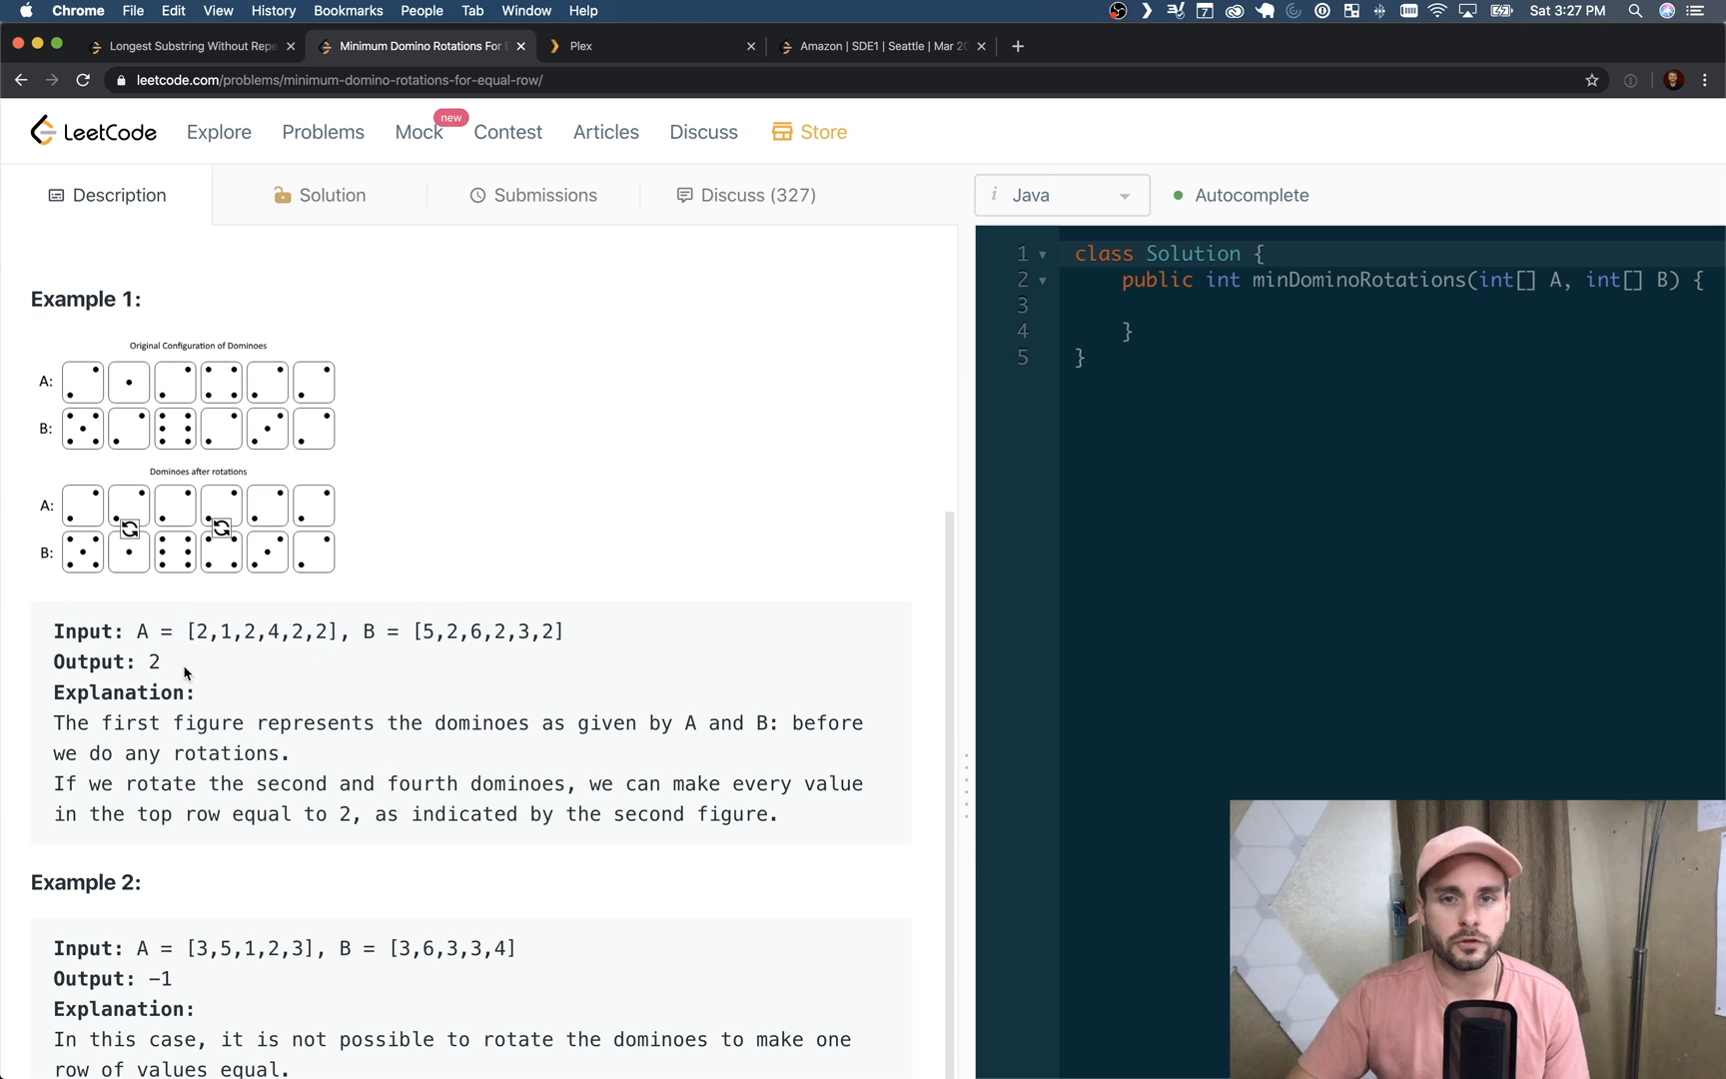
{"action": "scroll", "scroll_direction": "up", "scroll_amount": 3}
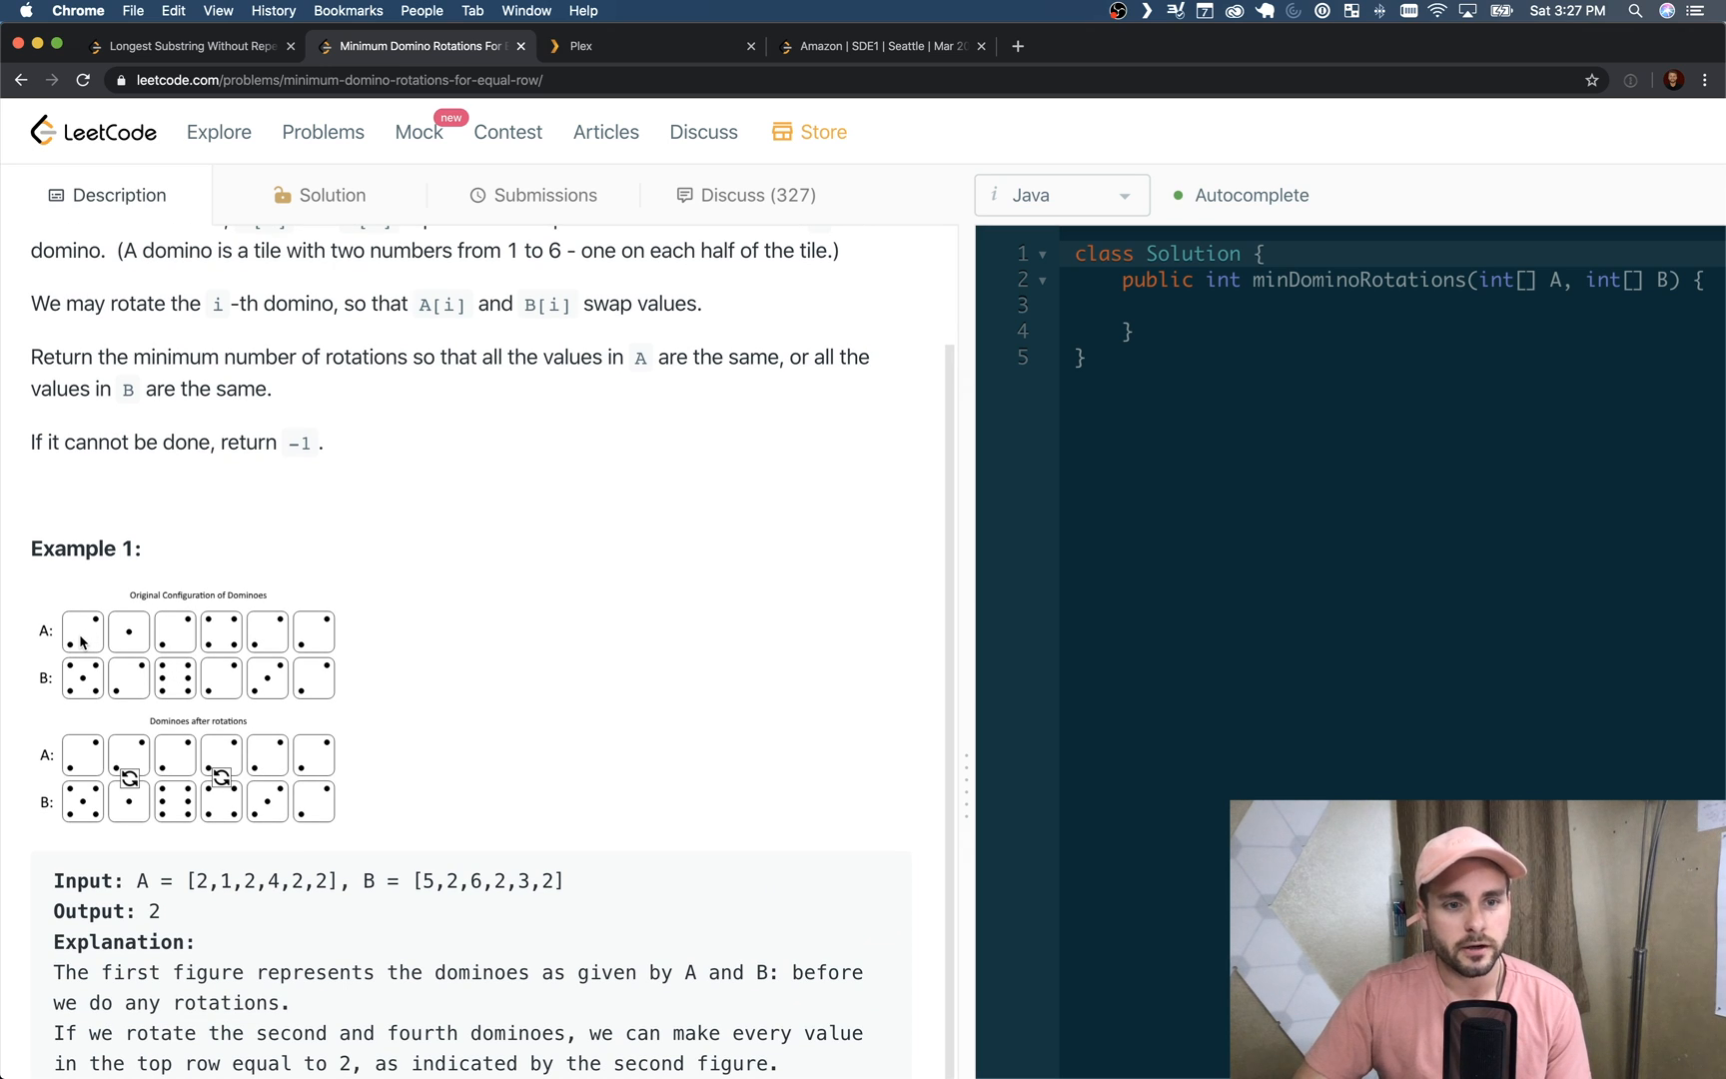
{"action": "mouse_move", "coordinate": [94, 747]}
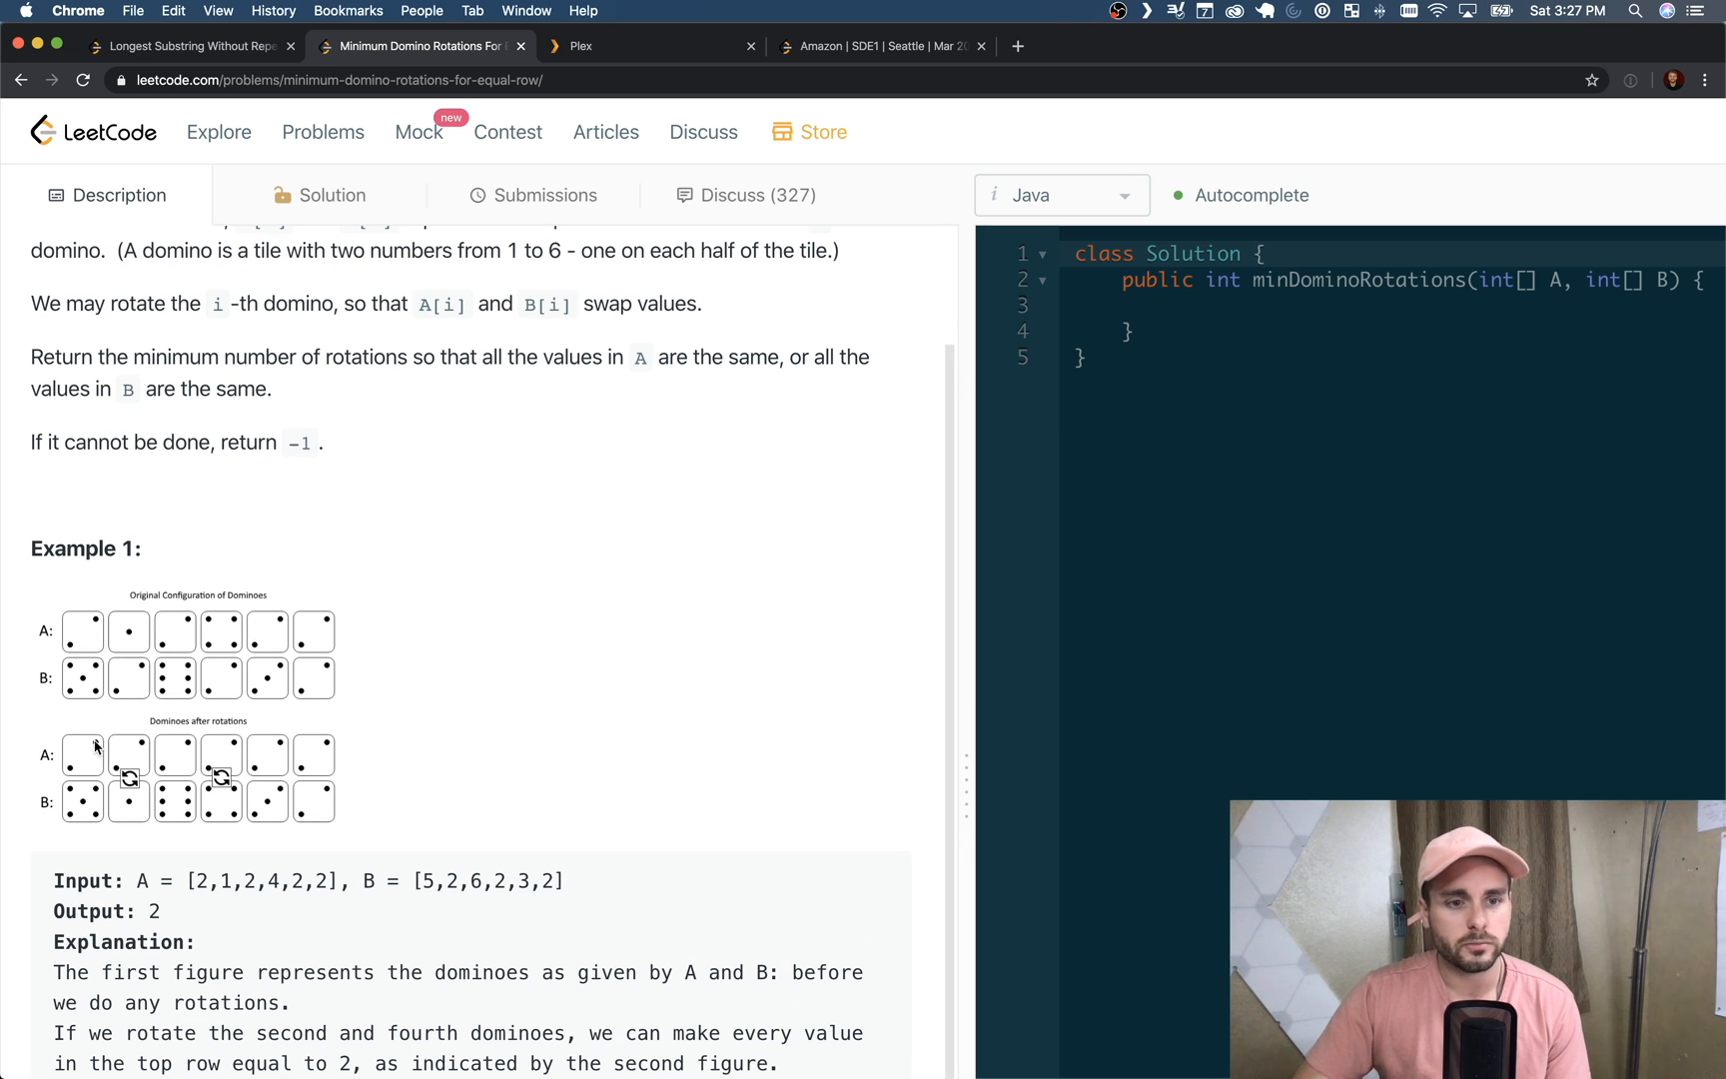
{"action": "mouse_move", "coordinate": [298, 739]}
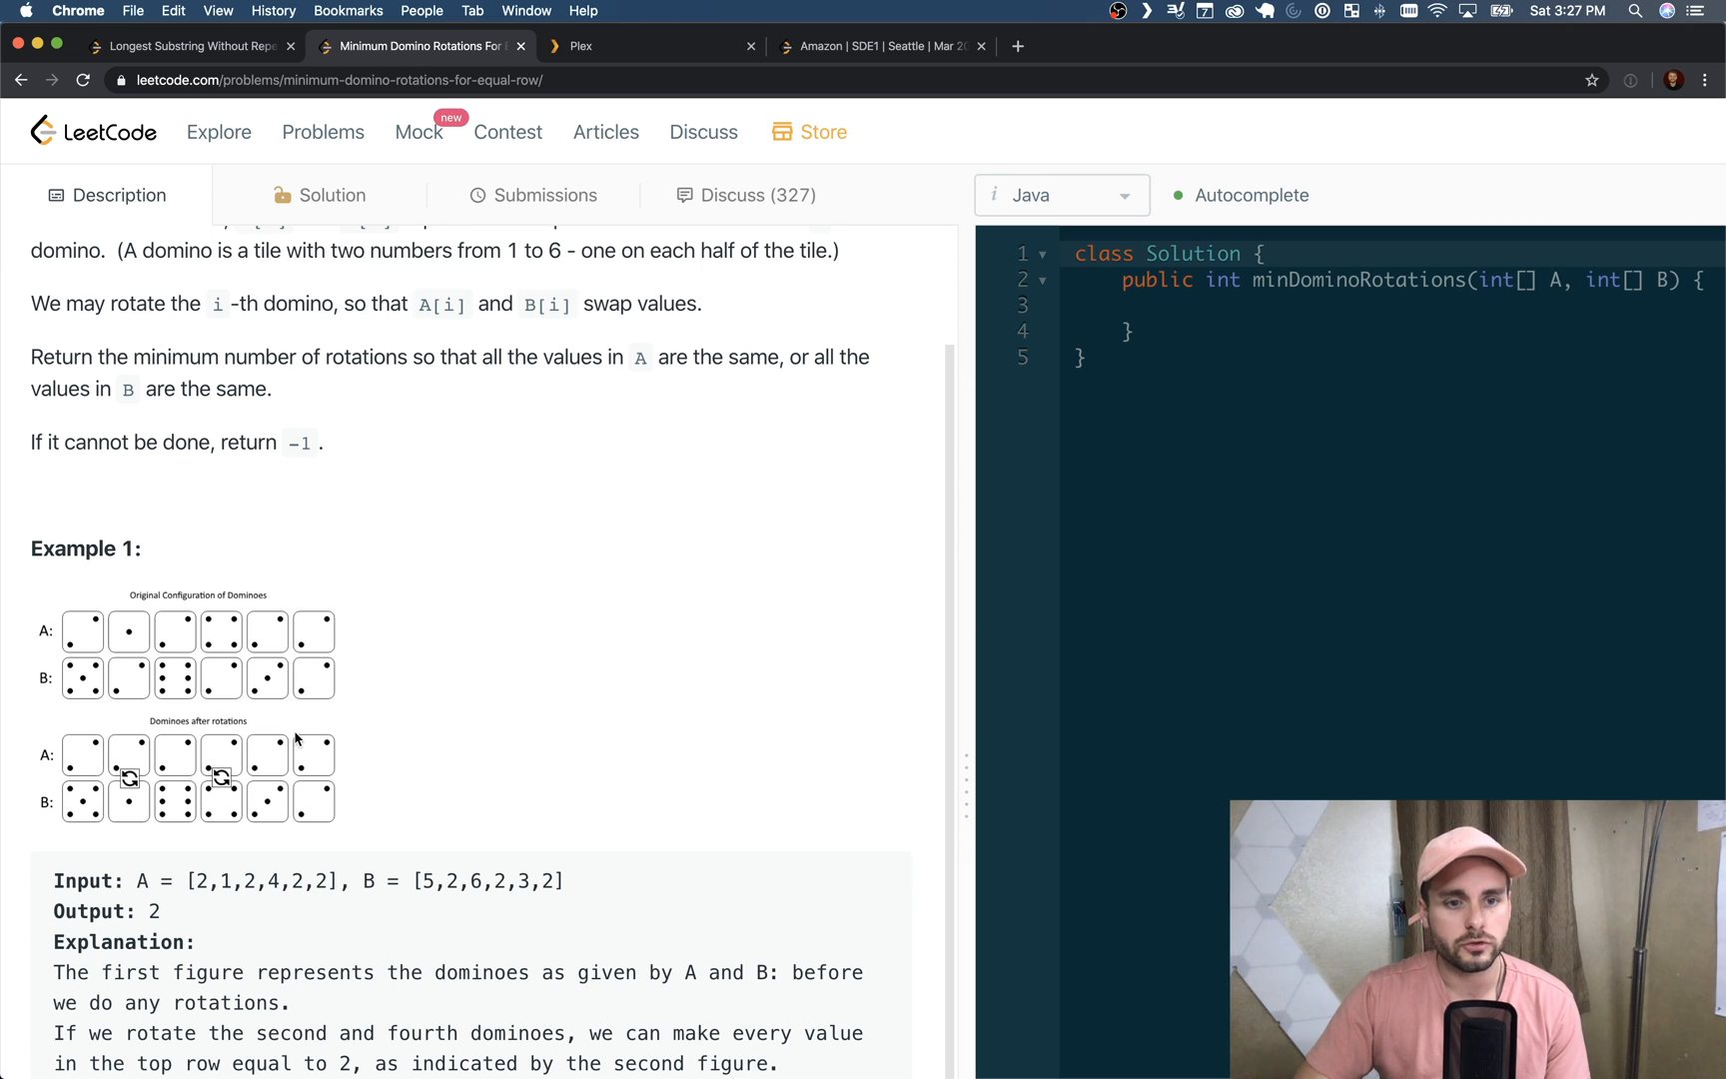
{"action": "mouse_move", "coordinate": [234, 811]}
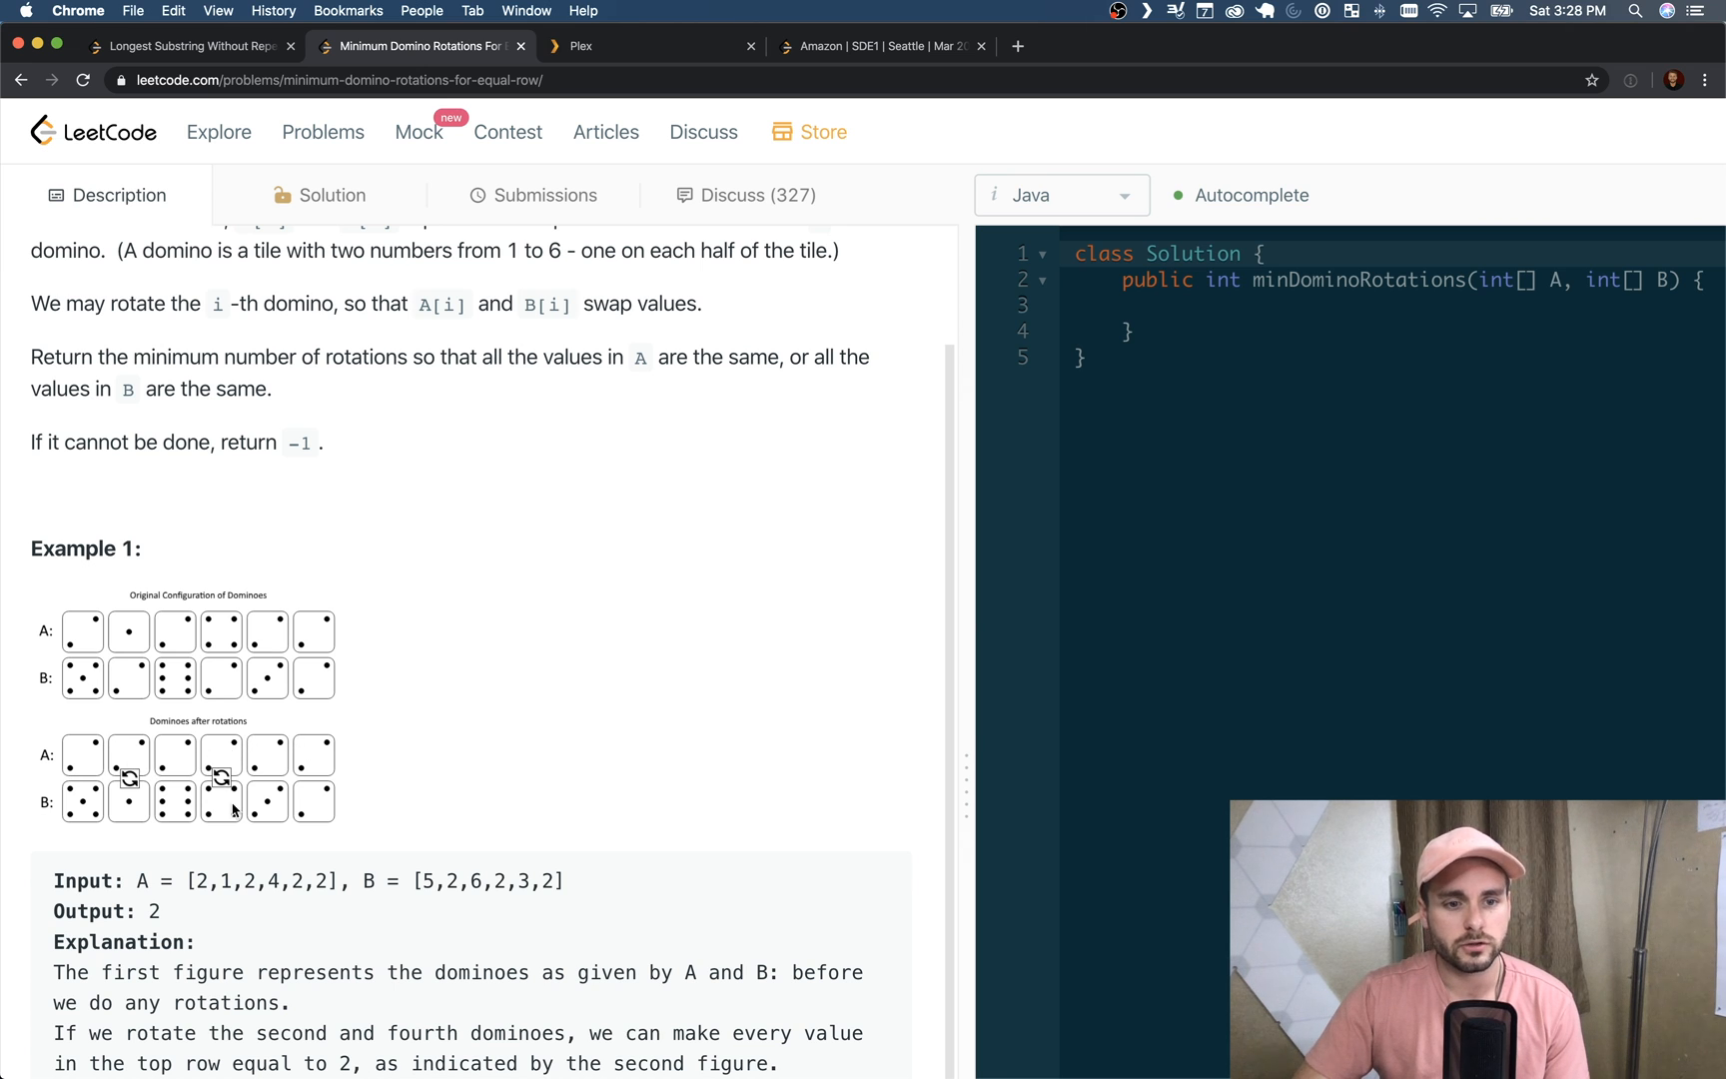
{"action": "scroll", "scroll_direction": "down", "scroll_amount": 3}
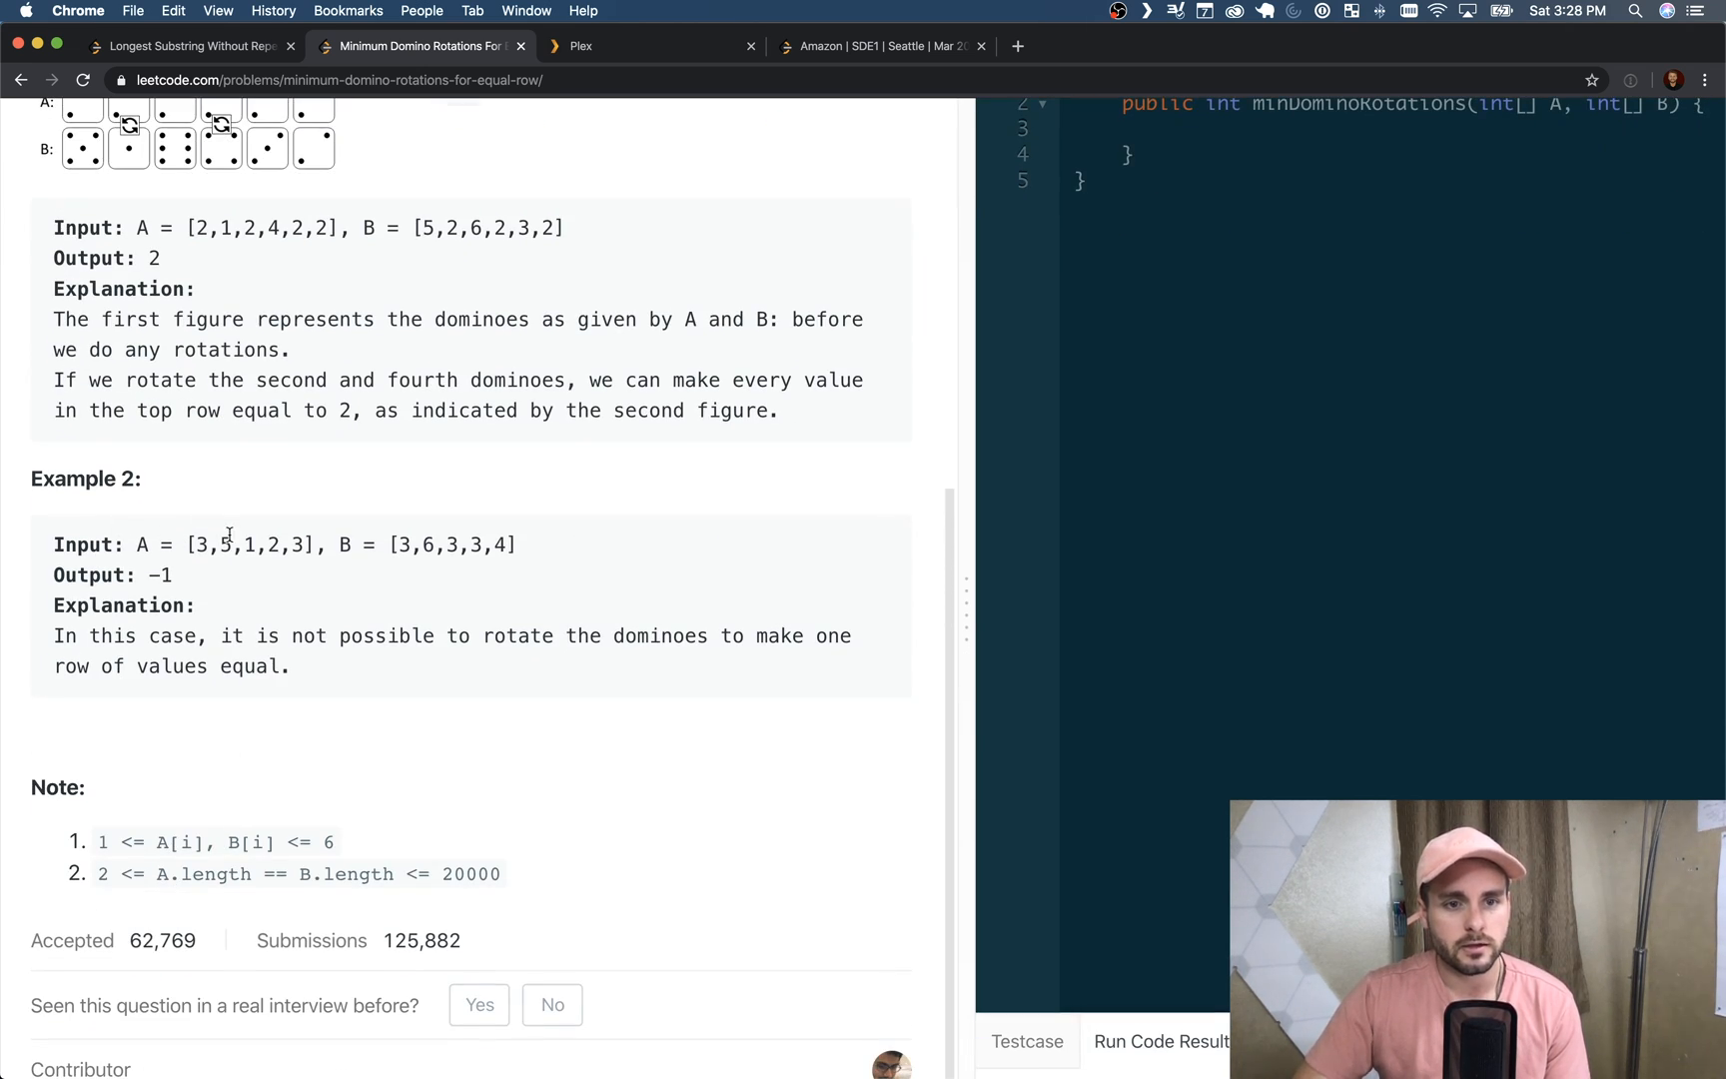
{"action": "mouse_move", "coordinate": [569, 547]}
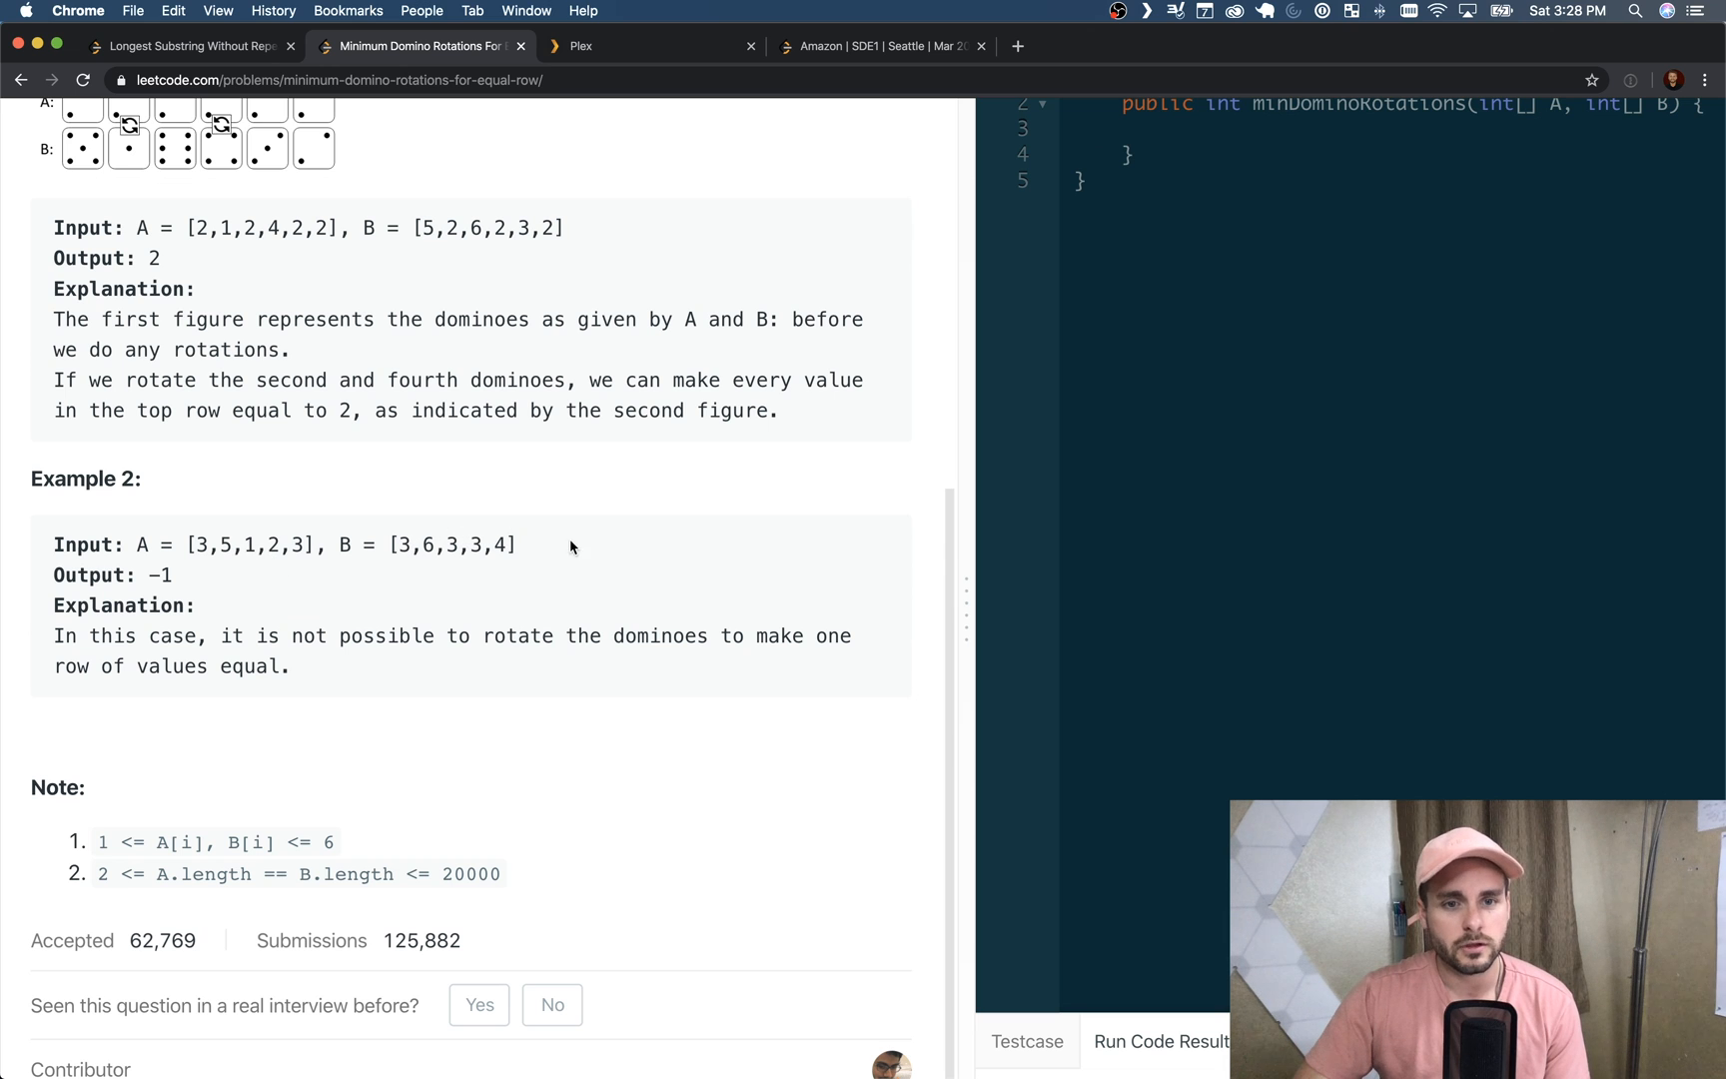
{"action": "scroll", "scroll_direction": "up", "scroll_amount": 3}
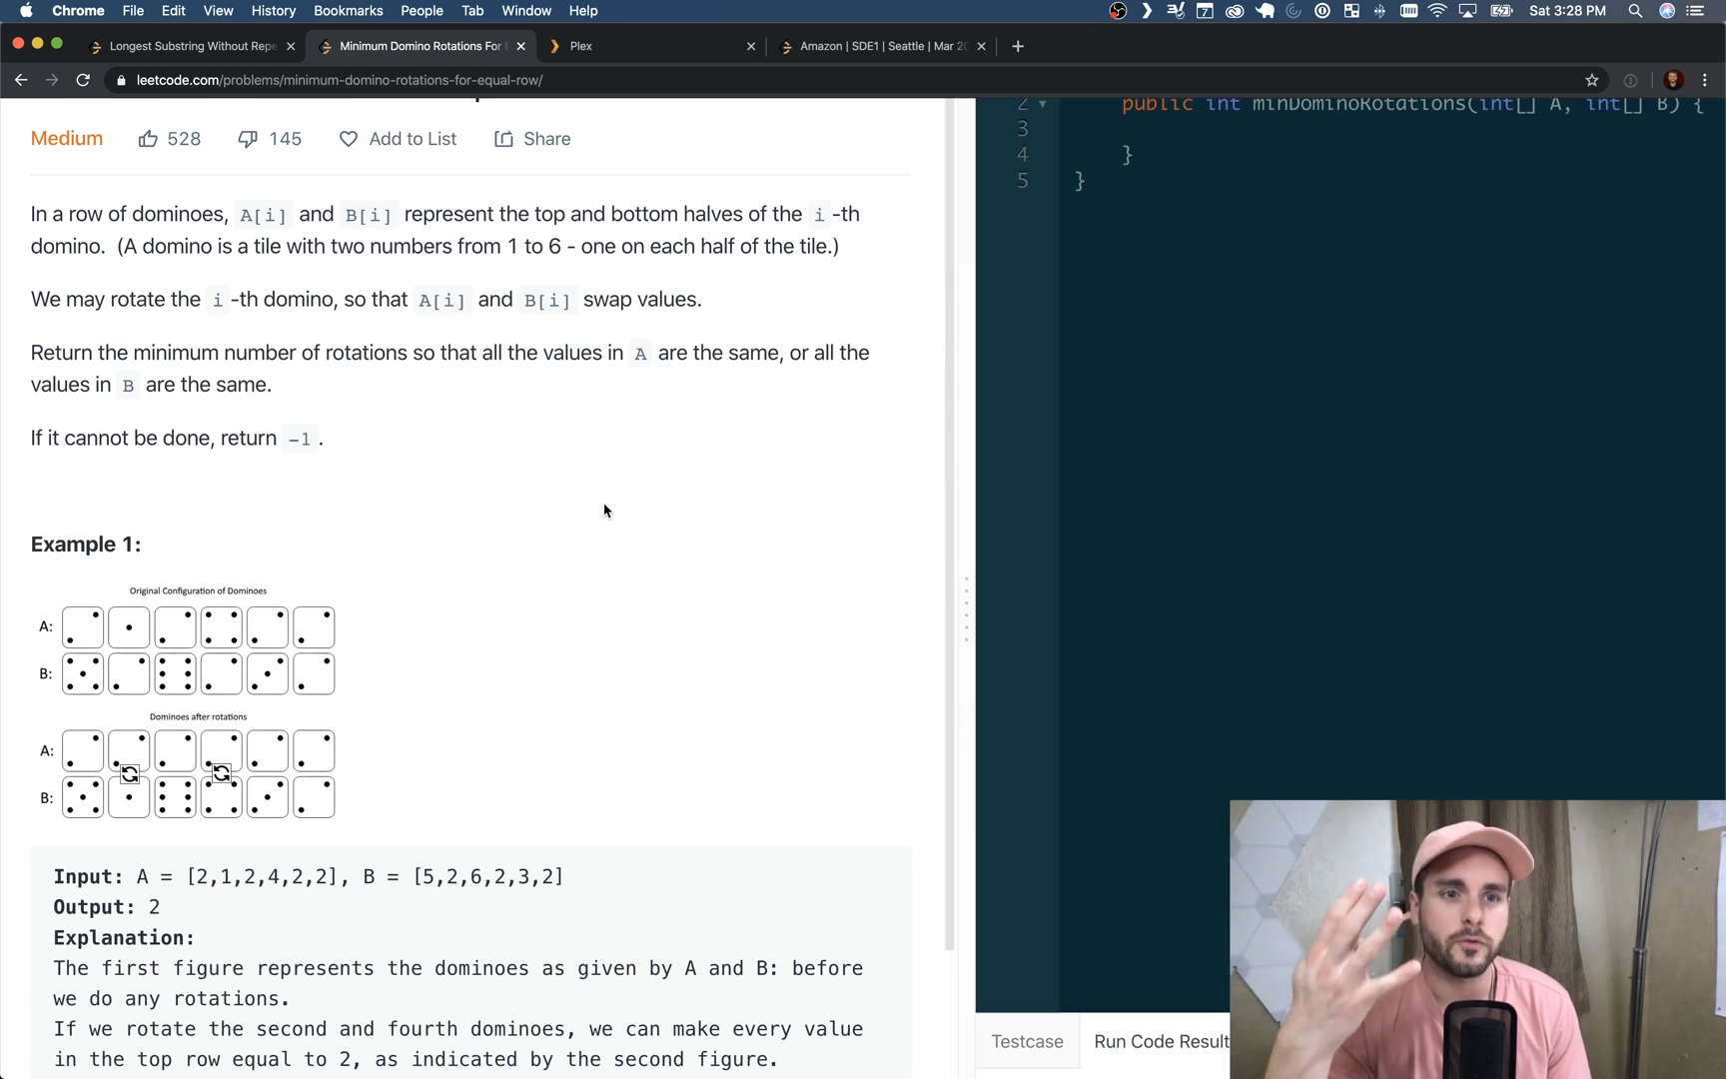
{"action": "mouse_move", "coordinate": [309, 397]}
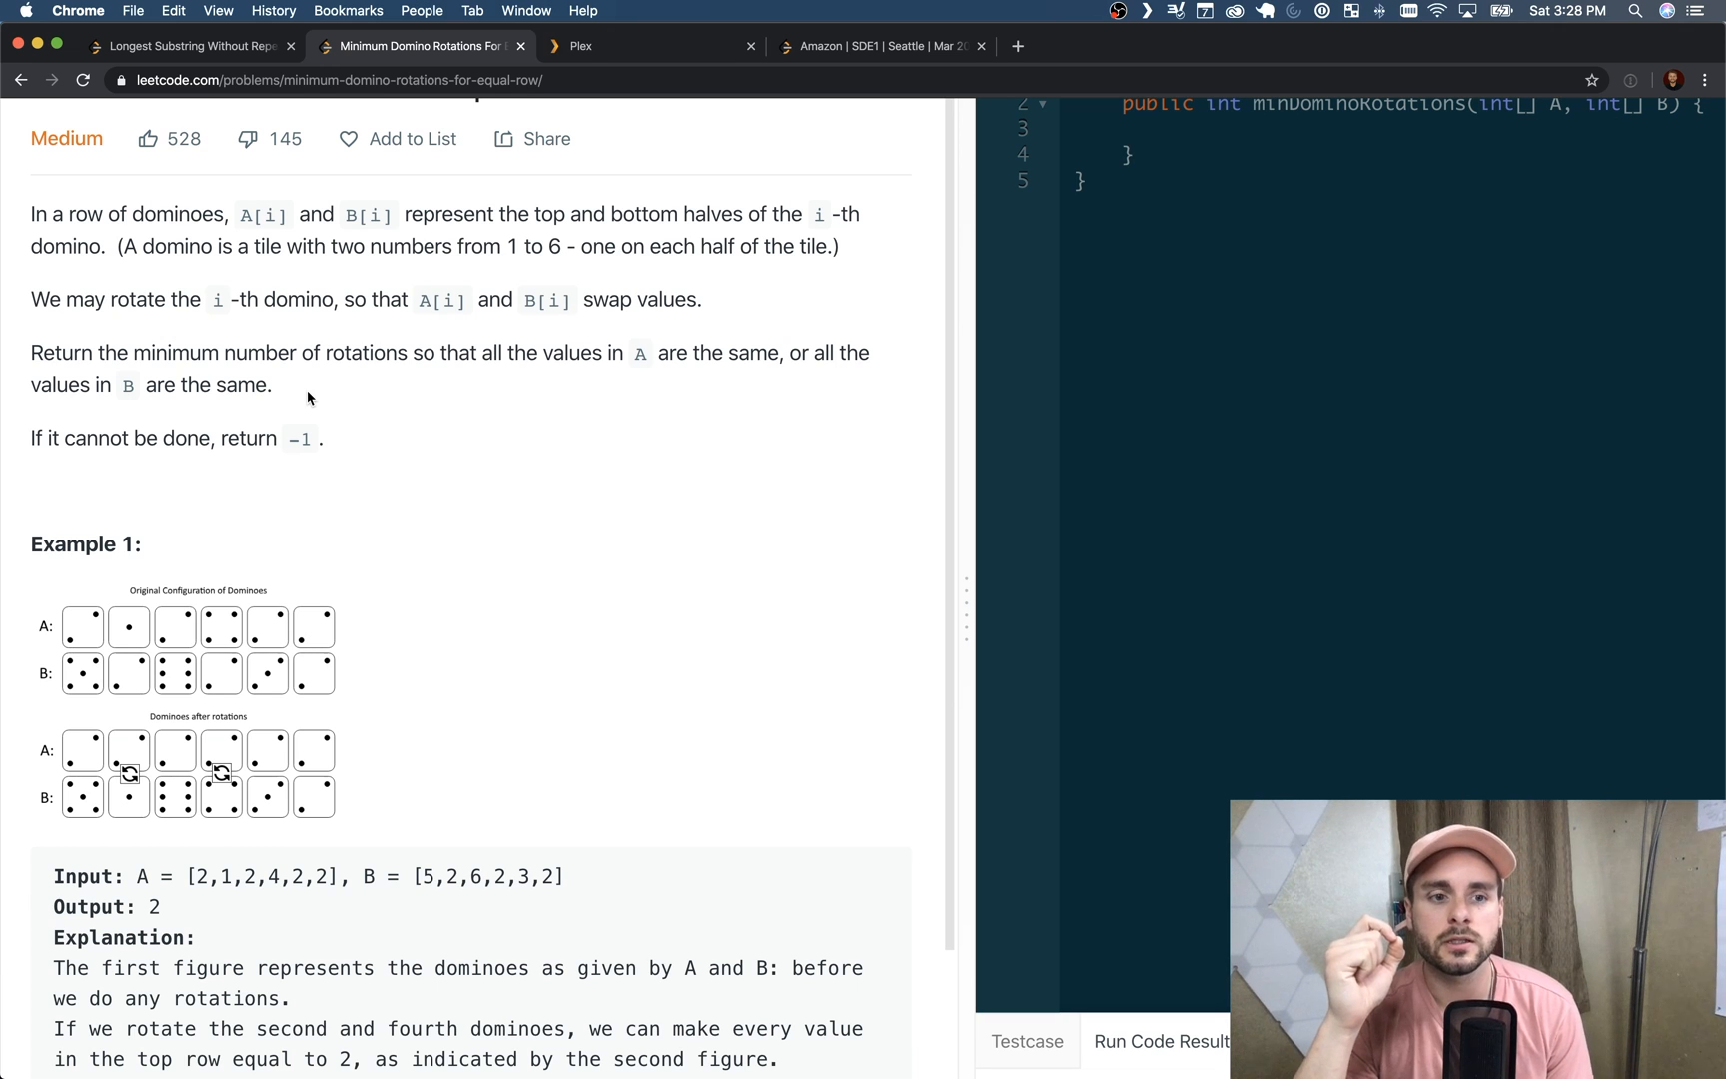
{"action": "mouse_move", "coordinate": [80, 633]}
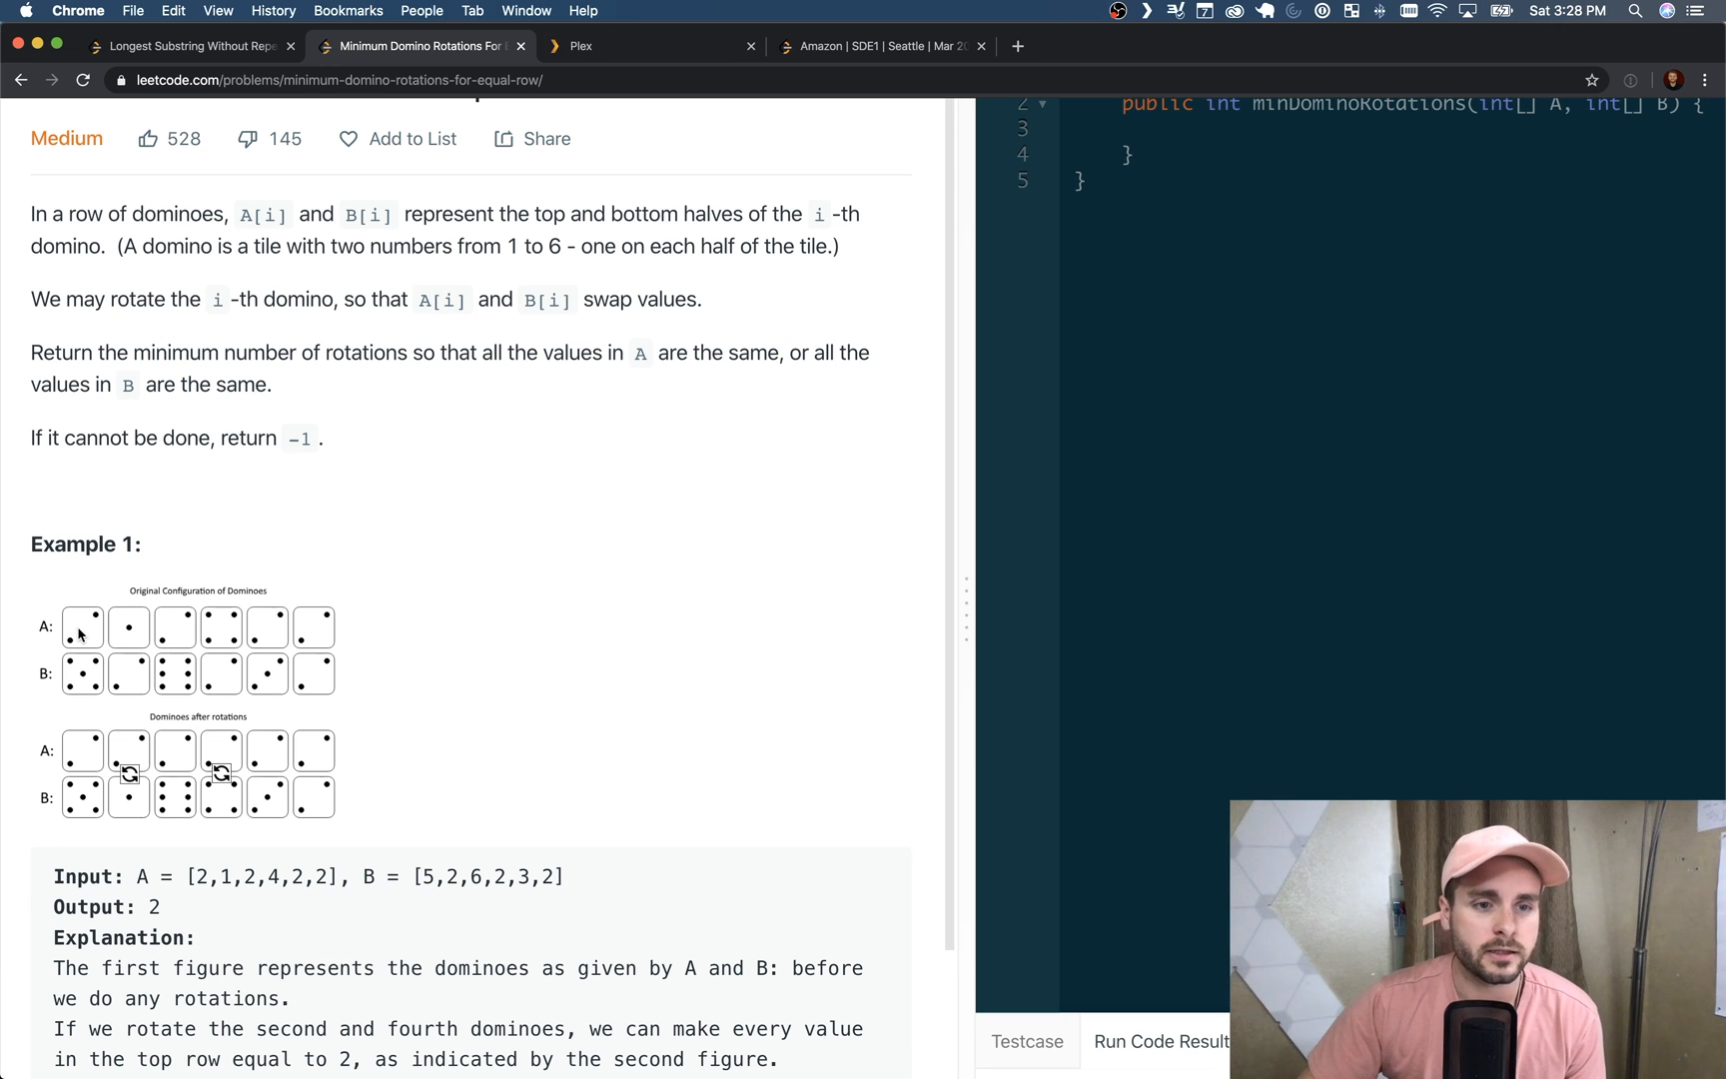
{"action": "mouse_move", "coordinate": [73, 655]}
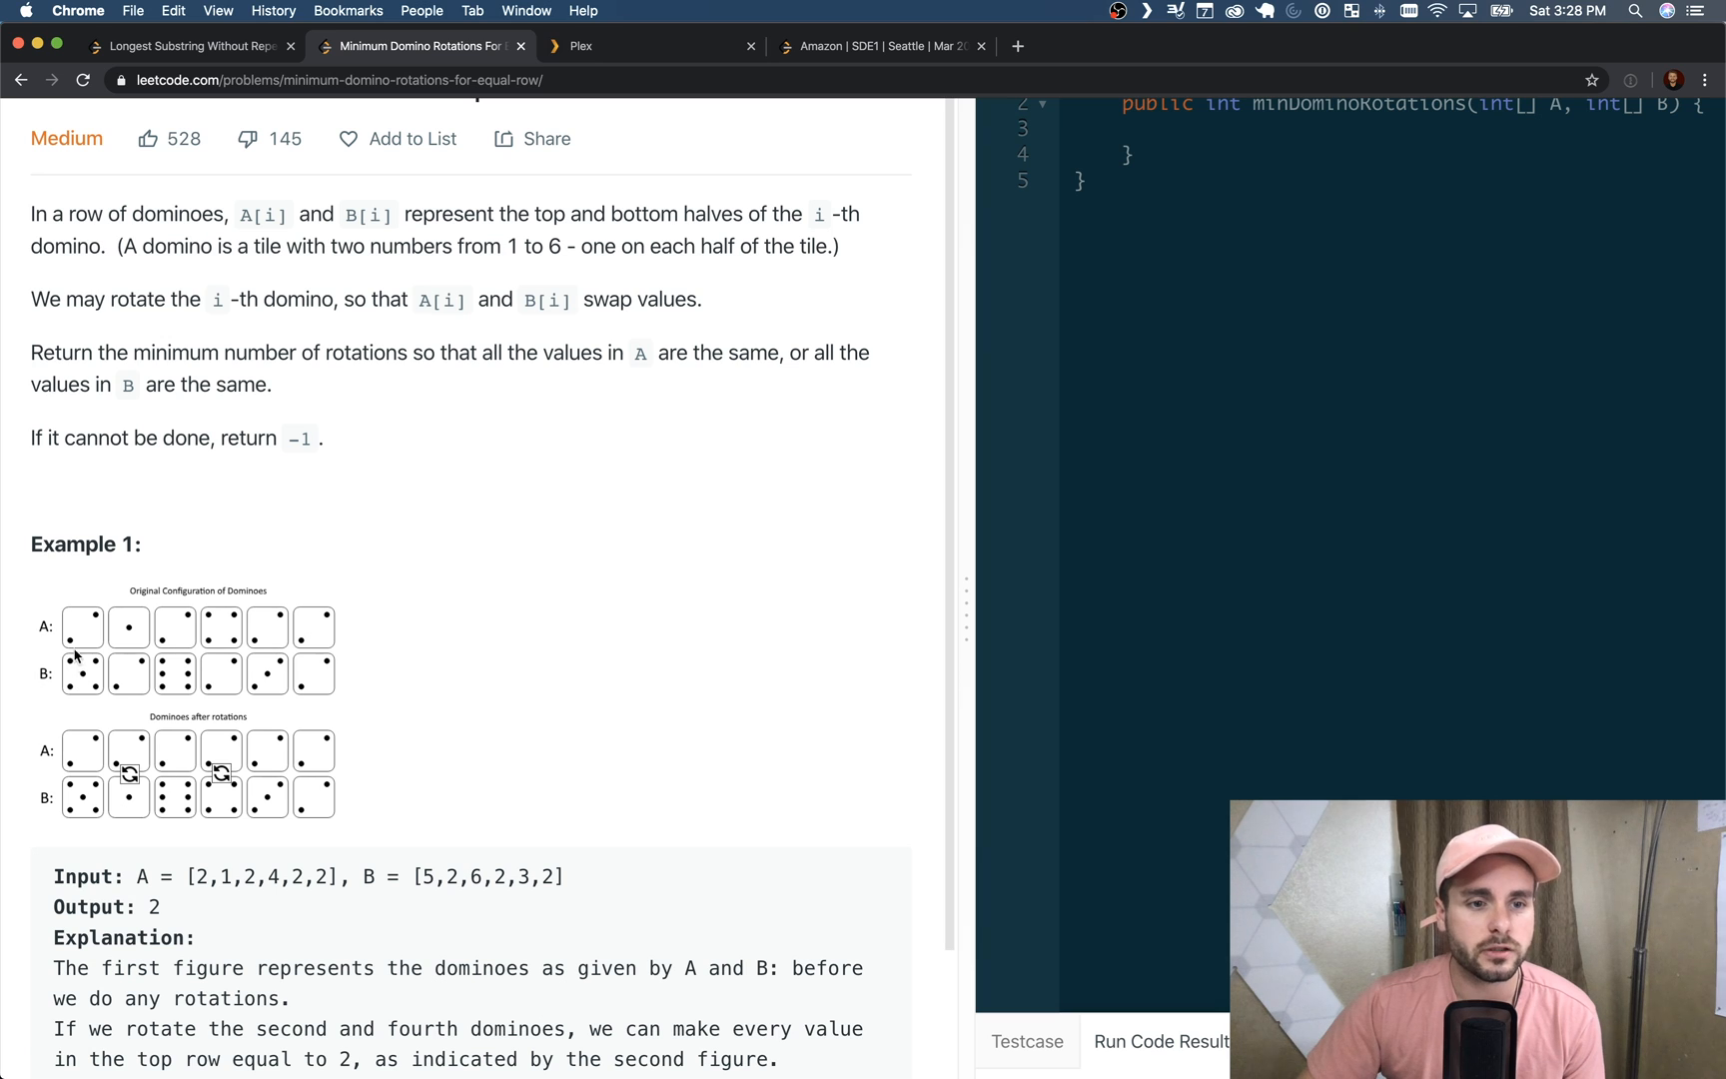
{"action": "mouse_move", "coordinate": [78, 635]}
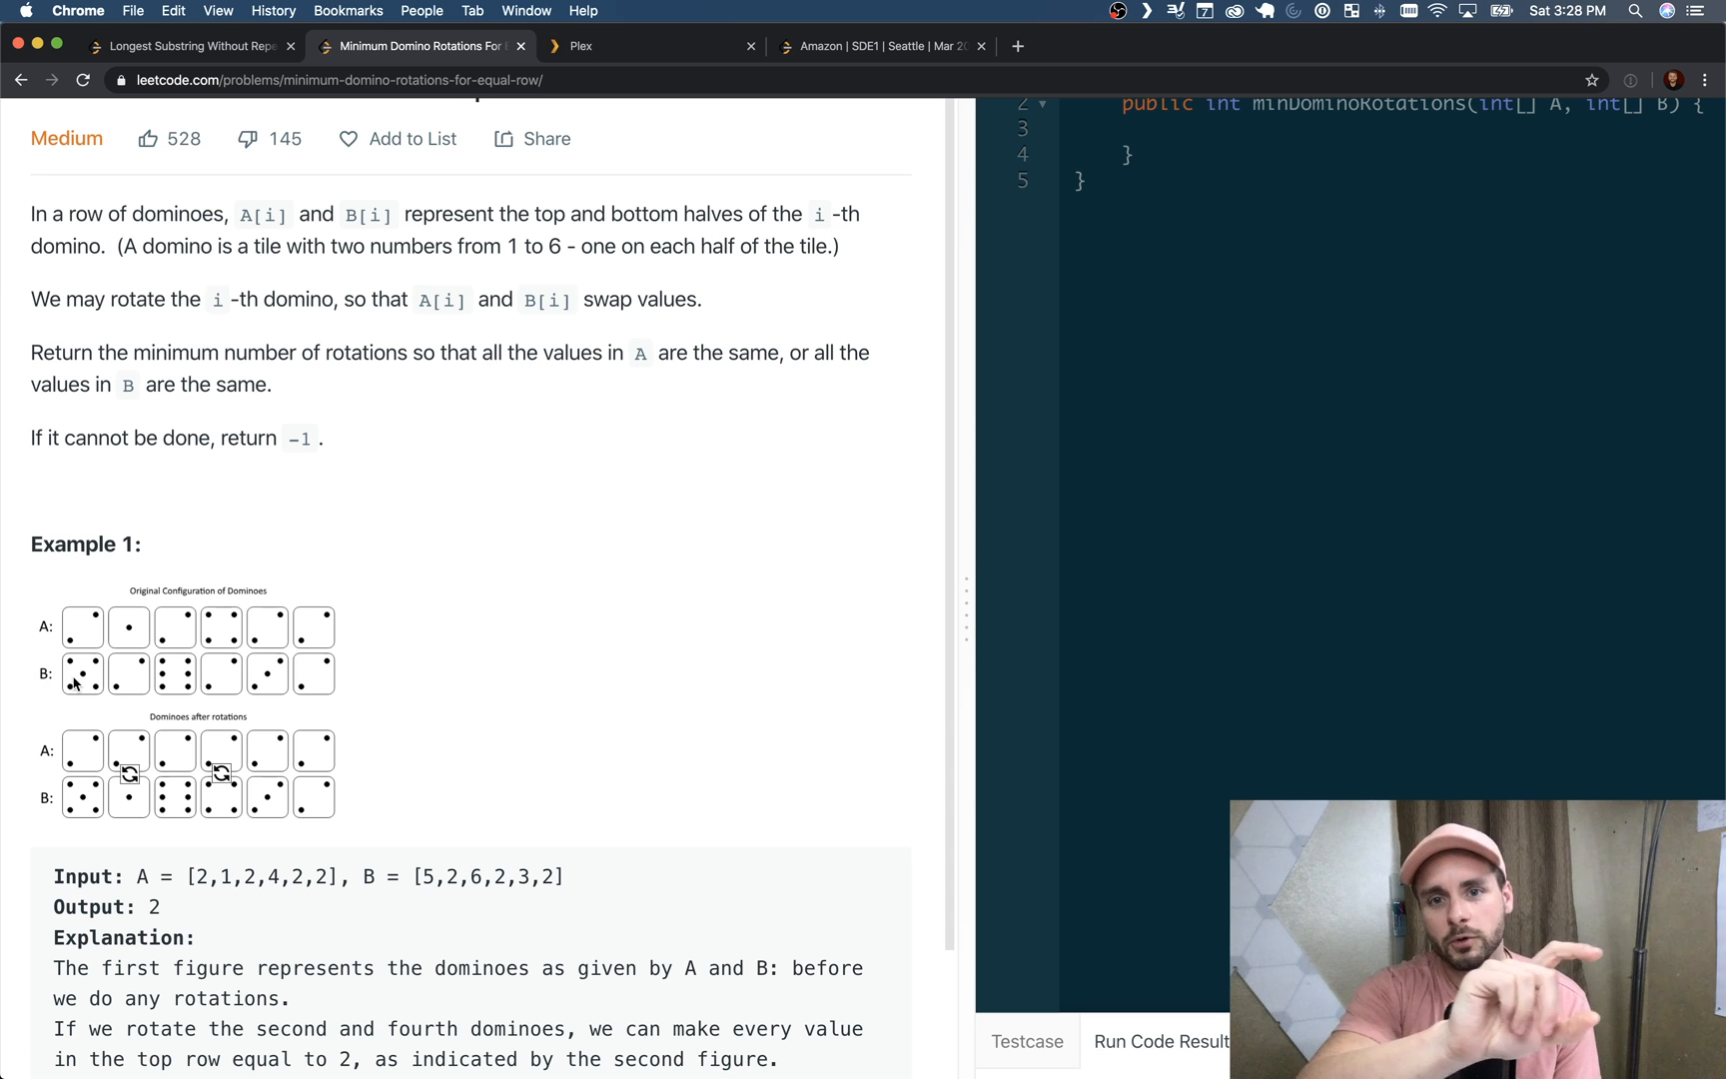
{"action": "mouse_move", "coordinate": [108, 572]}
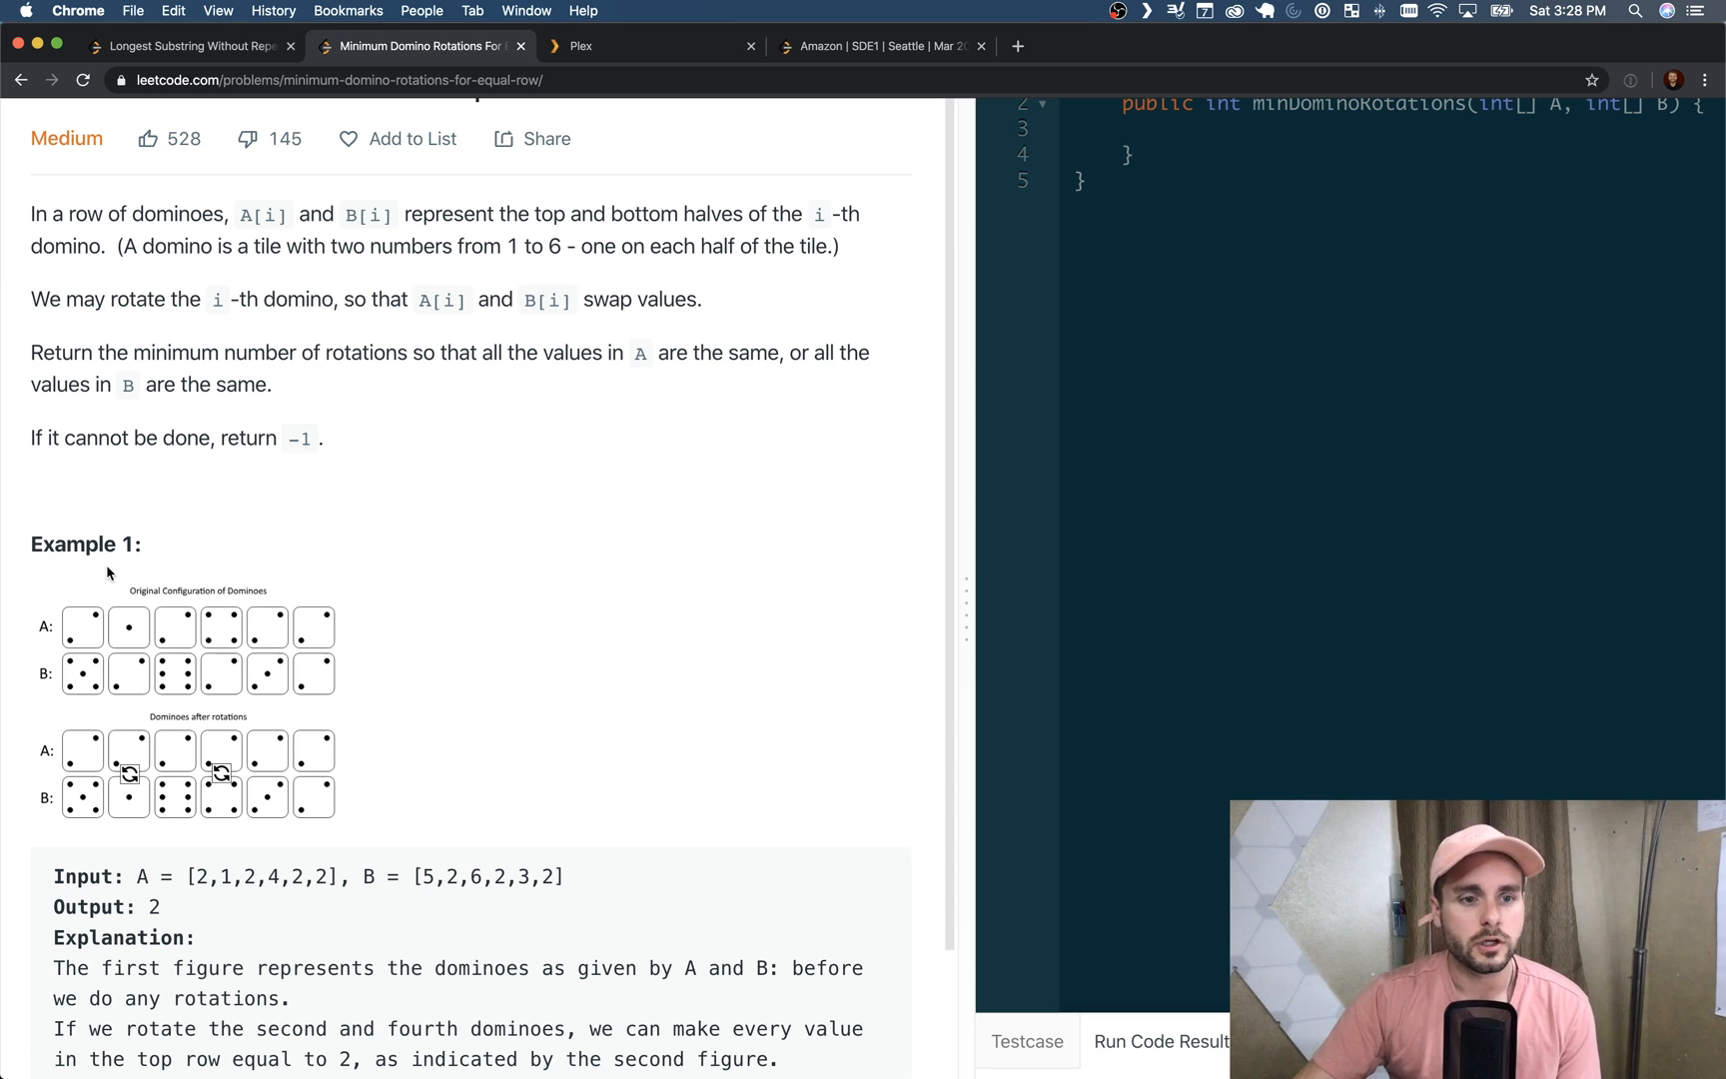
{"action": "mouse_move", "coordinate": [74, 683]}
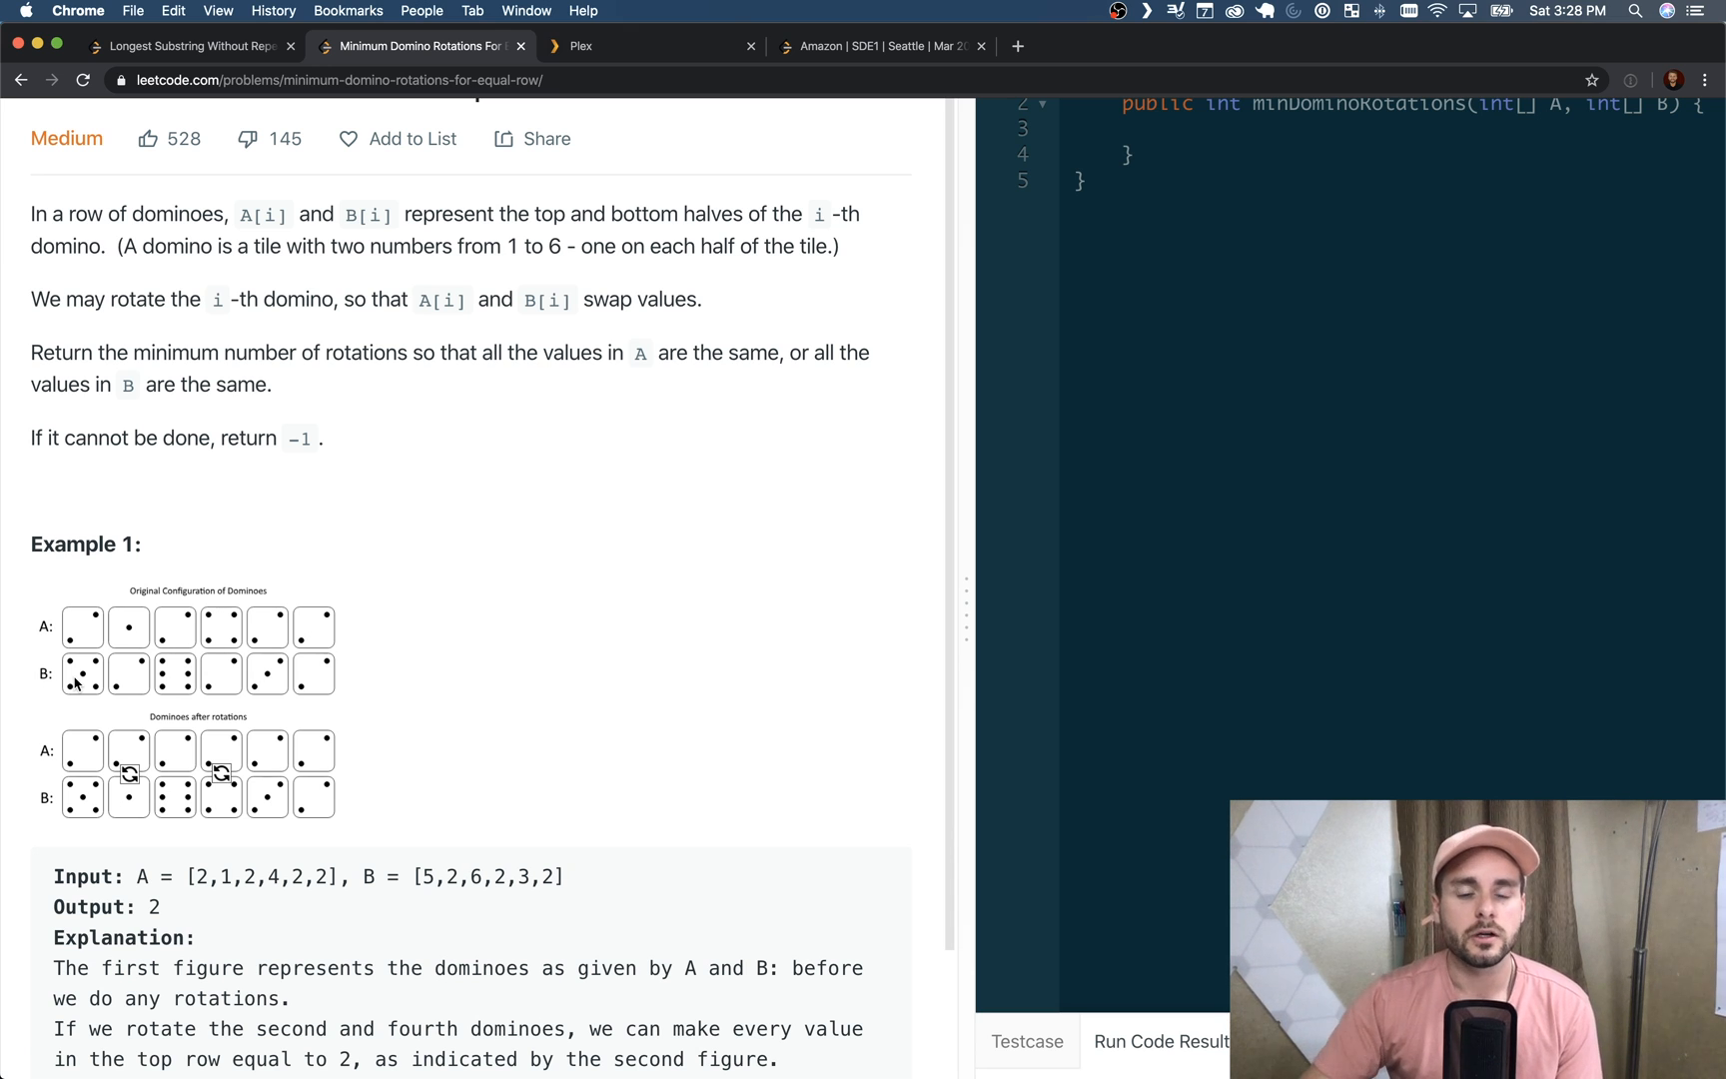
{"action": "mouse_move", "coordinate": [70, 675]}
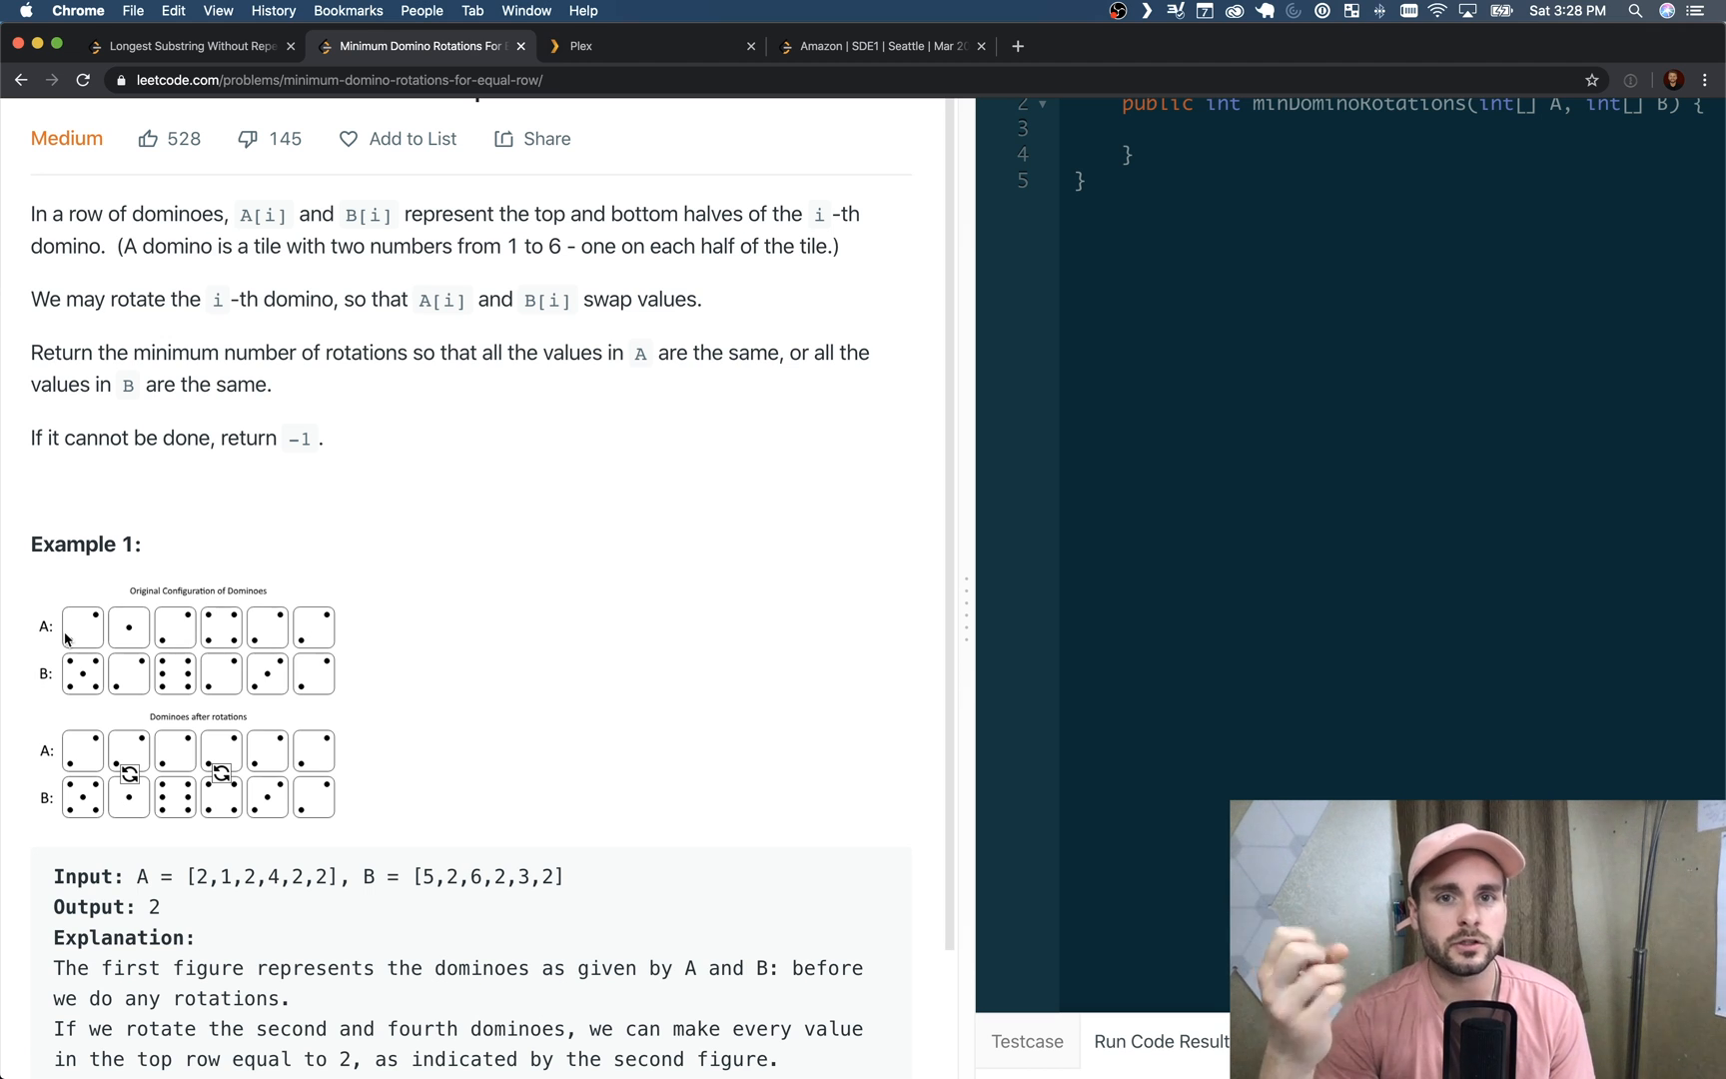
{"action": "mouse_move", "coordinate": [166, 627]}
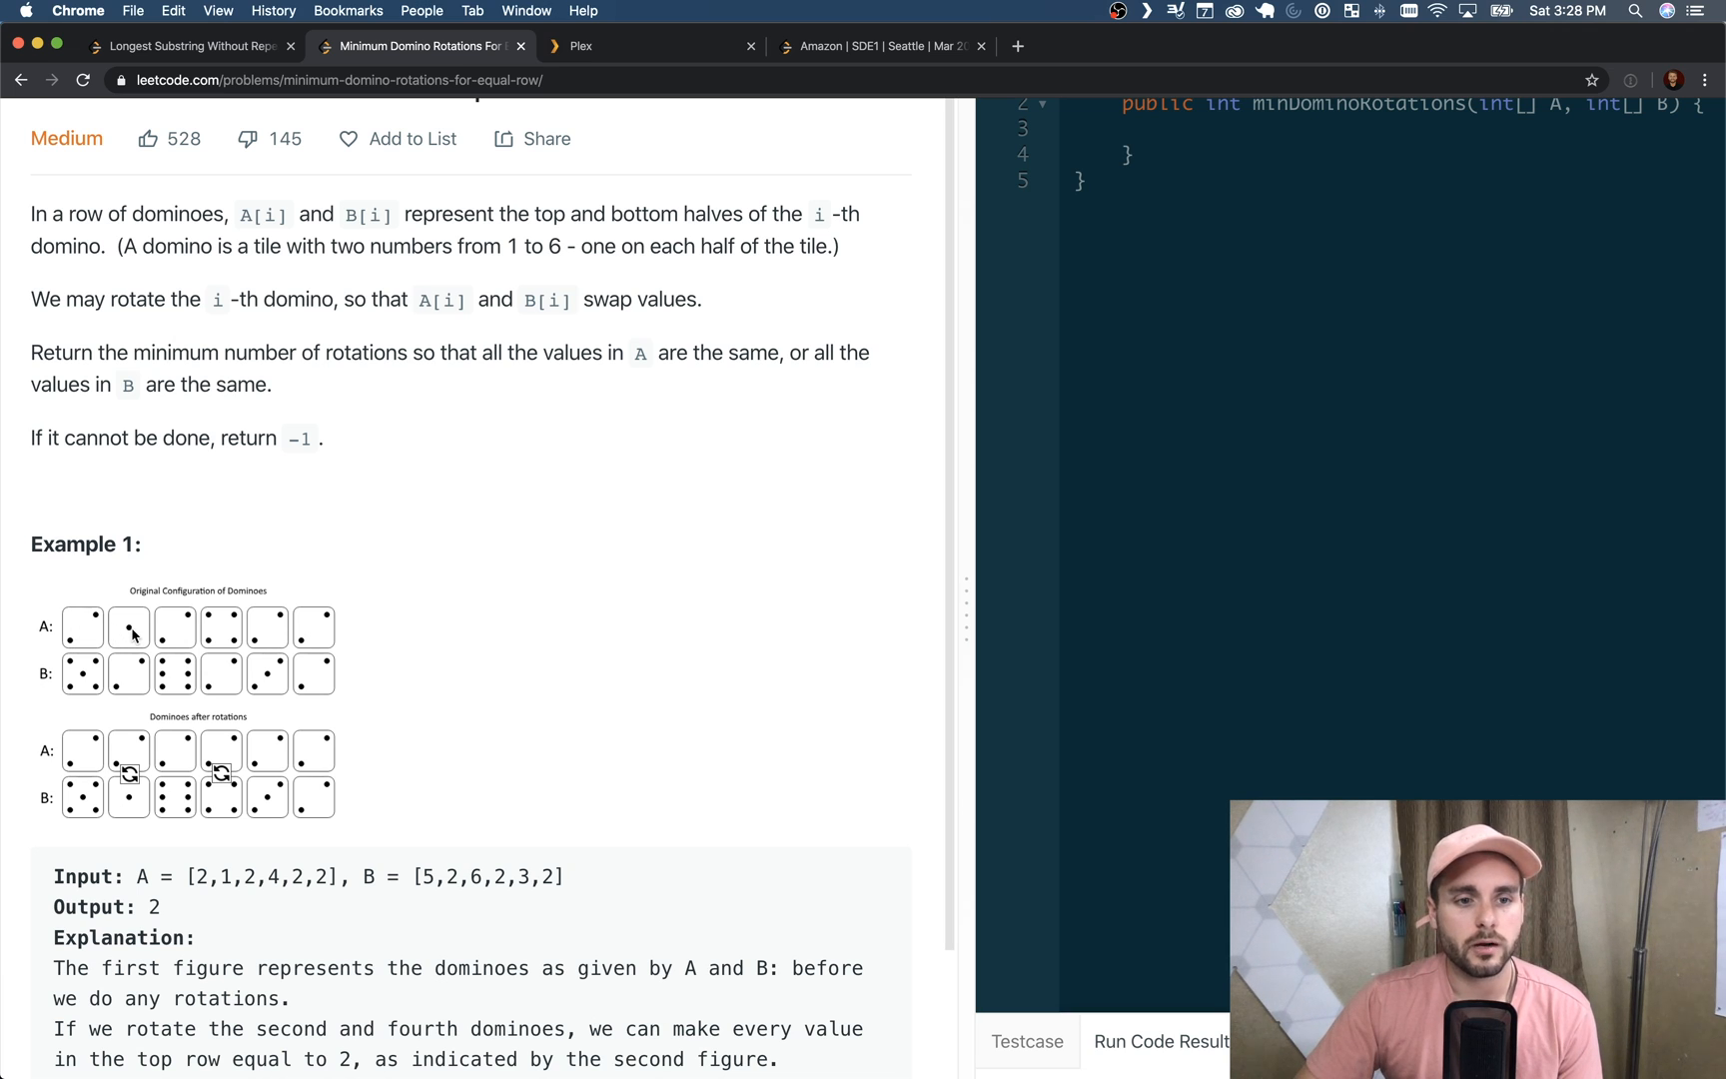
{"action": "mouse_move", "coordinate": [80, 627]}
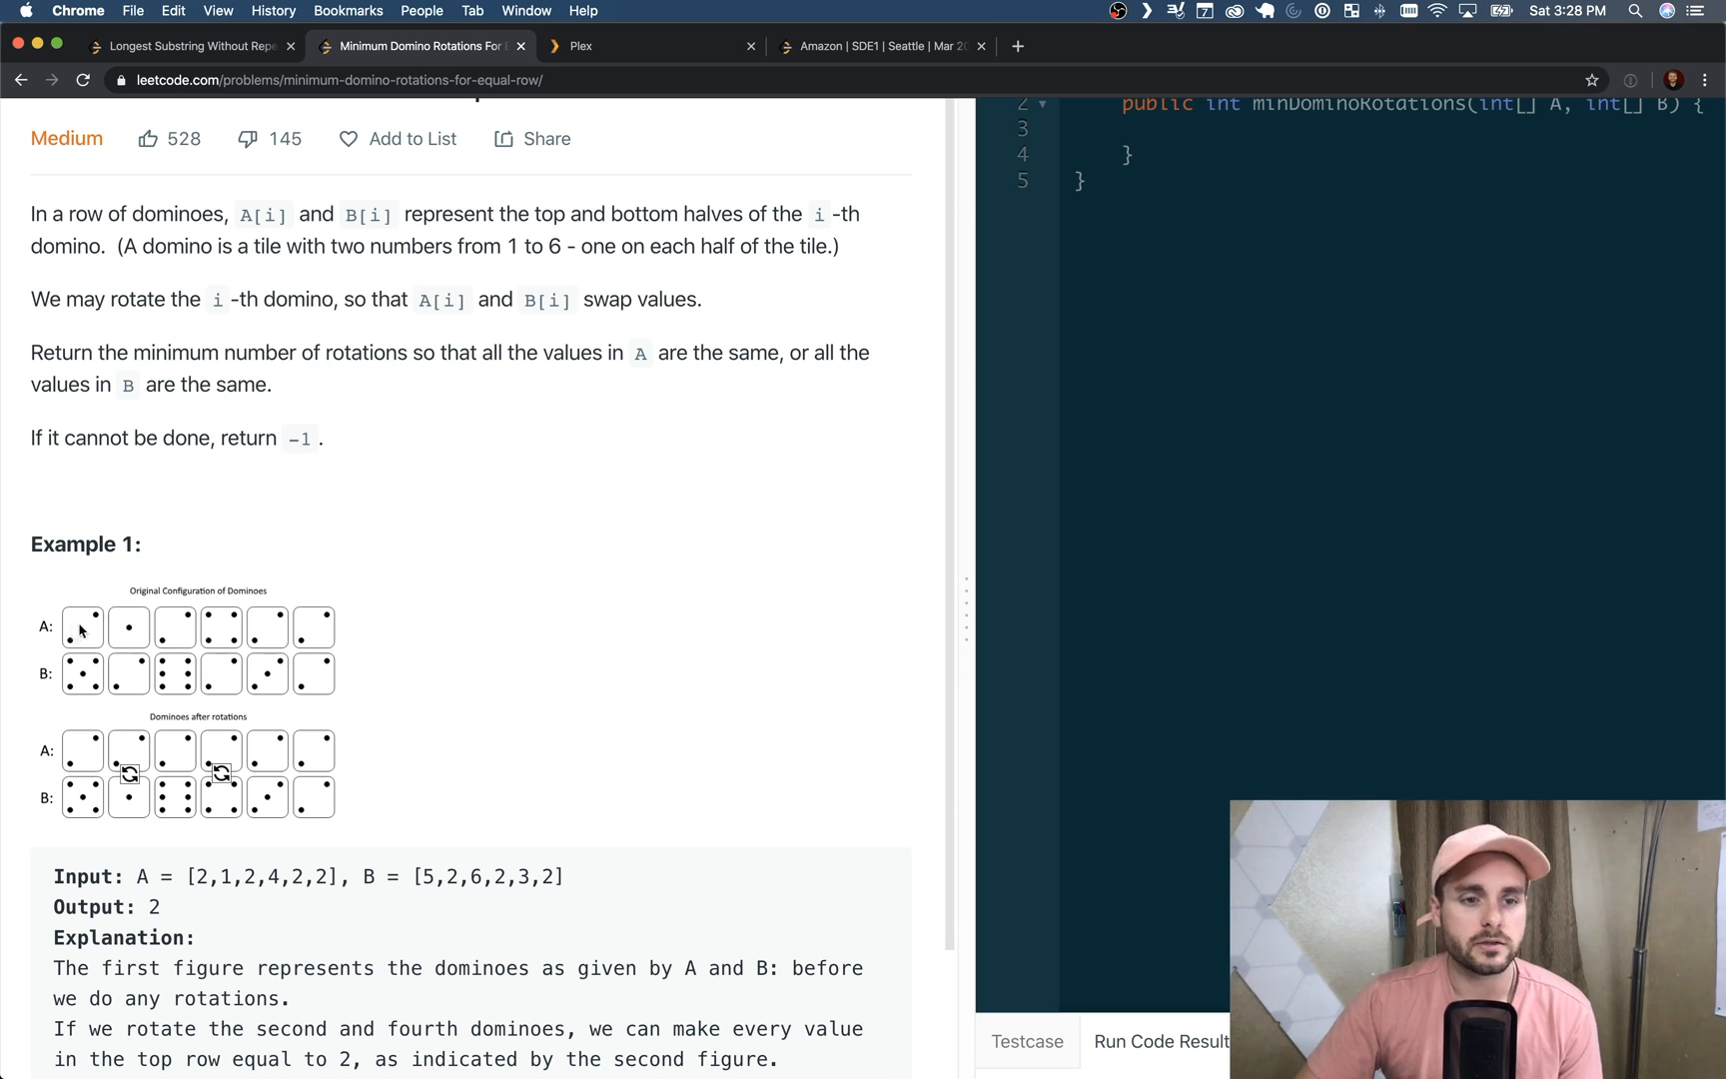
{"action": "mouse_move", "coordinate": [126, 681]}
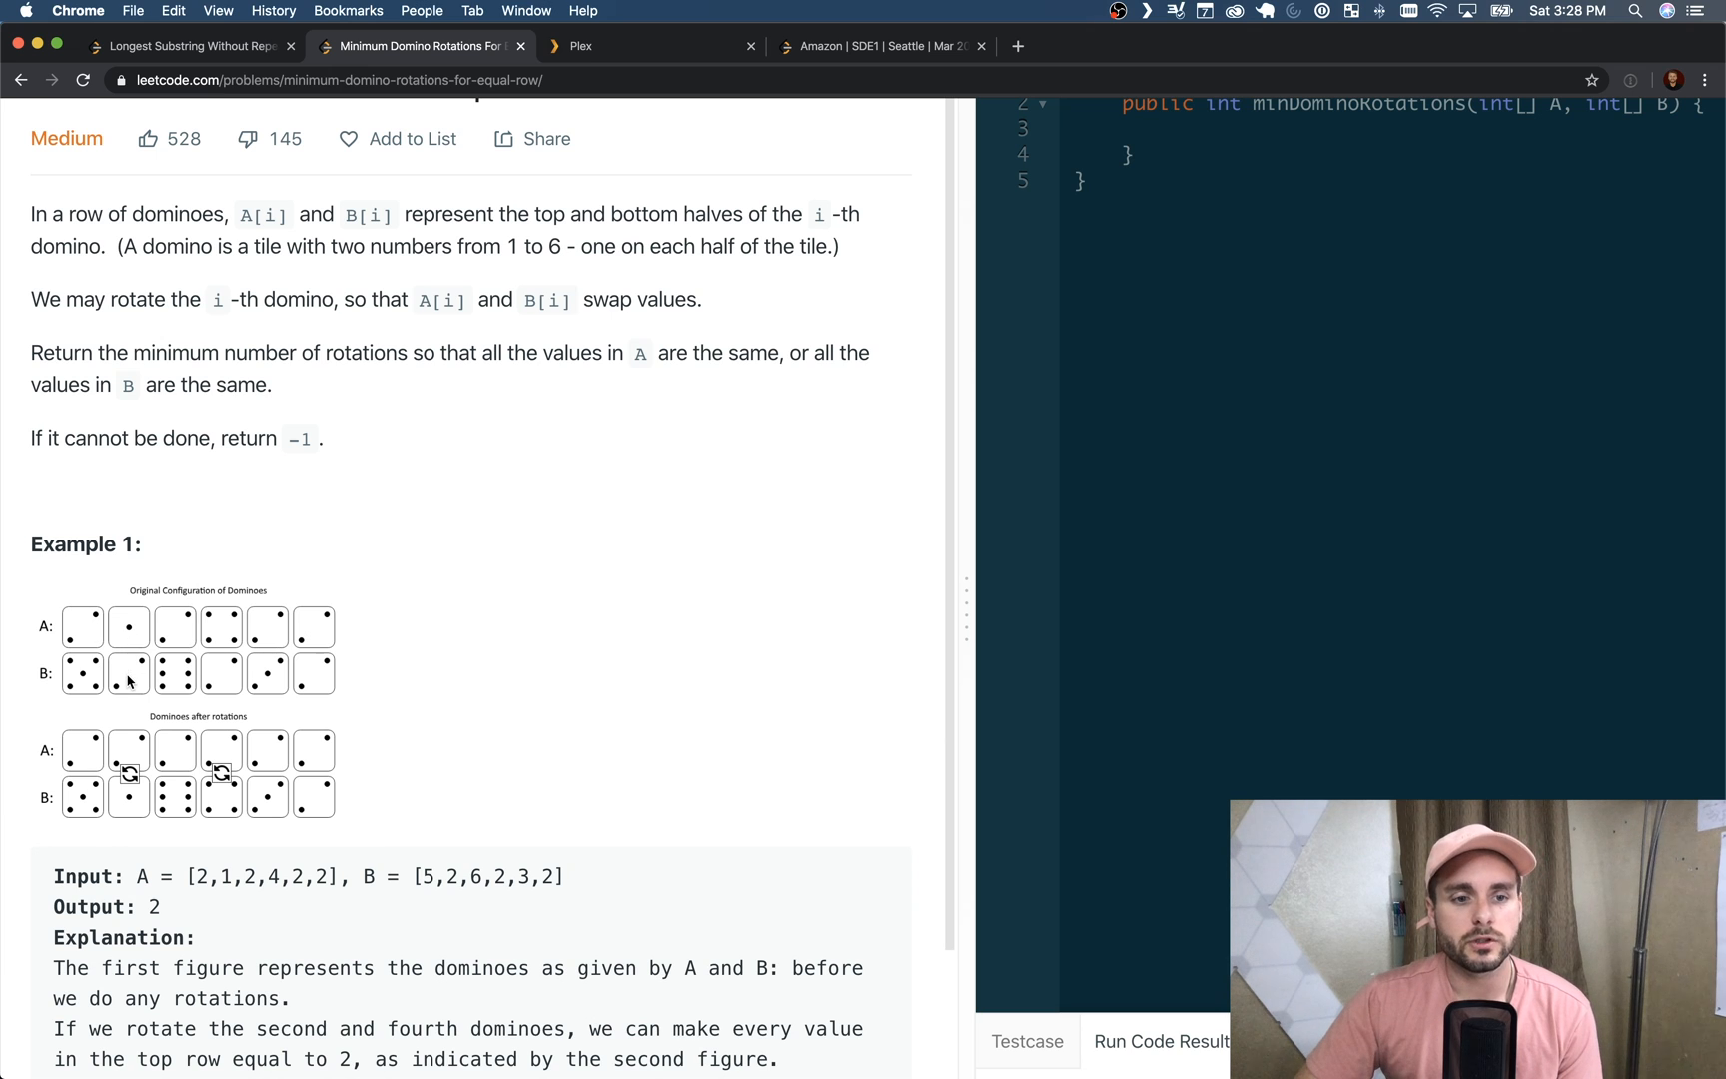
{"action": "mouse_move", "coordinate": [265, 685]}
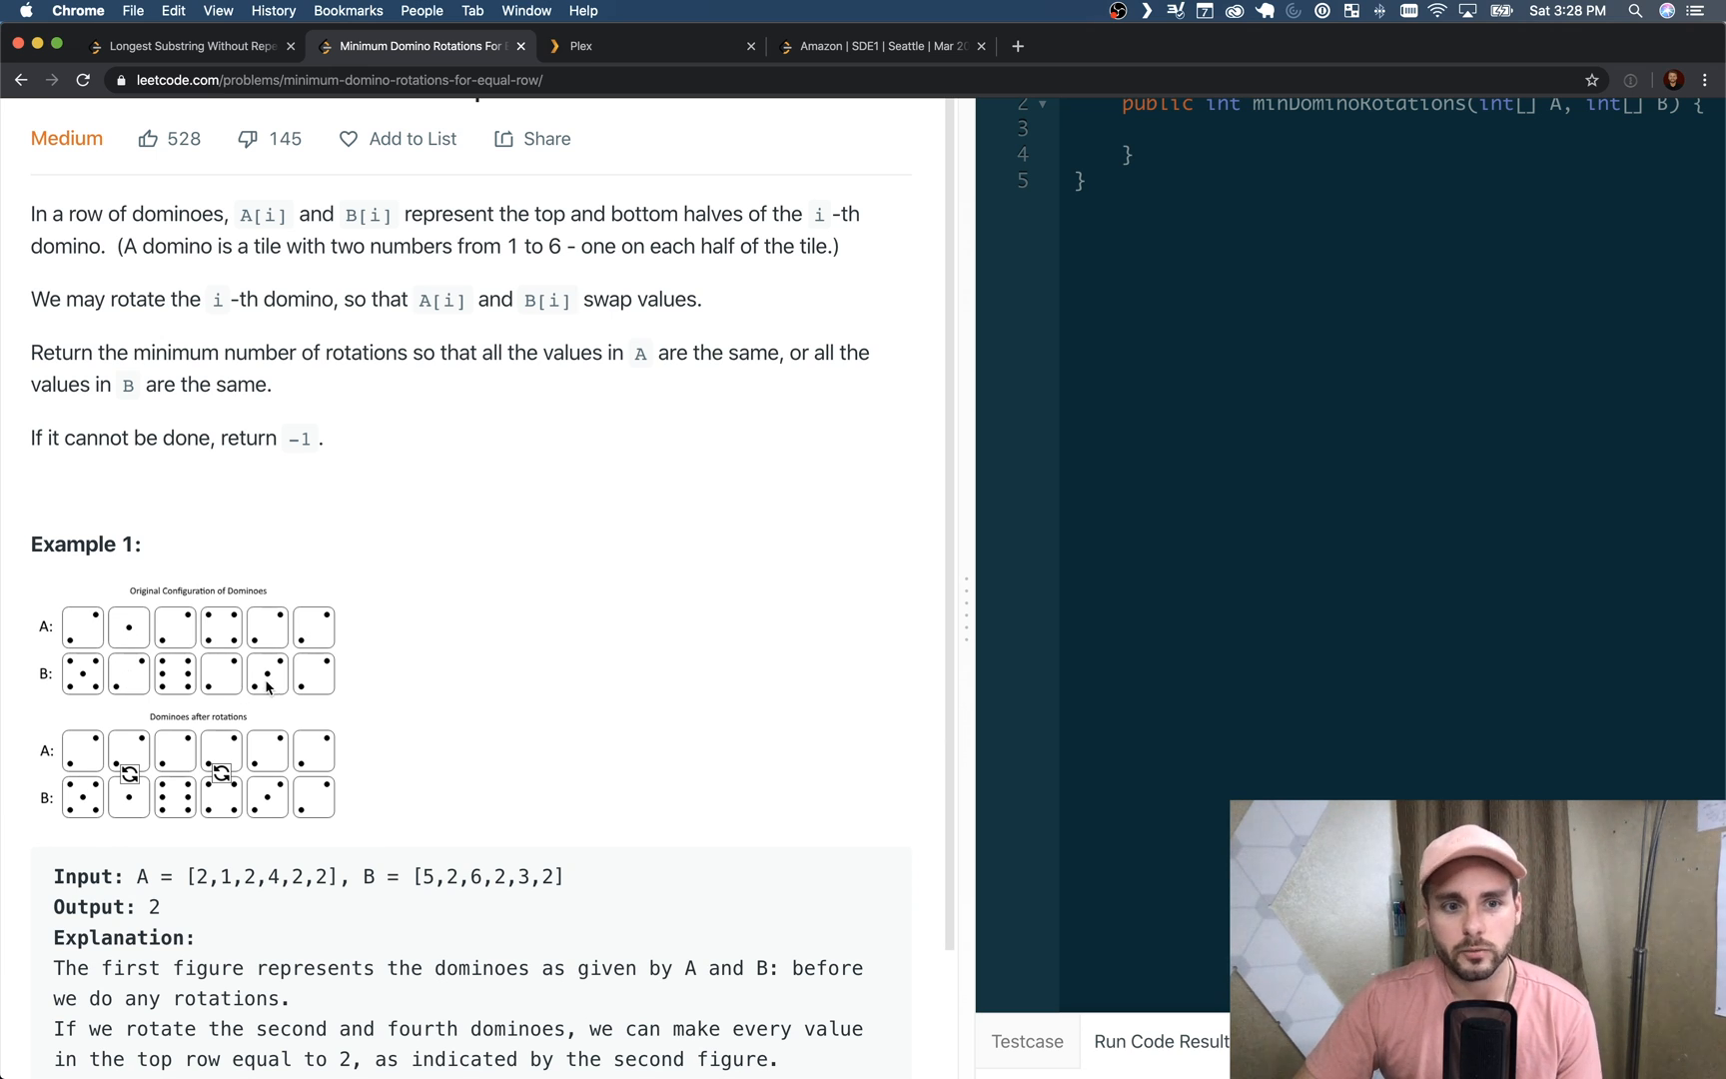
{"action": "mouse_move", "coordinate": [96, 653]}
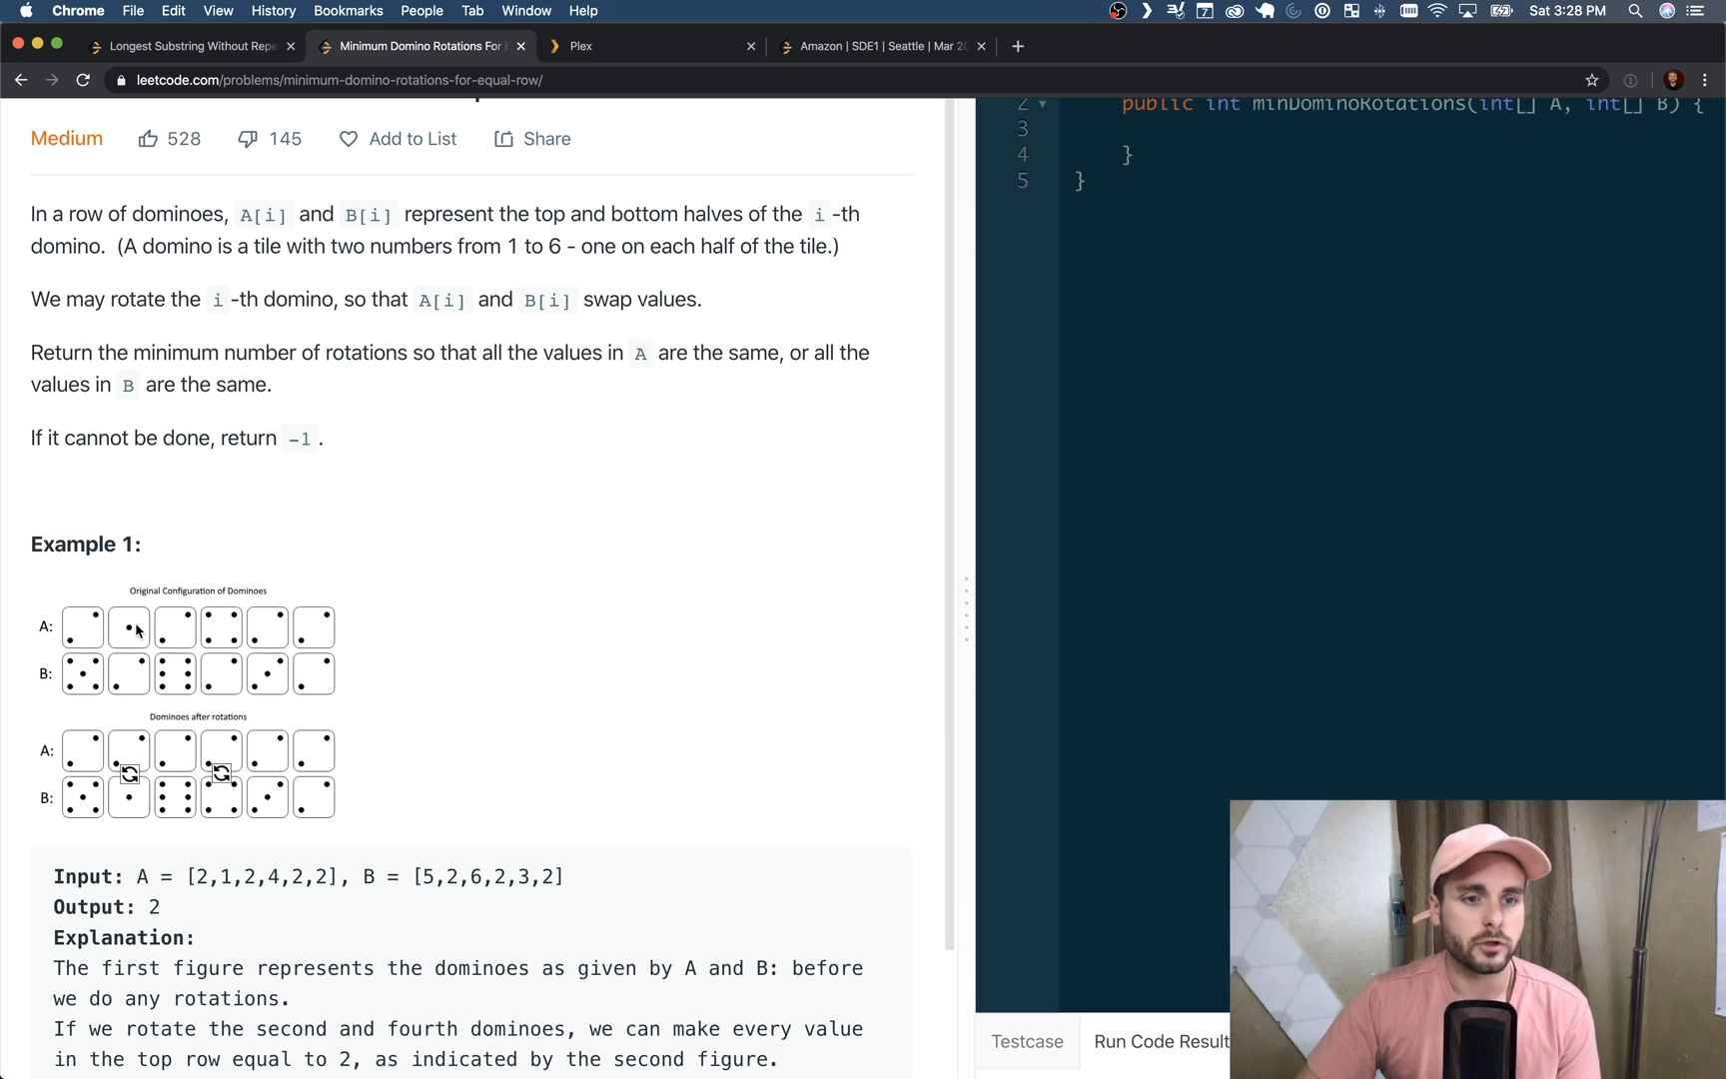
{"action": "mouse_move", "coordinate": [42, 681]}
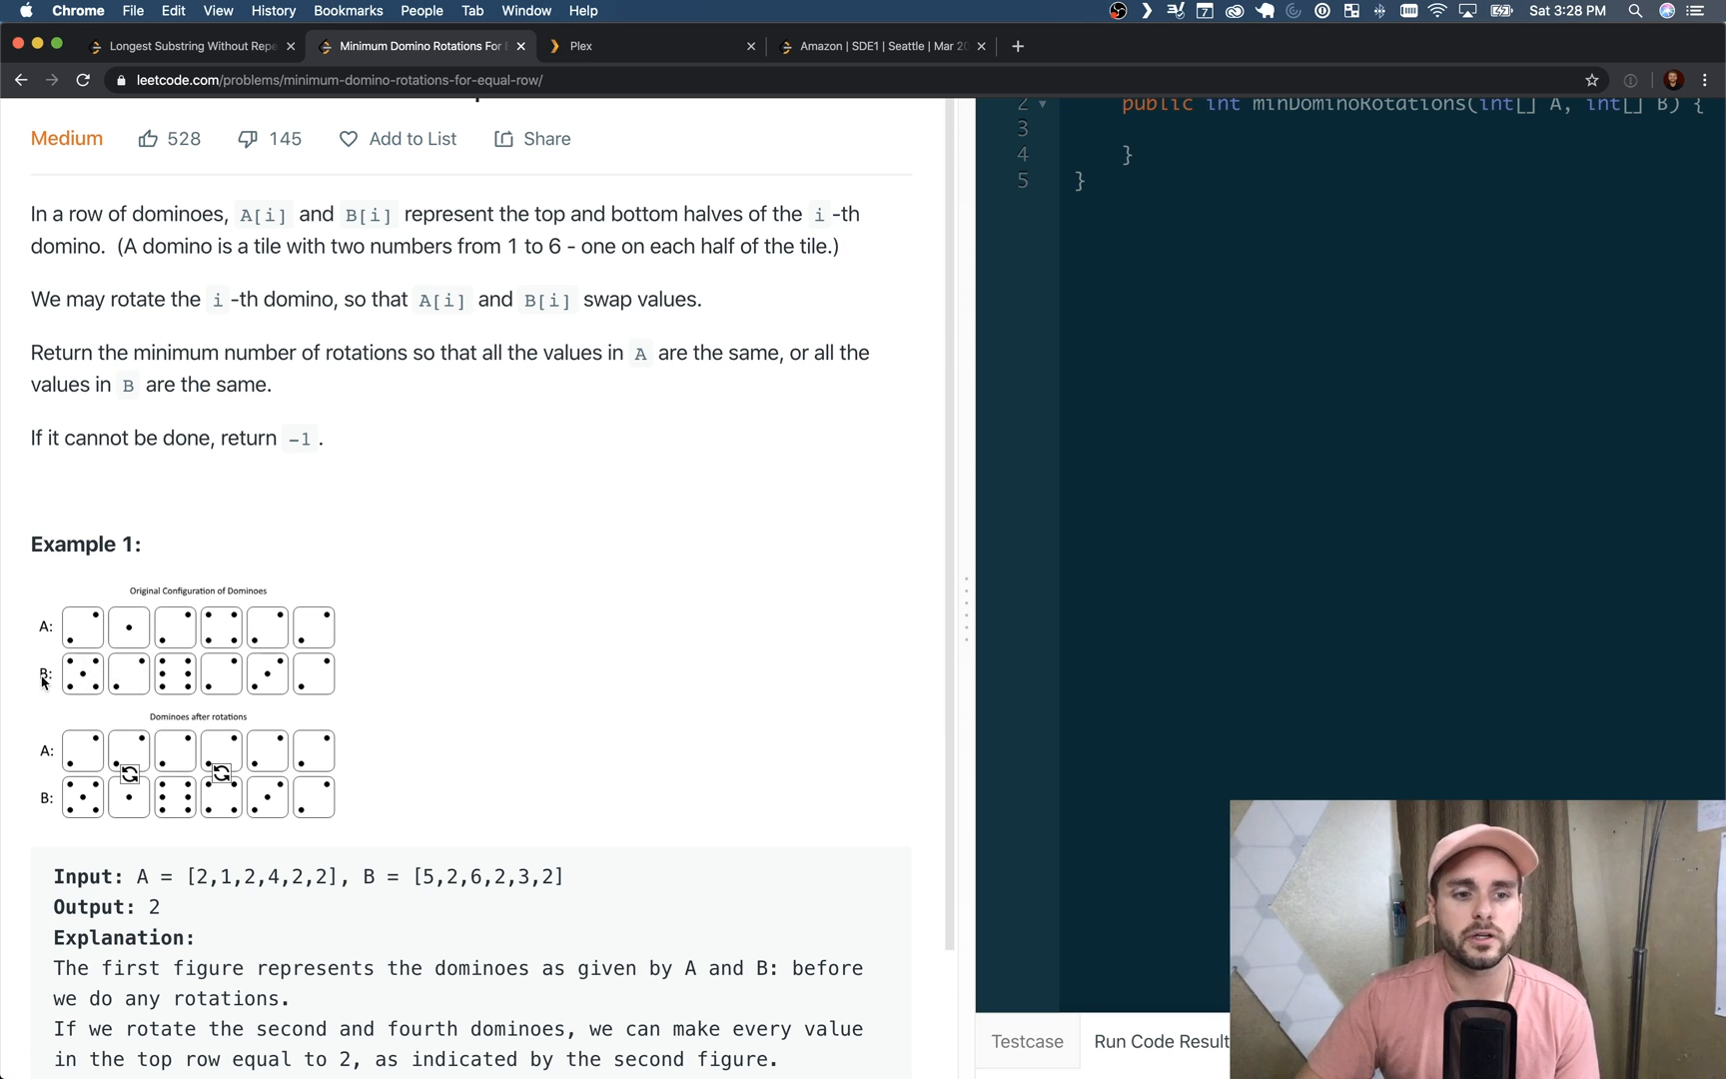
{"action": "scroll", "scroll_direction": "up", "scroll_amount": 3}
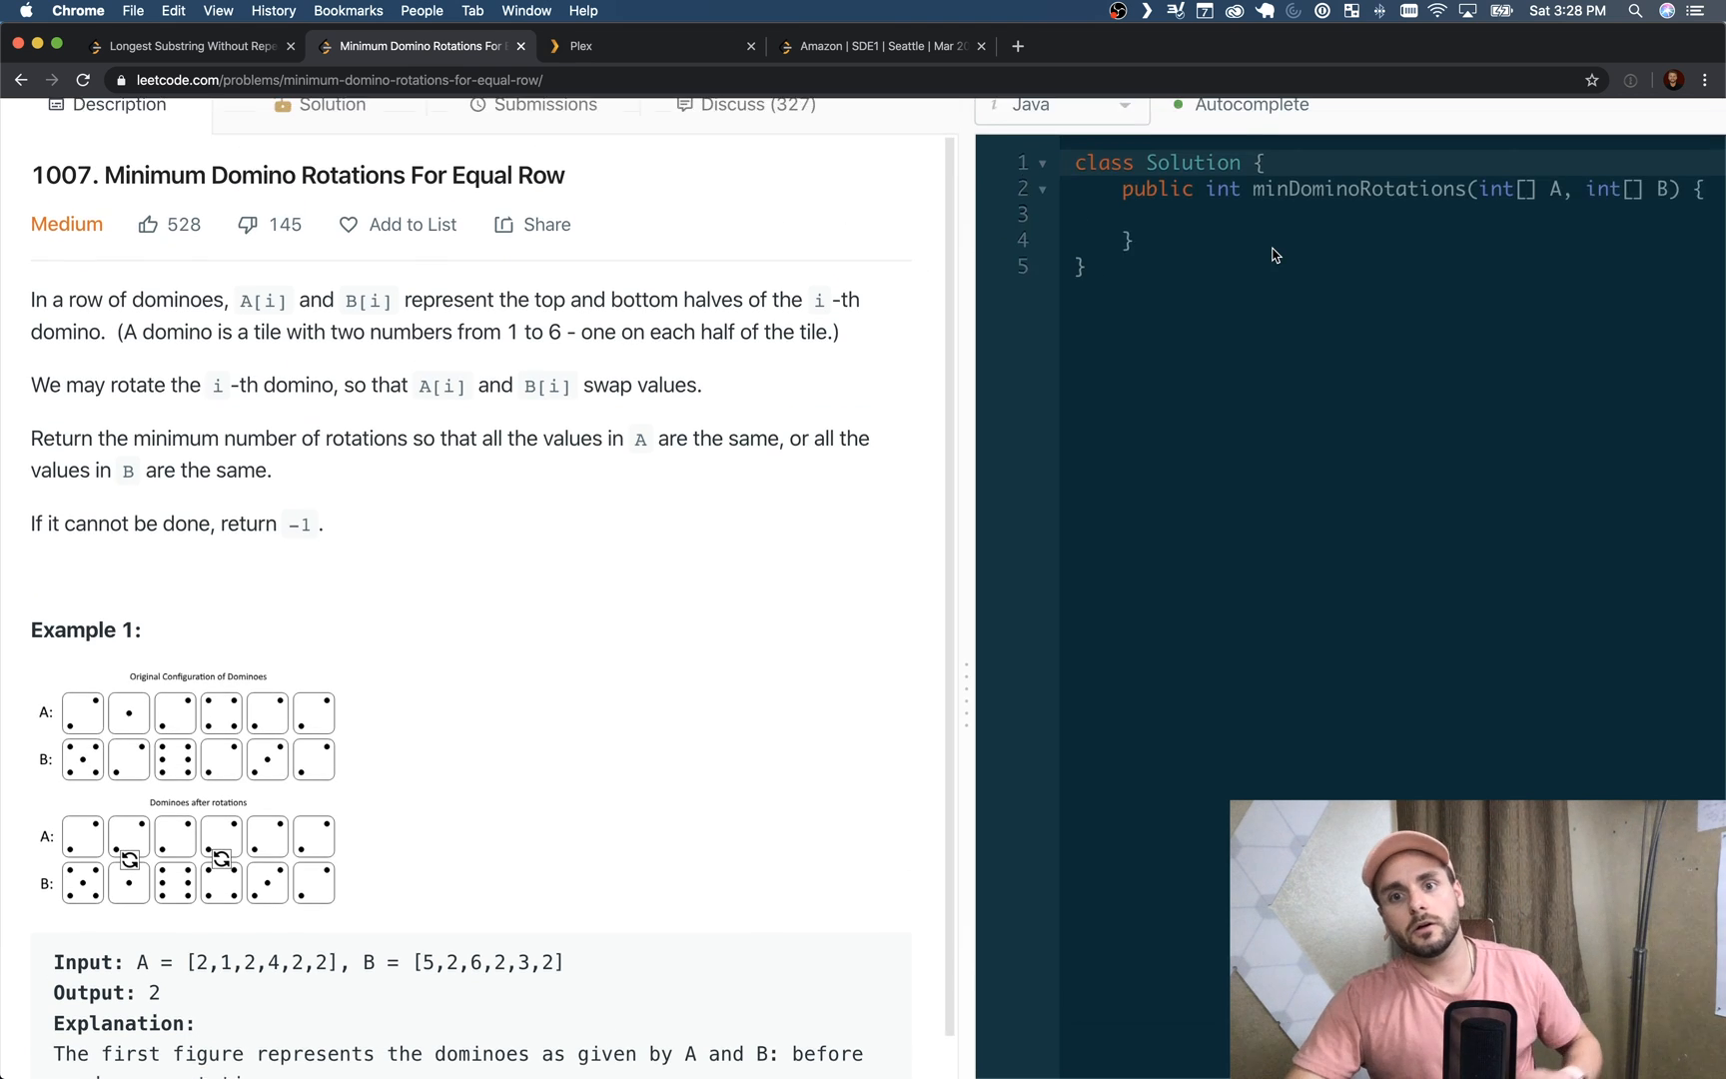
{"action": "scroll", "scroll_direction": "up", "scroll_amount": 3}
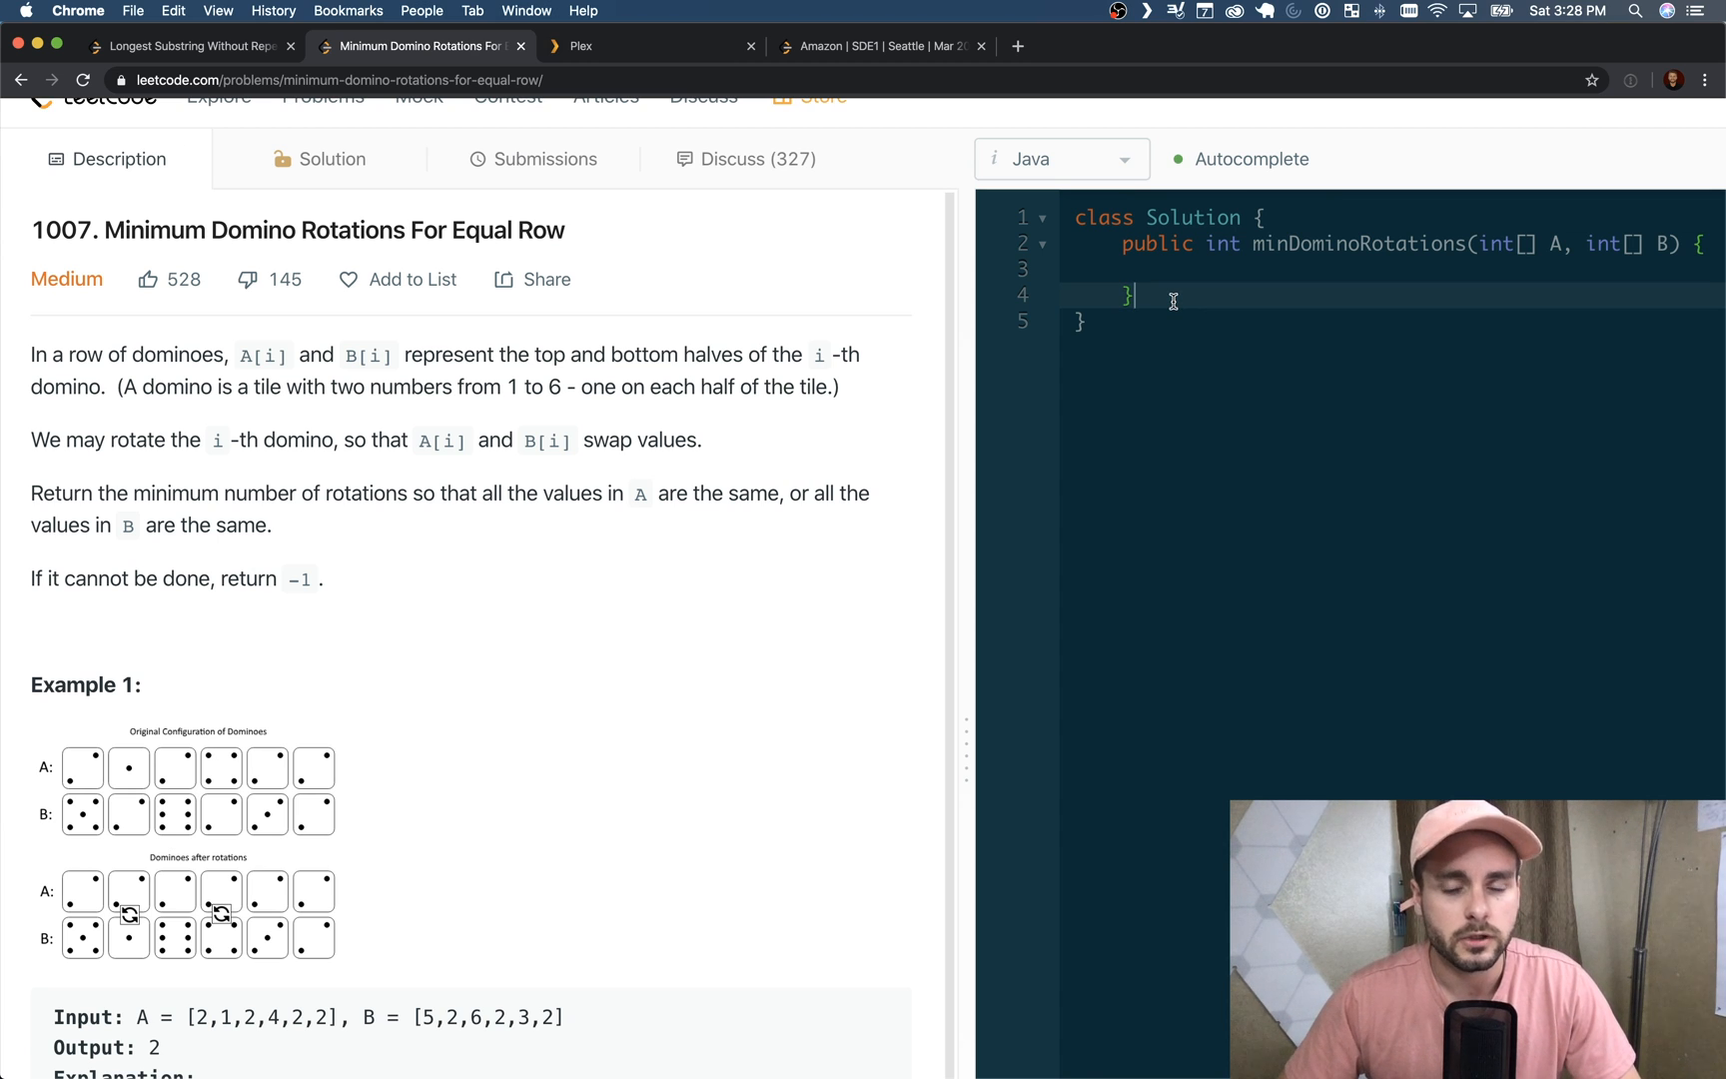
Add helper signature public int minimumSwaps(int target, int[] A, int[] B) { below the main method
{"action": "key", "text": "Return"}
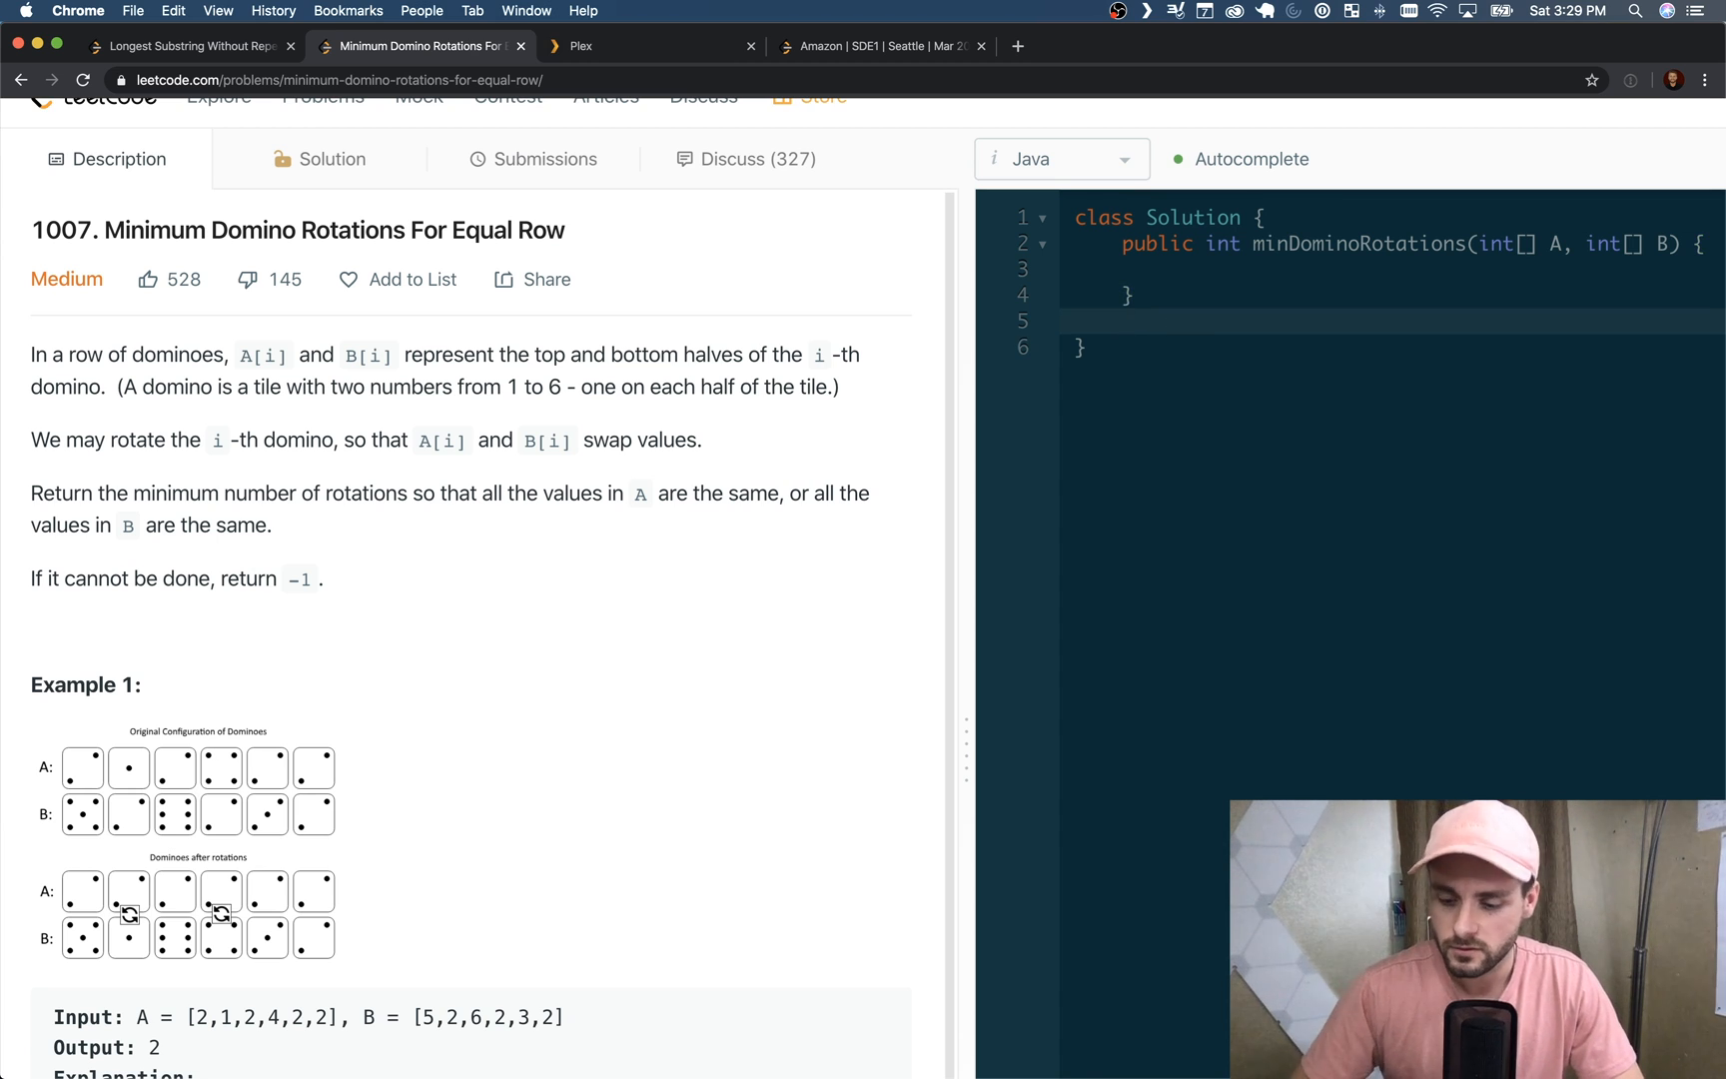
{"action": "type", "text": "public"}
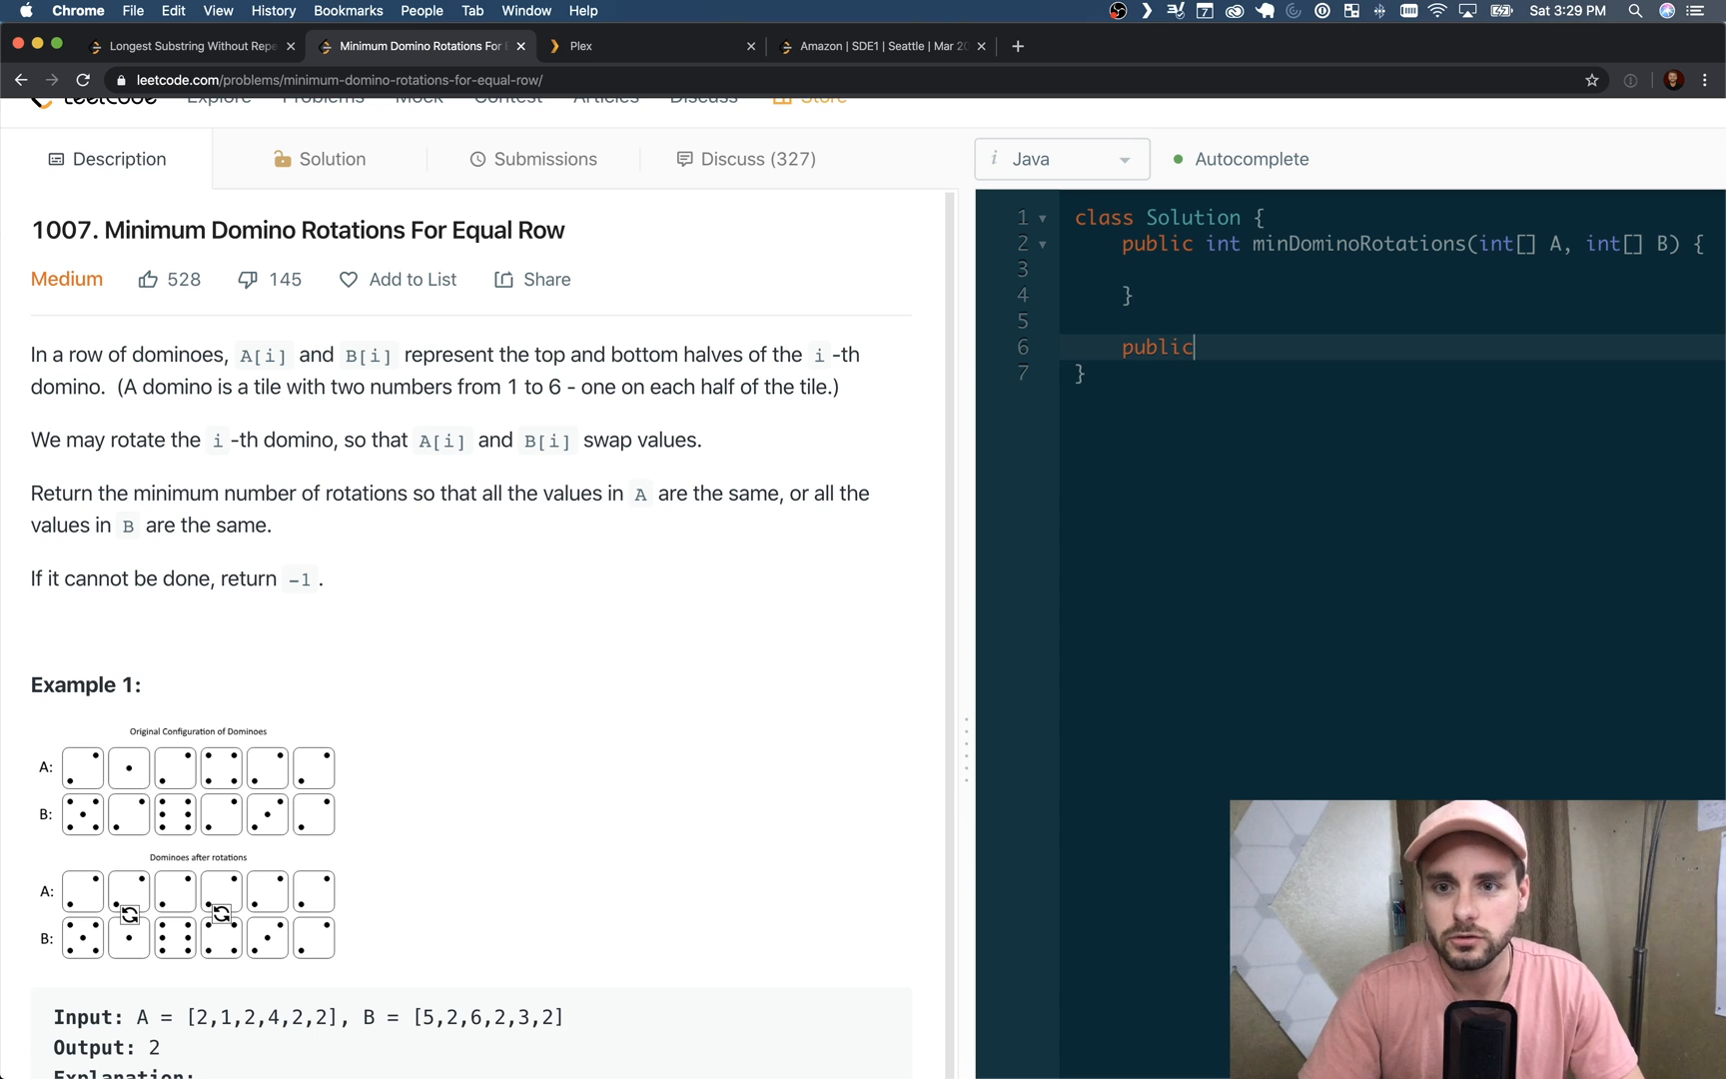
{"action": "type", "text": "int"}
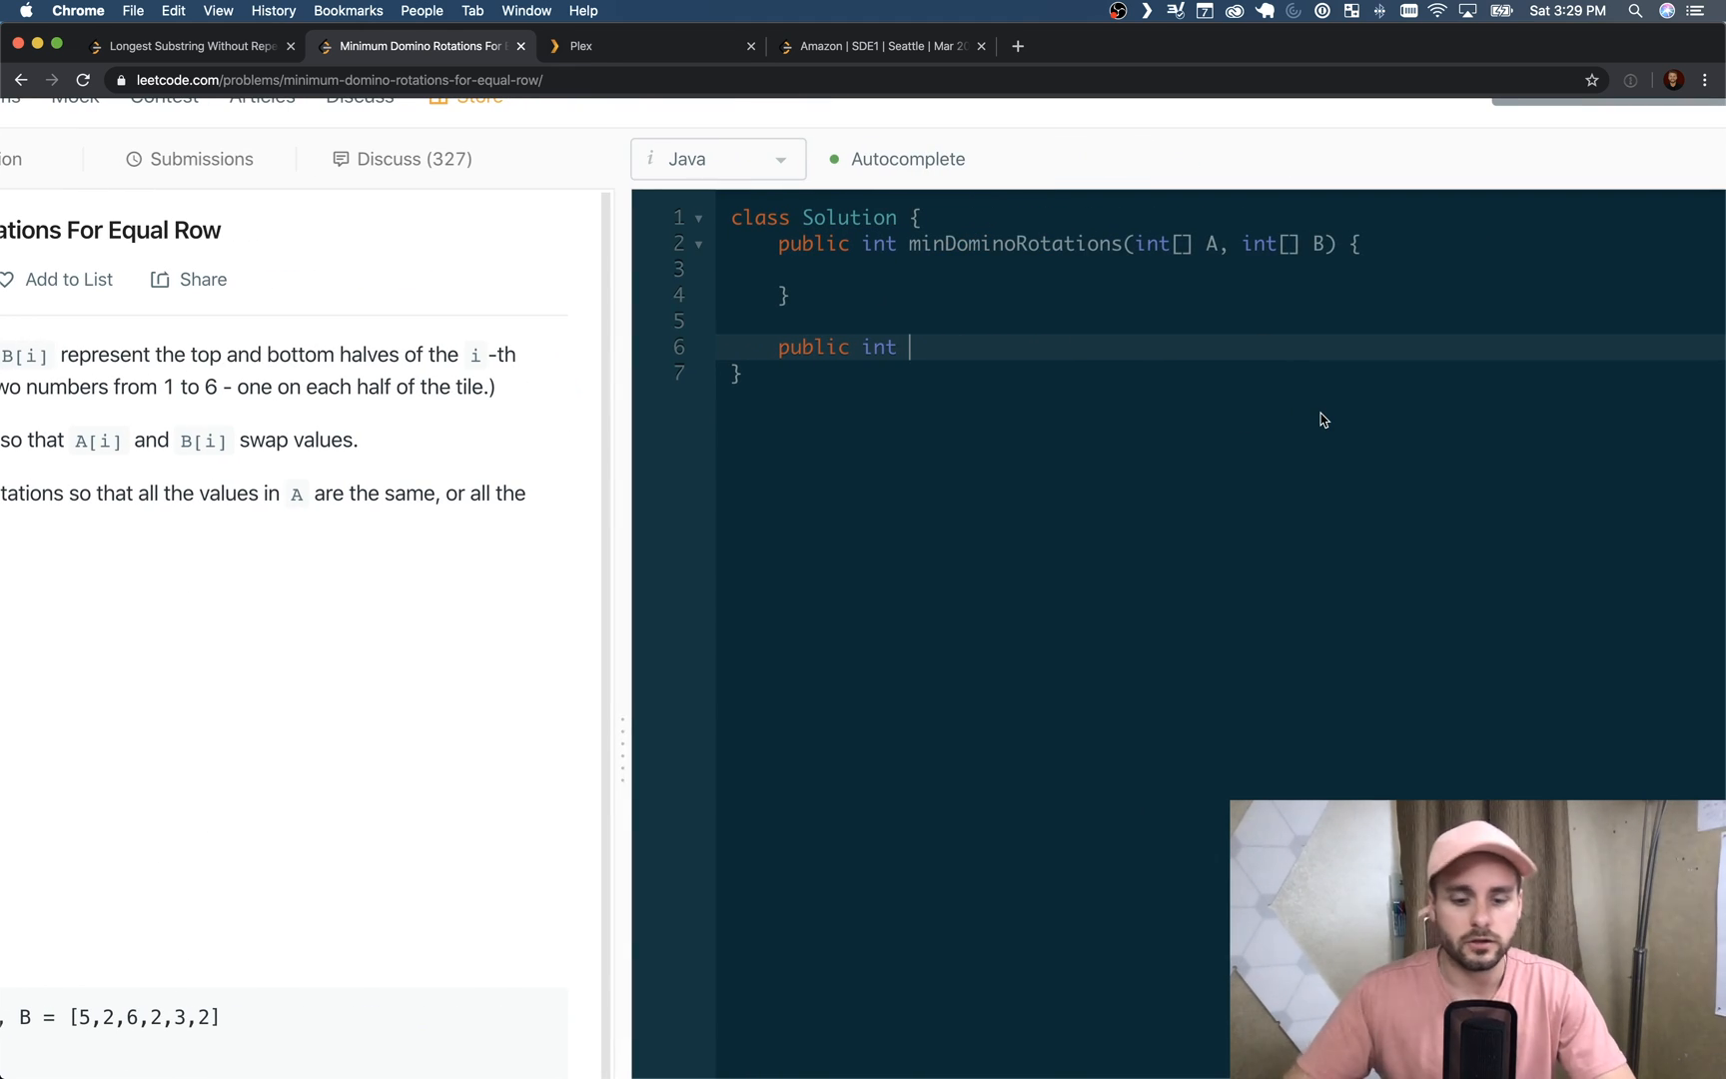
{"action": "type", "text": "minimumS"}
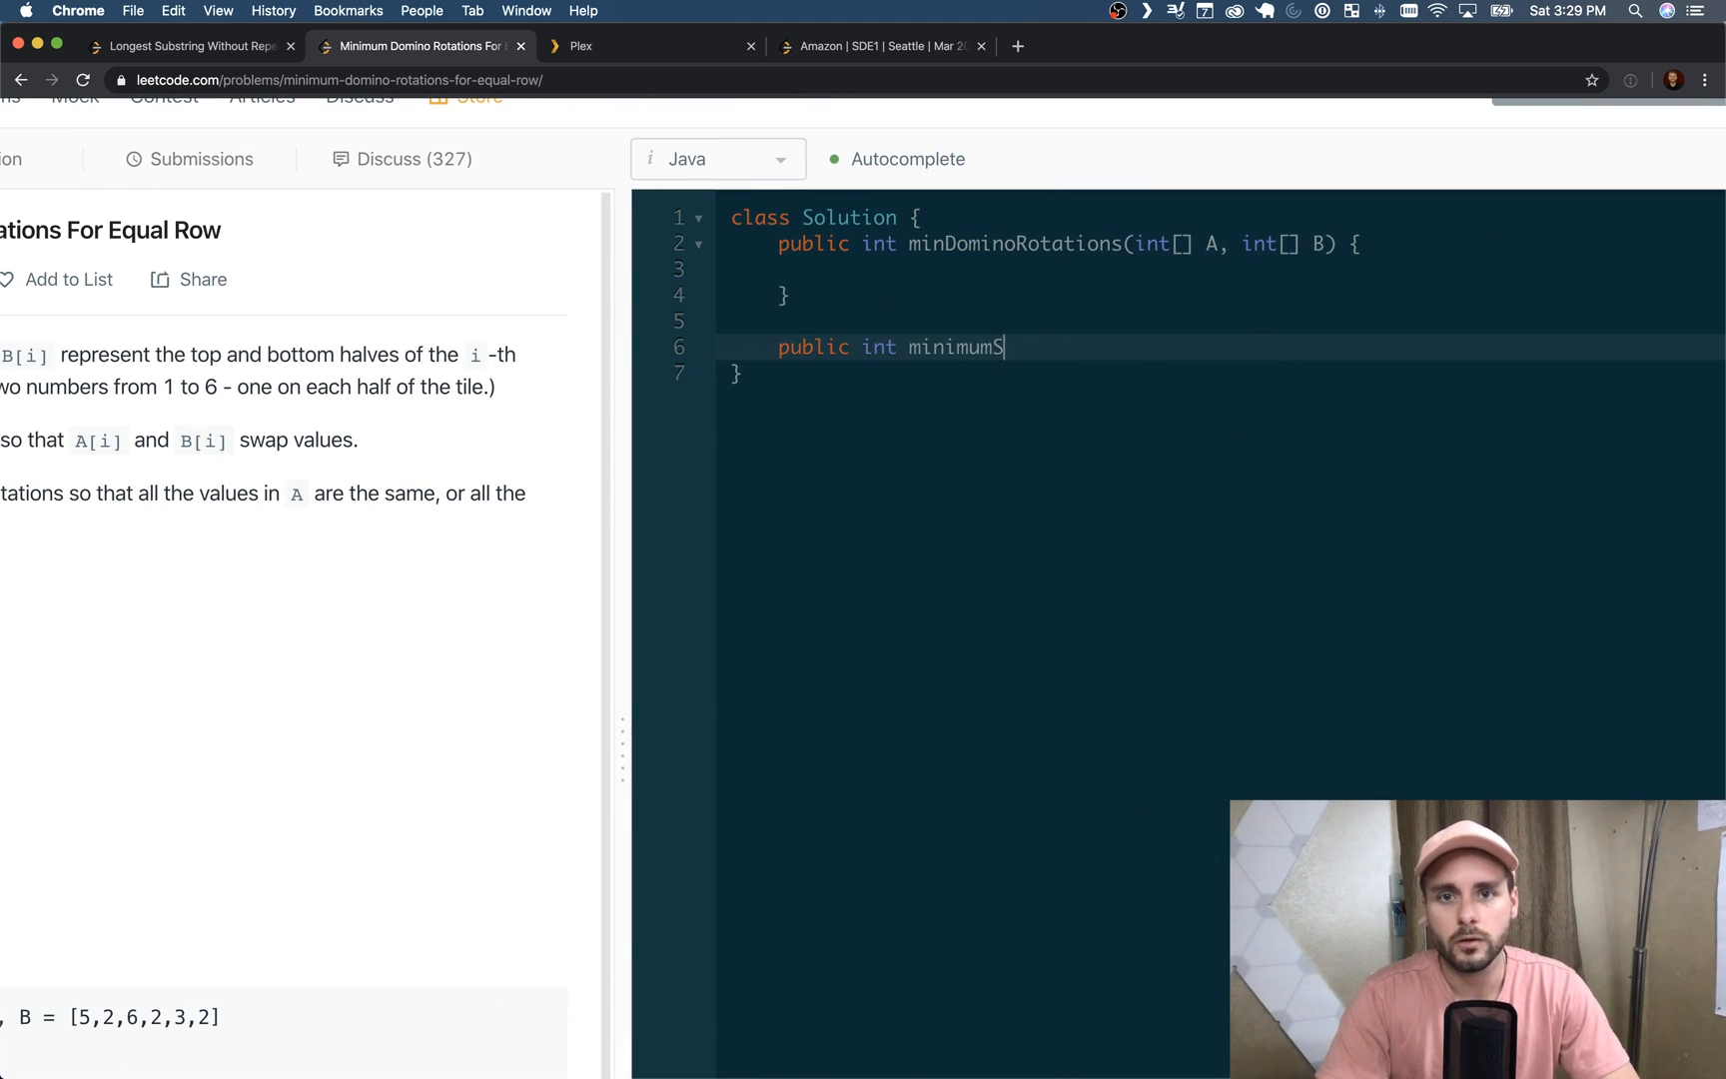
{"action": "type", "text": "waps()"}
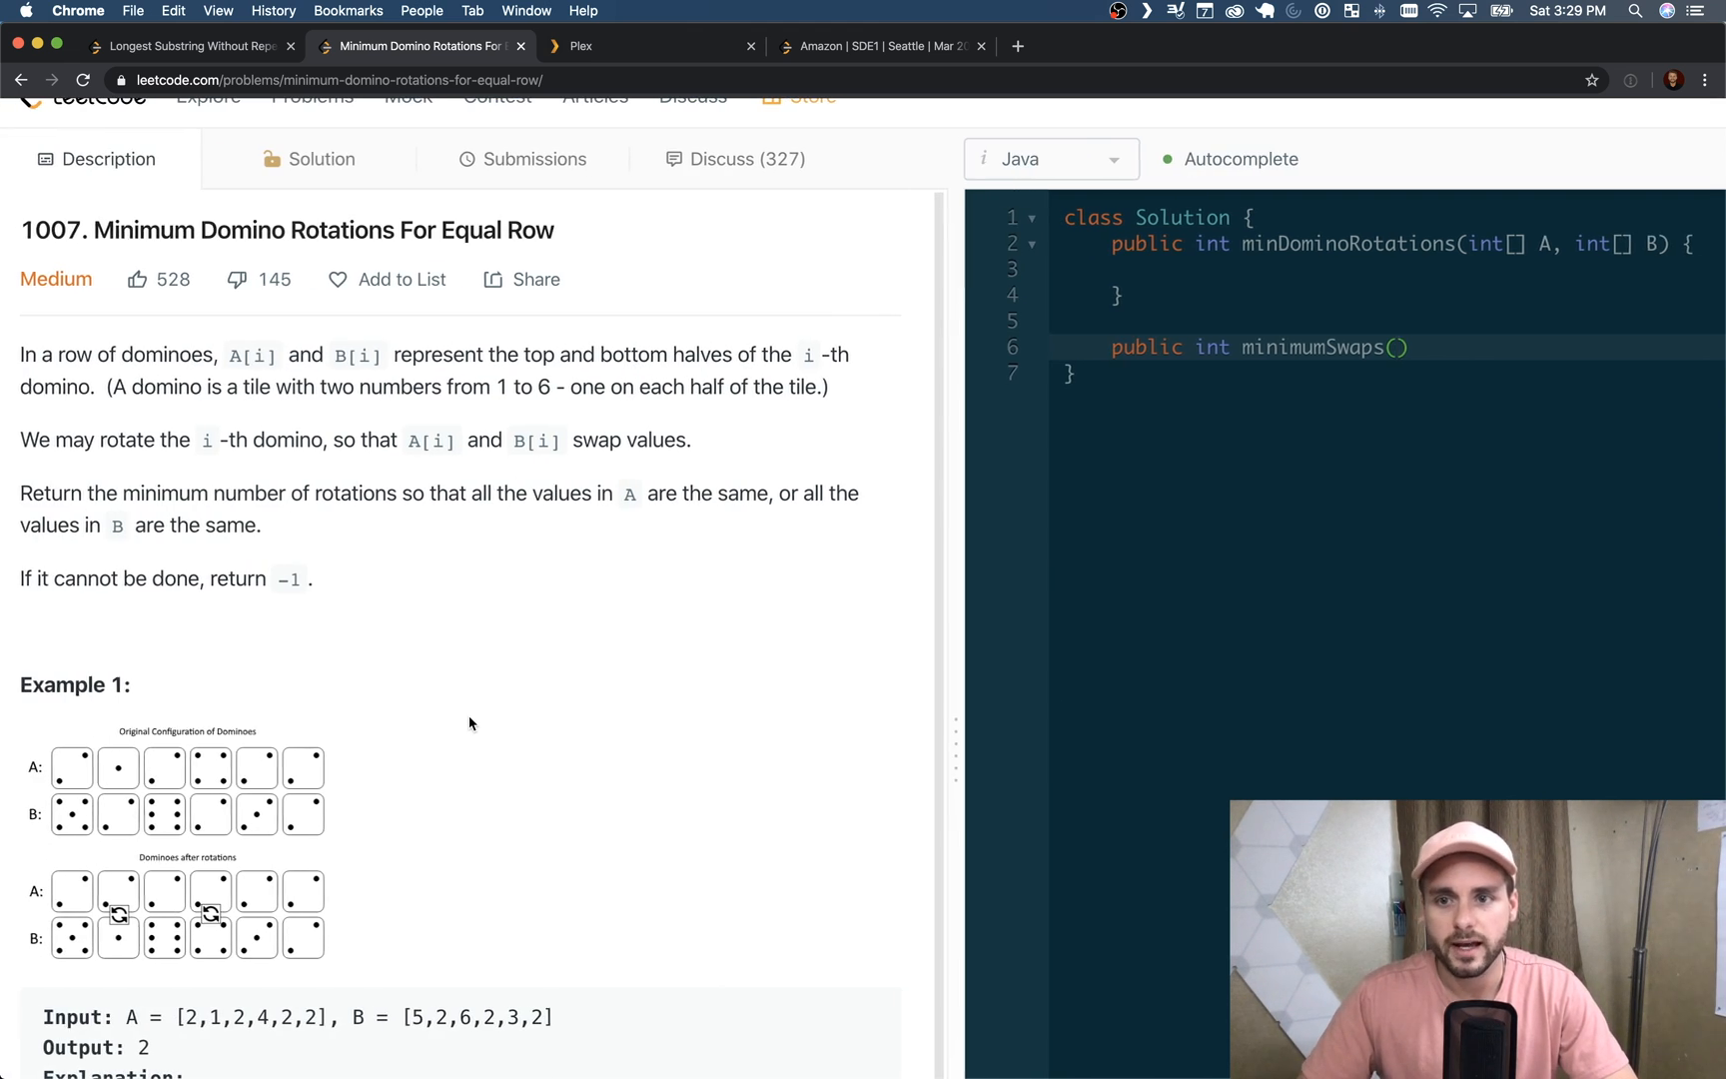
{"action": "type", "text": "int"}
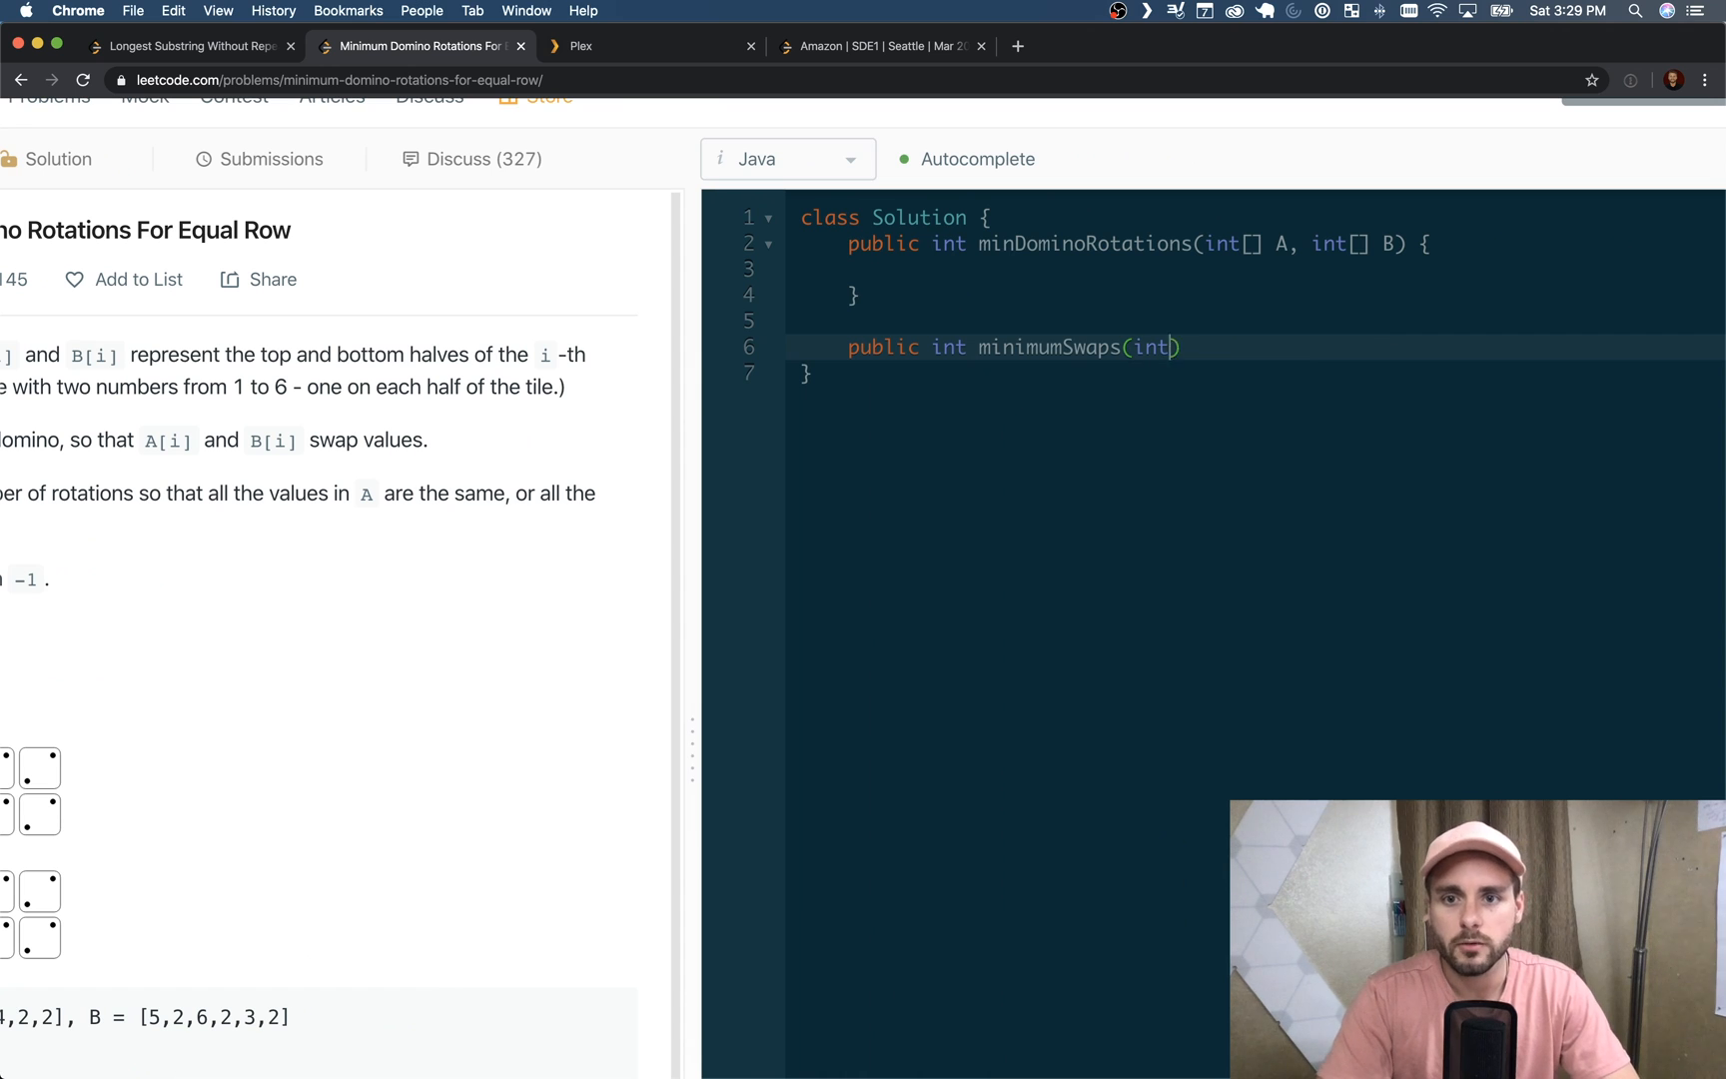
{"action": "type", "text": "target, int"}
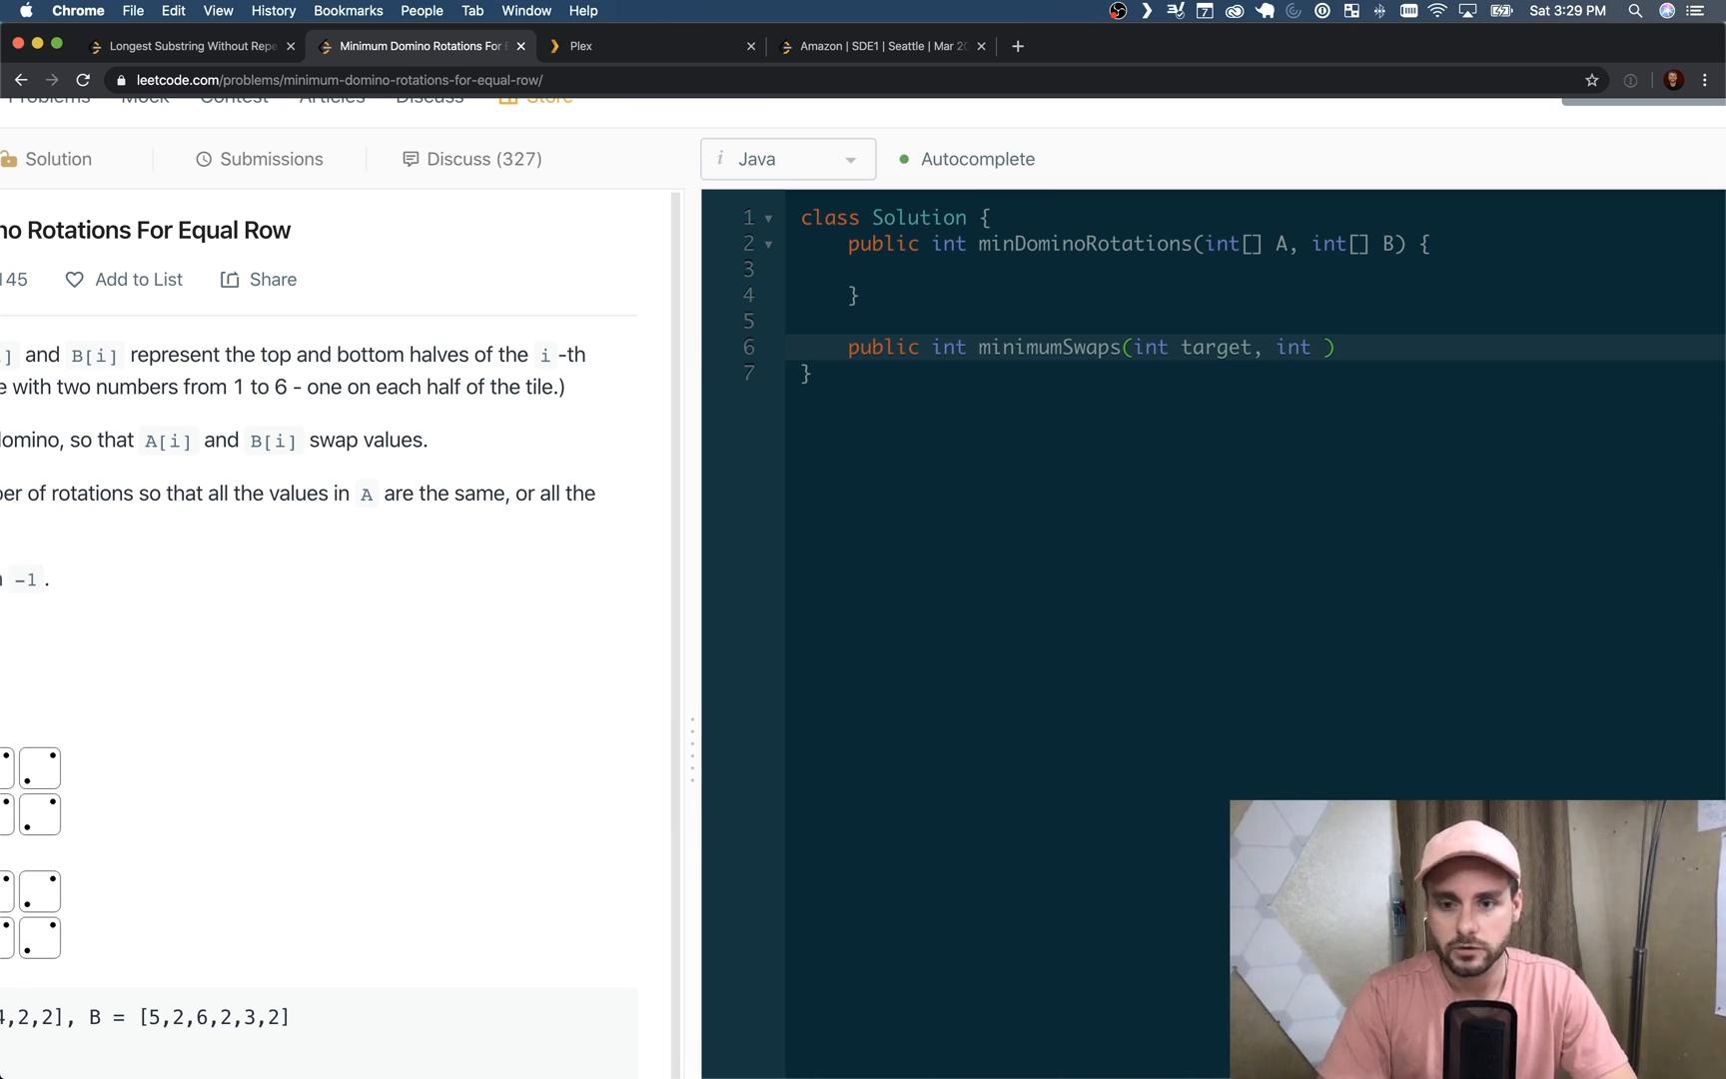
{"action": "type", "text": "[a"}
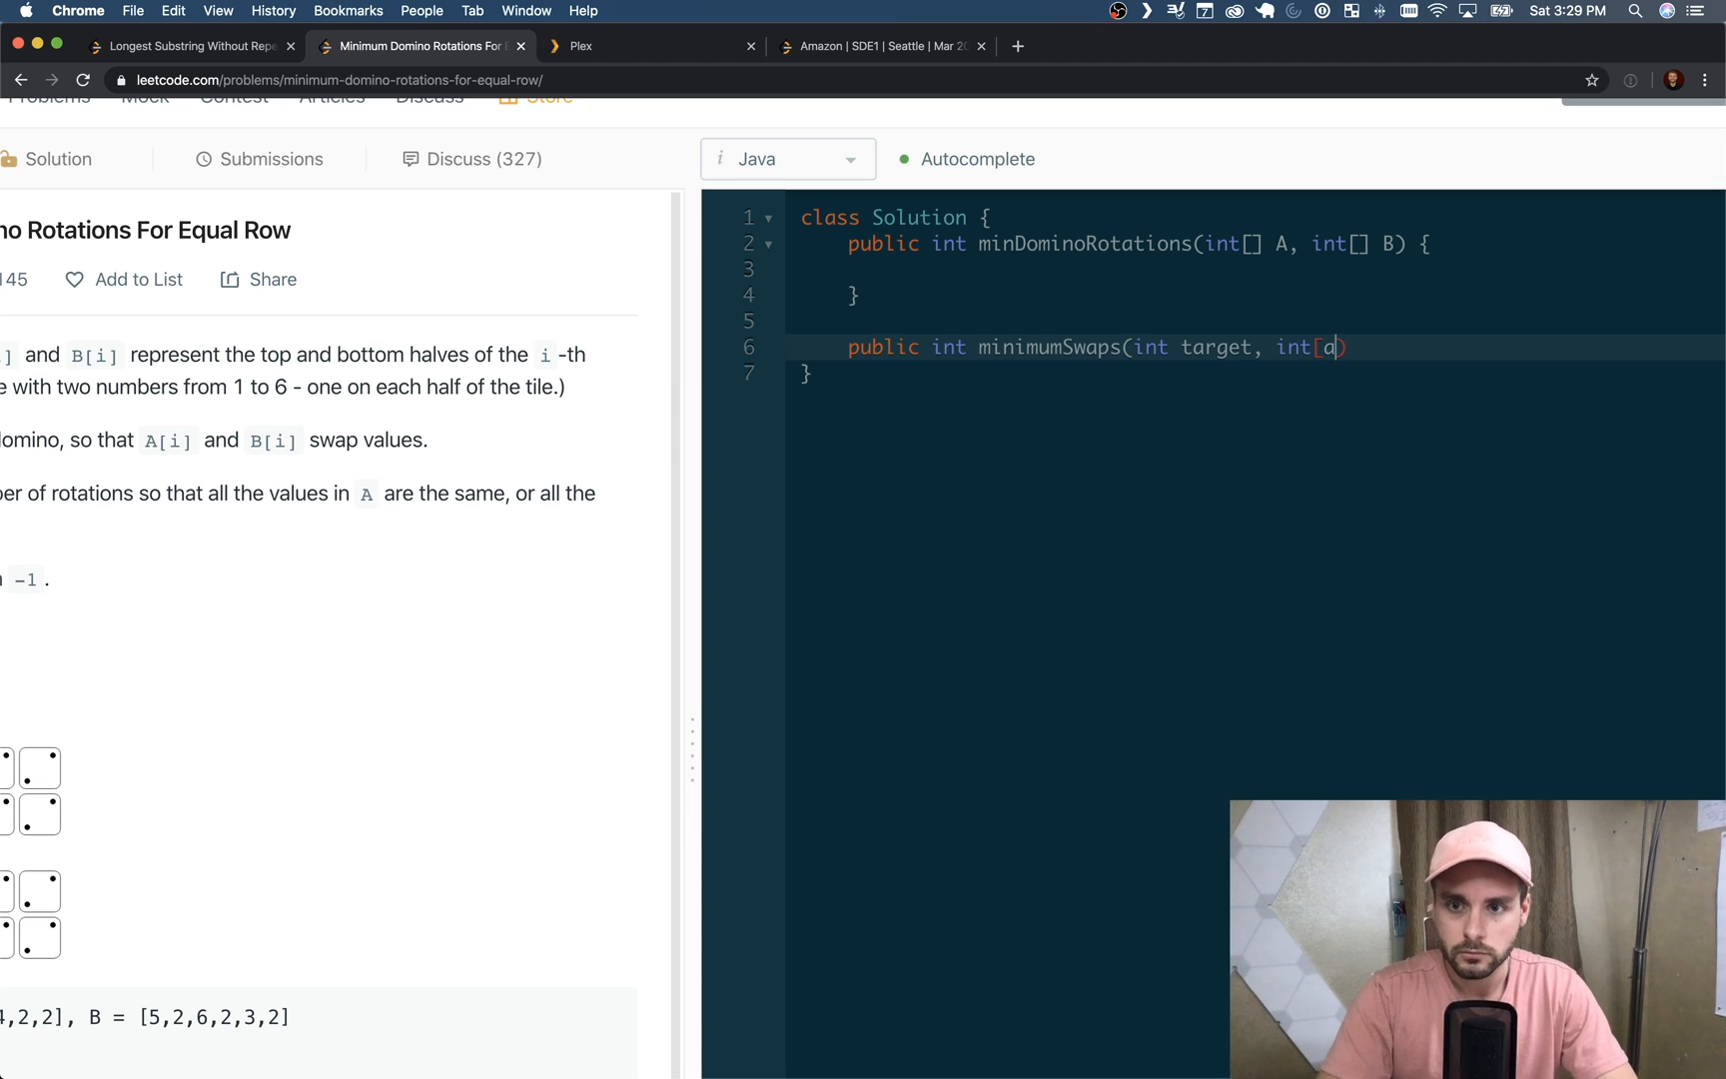
{"action": "key", "text": "Backspace"}
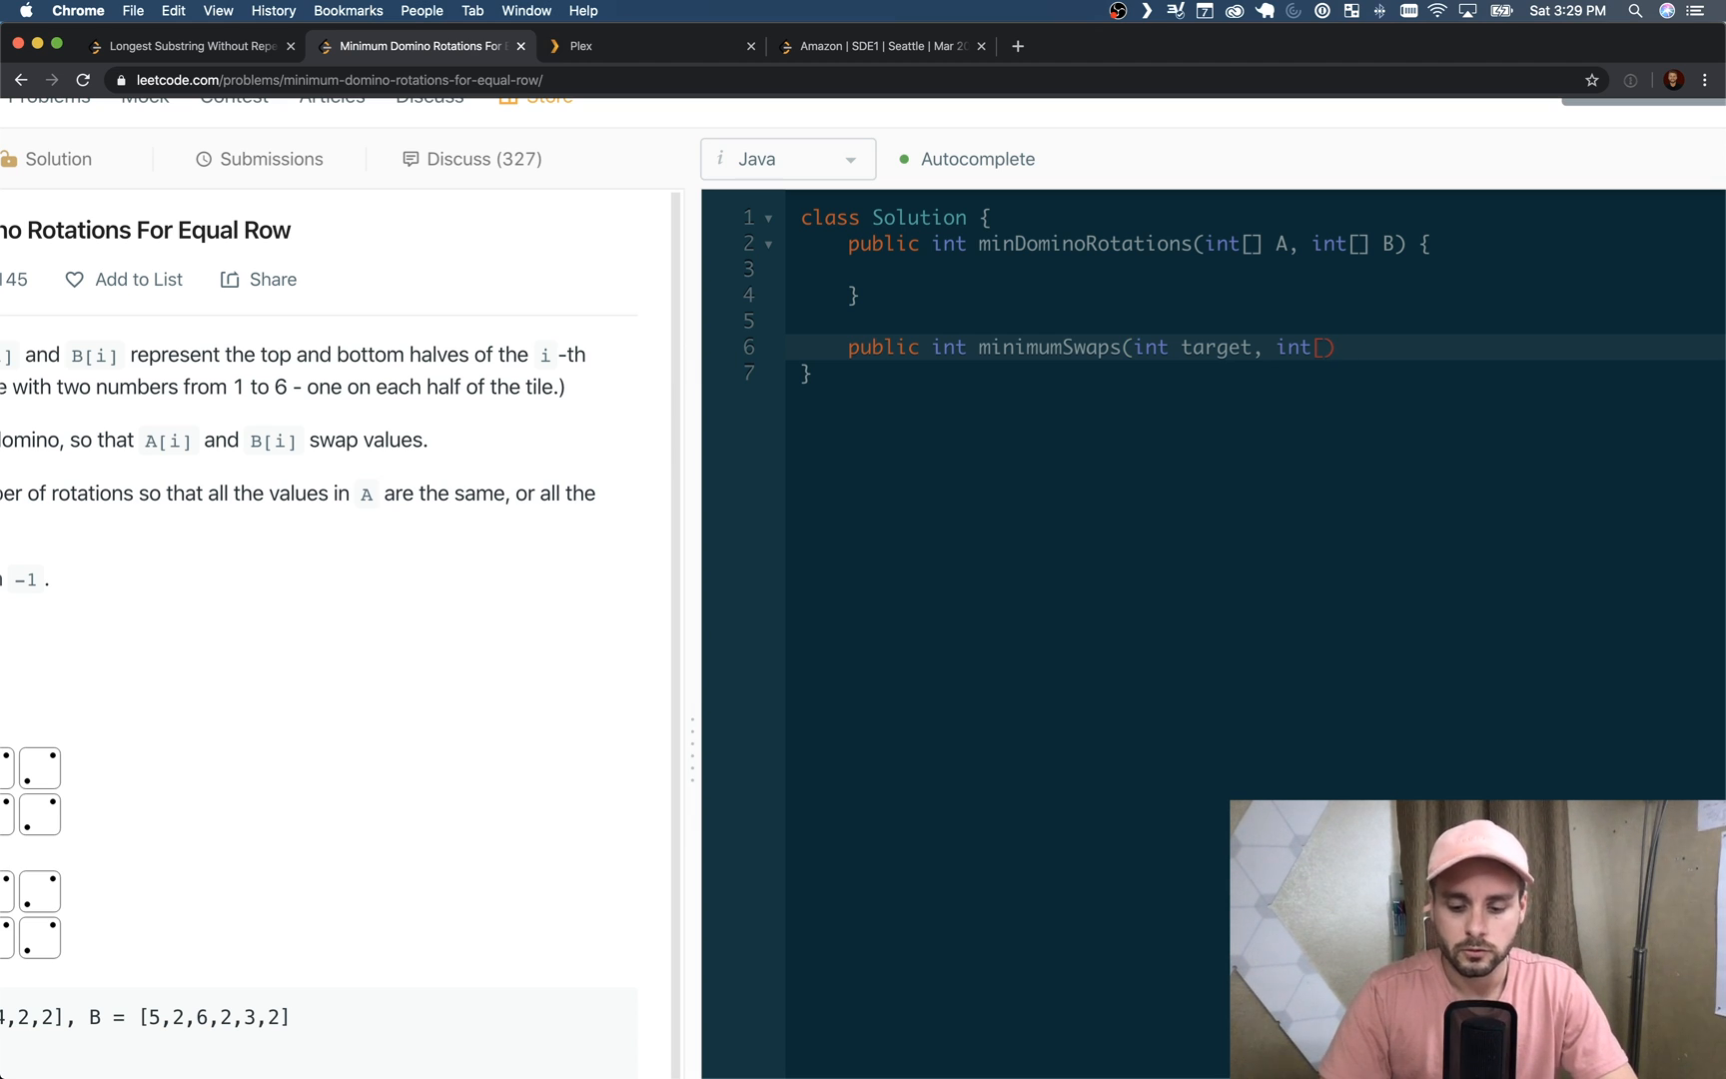
{"action": "type", "text": "A, int ["}
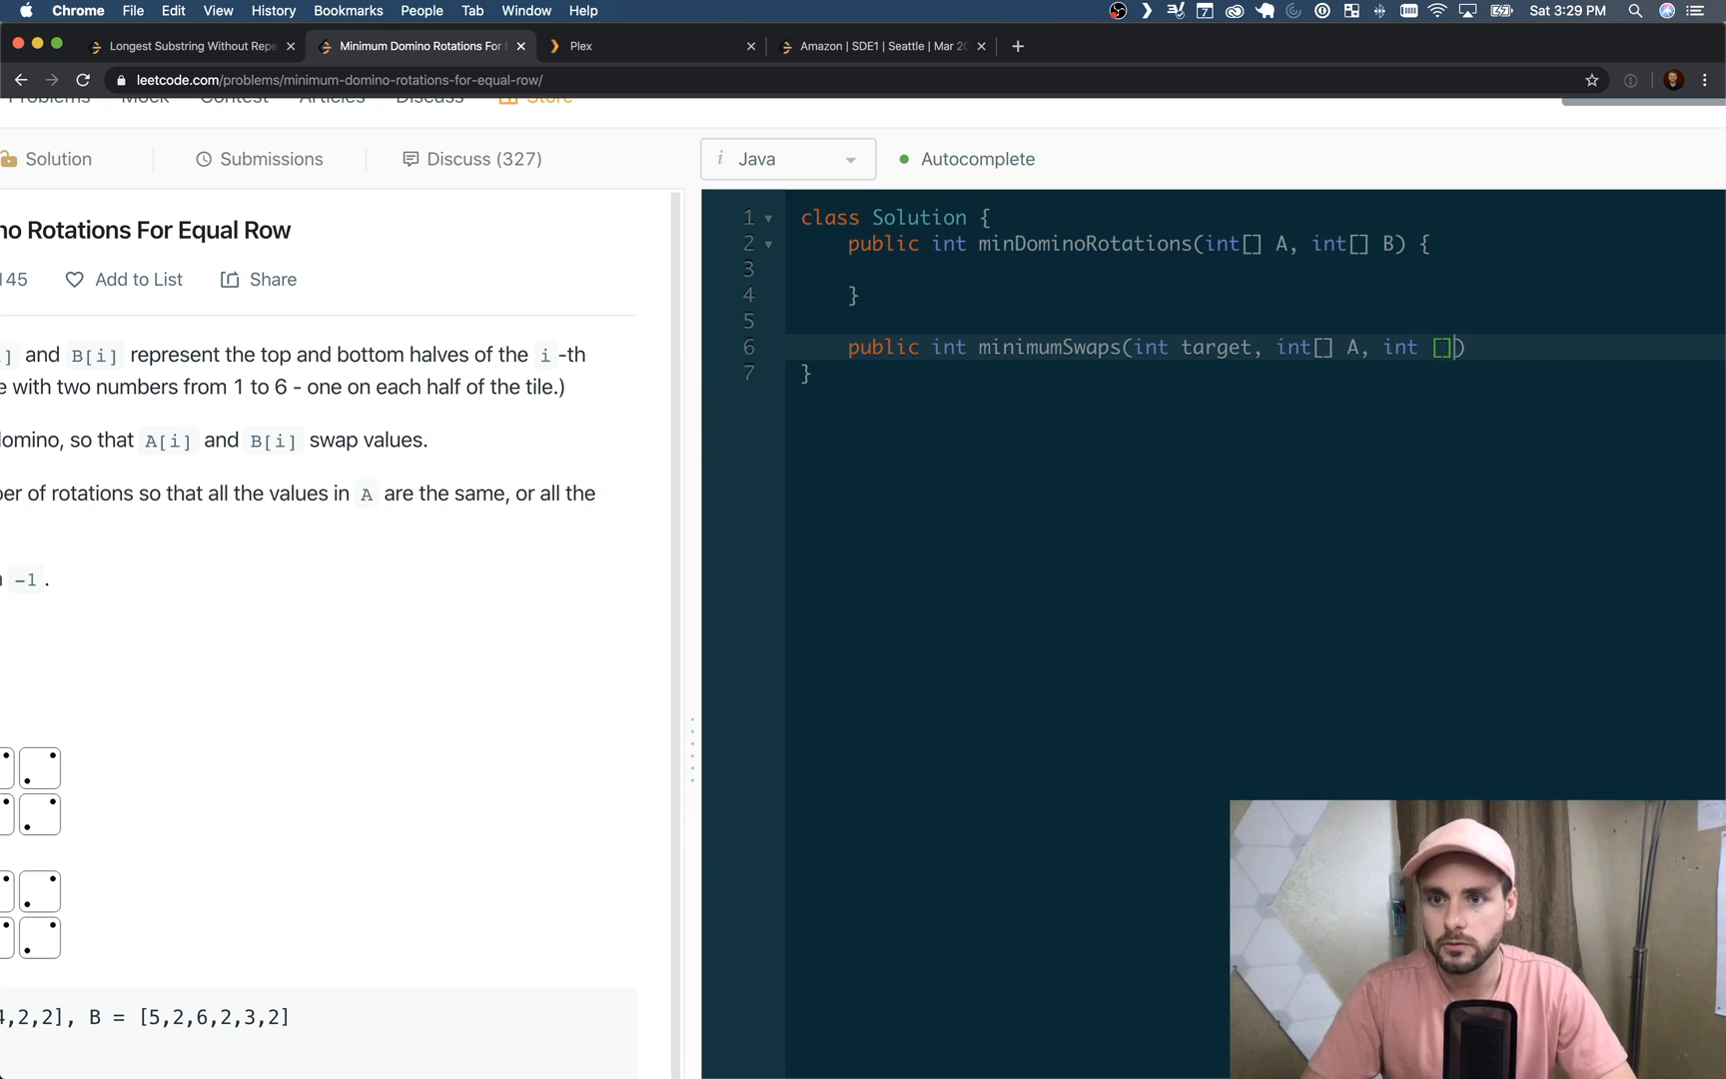
{"action": "type", "text": "]"}
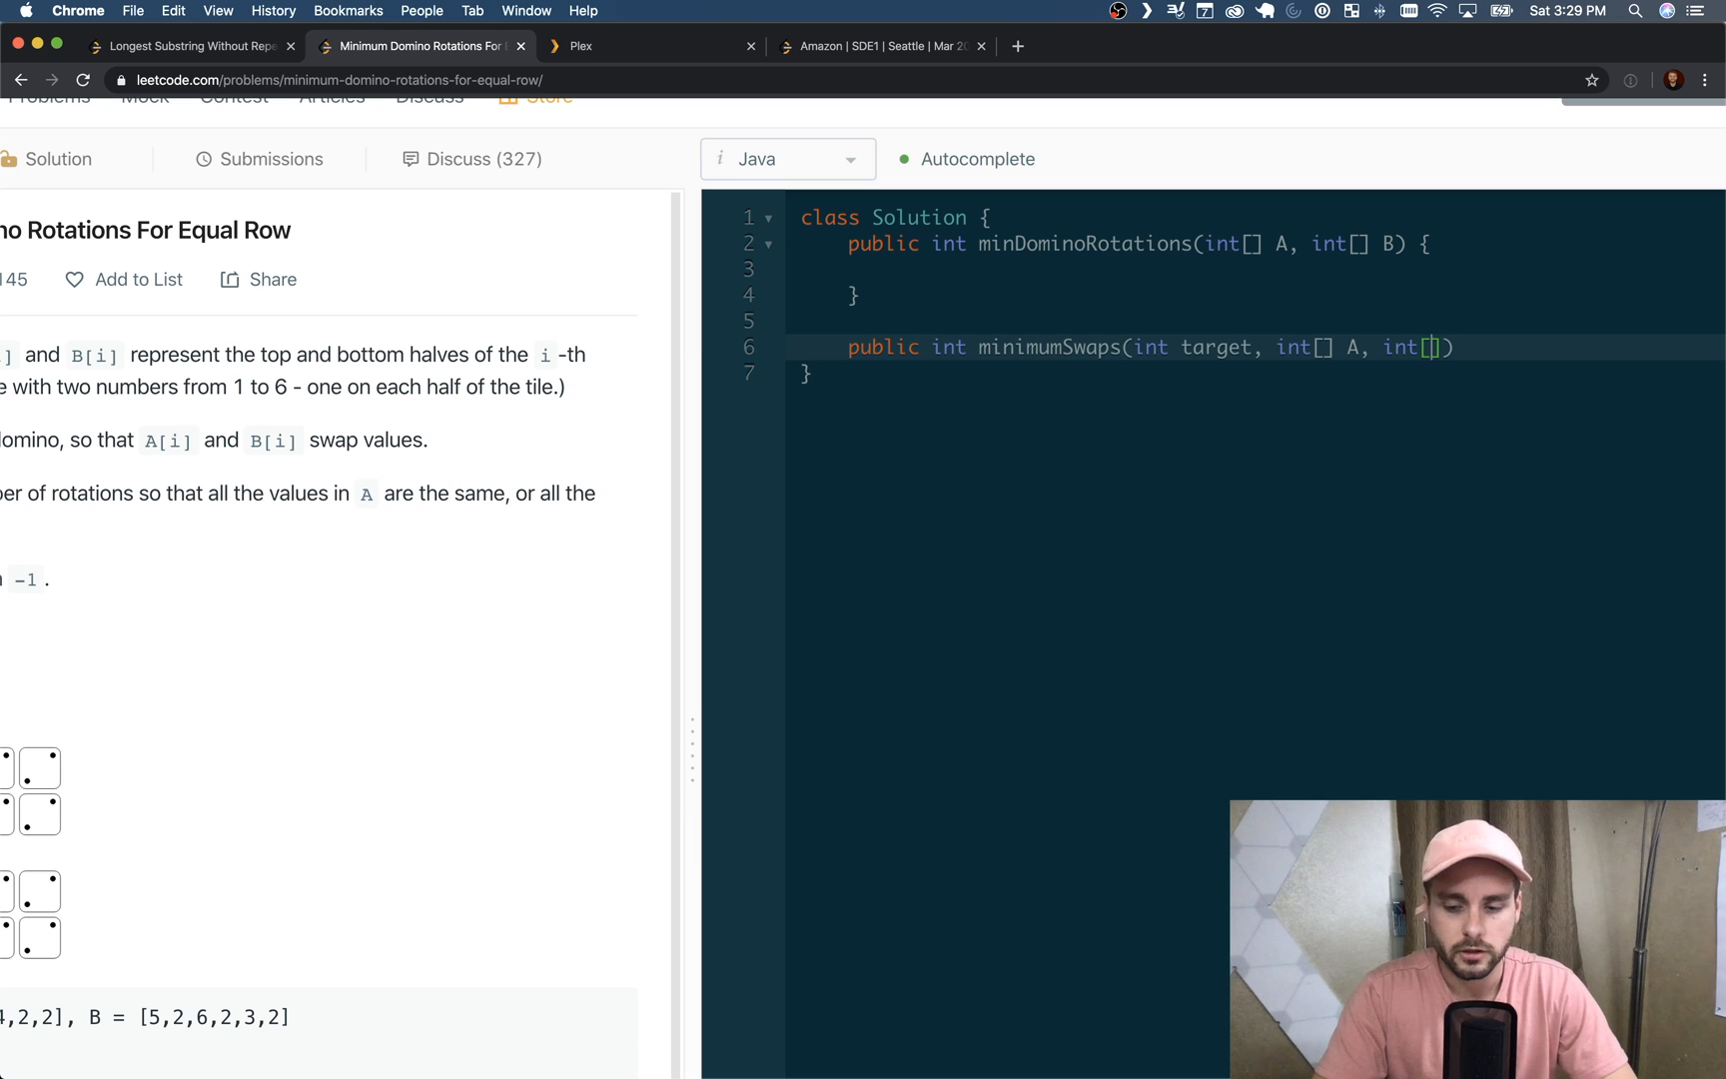
{"action": "type", "text": "B)"}
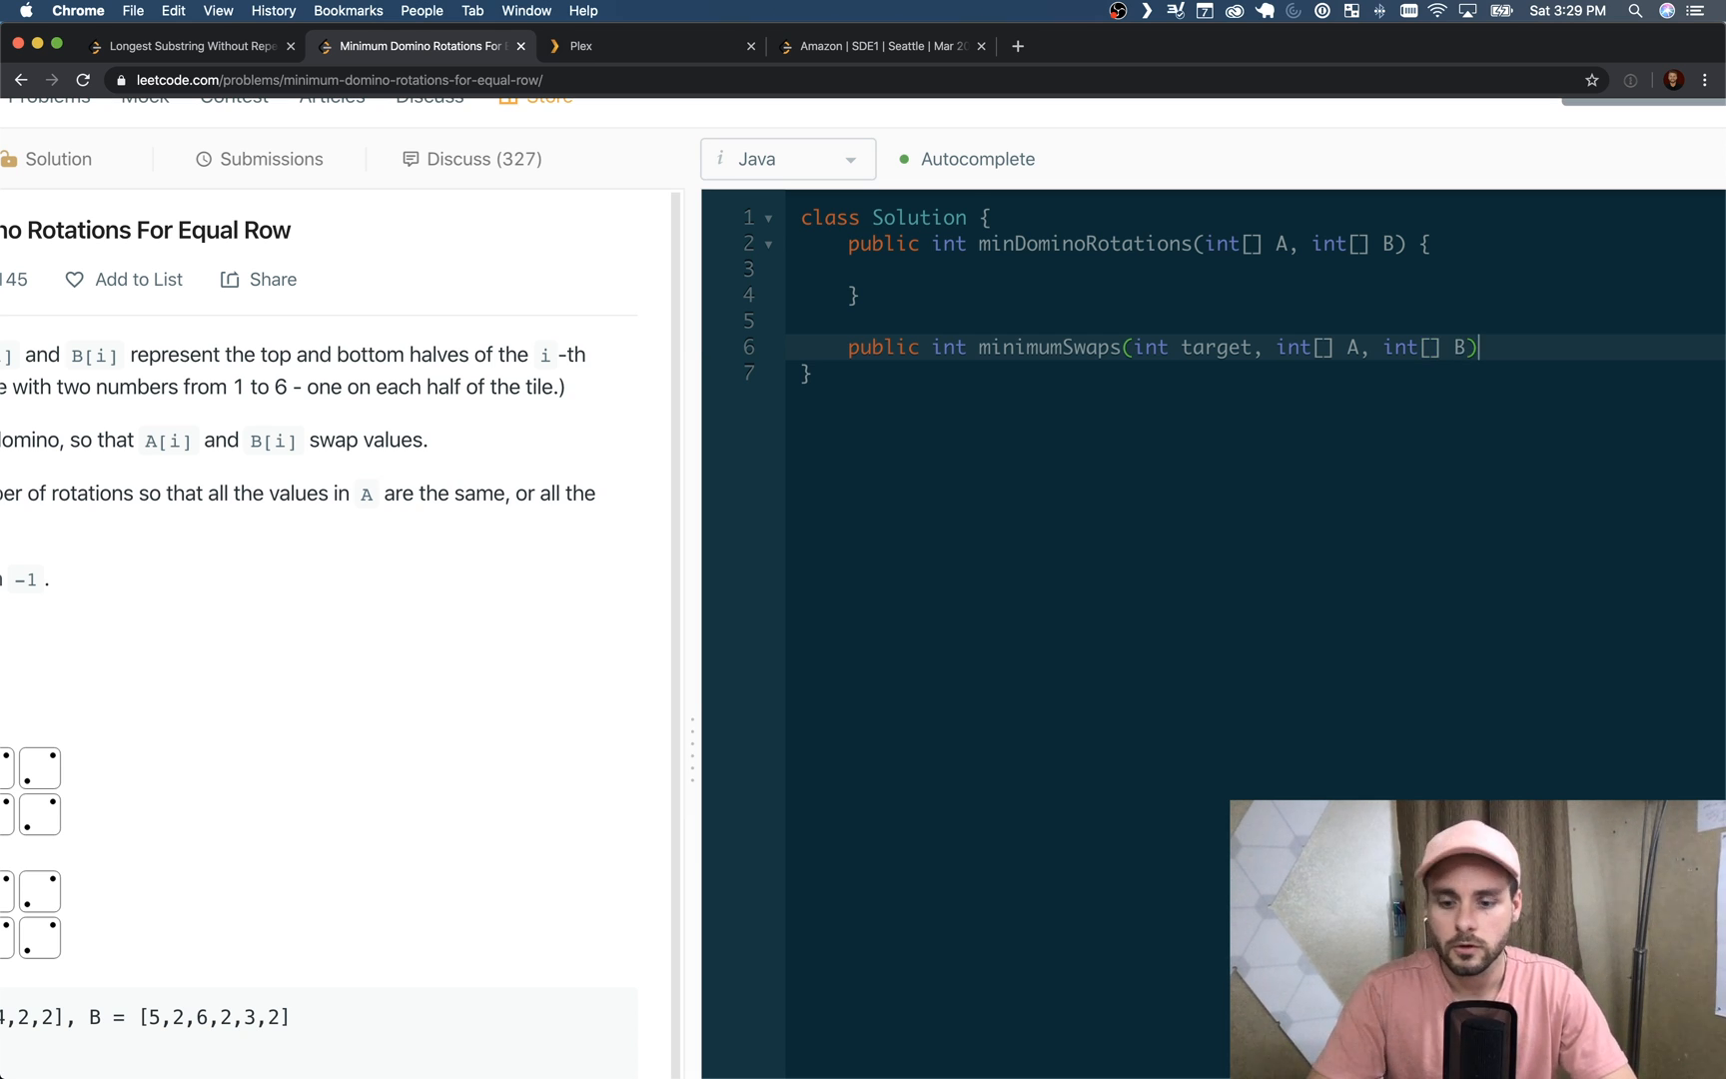
{"action": "type", "text": "{"}
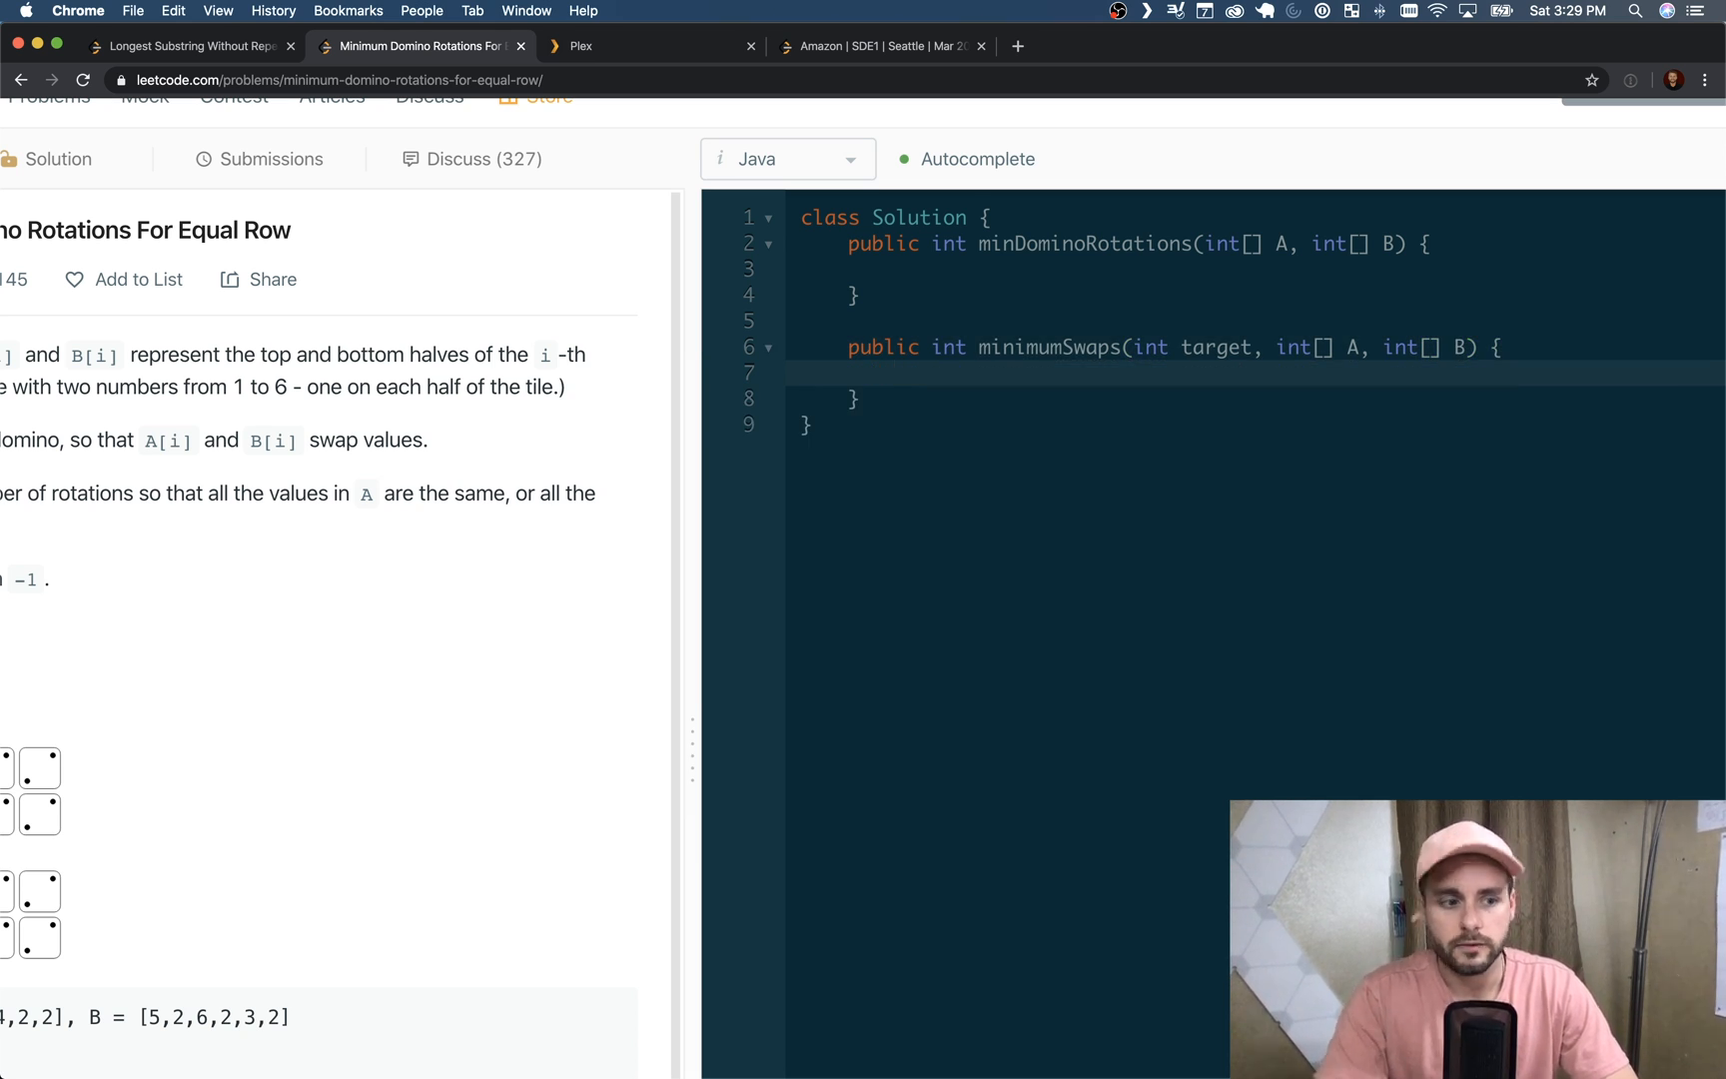
Declare int numSwaps = 0; at the top of minimumSwaps
{"action": "type", "text": "int nubm"}
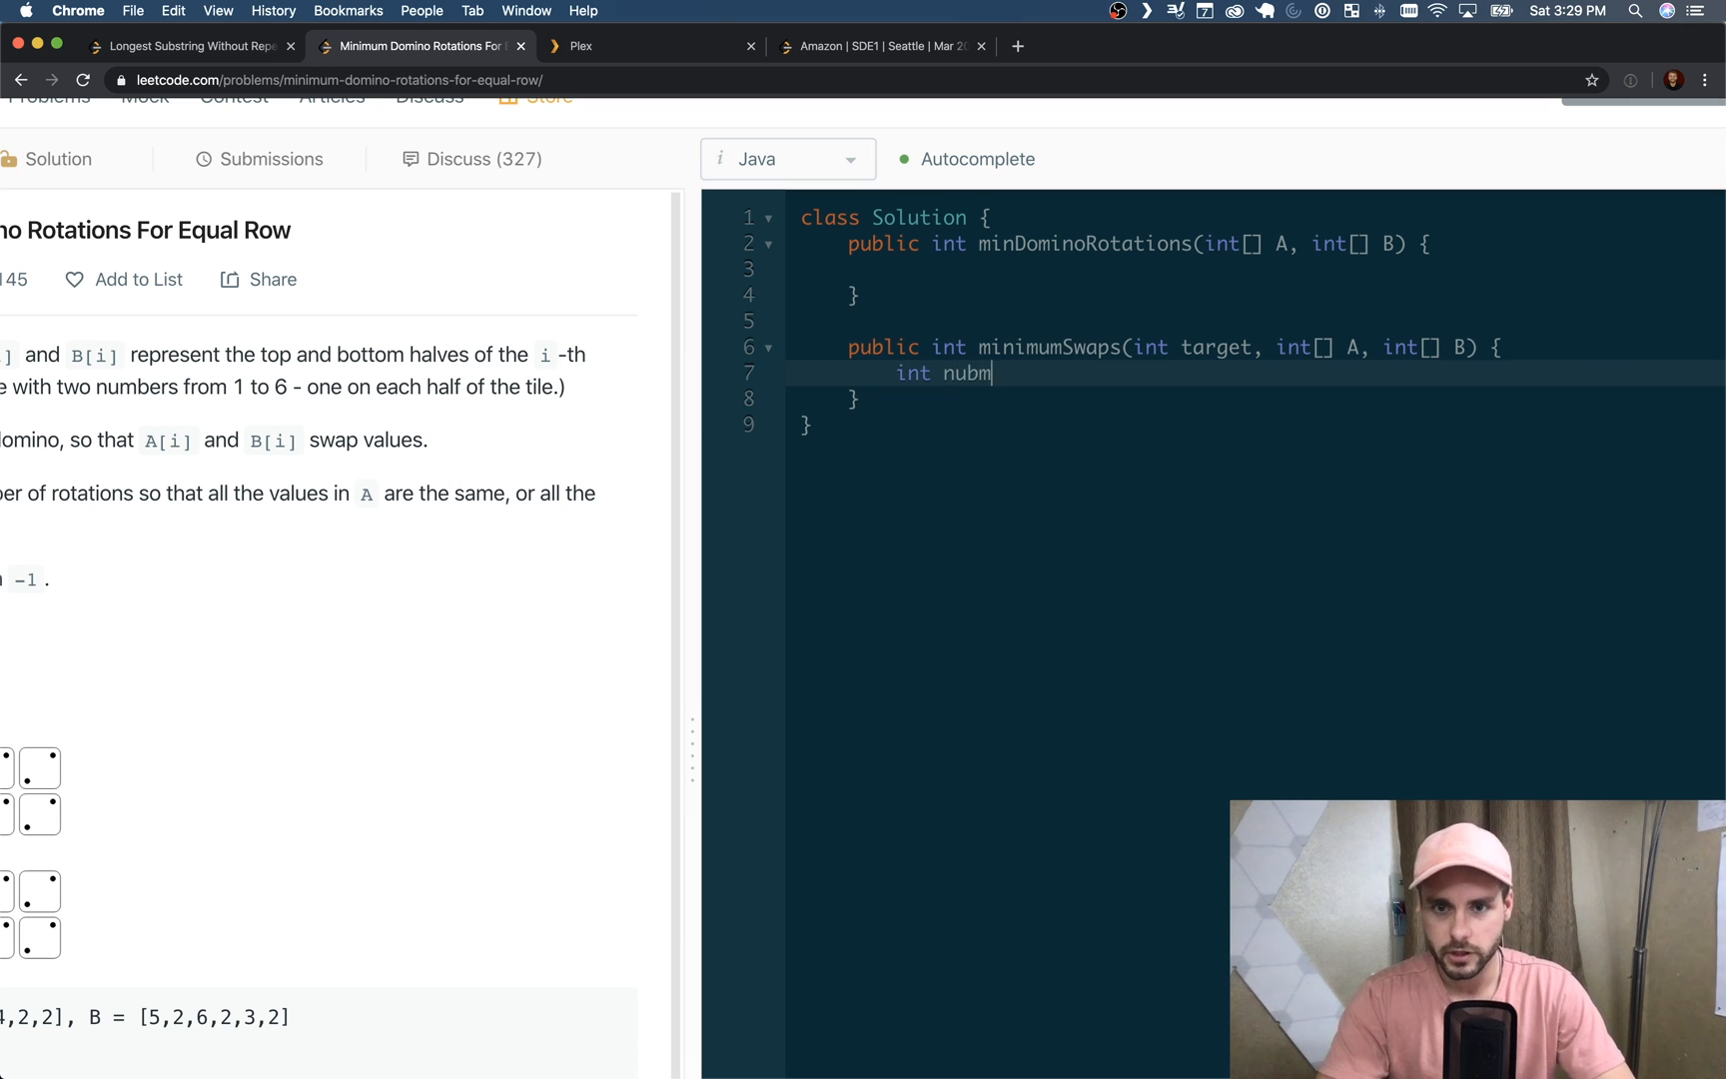
{"action": "type", "text": "ber = 0;"}
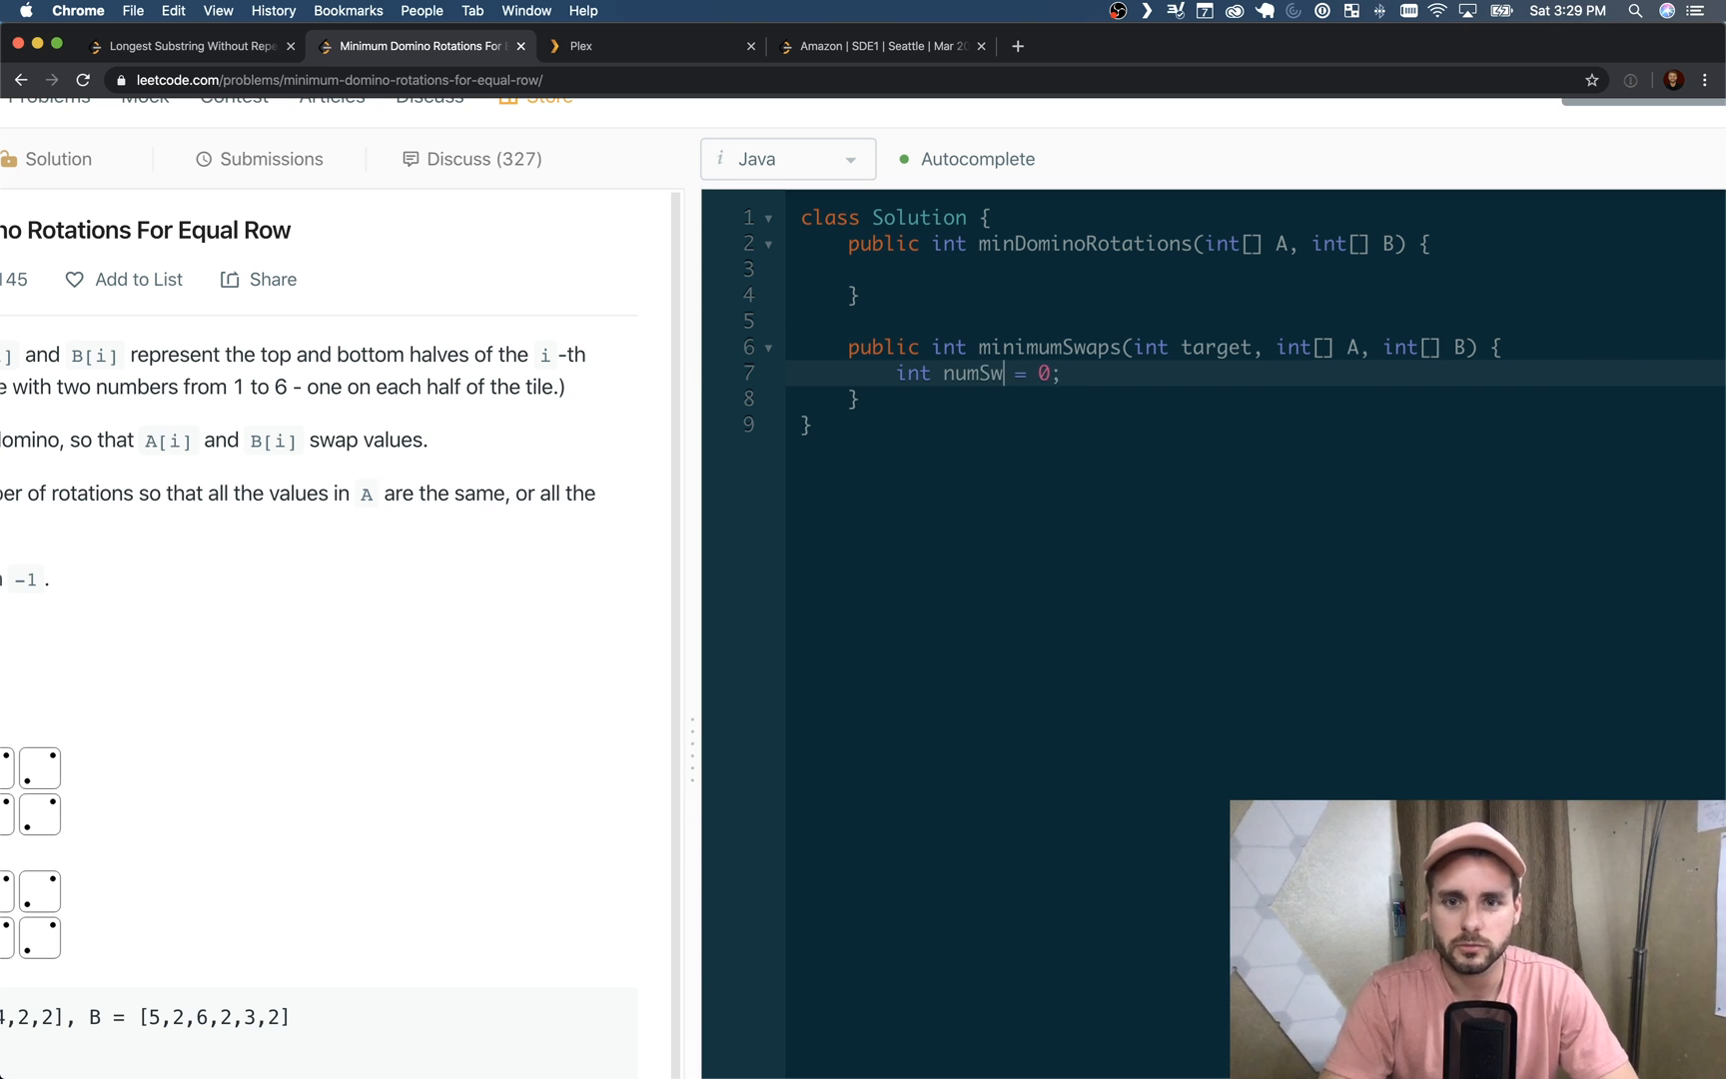
{"action": "type", "text": "aps"}
{"action": "type", "text": "for (int i = 0; "}
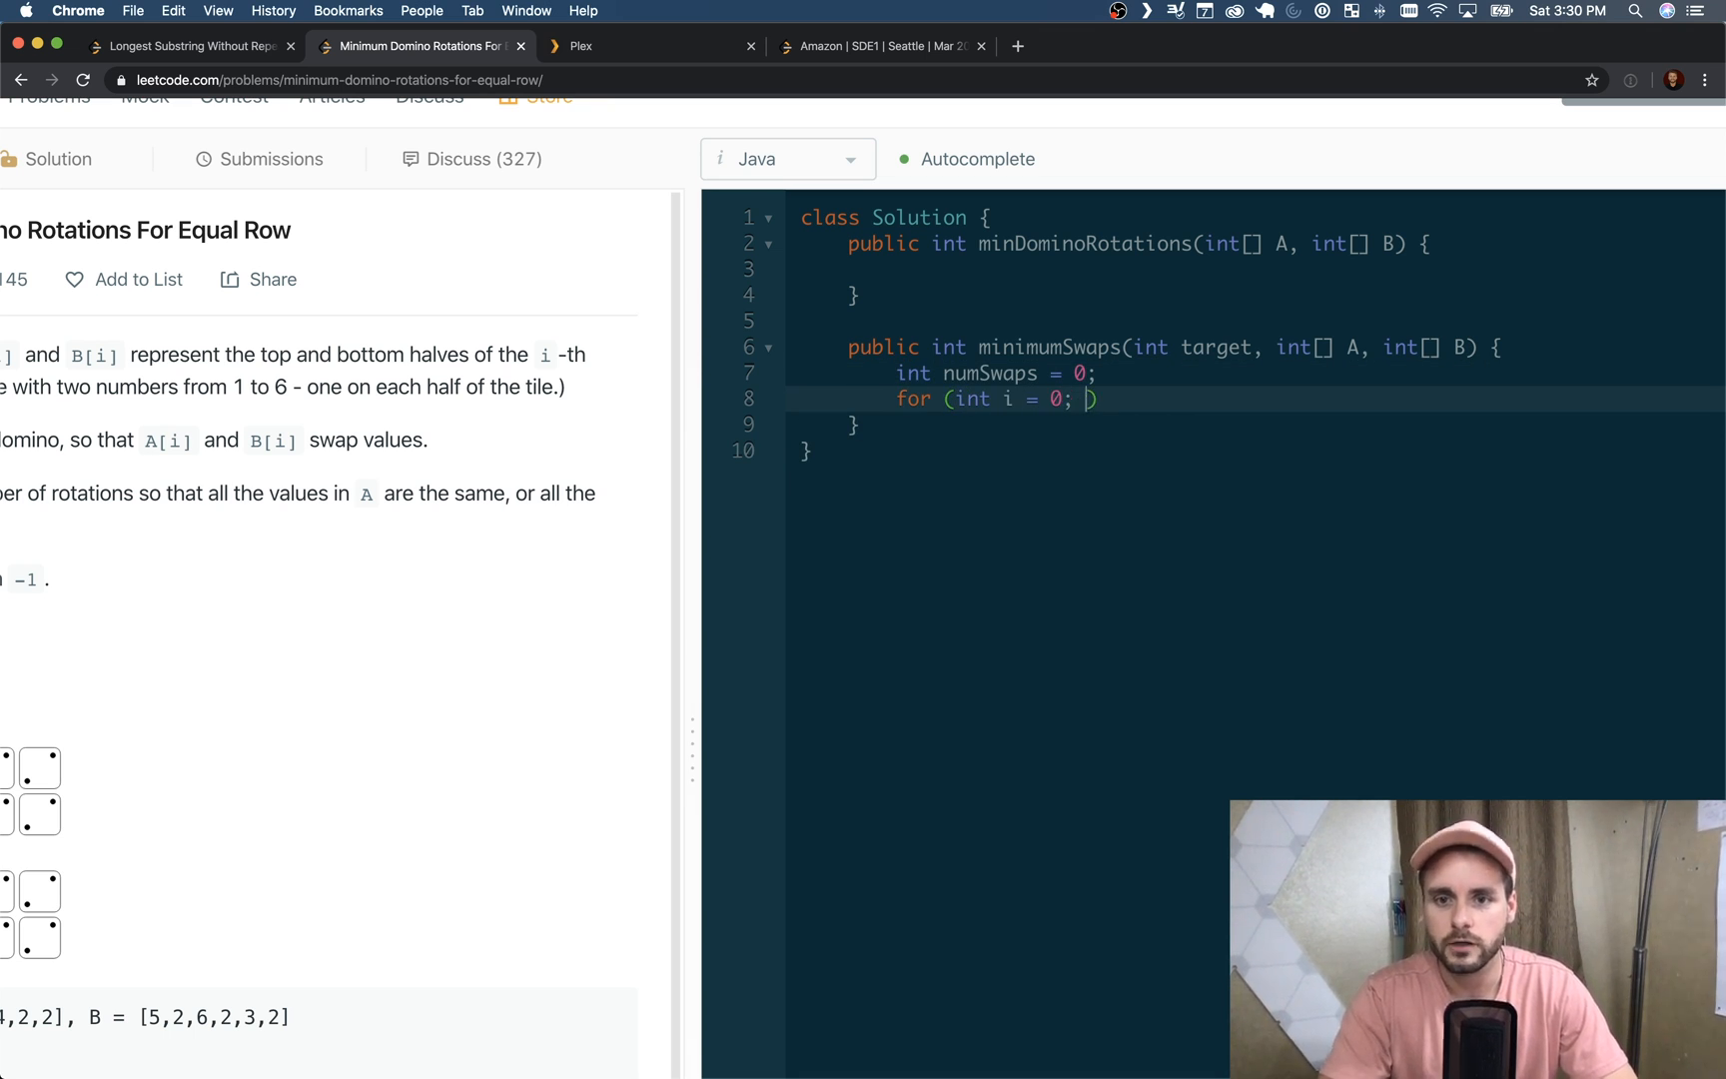
Write for (int i = 0; i < A.length; i++) { with an empty if () inside
{"action": "type", "text": "i < A/"}
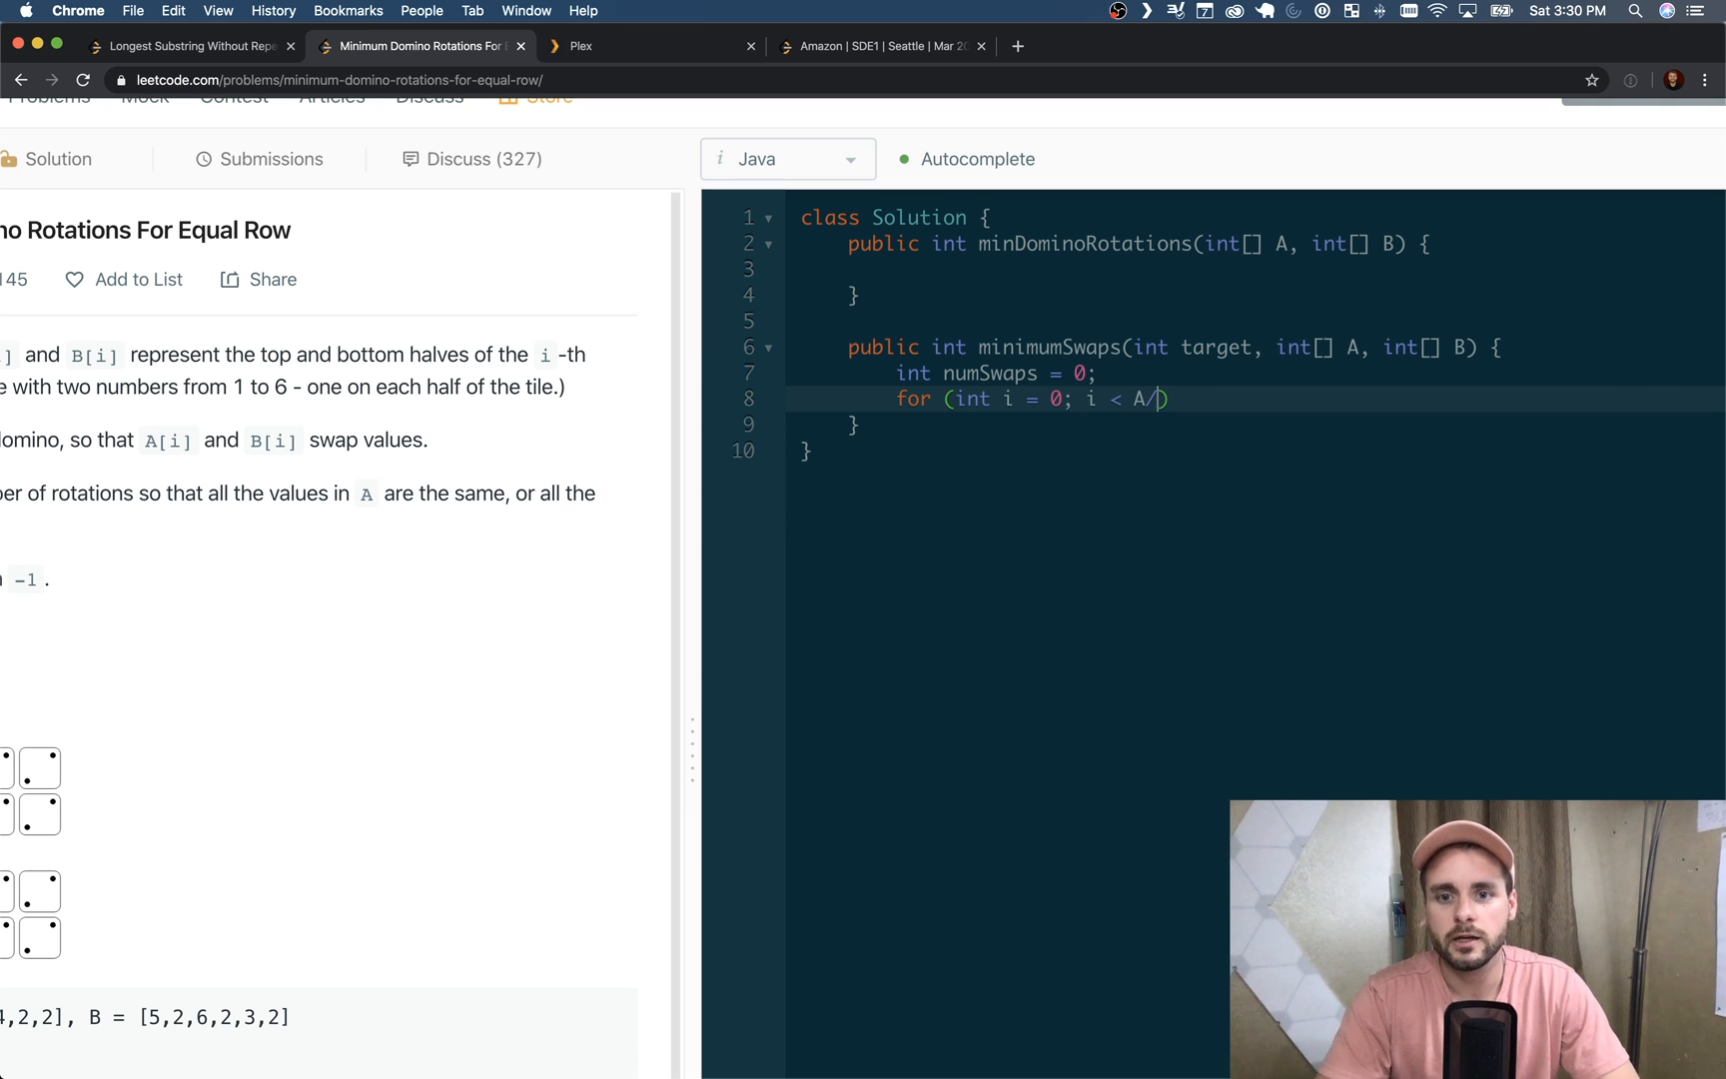
{"action": "type", "text": ".len"}
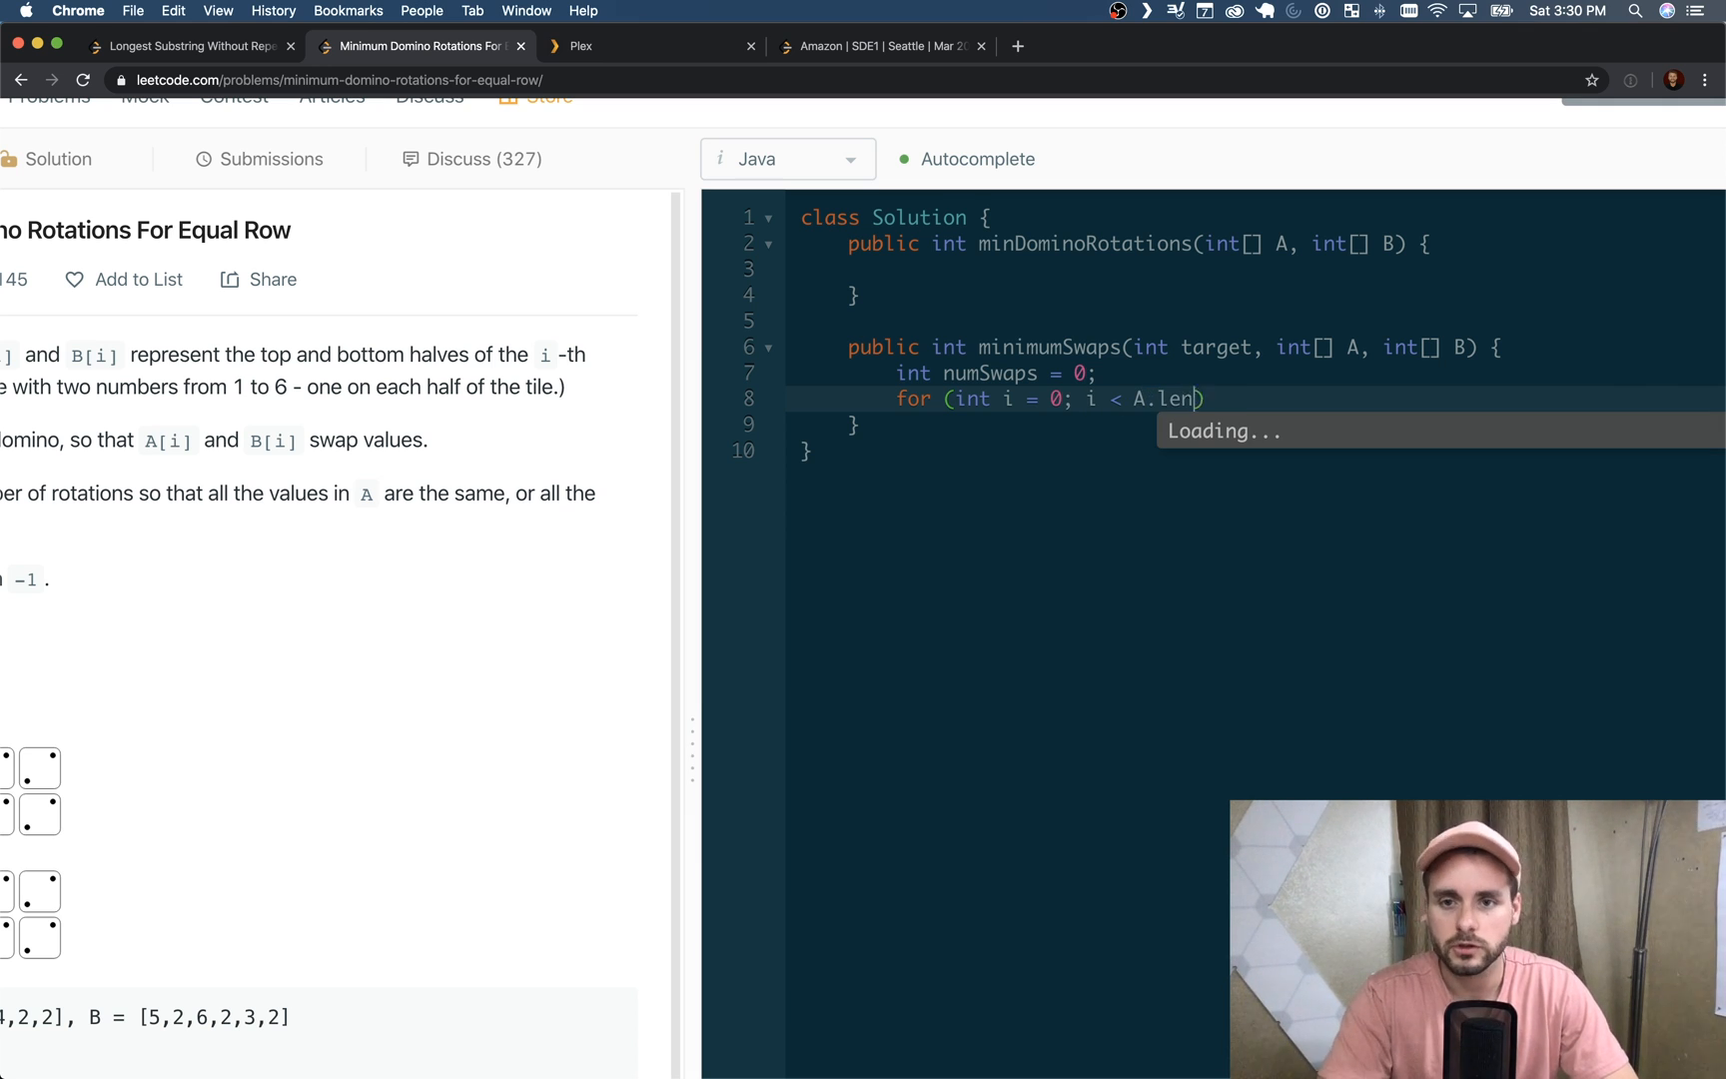
{"action": "type", "text": "gth"}
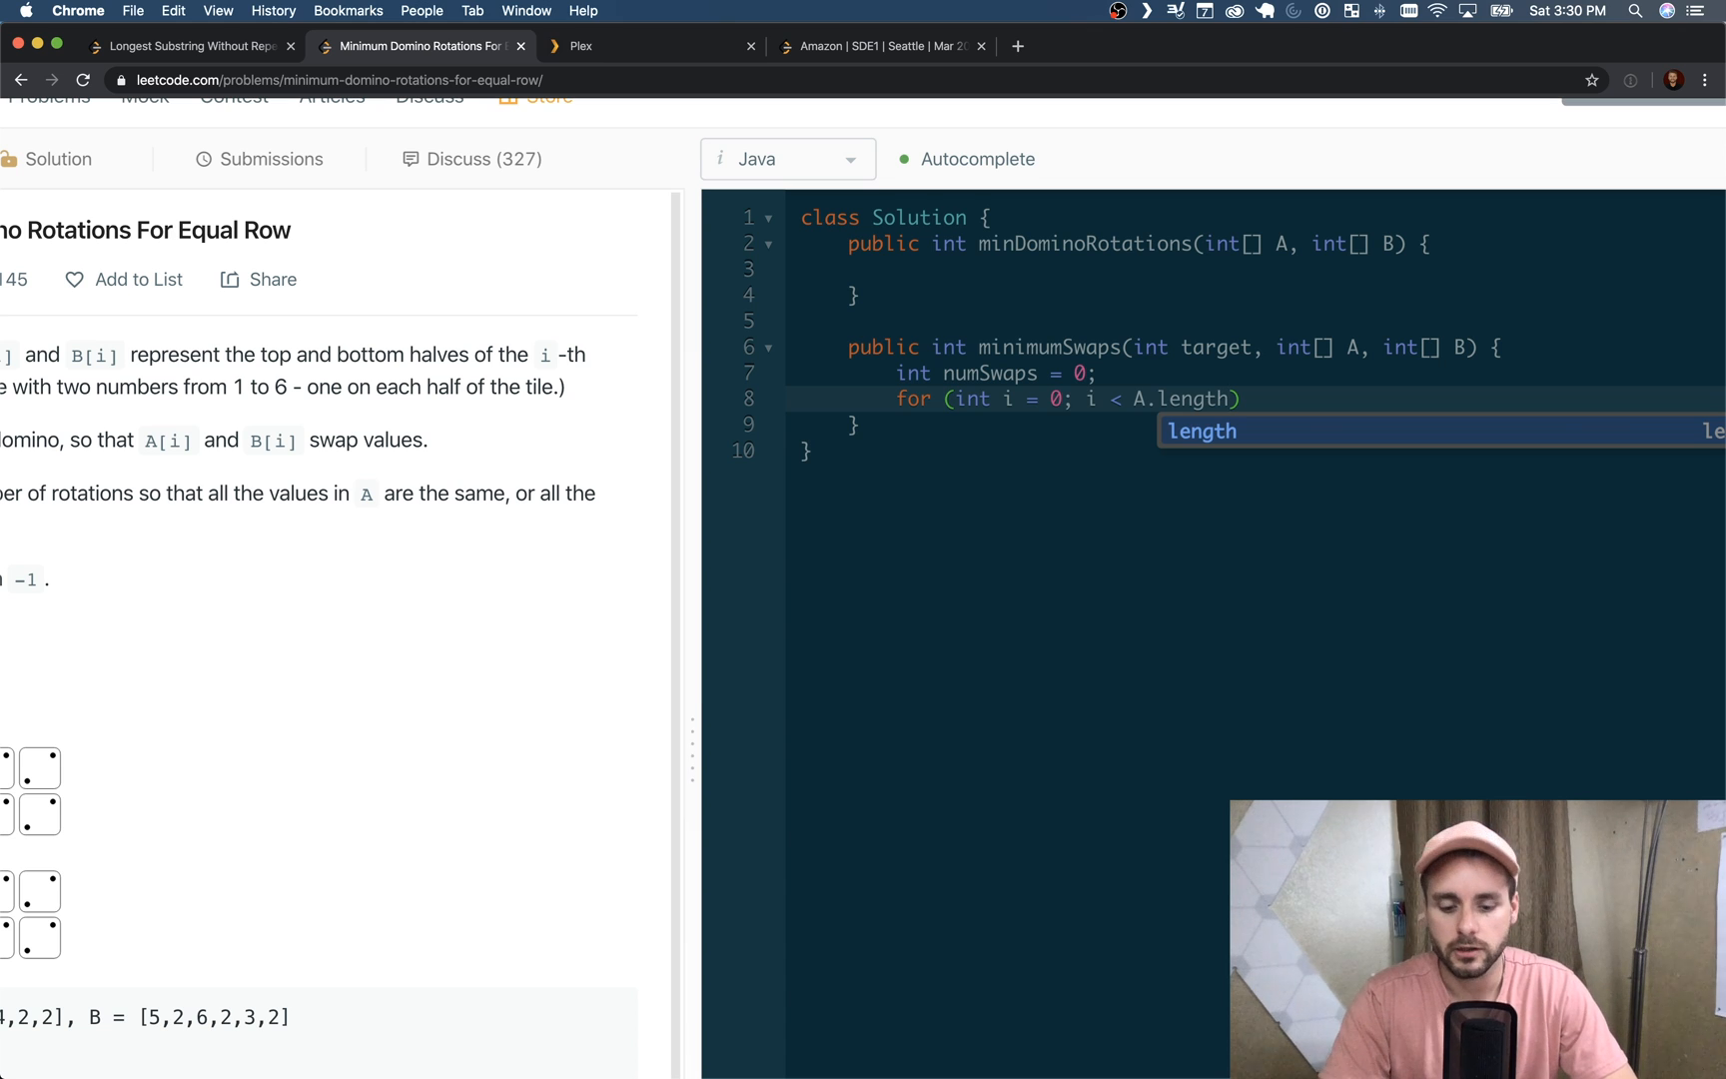
{"action": "type", "text": "; i++)"}
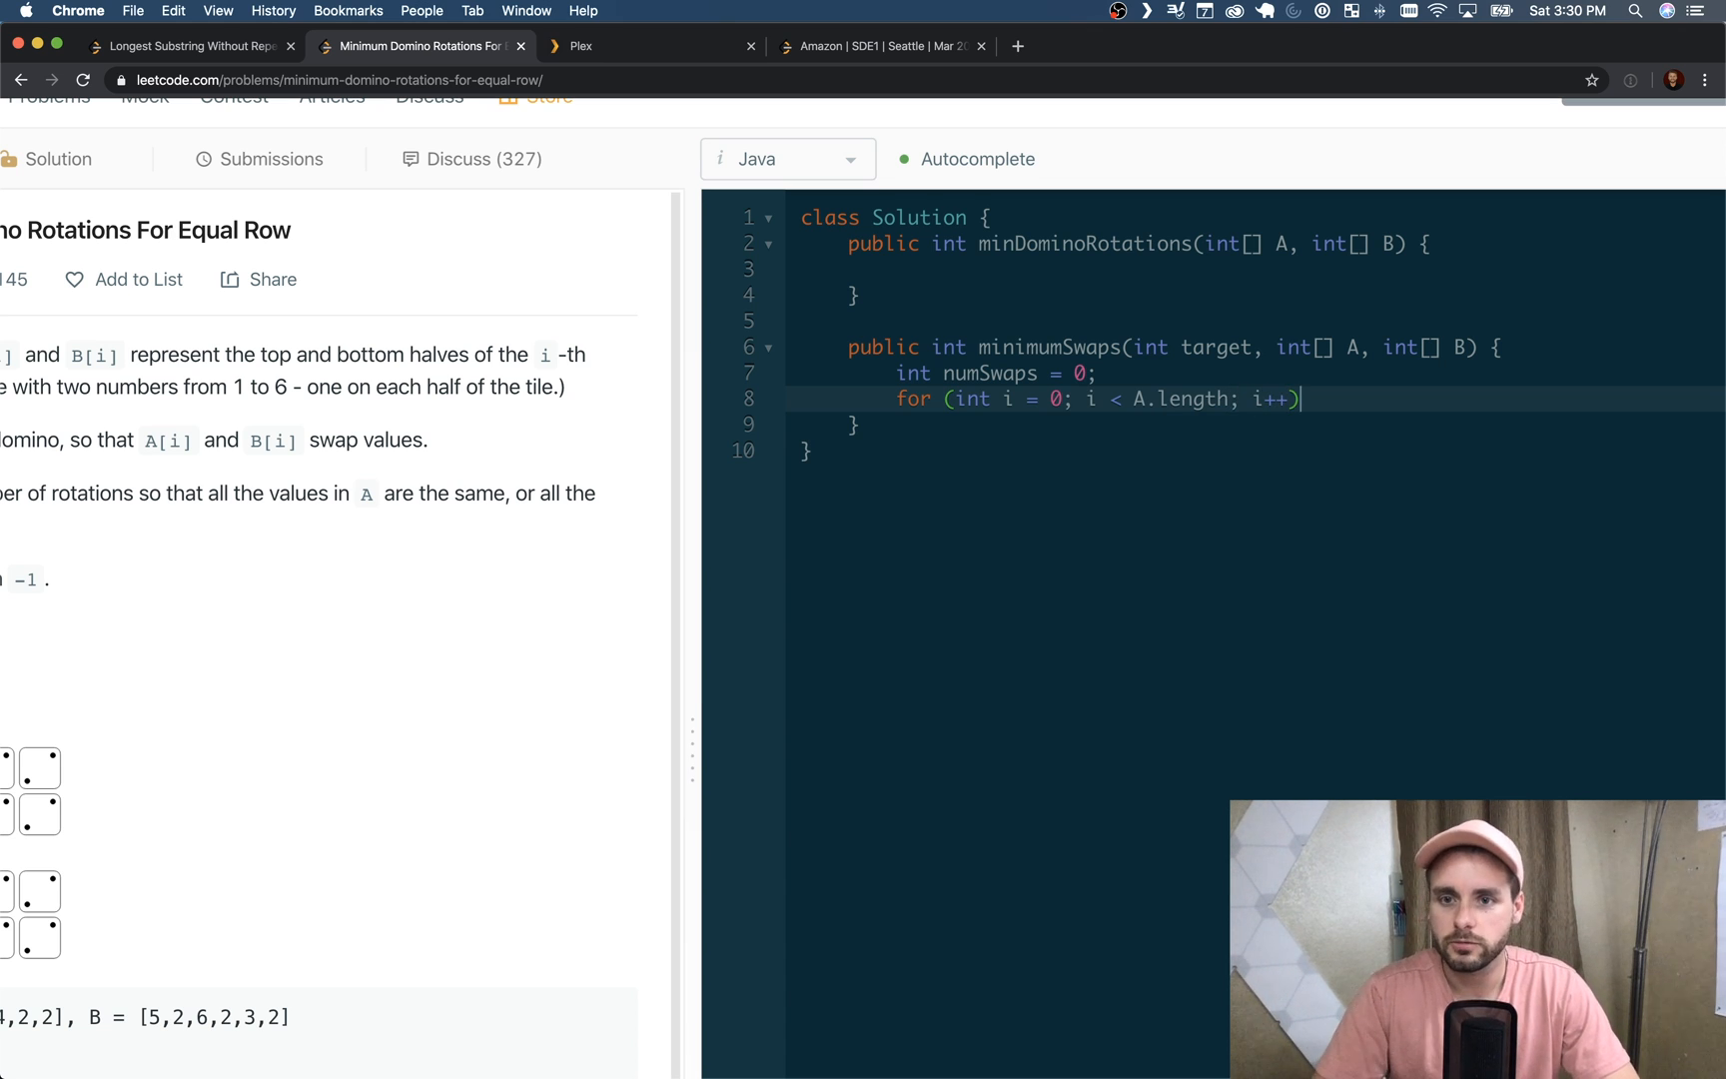
{"action": "type", "text": "{"}
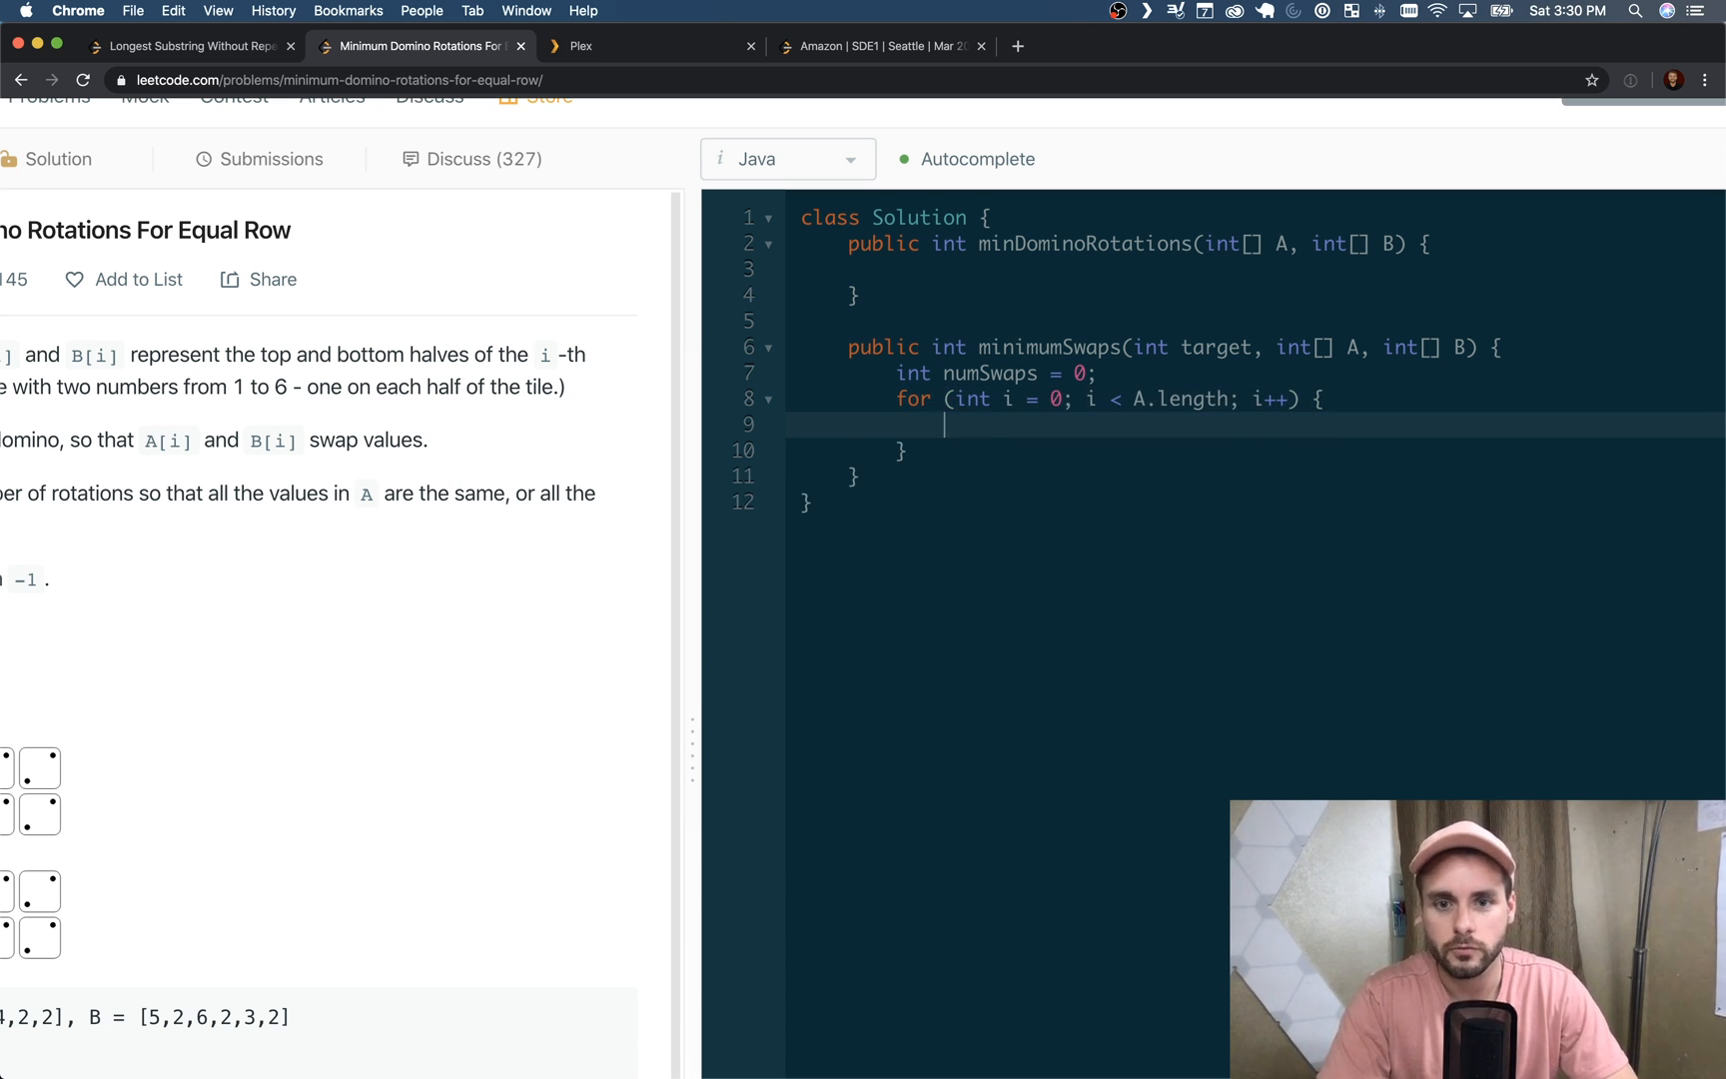
{"action": "type", "text": "if ()"}
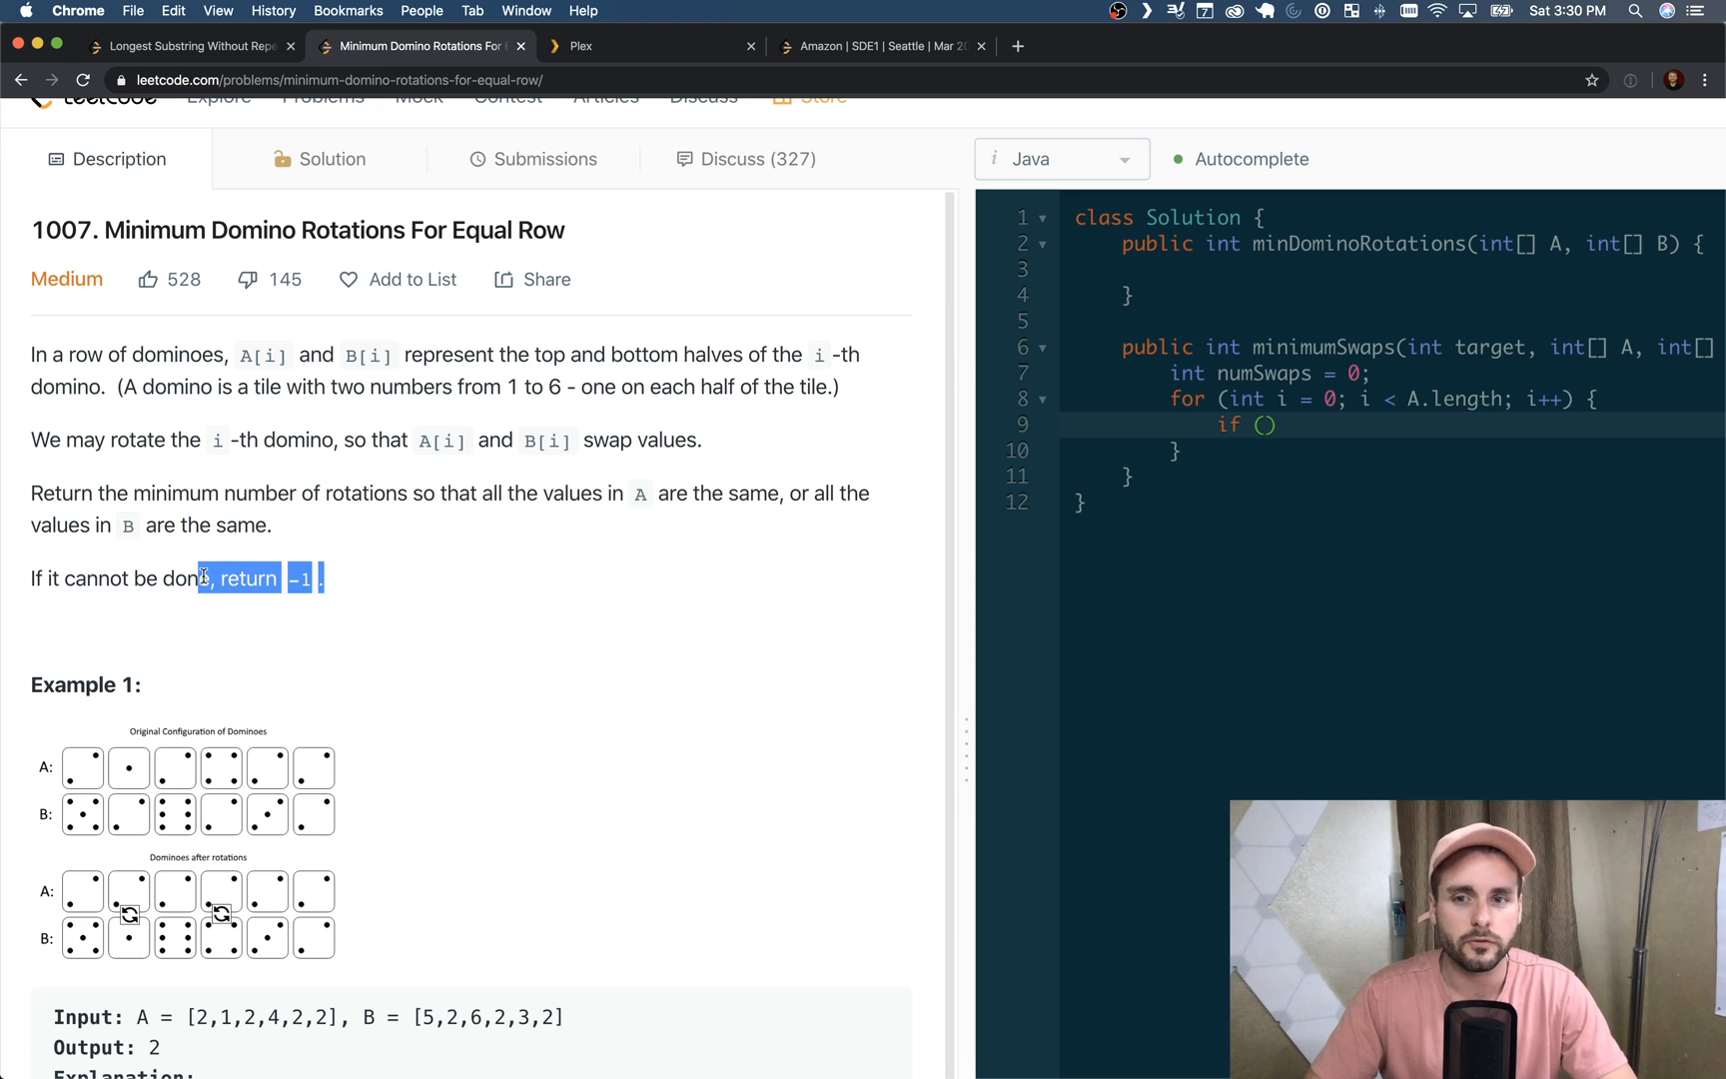
Start Math.m in the main method, then fill the if with A[i] != target && B[i] != target
{"action": "left_click", "coordinate": [1305, 272]}
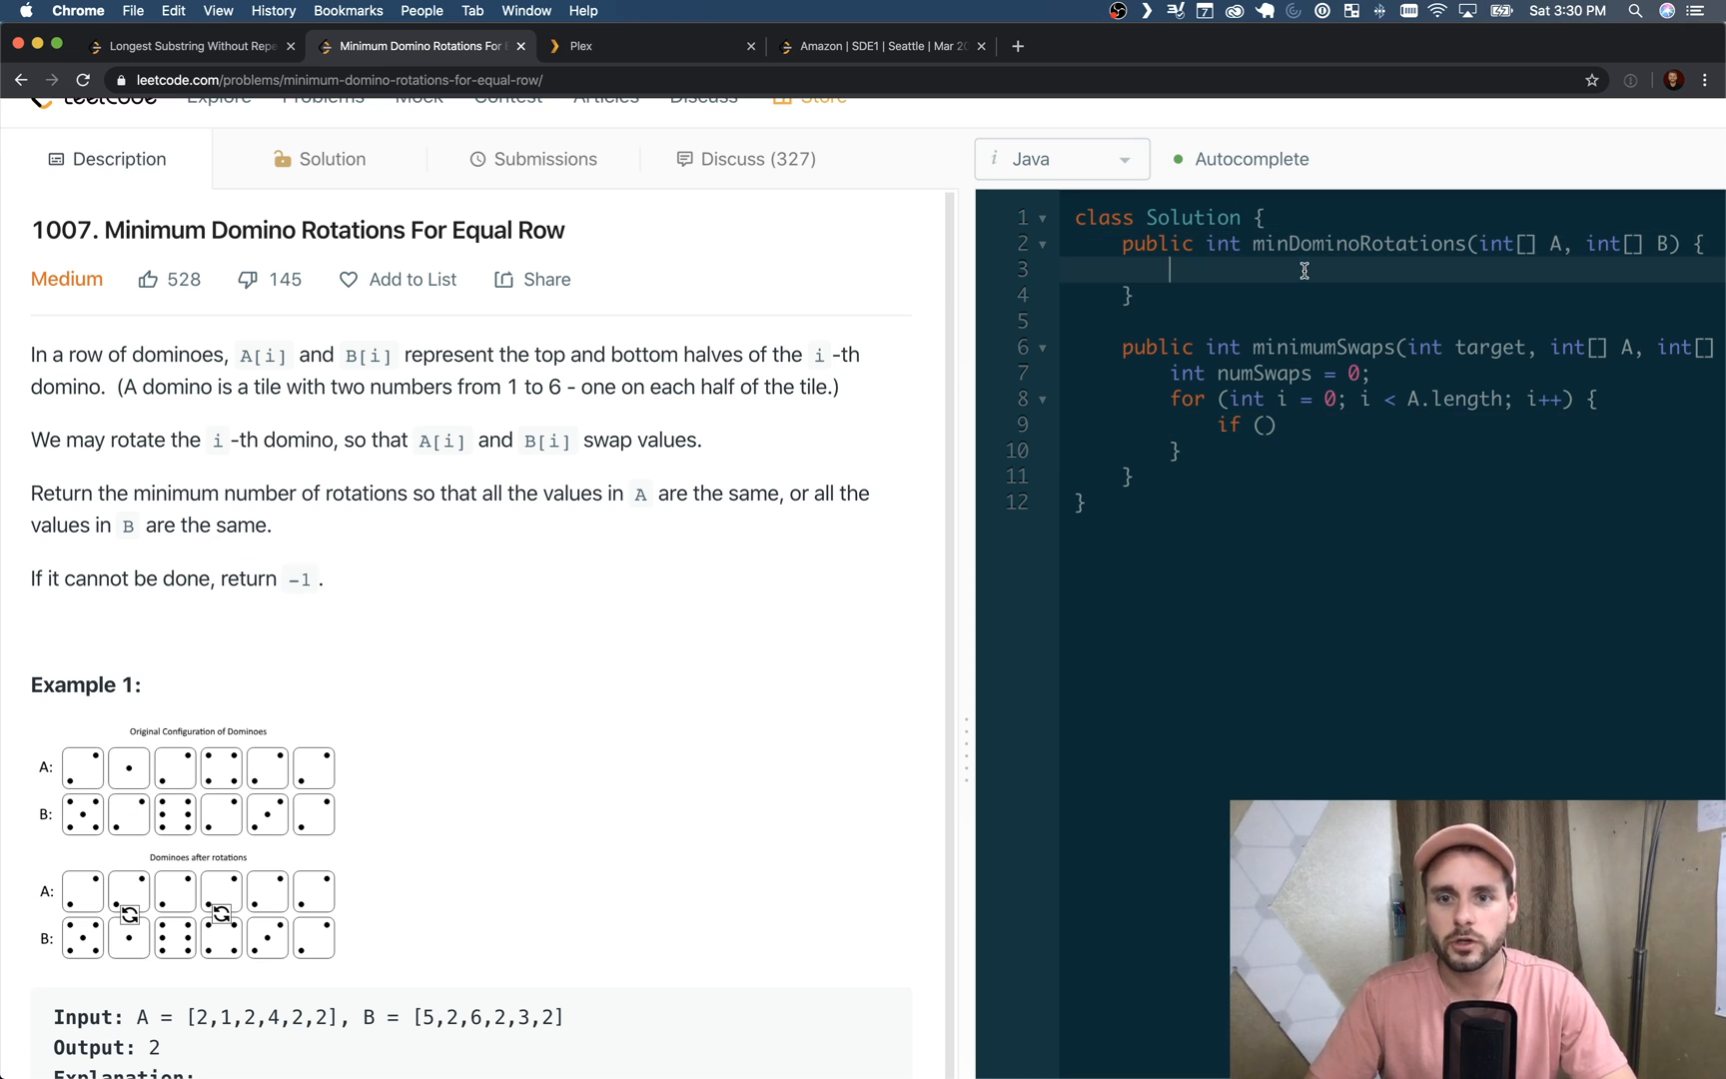
{"action": "type", "text": "Math/m"}
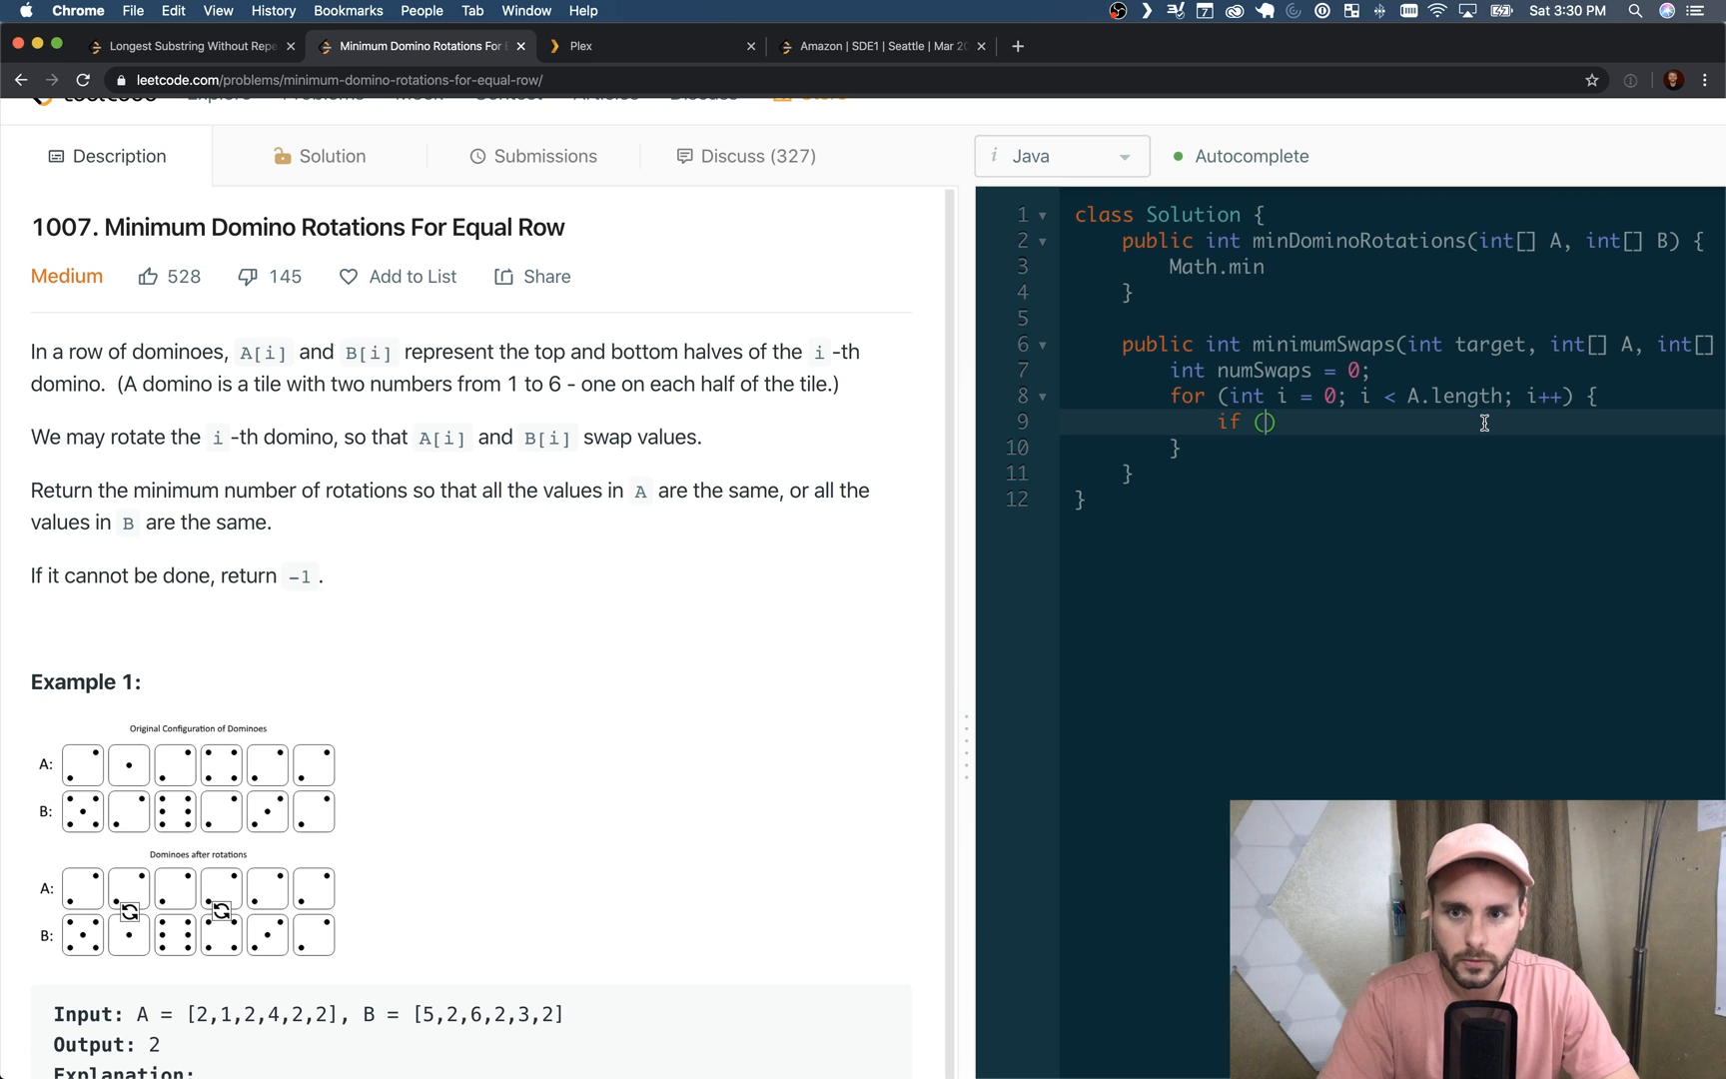
{"action": "type", "text": "A[i]"}
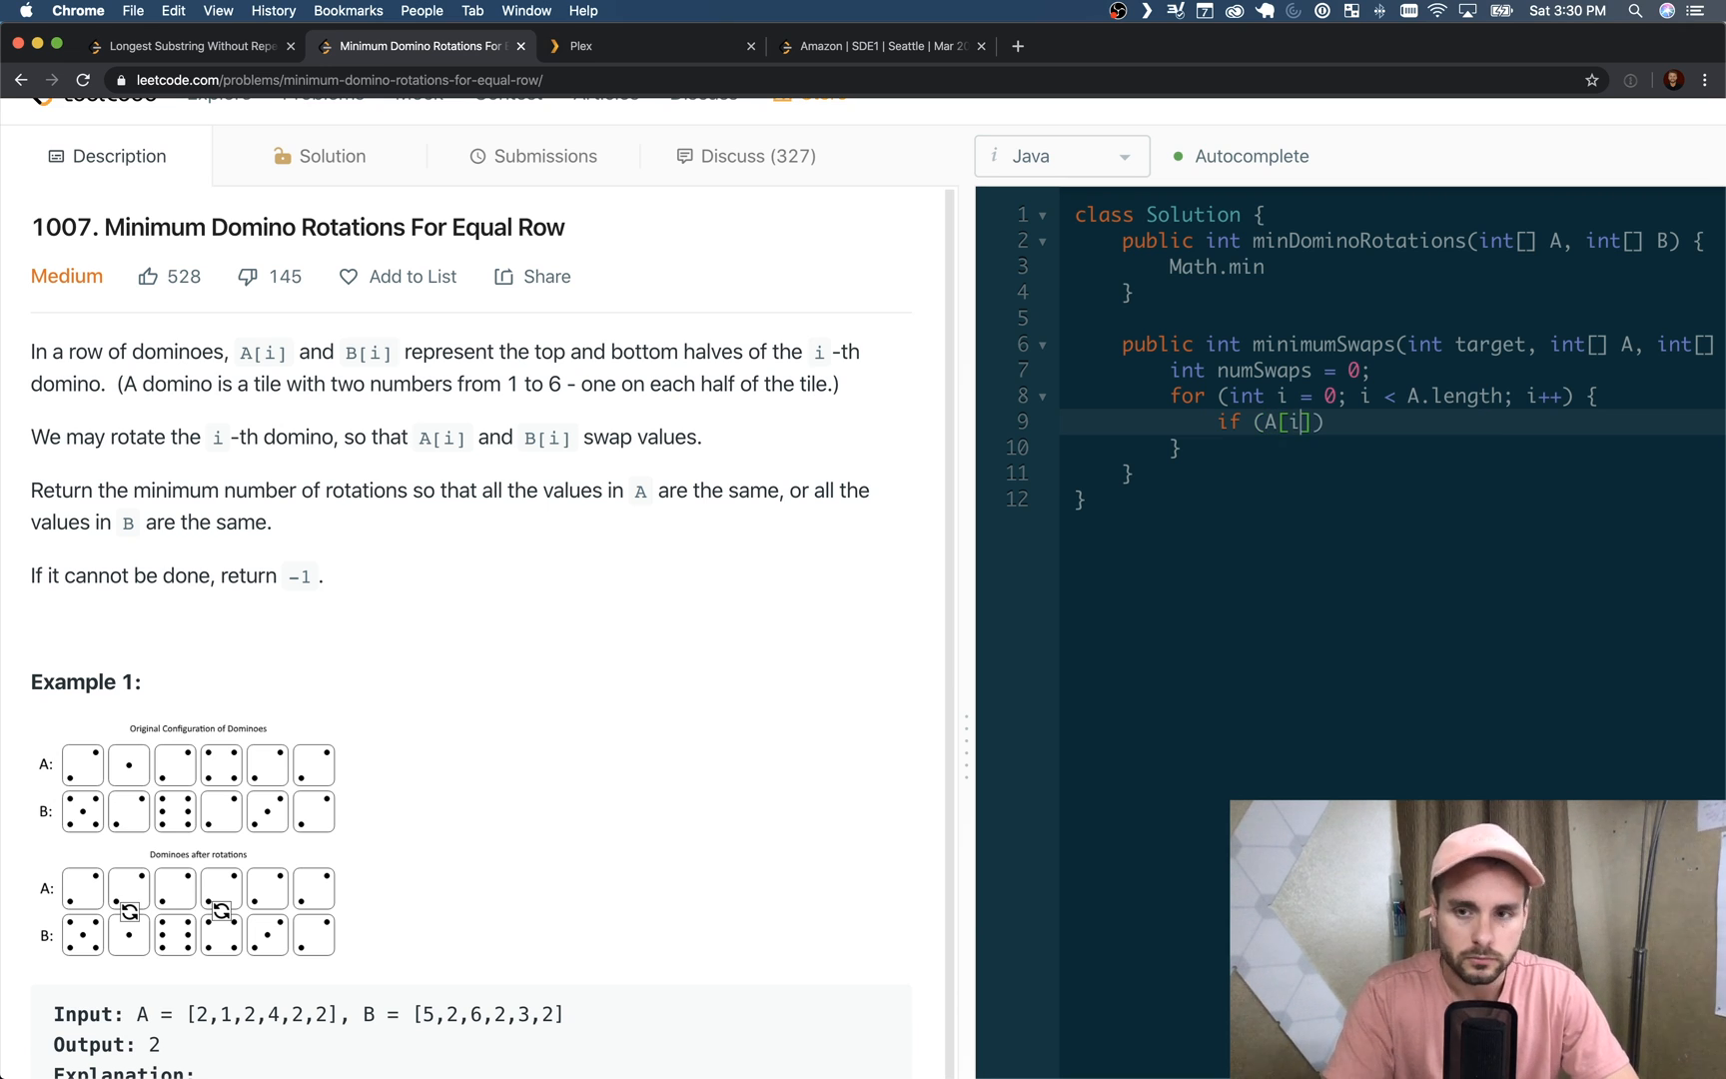
{"action": "type", "text": "!= target &&"}
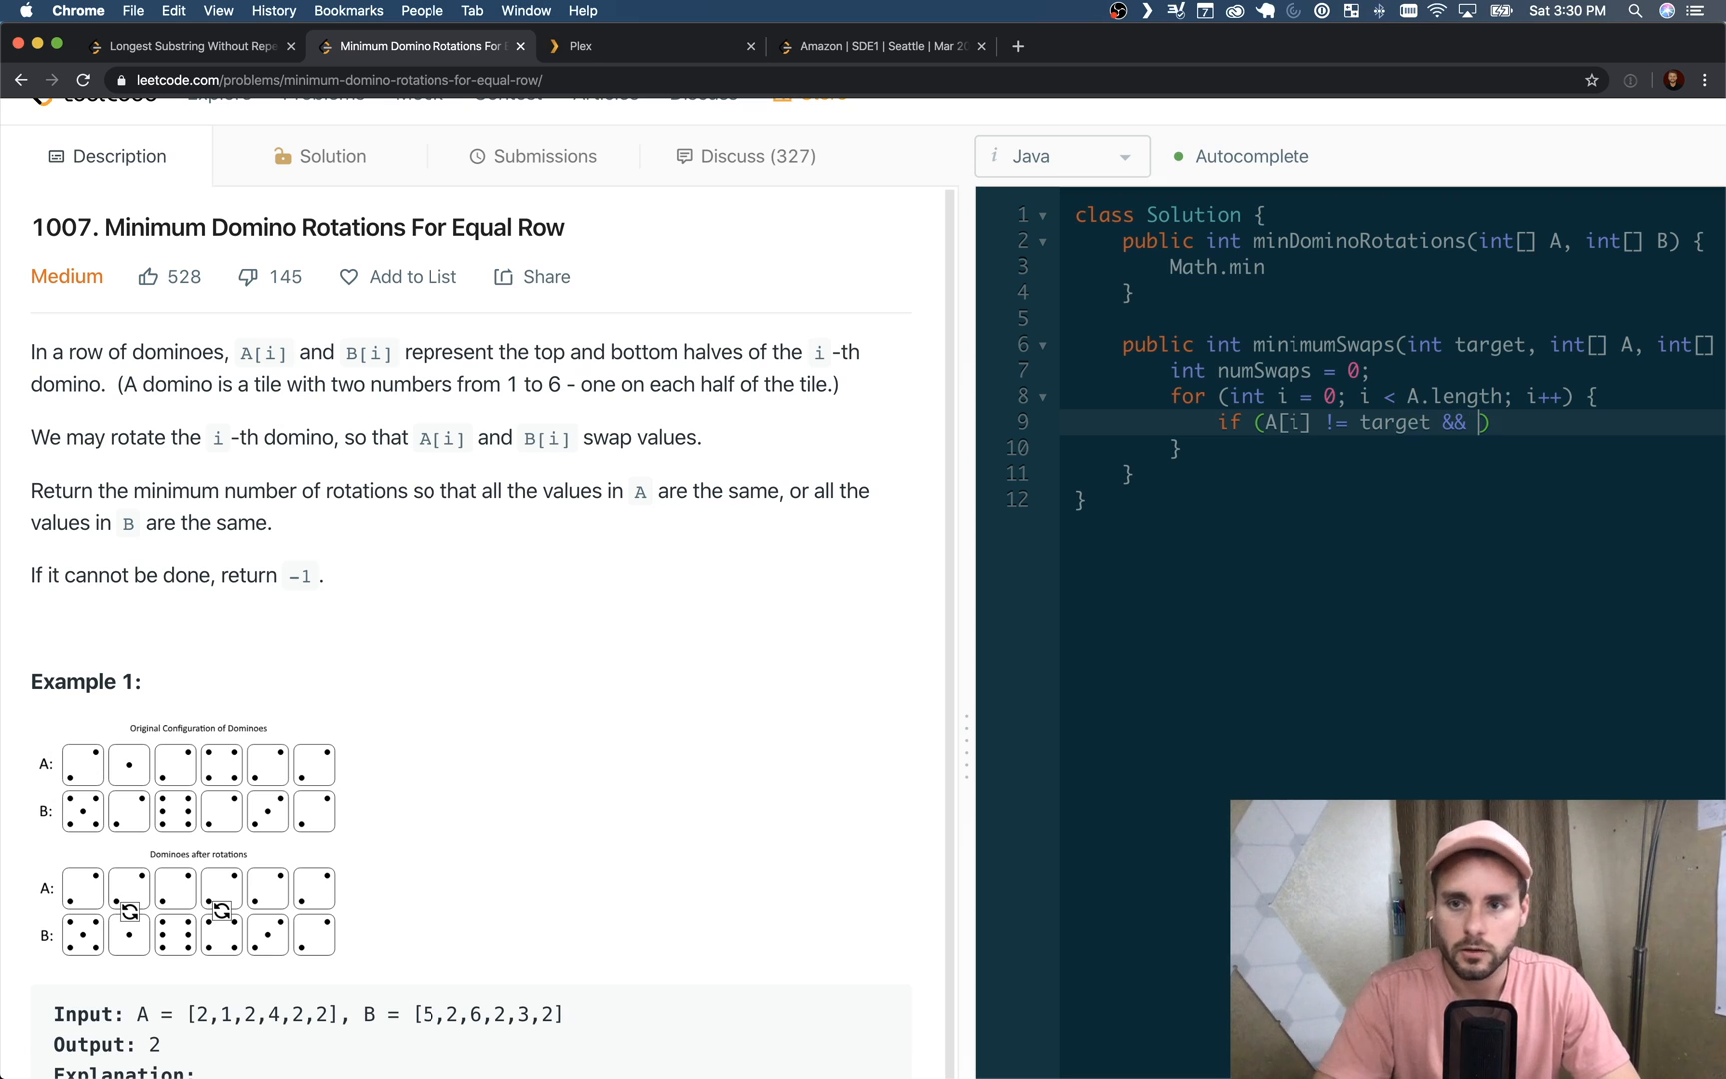
{"action": "type", "text": "B[i]"}
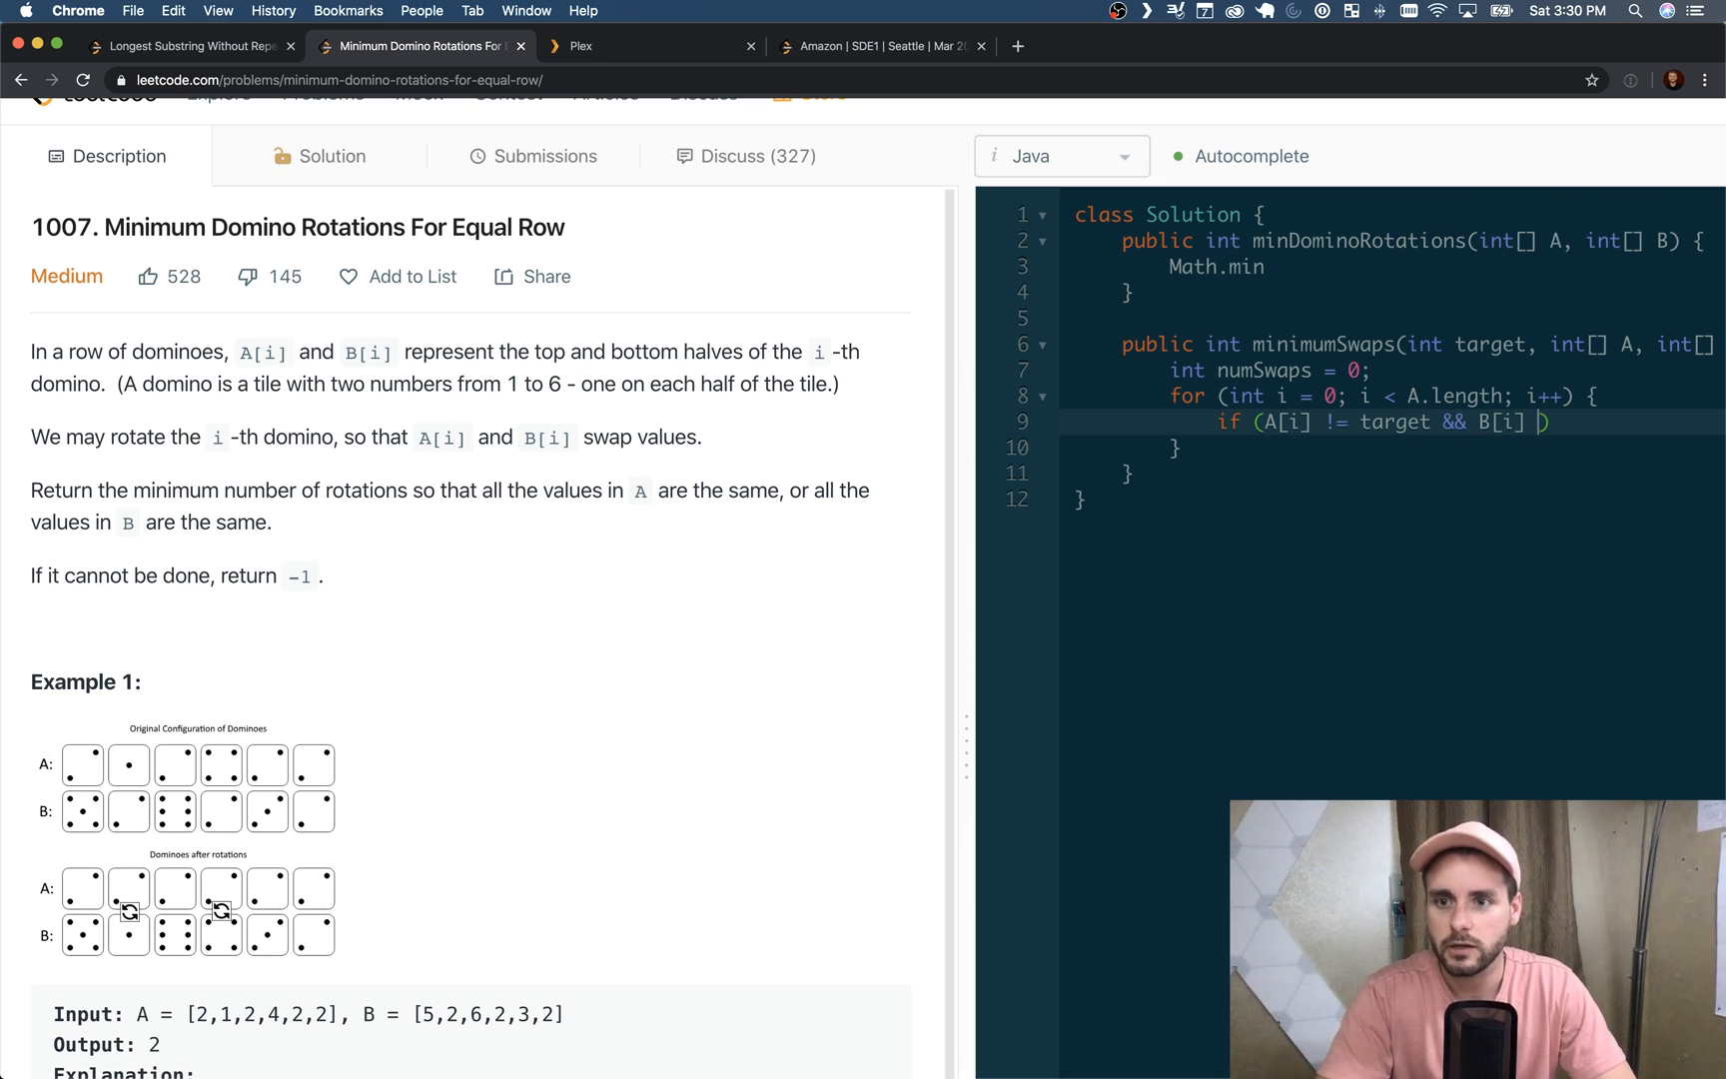
{"action": "type", "text": "!= target"}
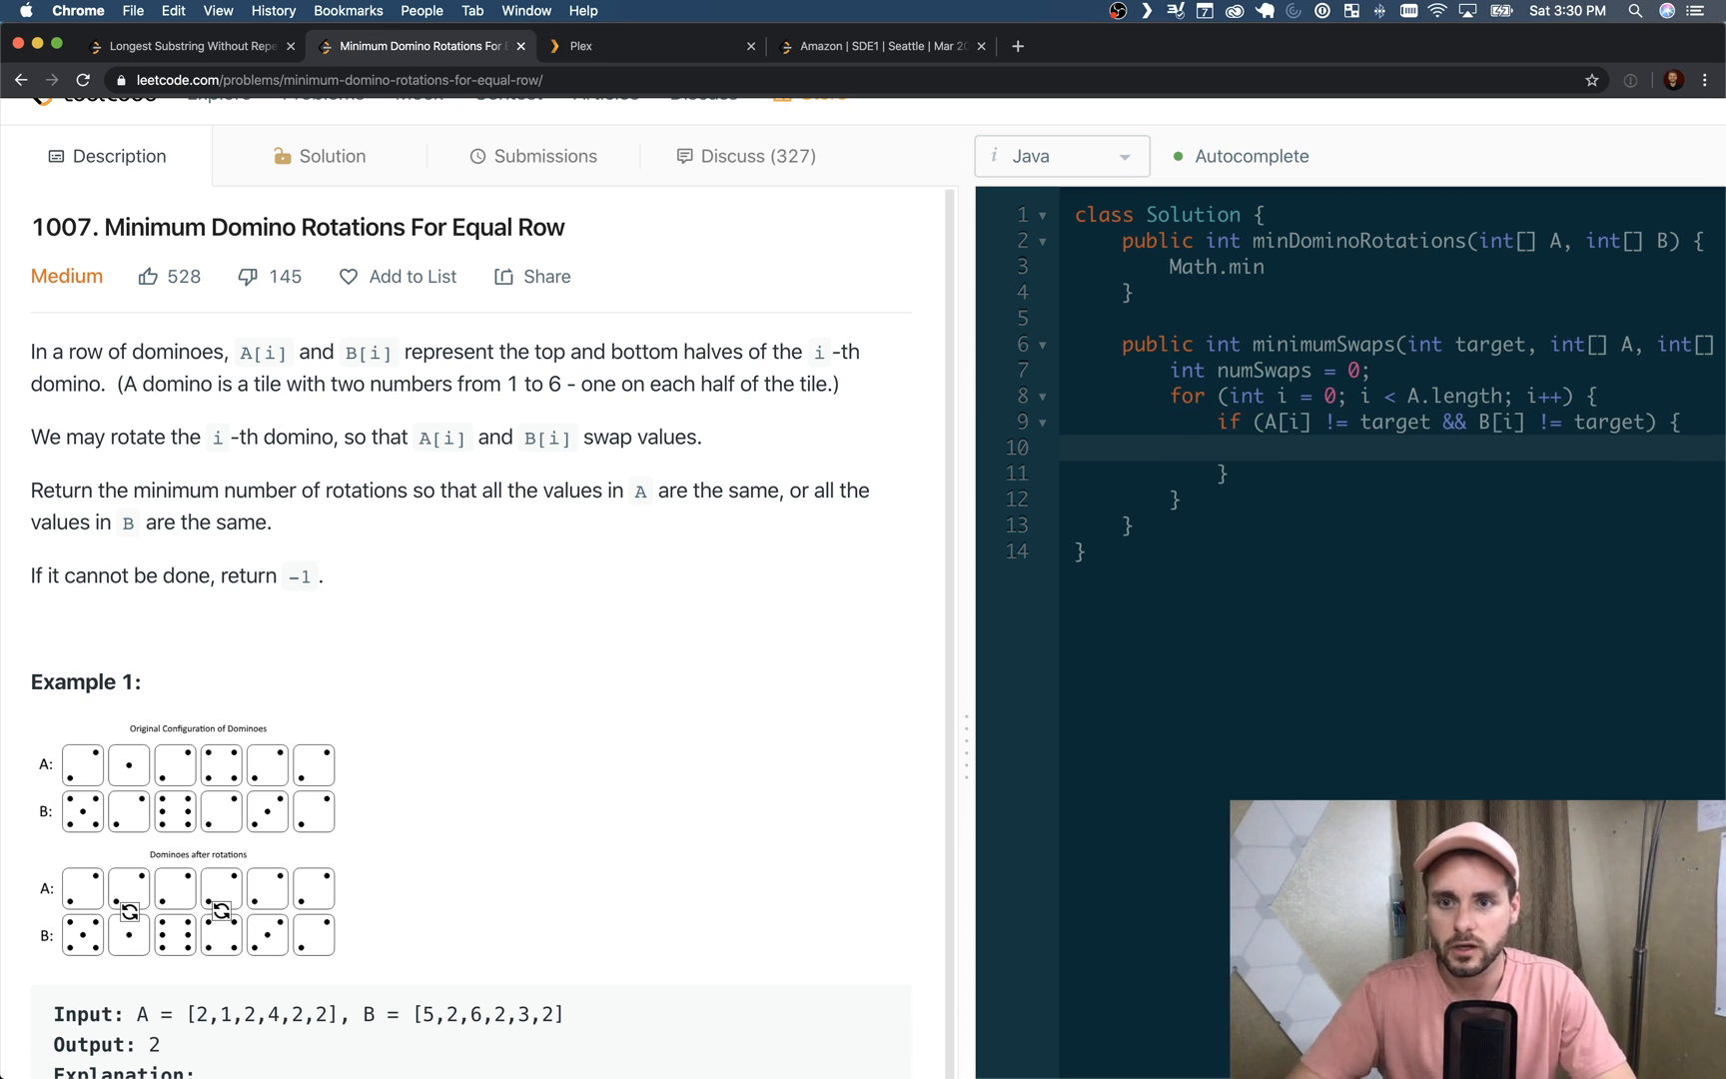
Return Integer.MAX_VALUE inside that if block
{"action": "type", "text": "return"}
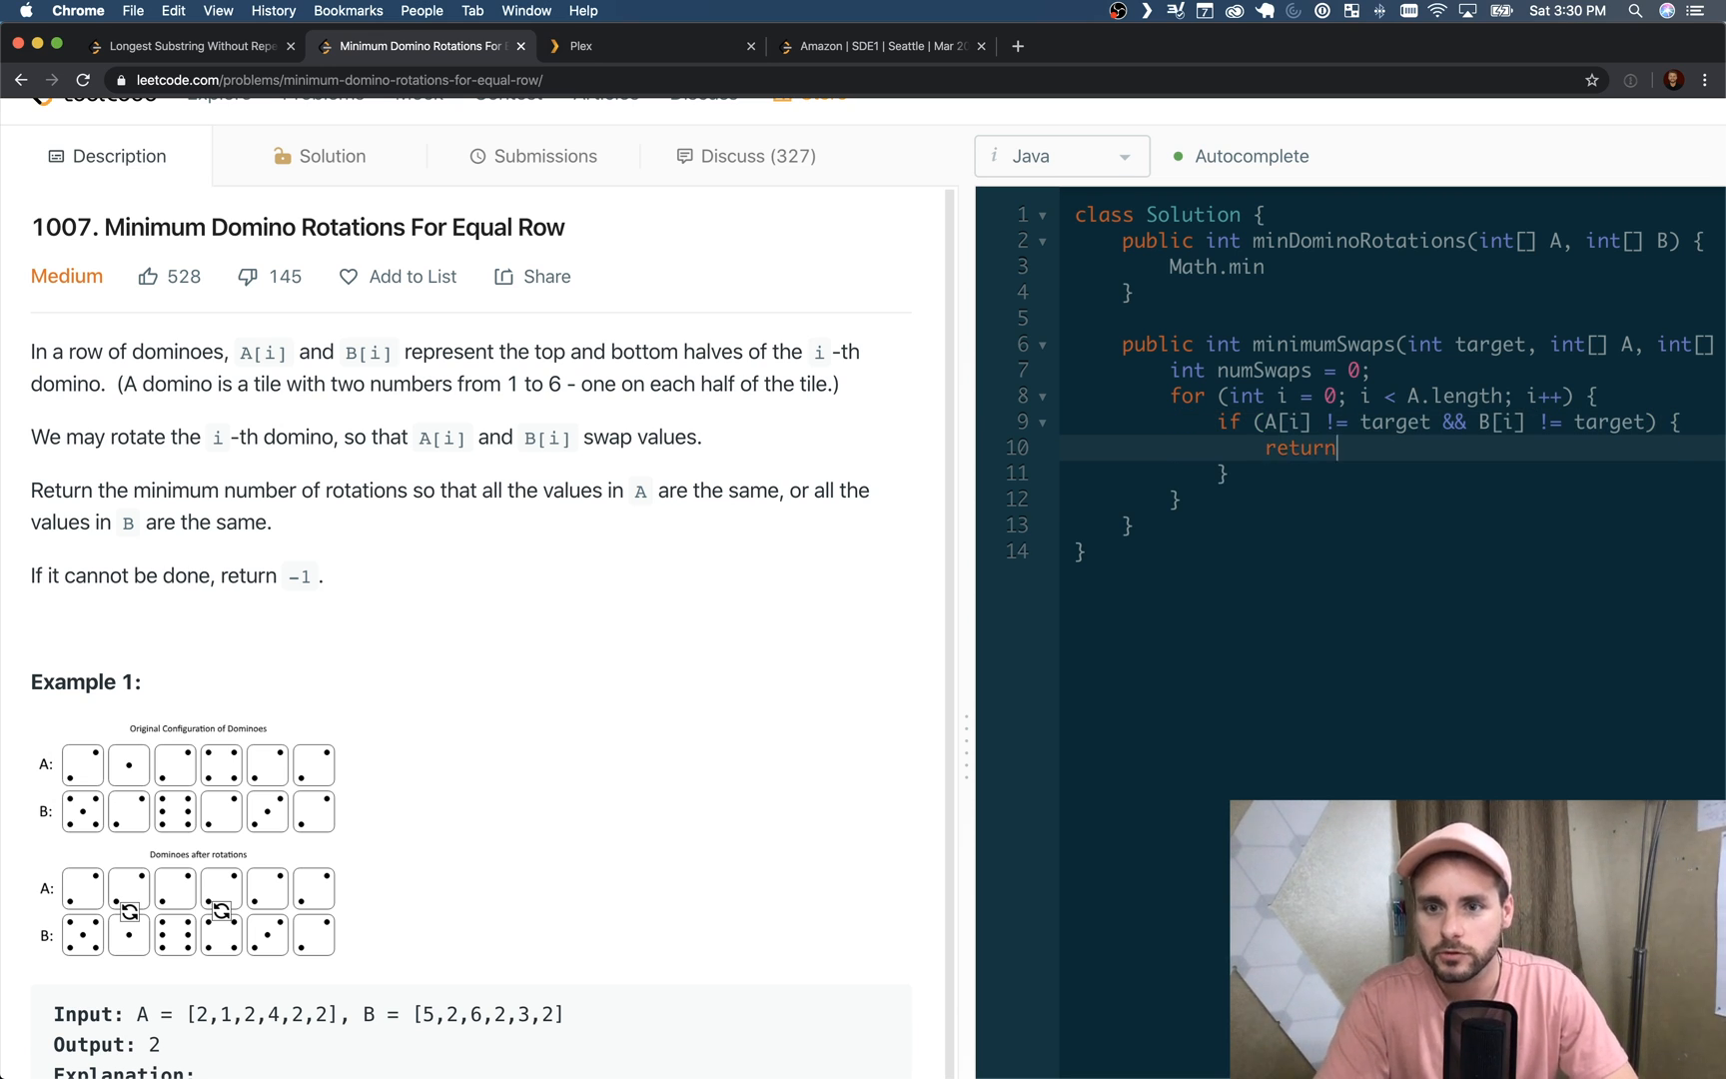
{"action": "type", "text": "In"}
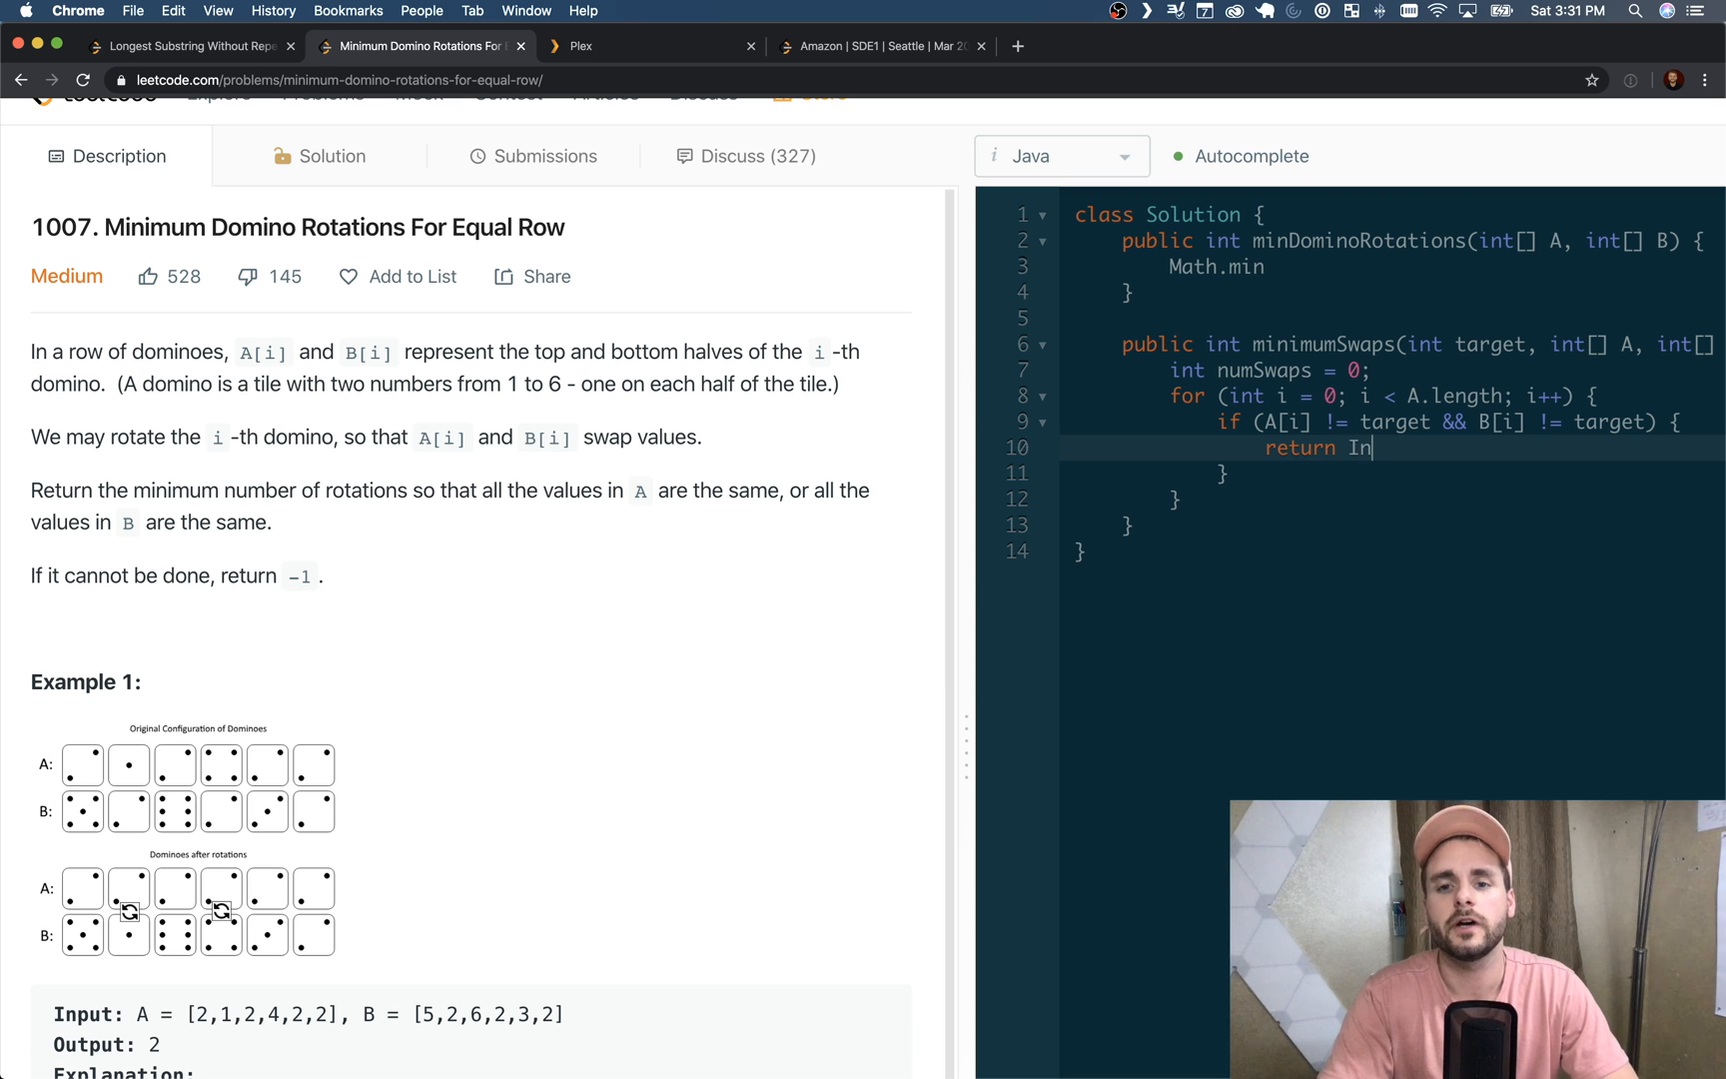
{"action": "type", "text": "teger"}
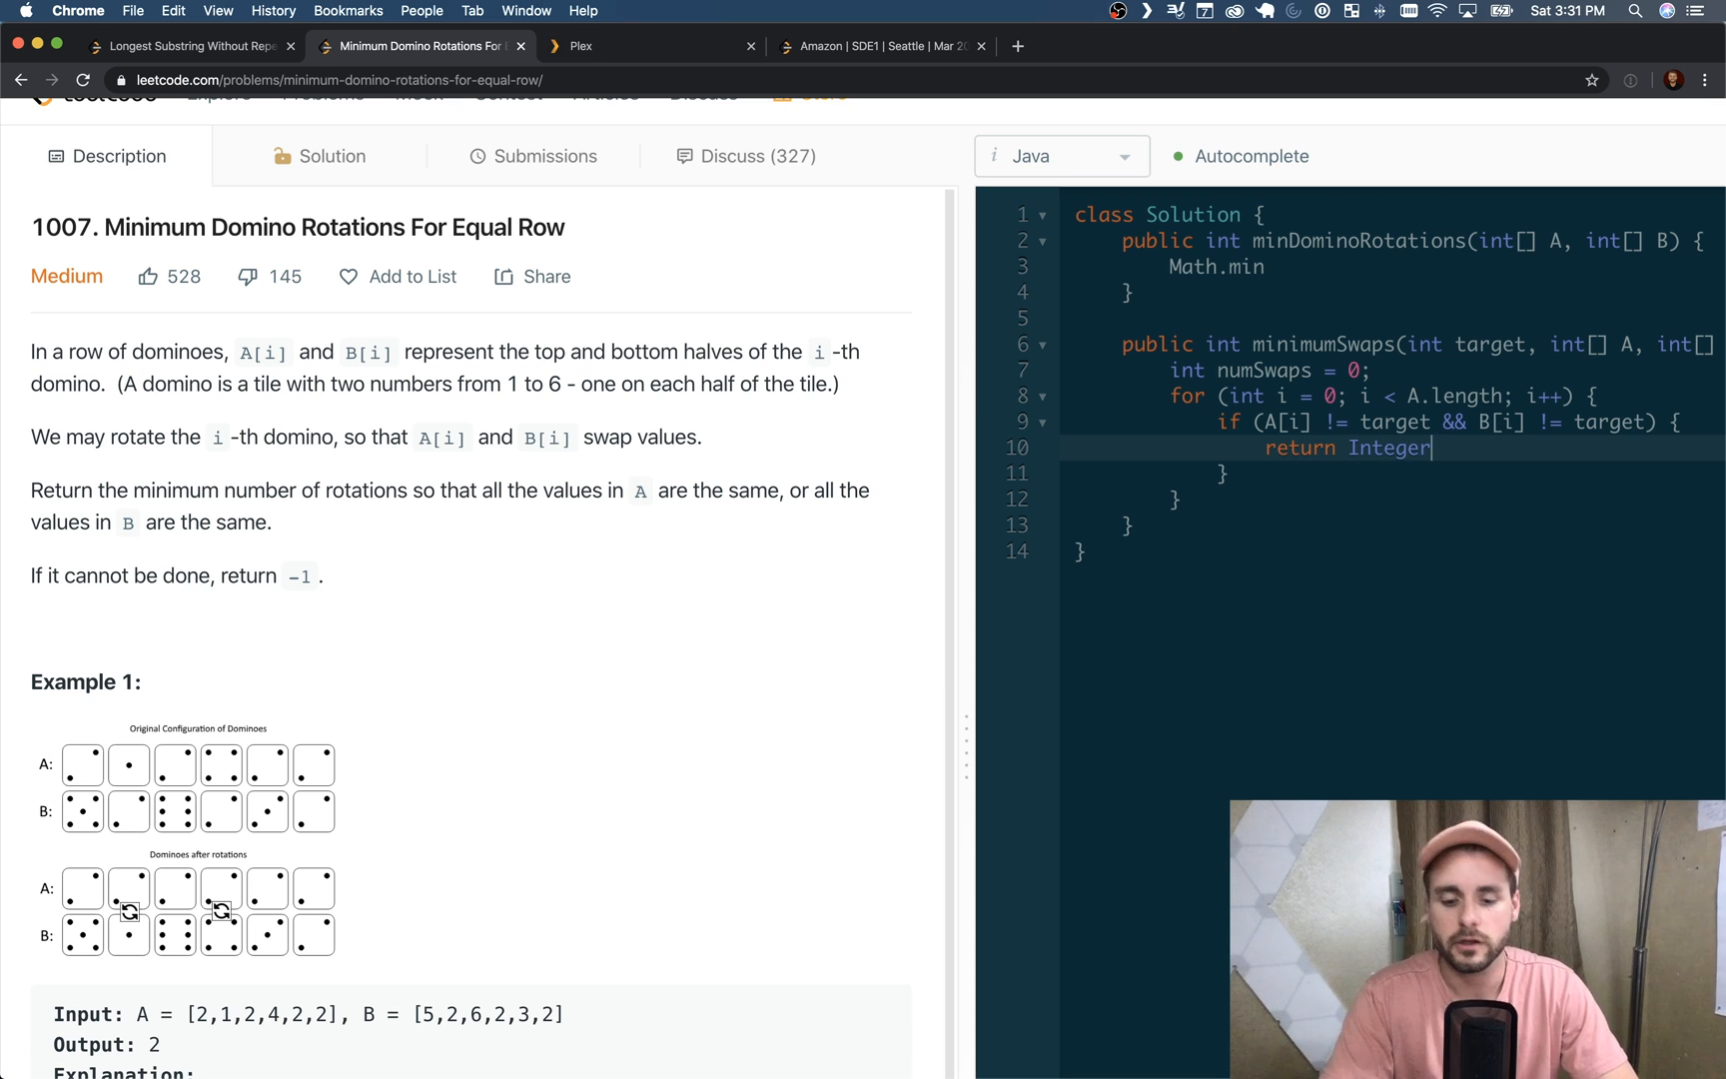
{"action": "type", "text": ".MAX_VALUE;"}
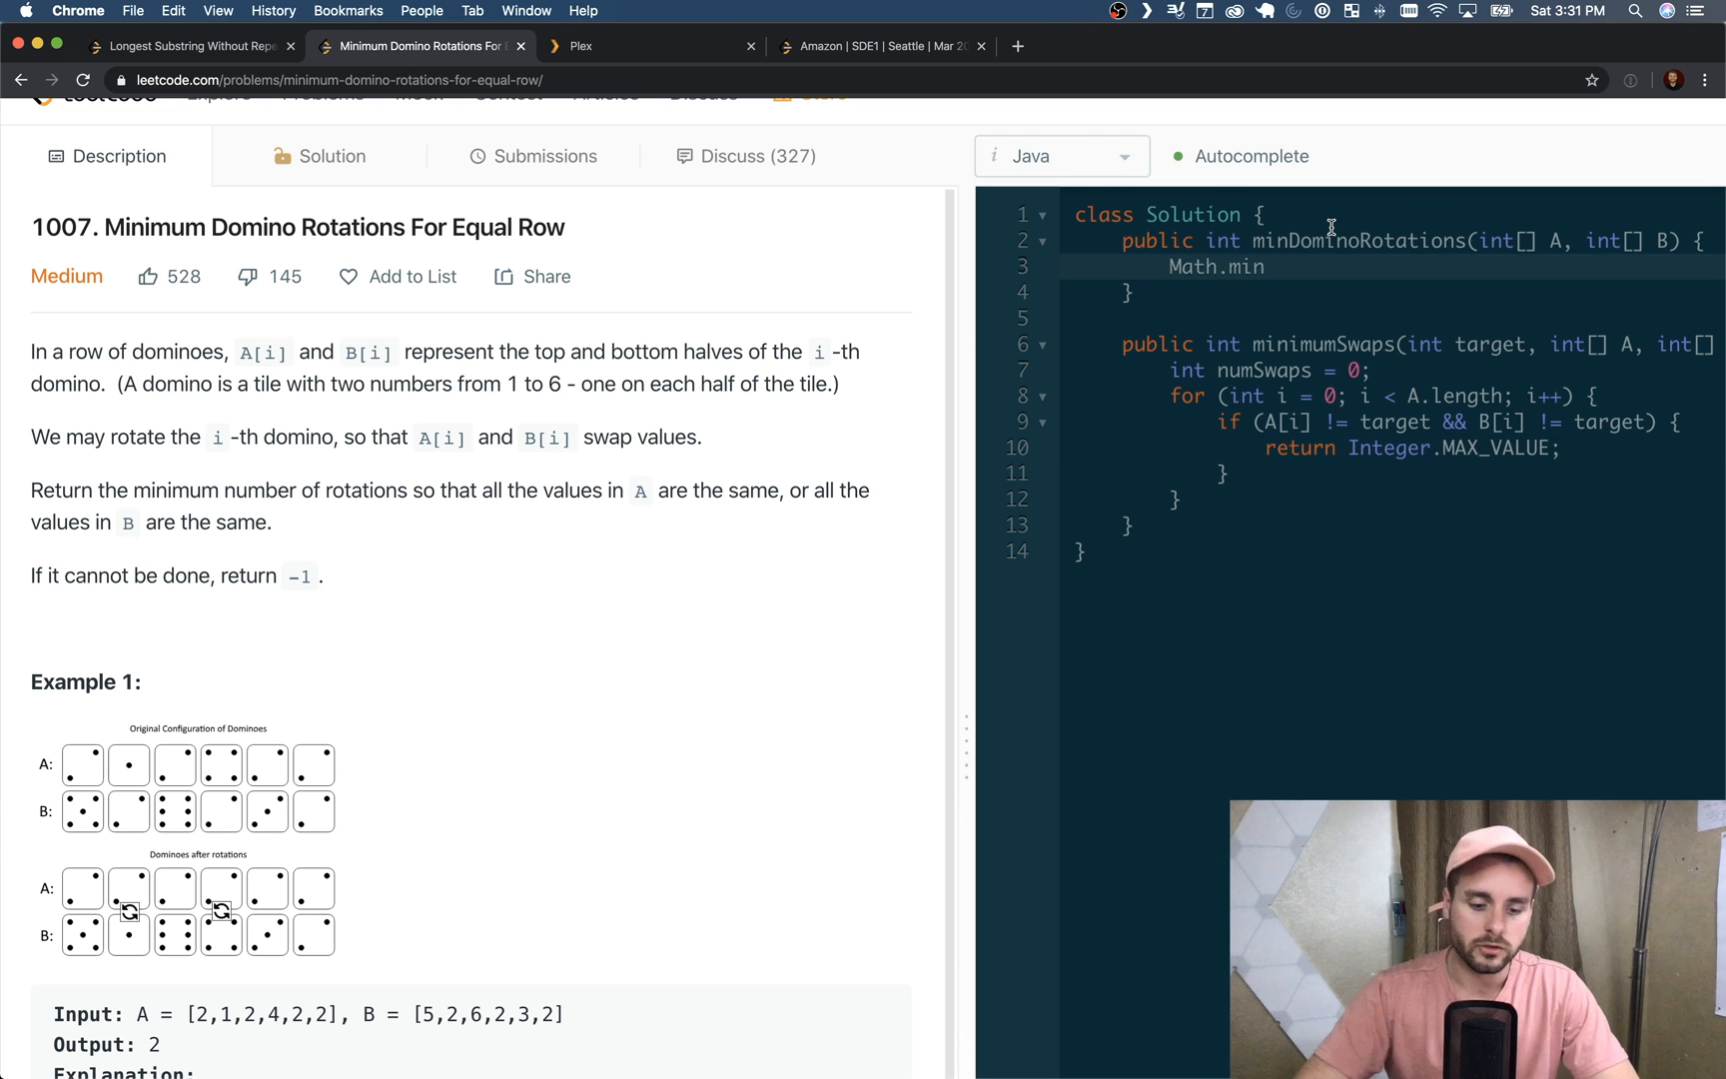
Declare int minSwaps = before Math.min and add return numSwaps; after the loop
{"action": "type", "text": "int minSwap"}
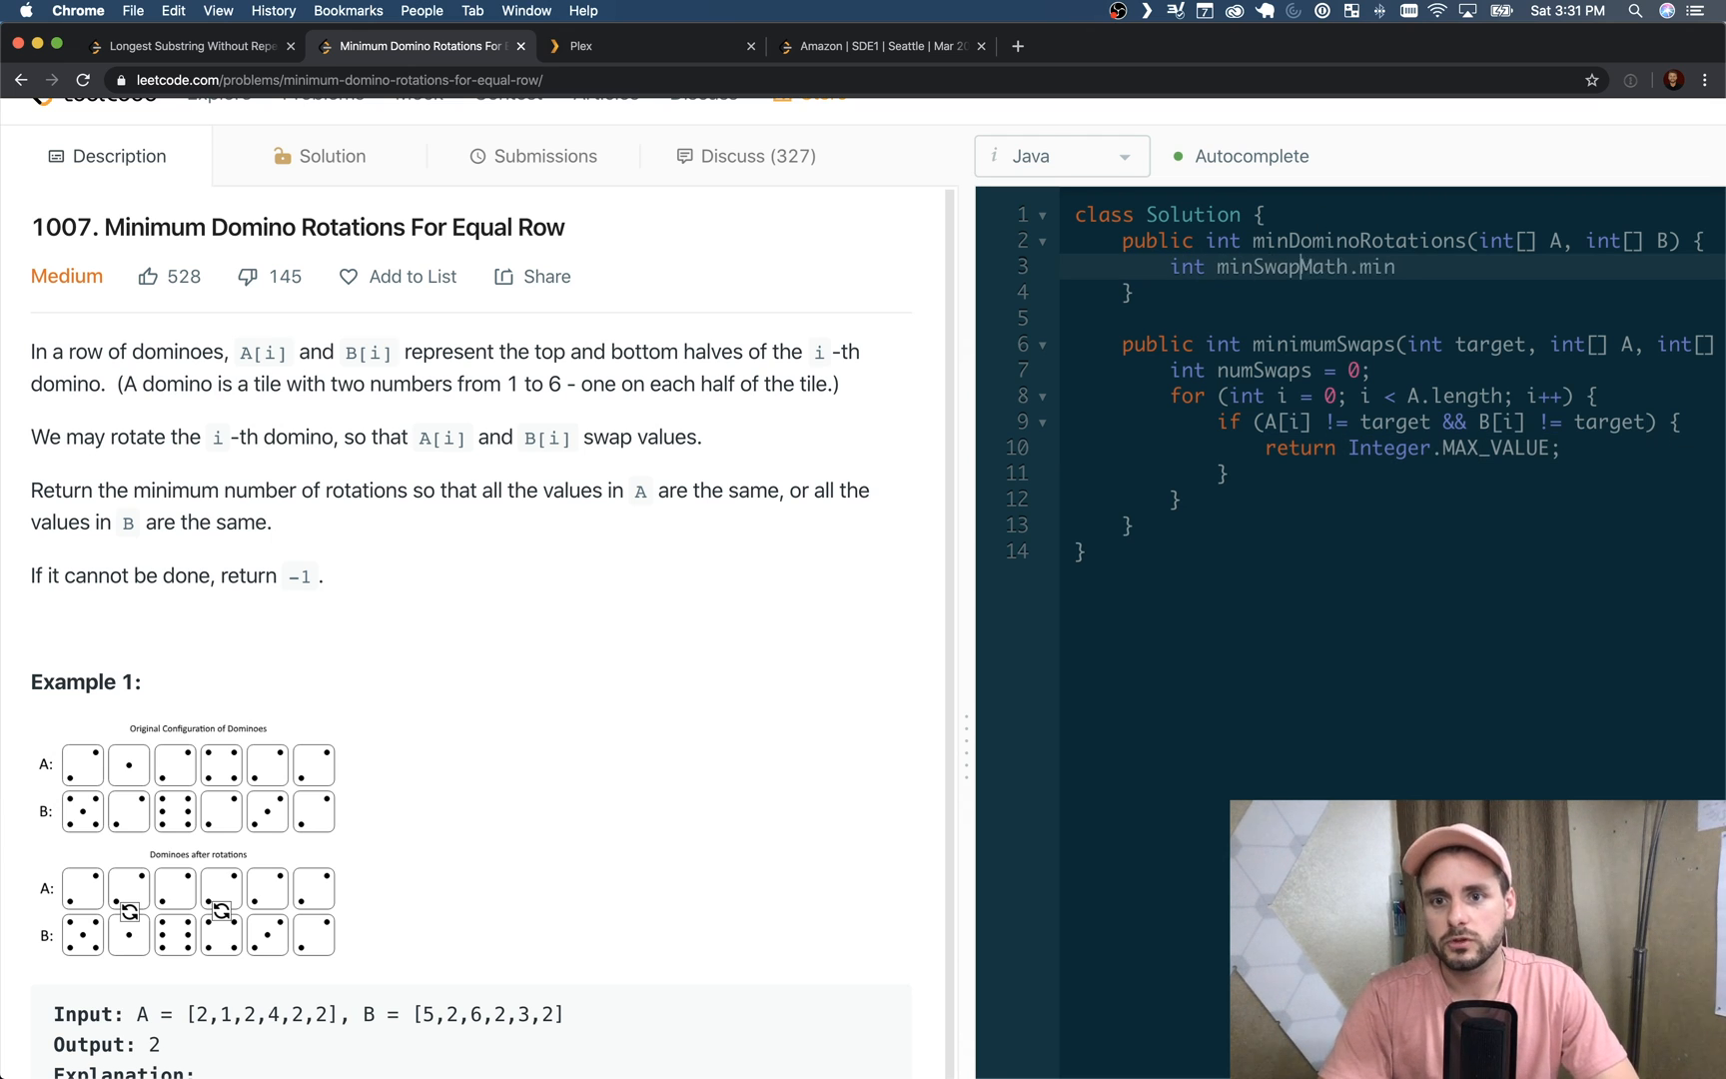
{"action": "type", "text": "="}
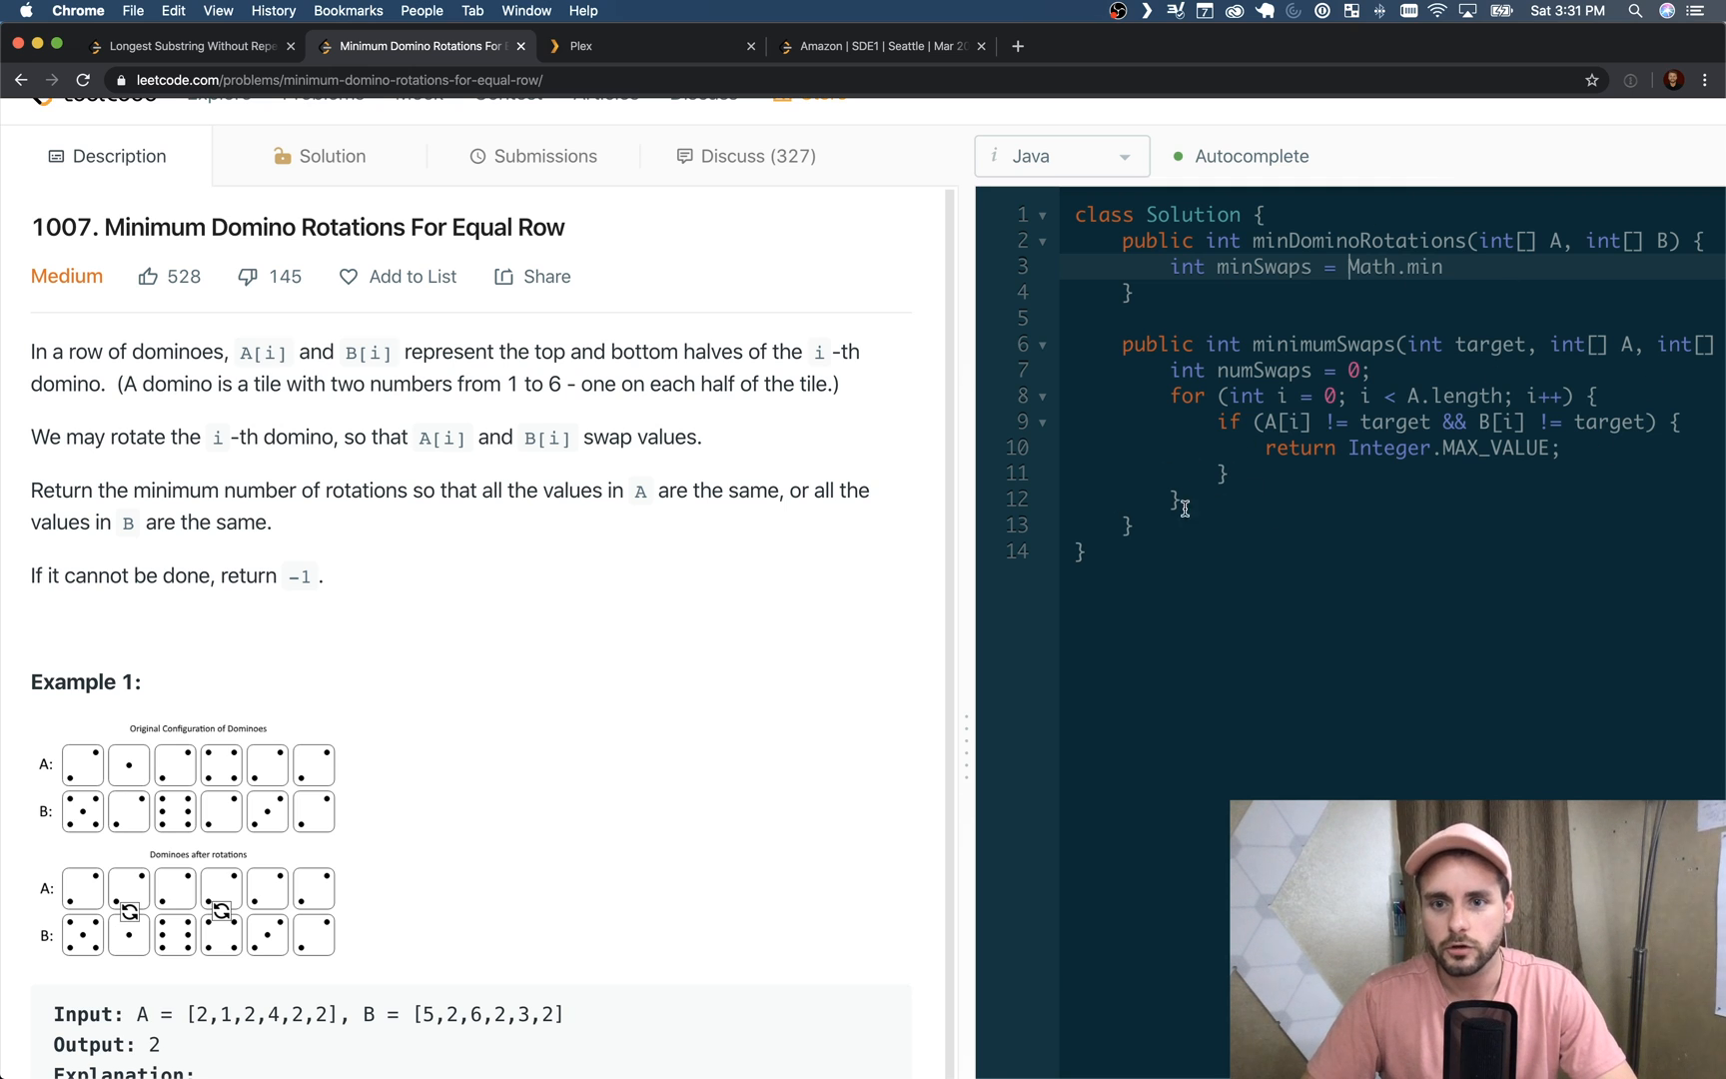
{"action": "key", "text": "Return"}
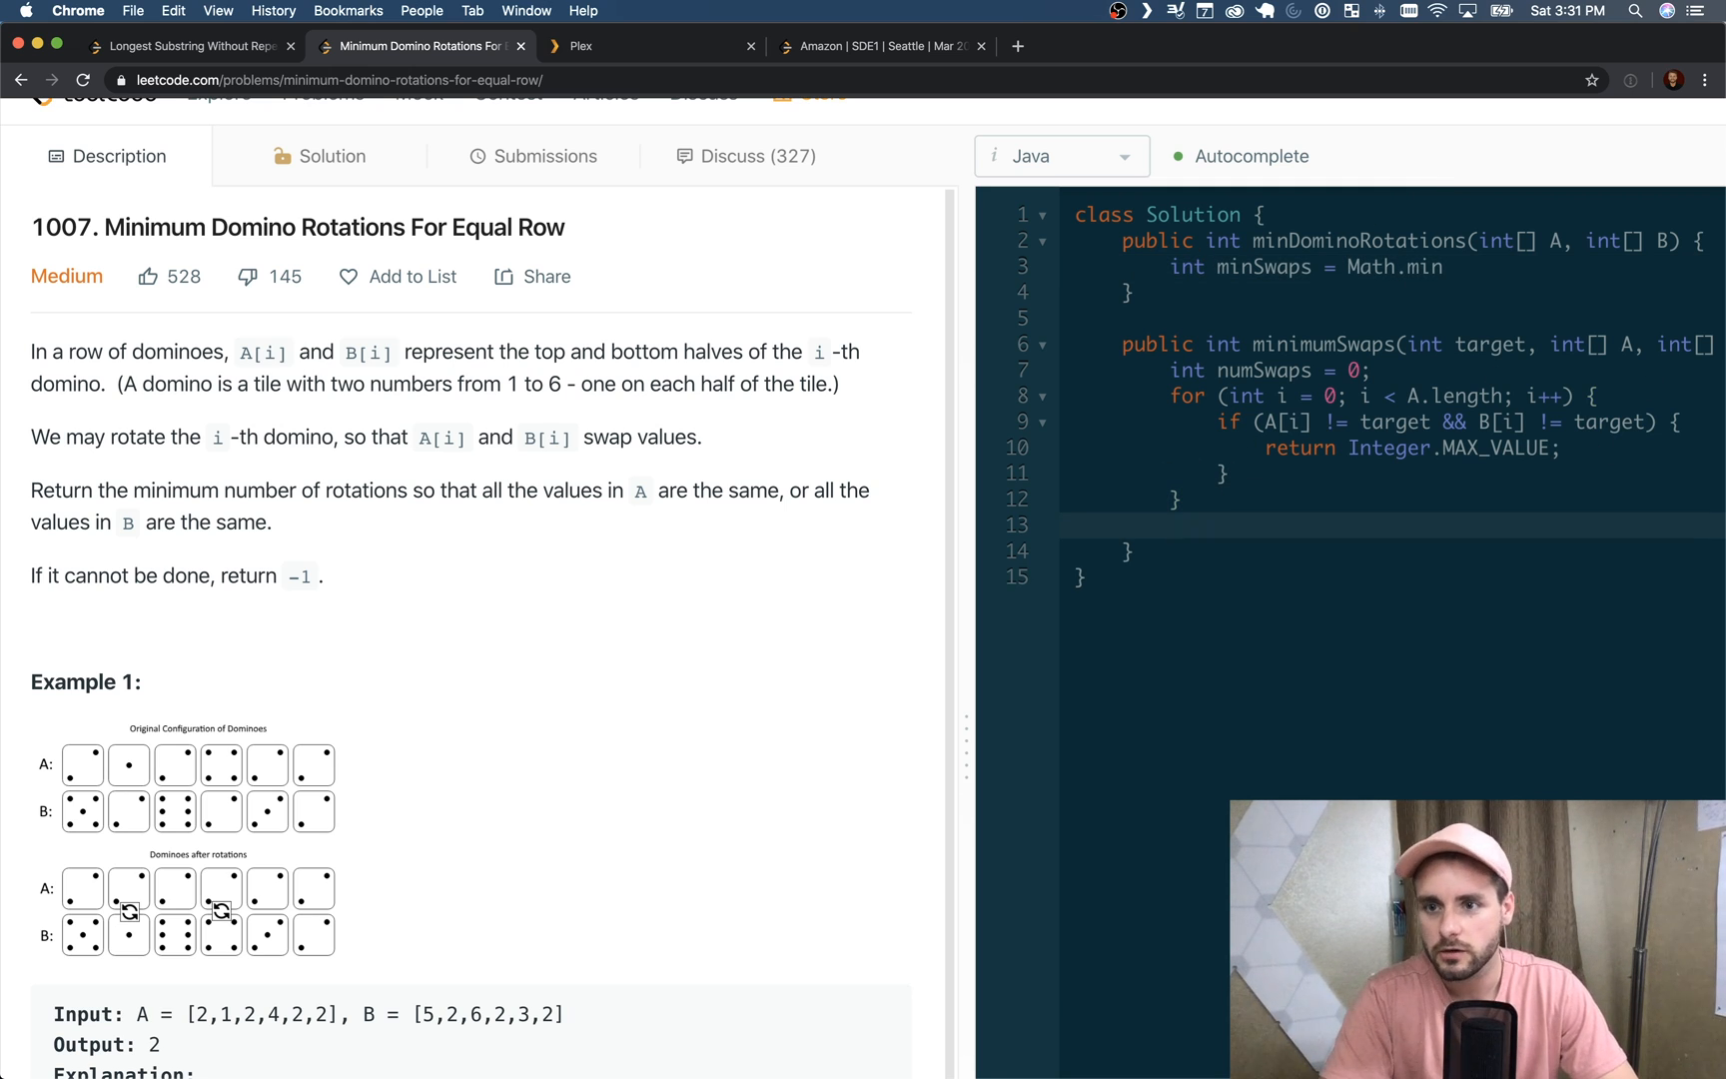
{"action": "type", "text": "return num,"}
{"action": "left_click", "coordinate": [1392, 472]}
{"action": "type", "text": " else if"}
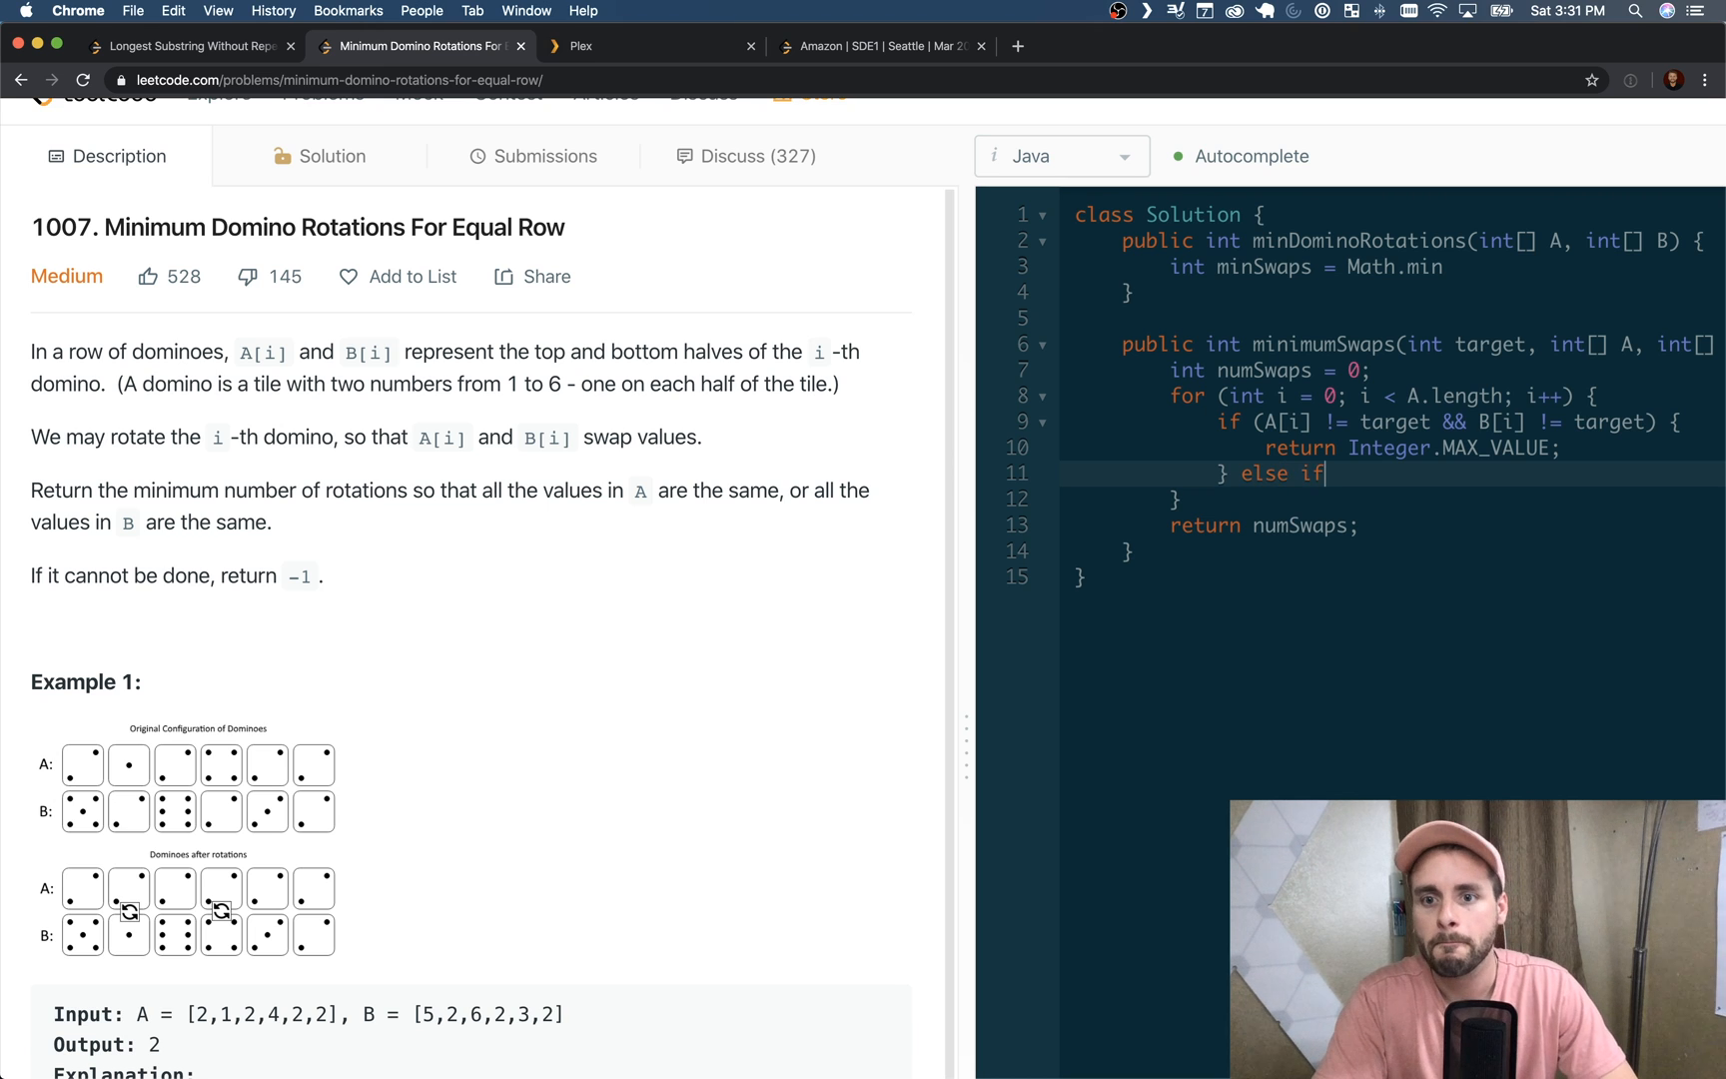
Add else if (A[i] != target) numSwaps++; inside the loop
{"action": "type", "text": "(A"}
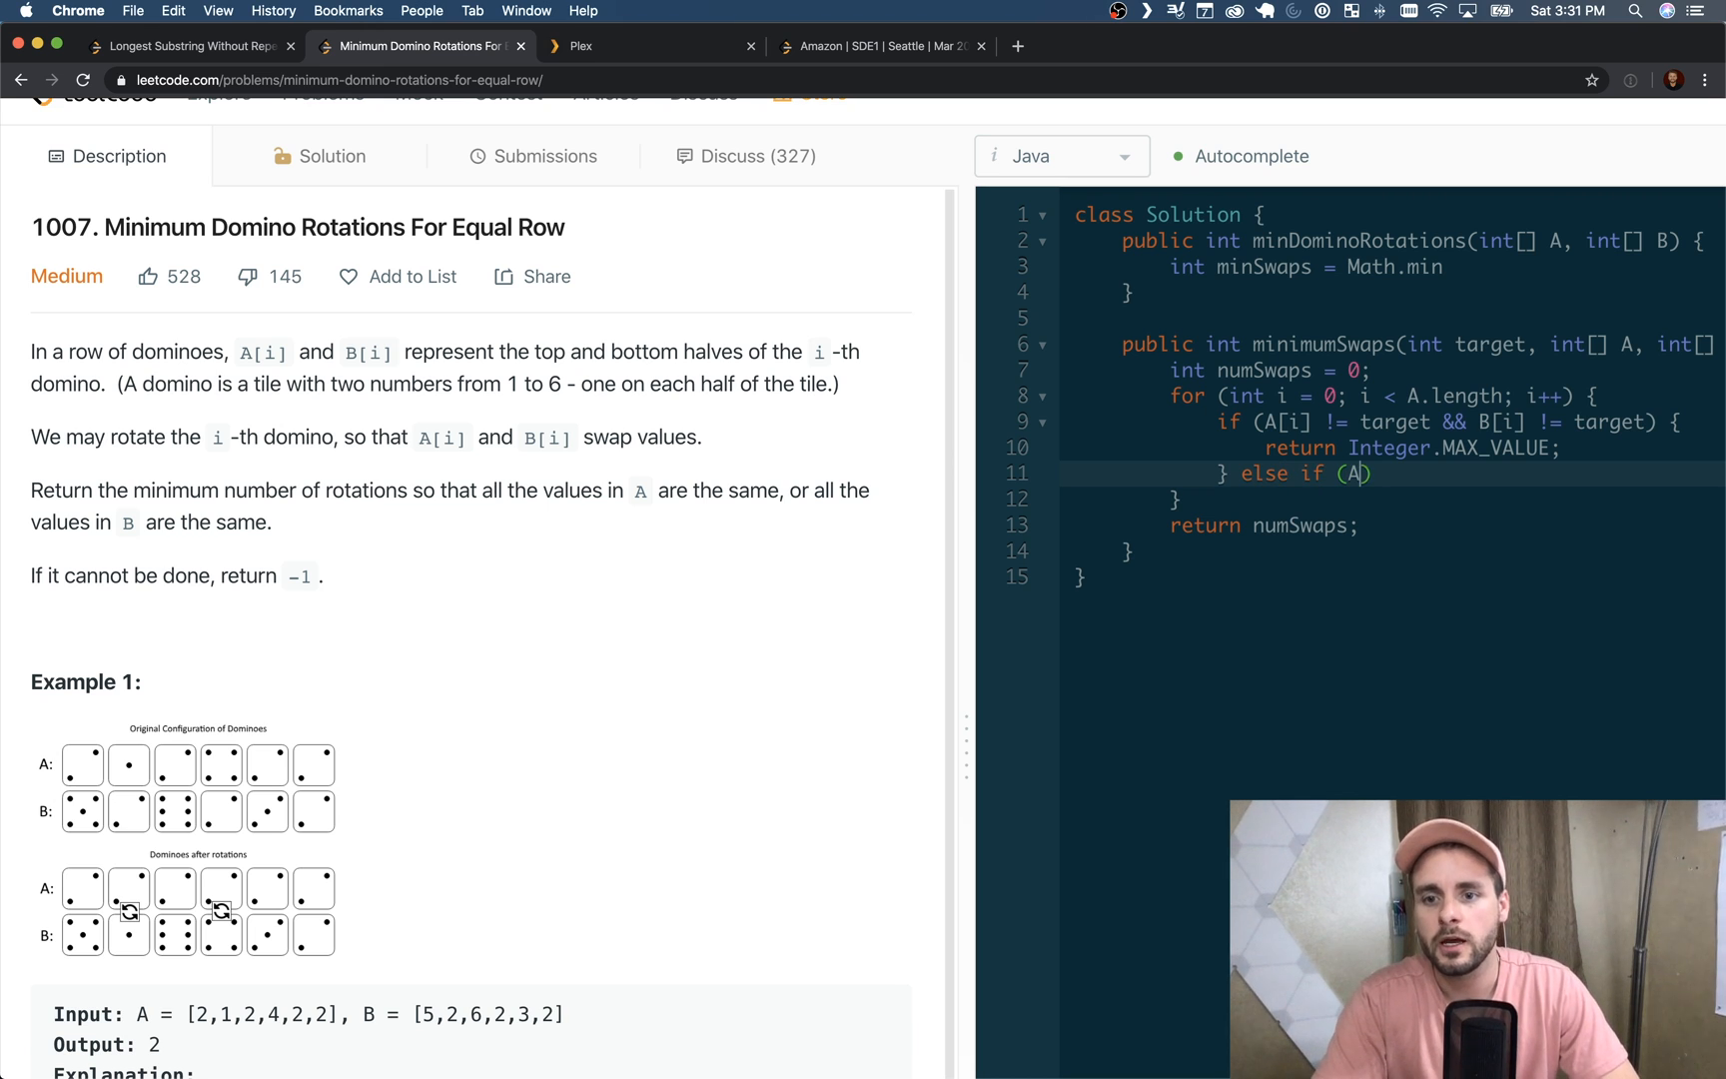
{"action": "type", "text": "[i]"}
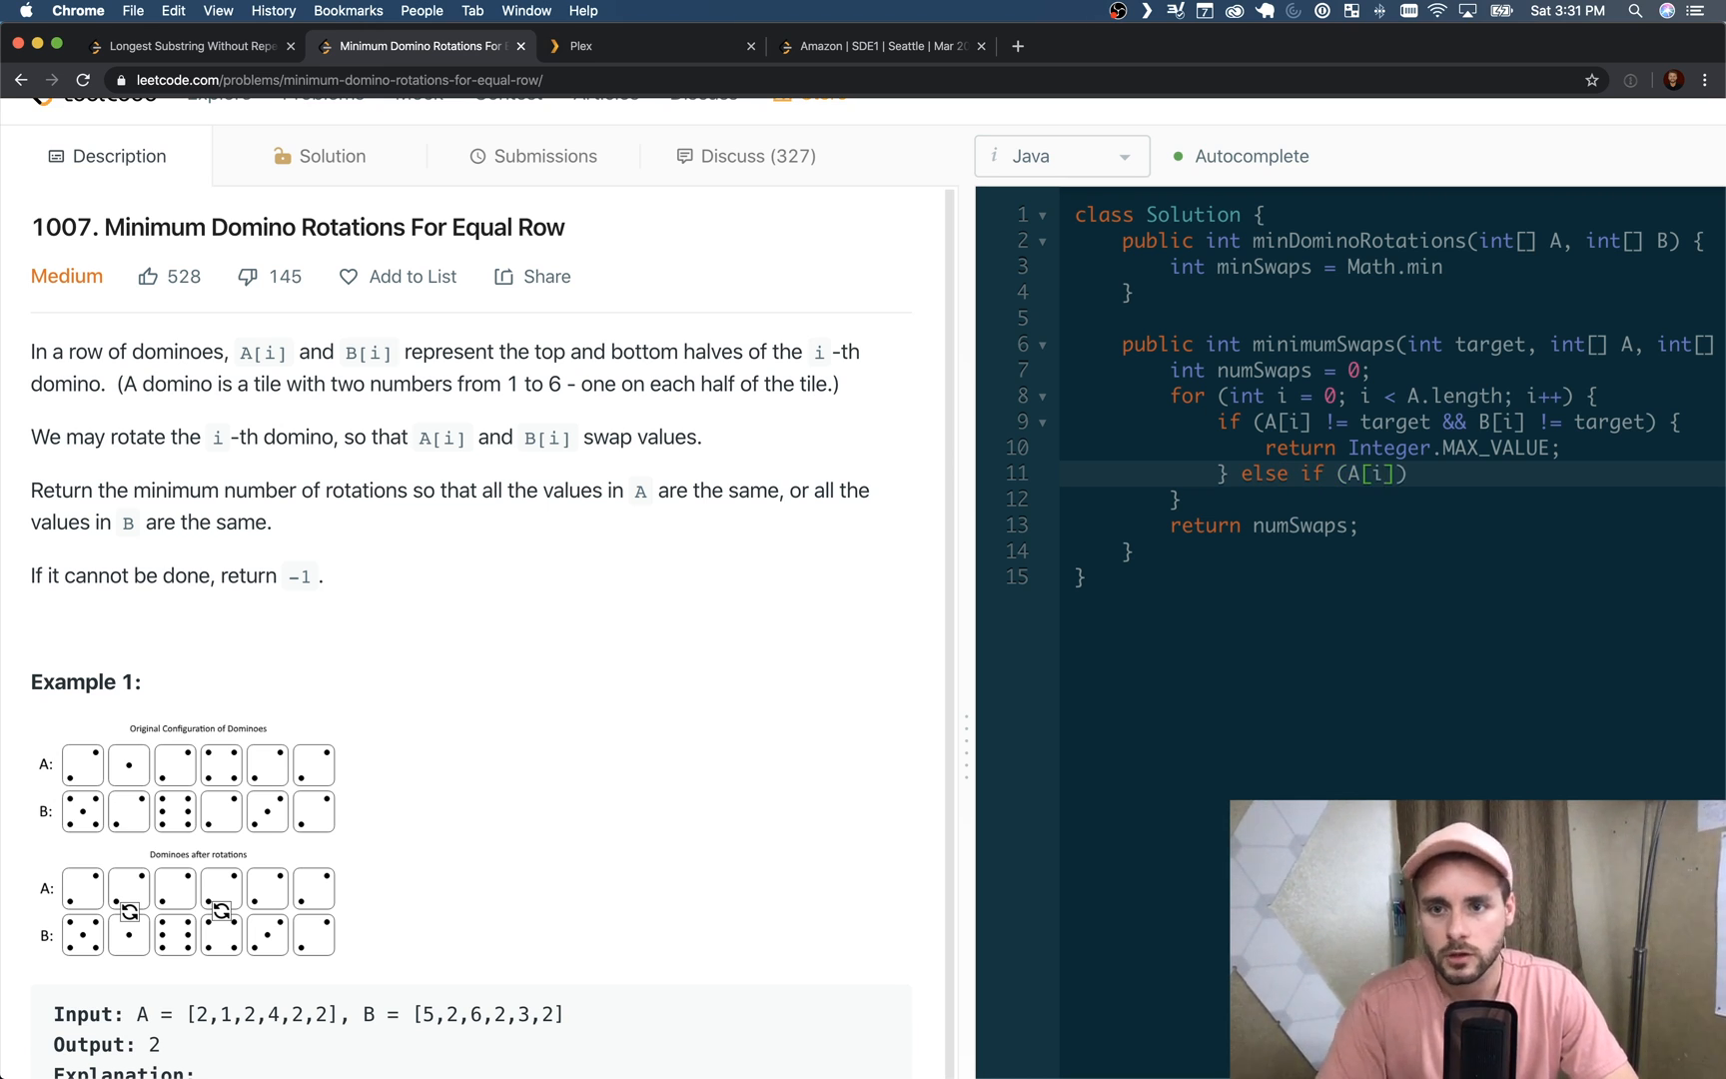
{"action": "type", "text": "!= target"}
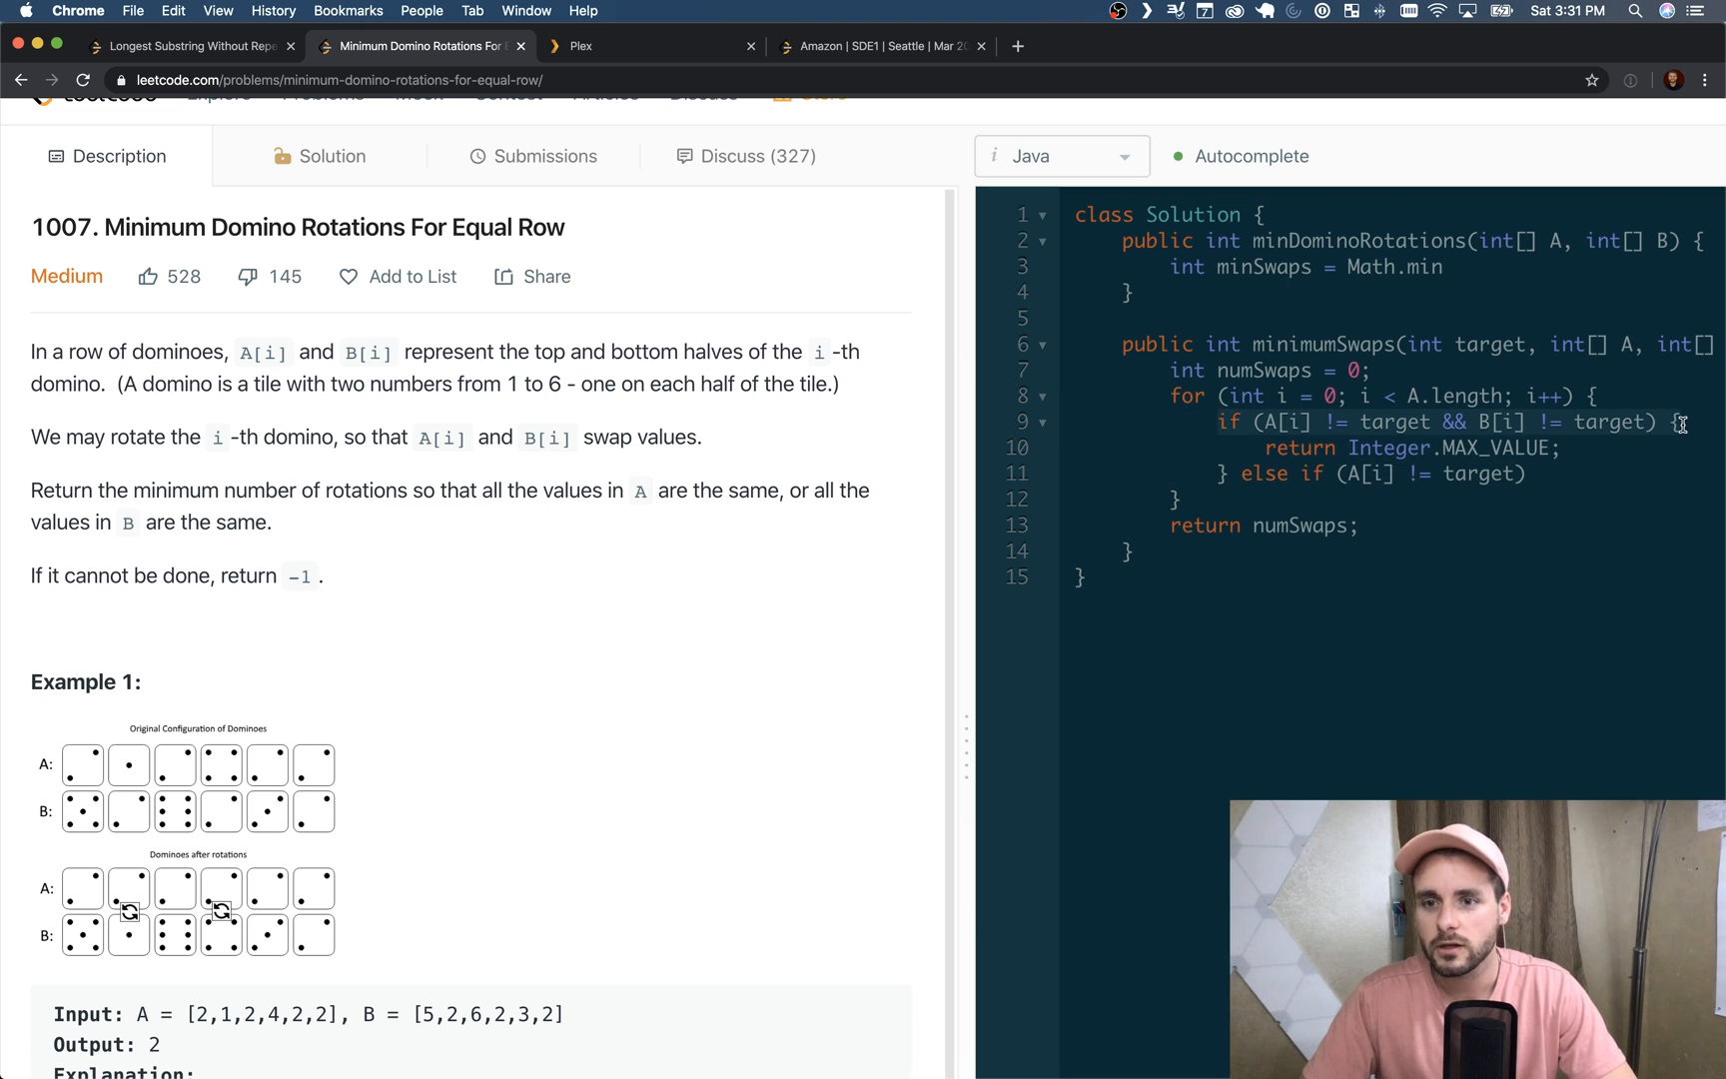
{"action": "mouse_move", "coordinate": [1458, 655]}
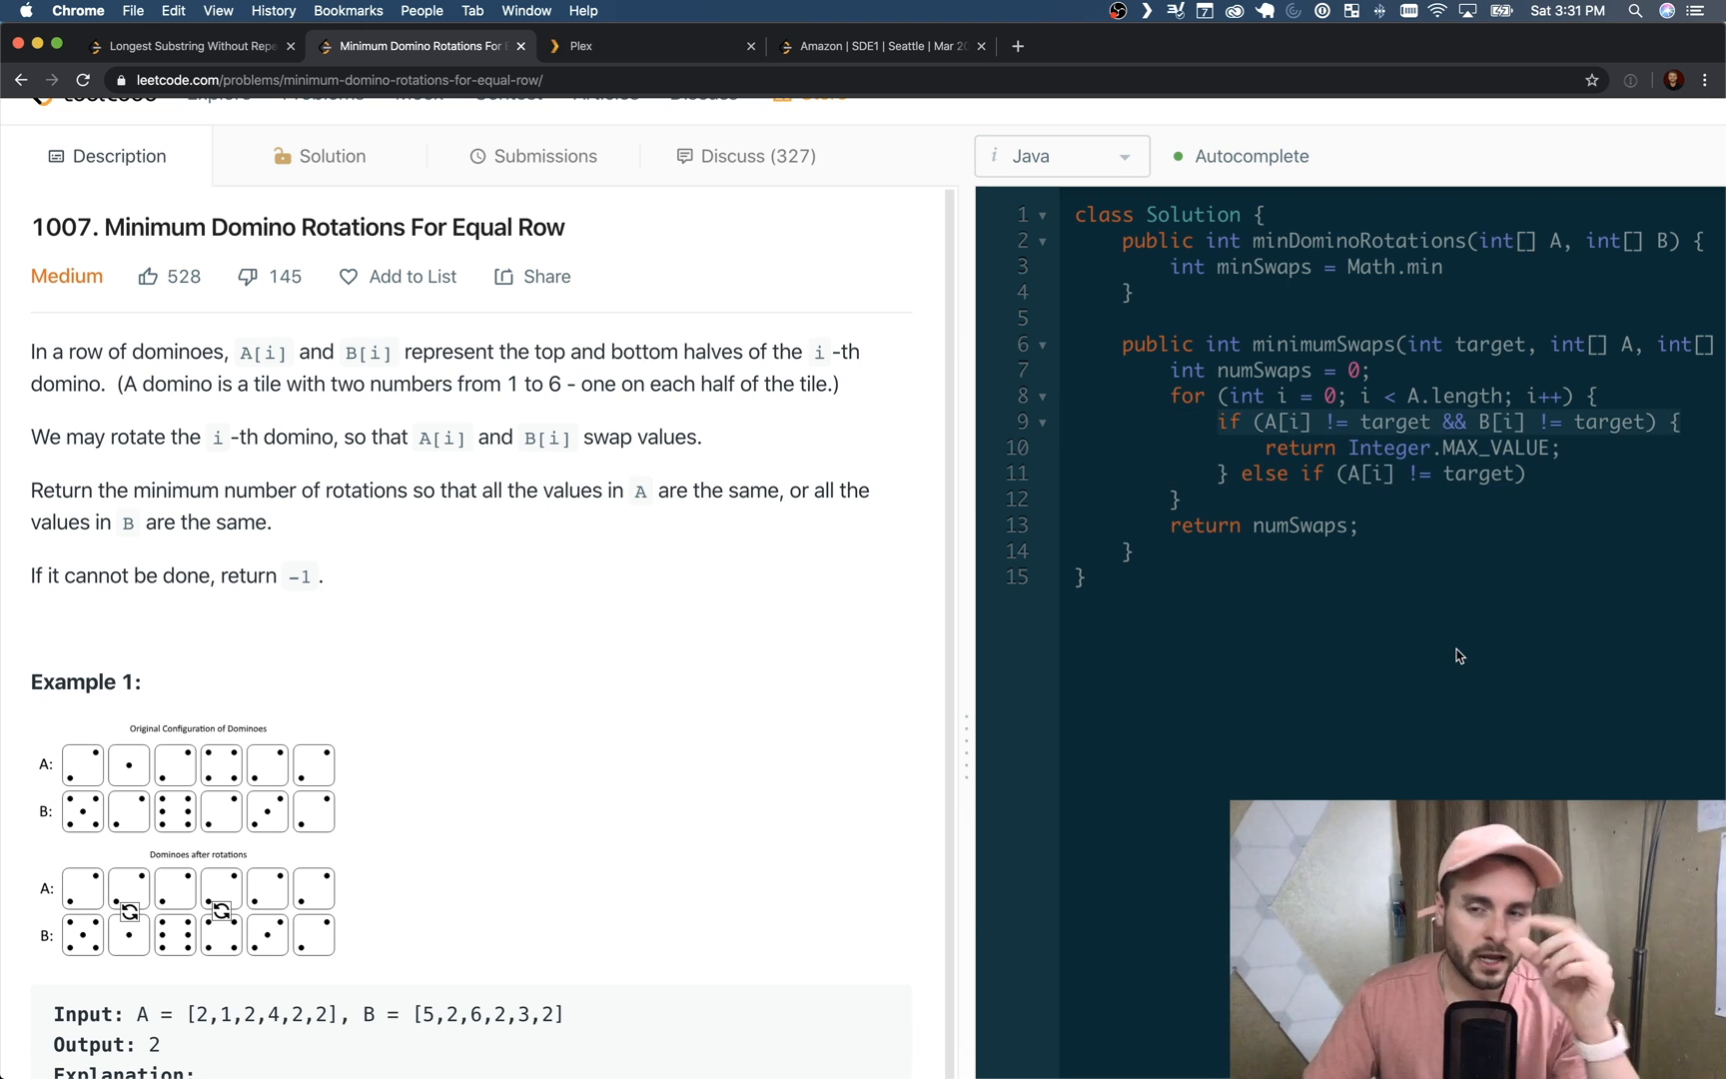
{"action": "mouse_move", "coordinate": [1297, 503]}
{"action": "type", "text": "nu"}
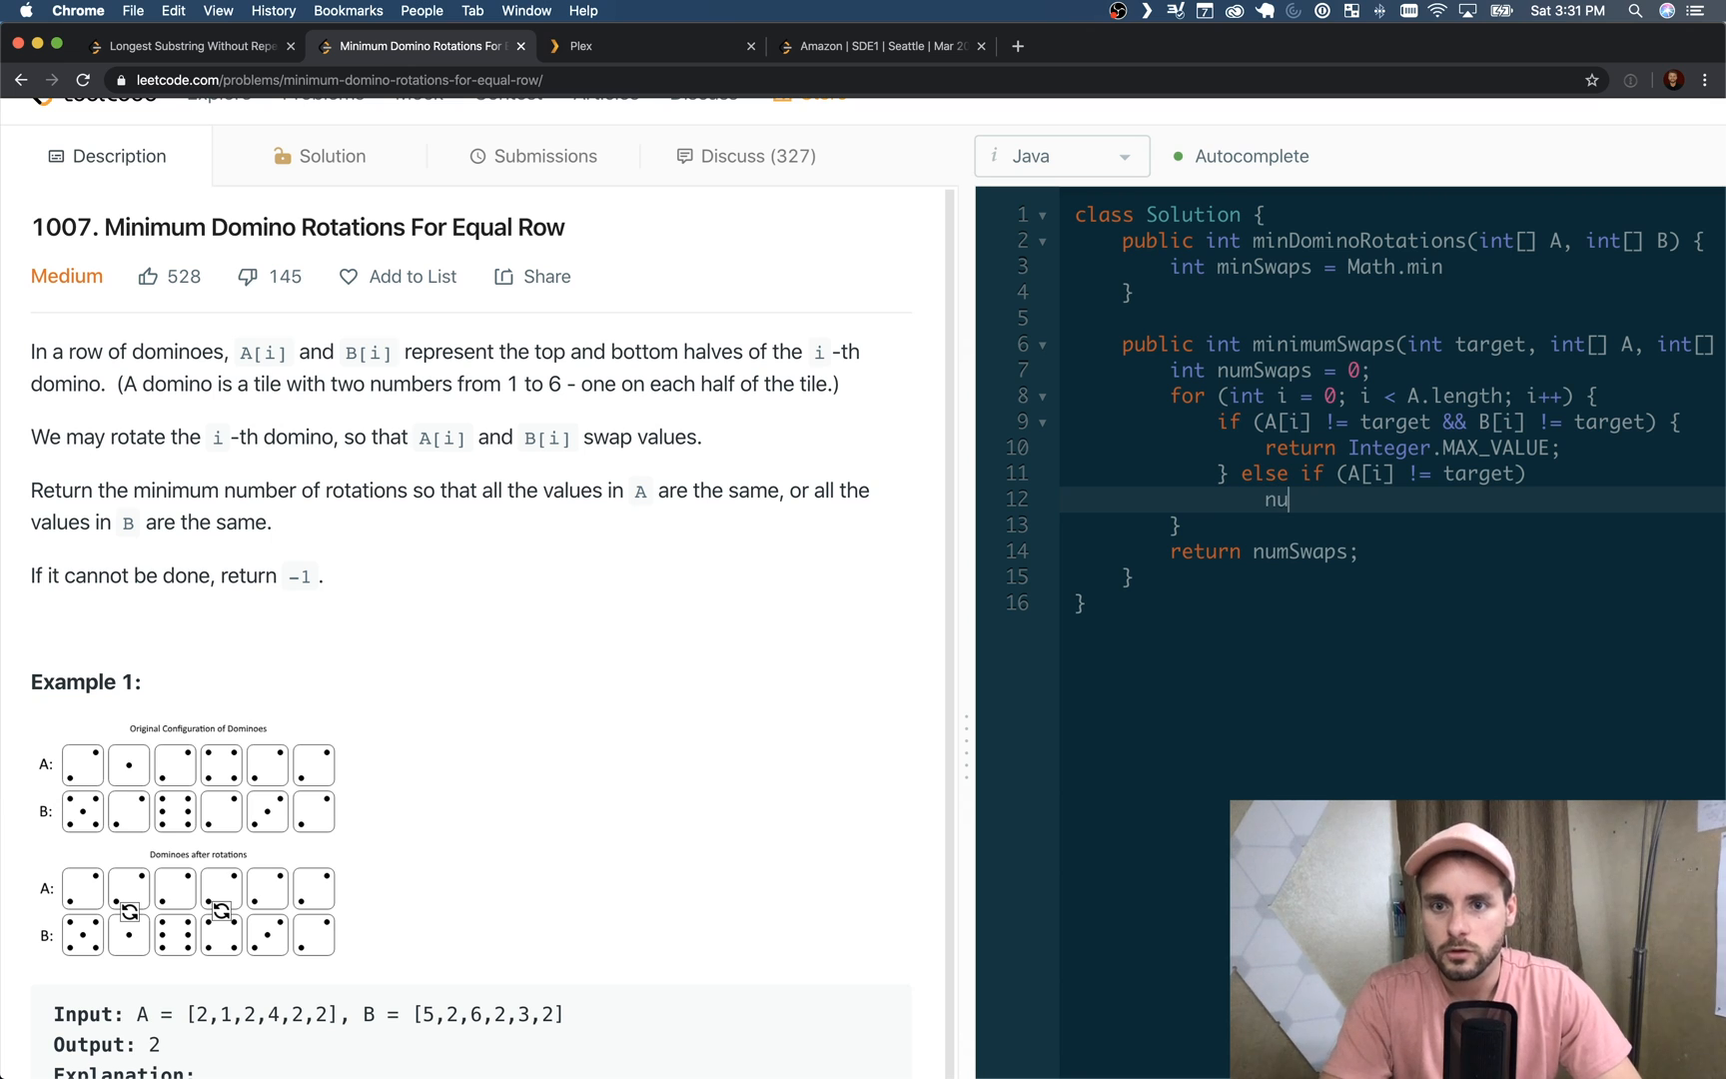
{"action": "type", "text": "mSwaps;"}
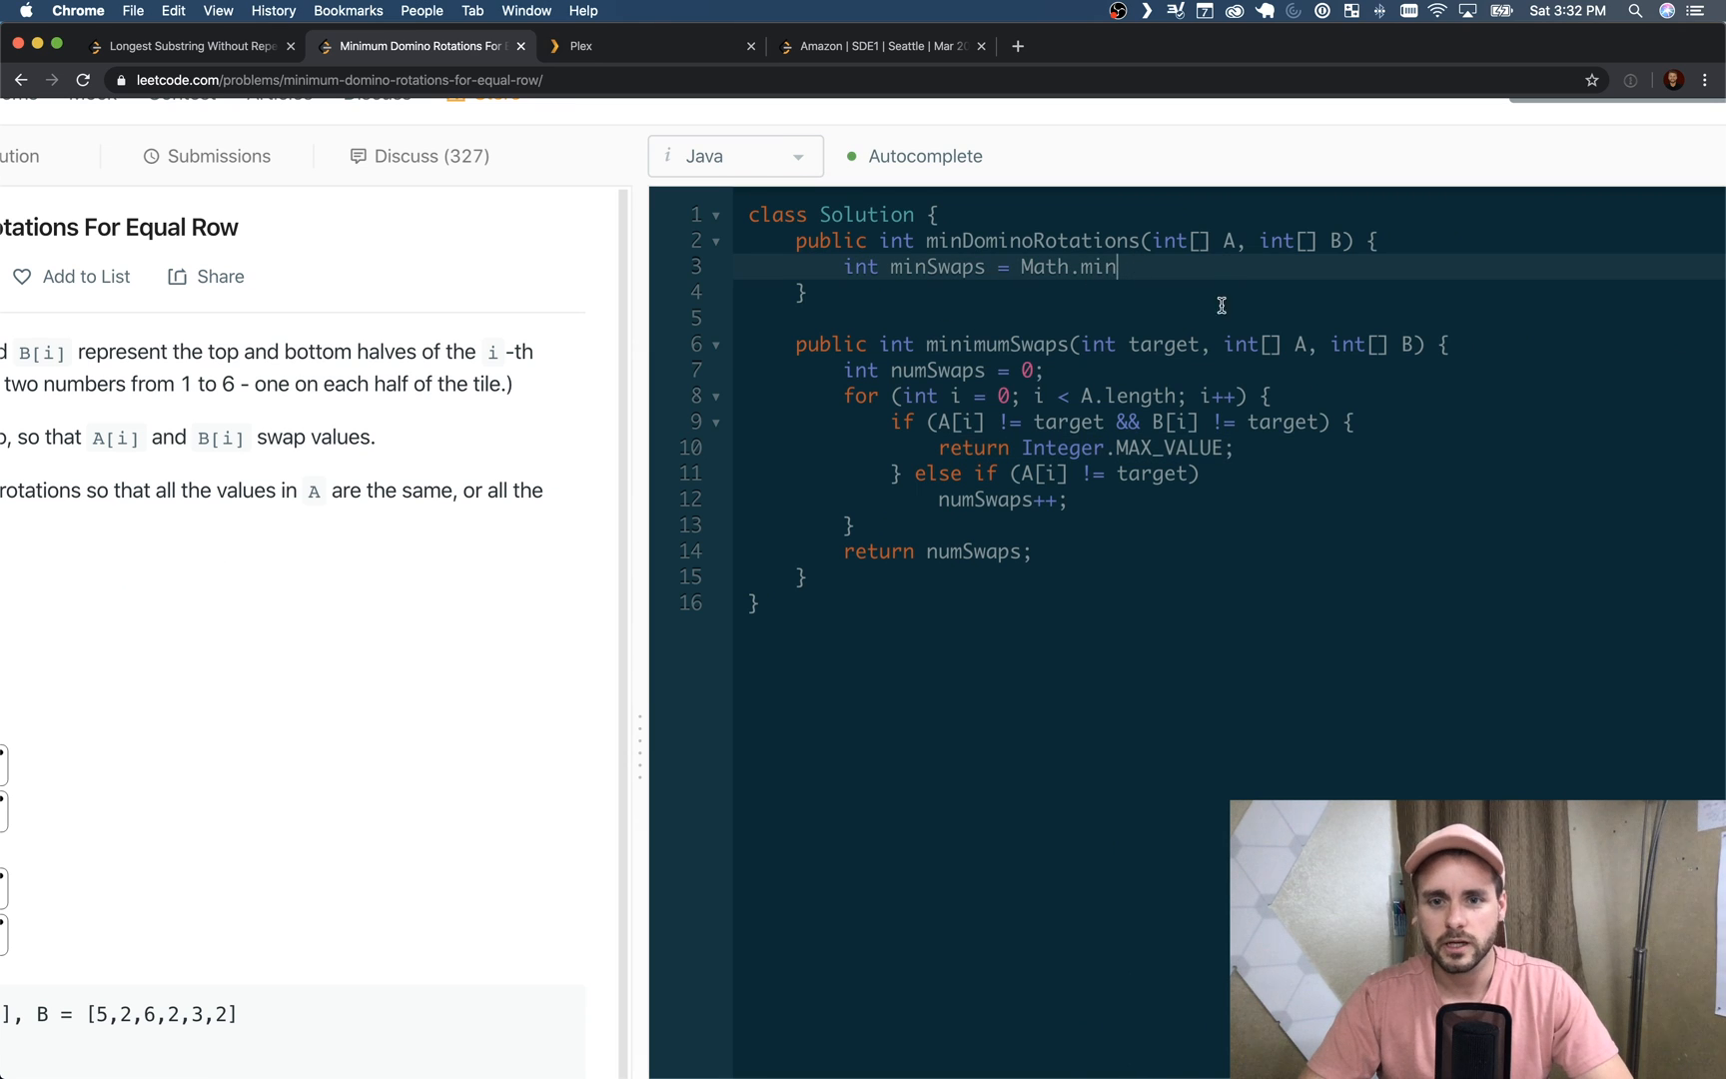
{"action": "mouse_move", "coordinate": [1108, 306]}
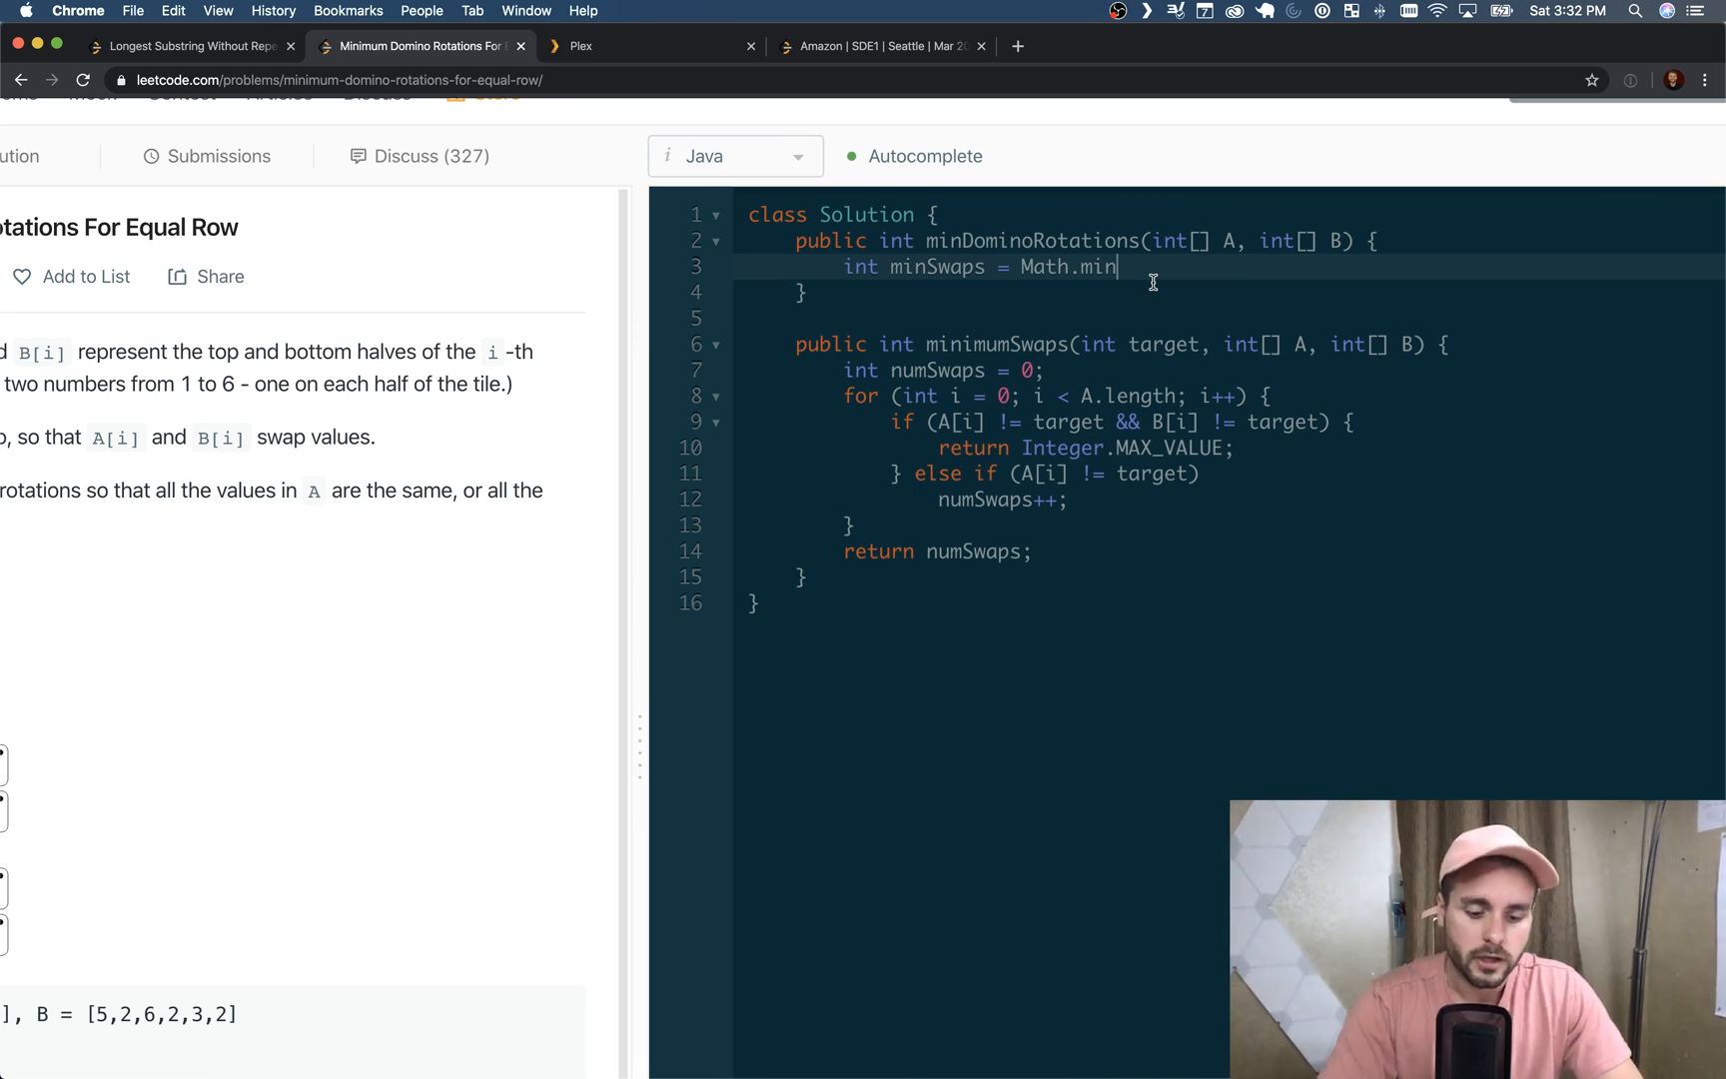
Write the first argument Math.min(minimumSwaps(A[0], A, B)
{"action": "type", "text": "(min"}
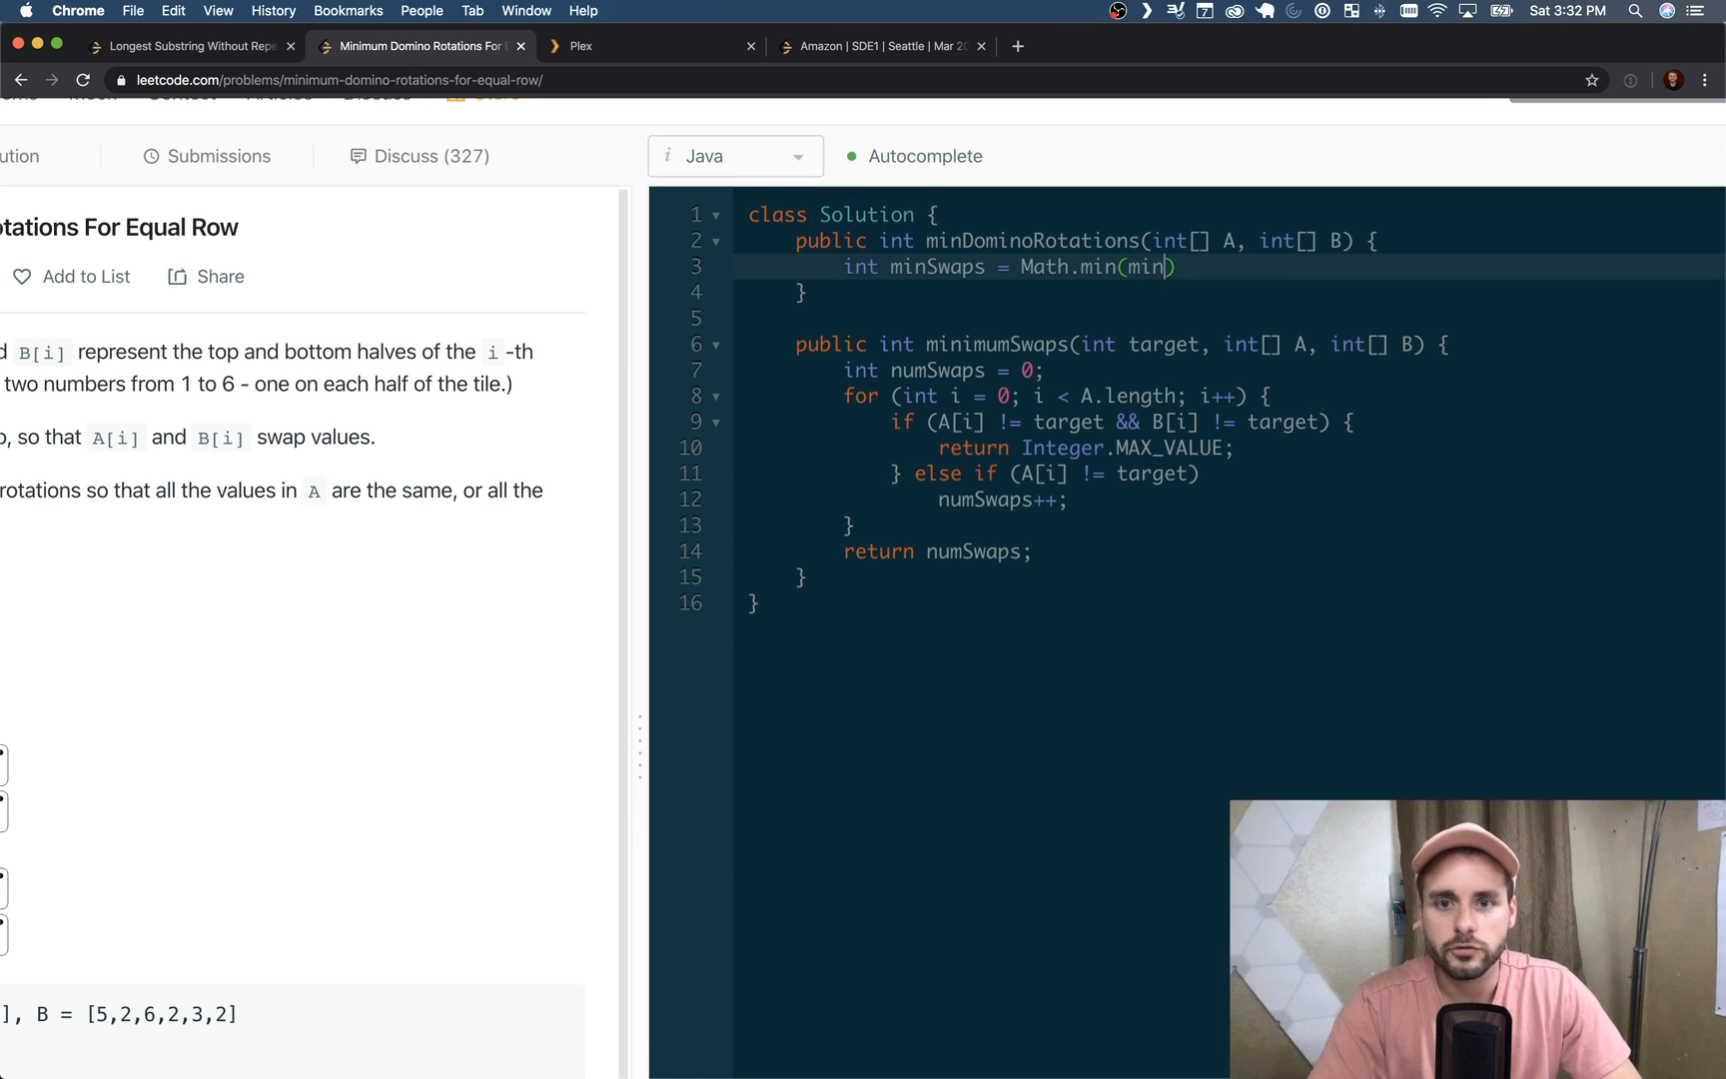
{"action": "type", "text": "imumSwaps"}
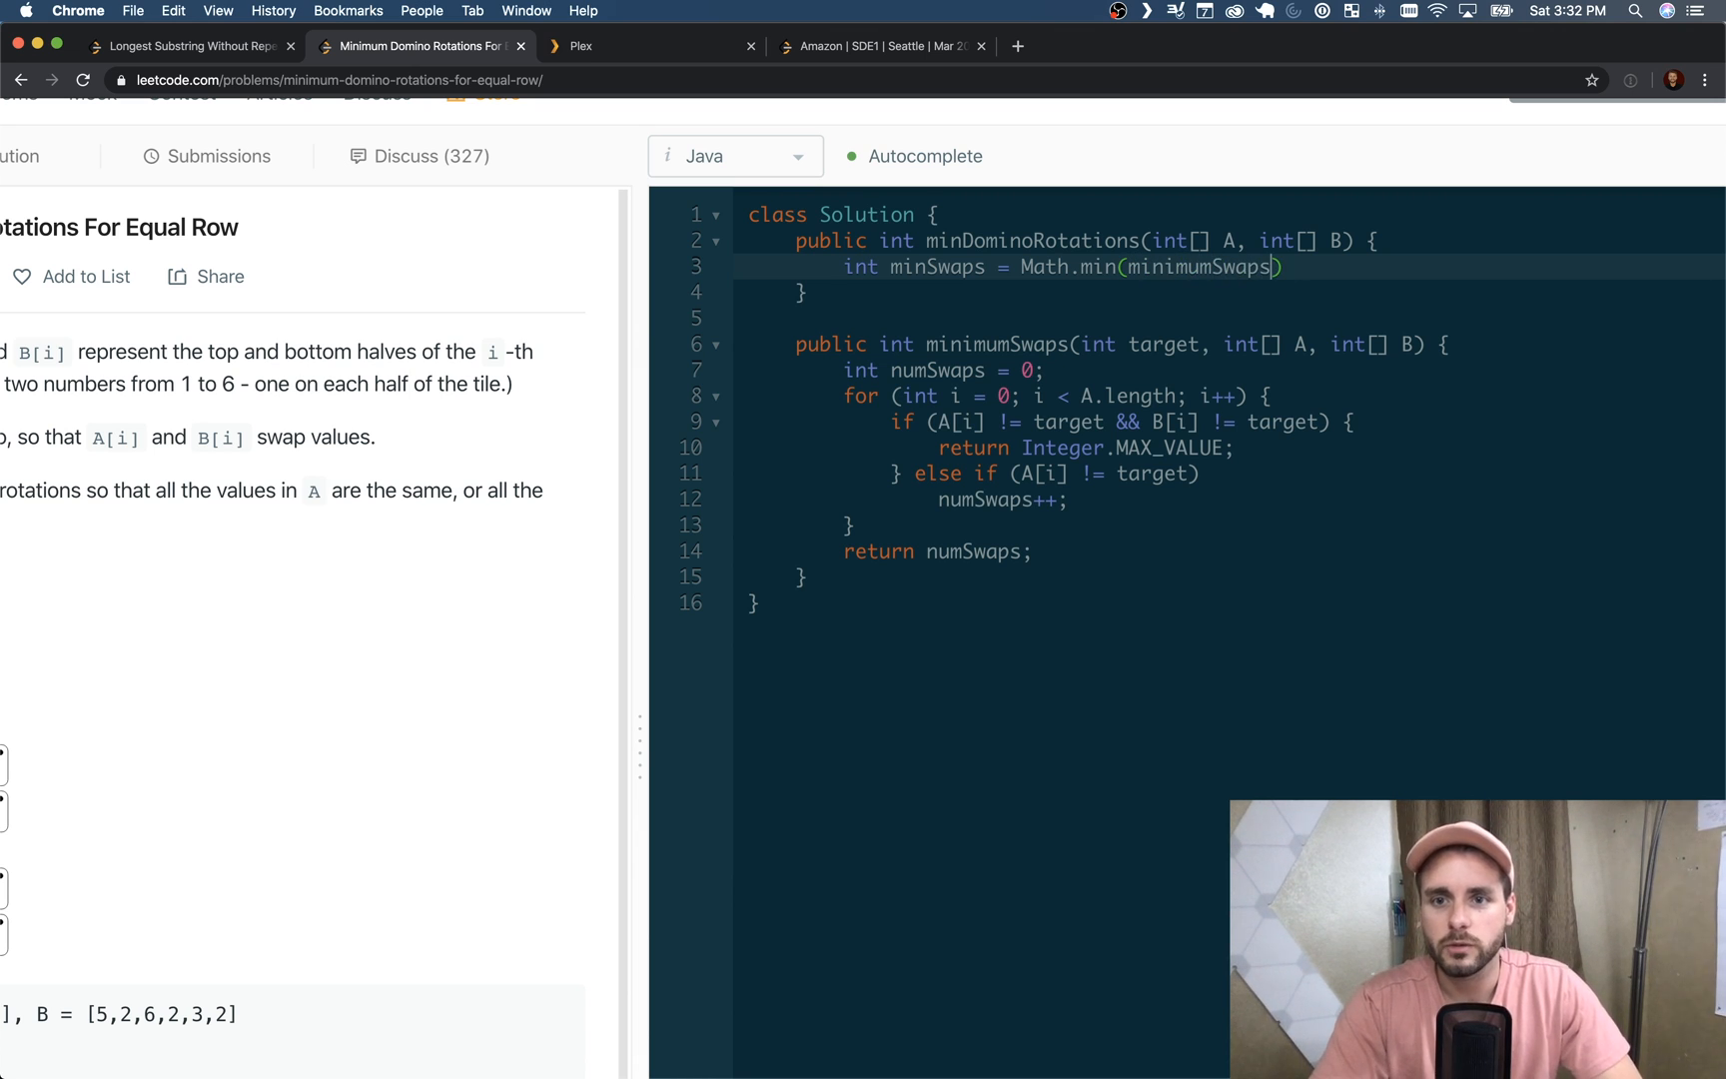
{"action": "type", "text": "("}
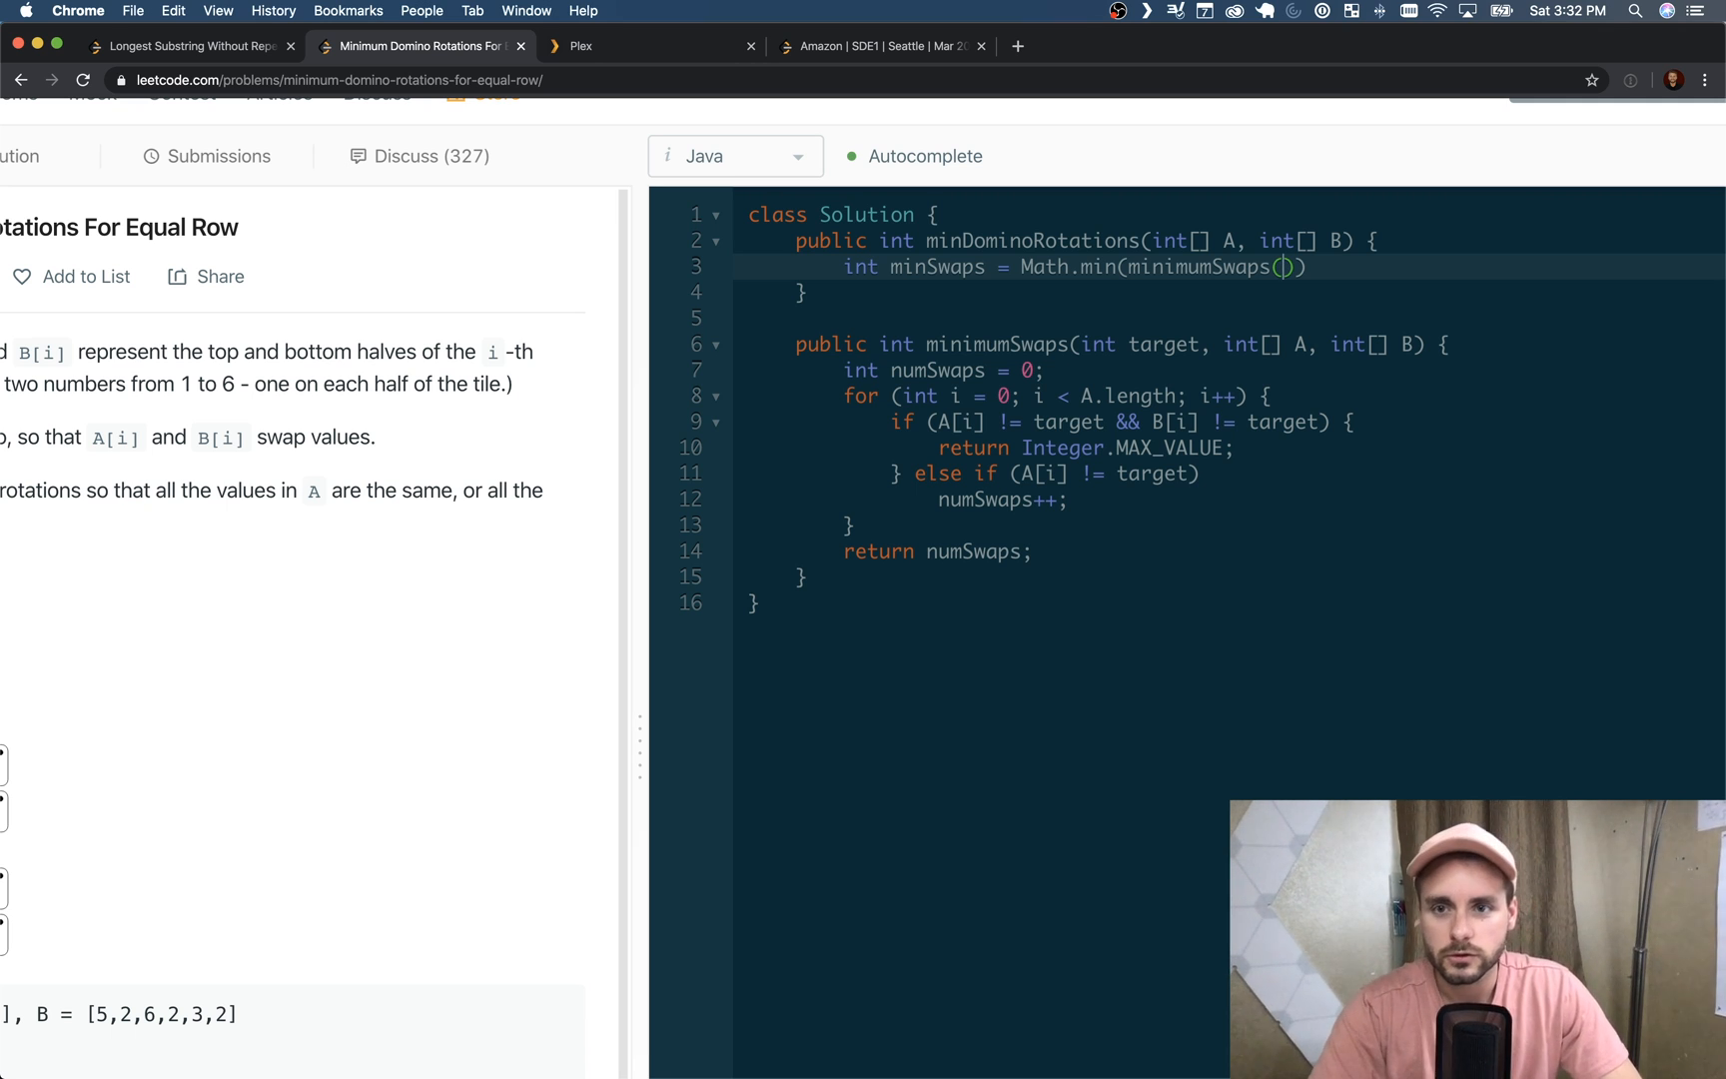
{"action": "type", "text": "A"}
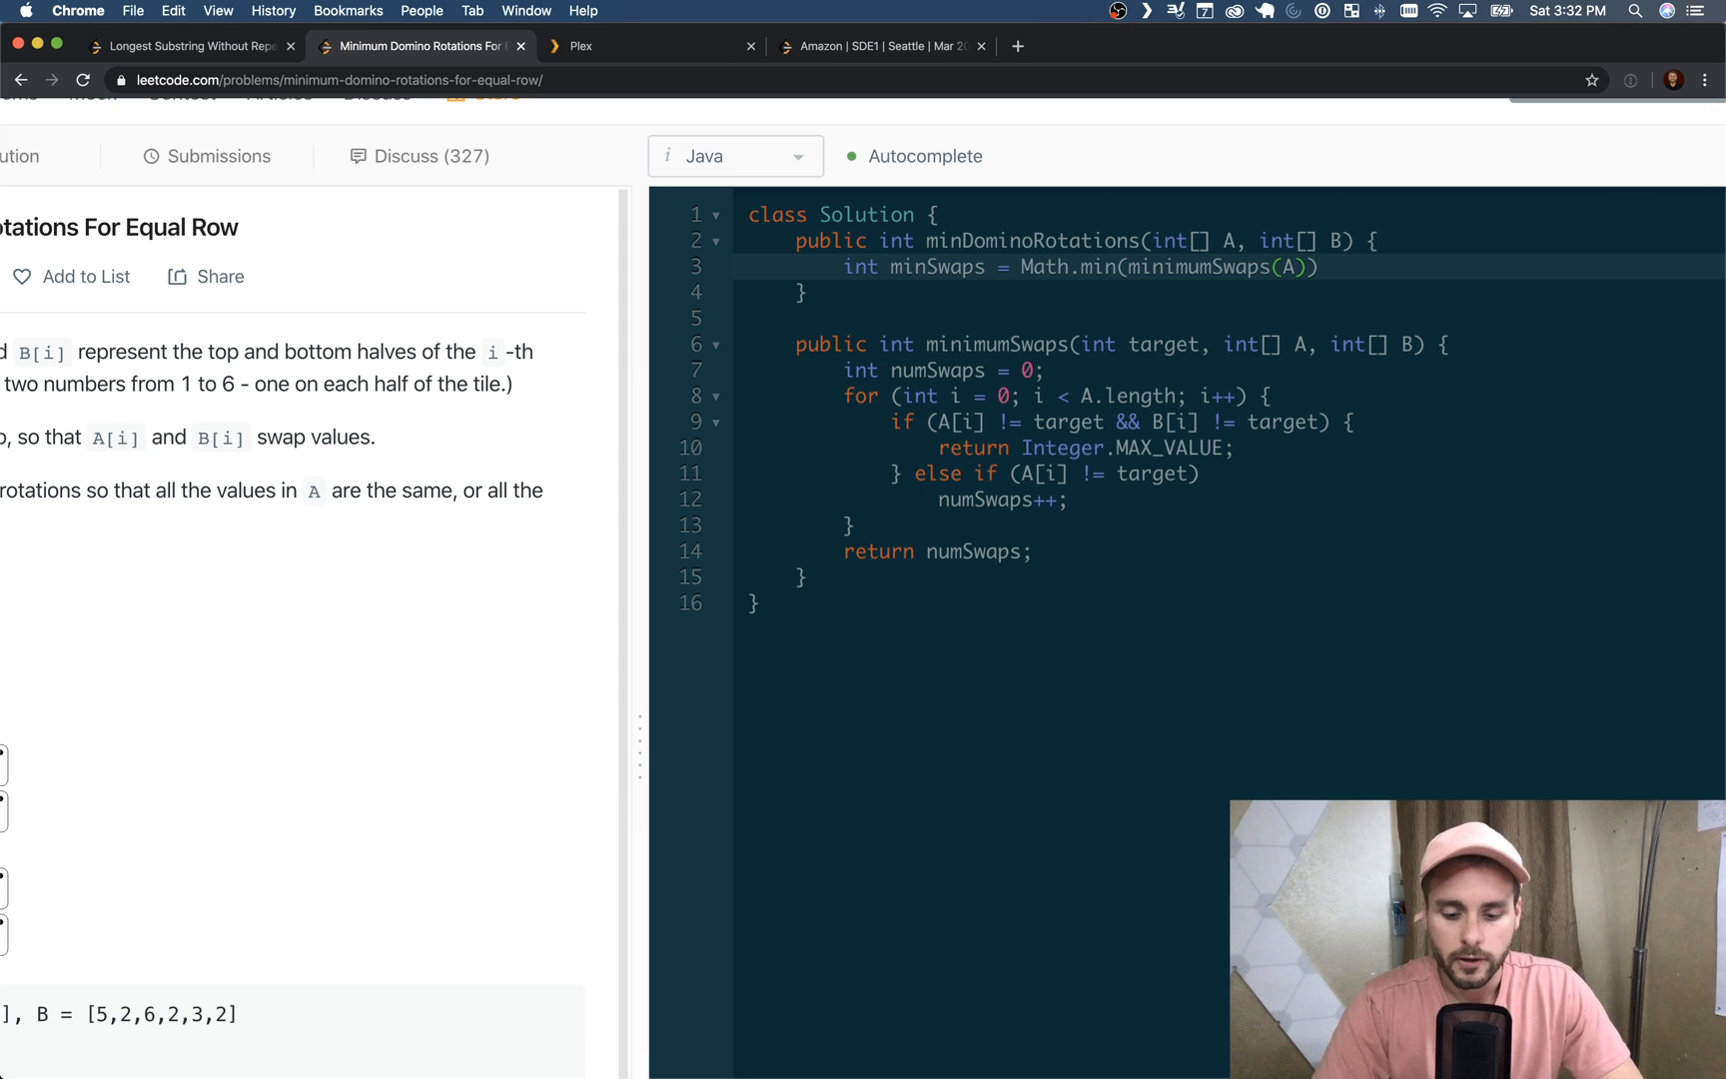
{"action": "type", "text": "[0],"}
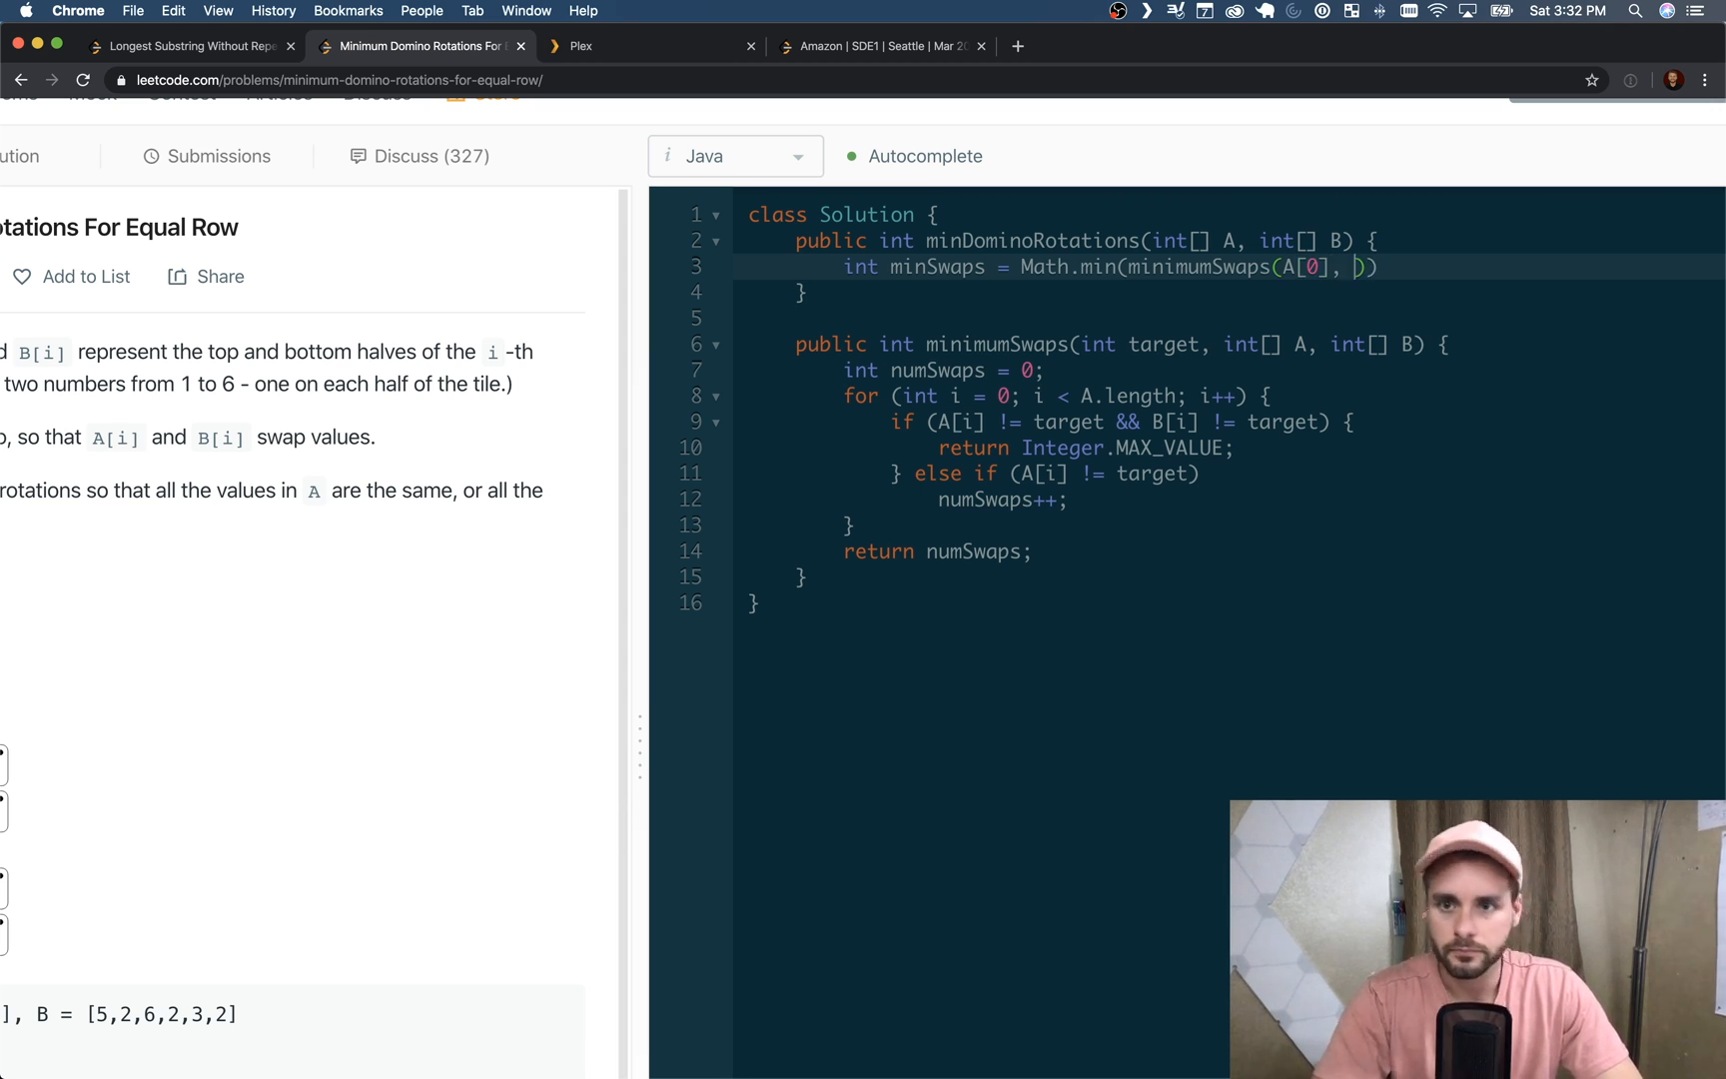
{"action": "type", "text": "A"}
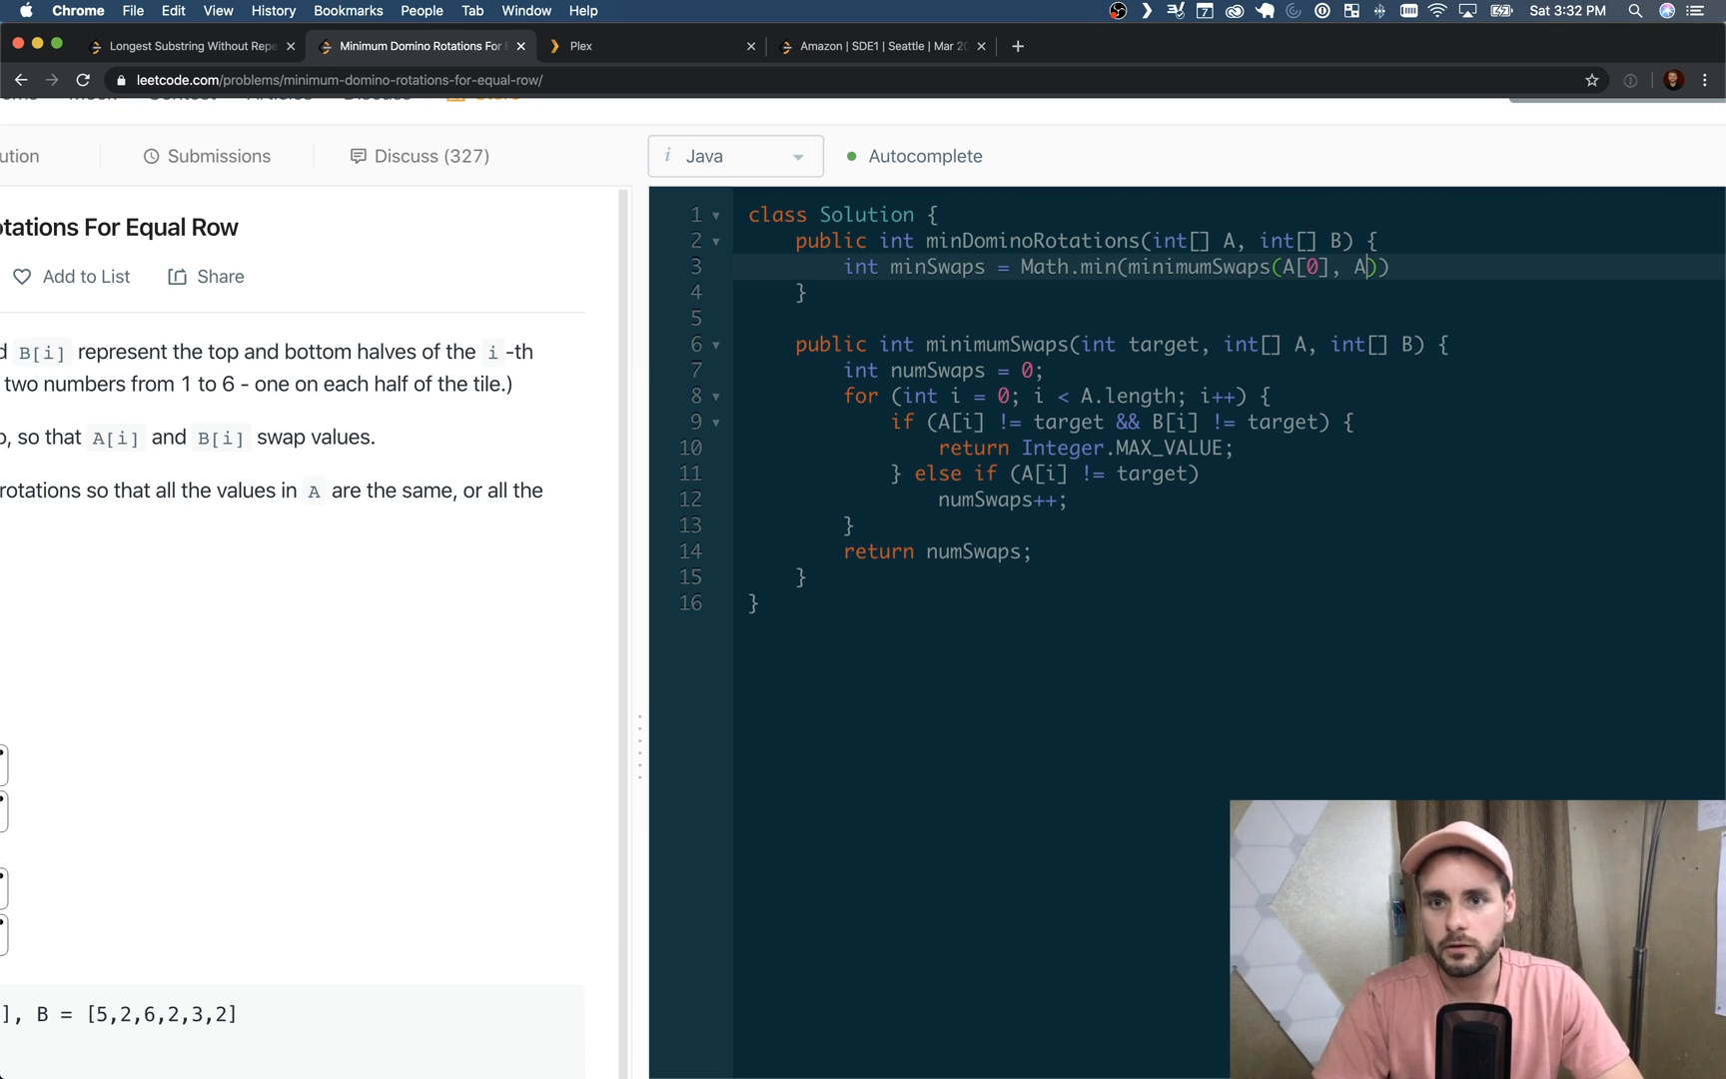
{"action": "type", "text": ", B"}
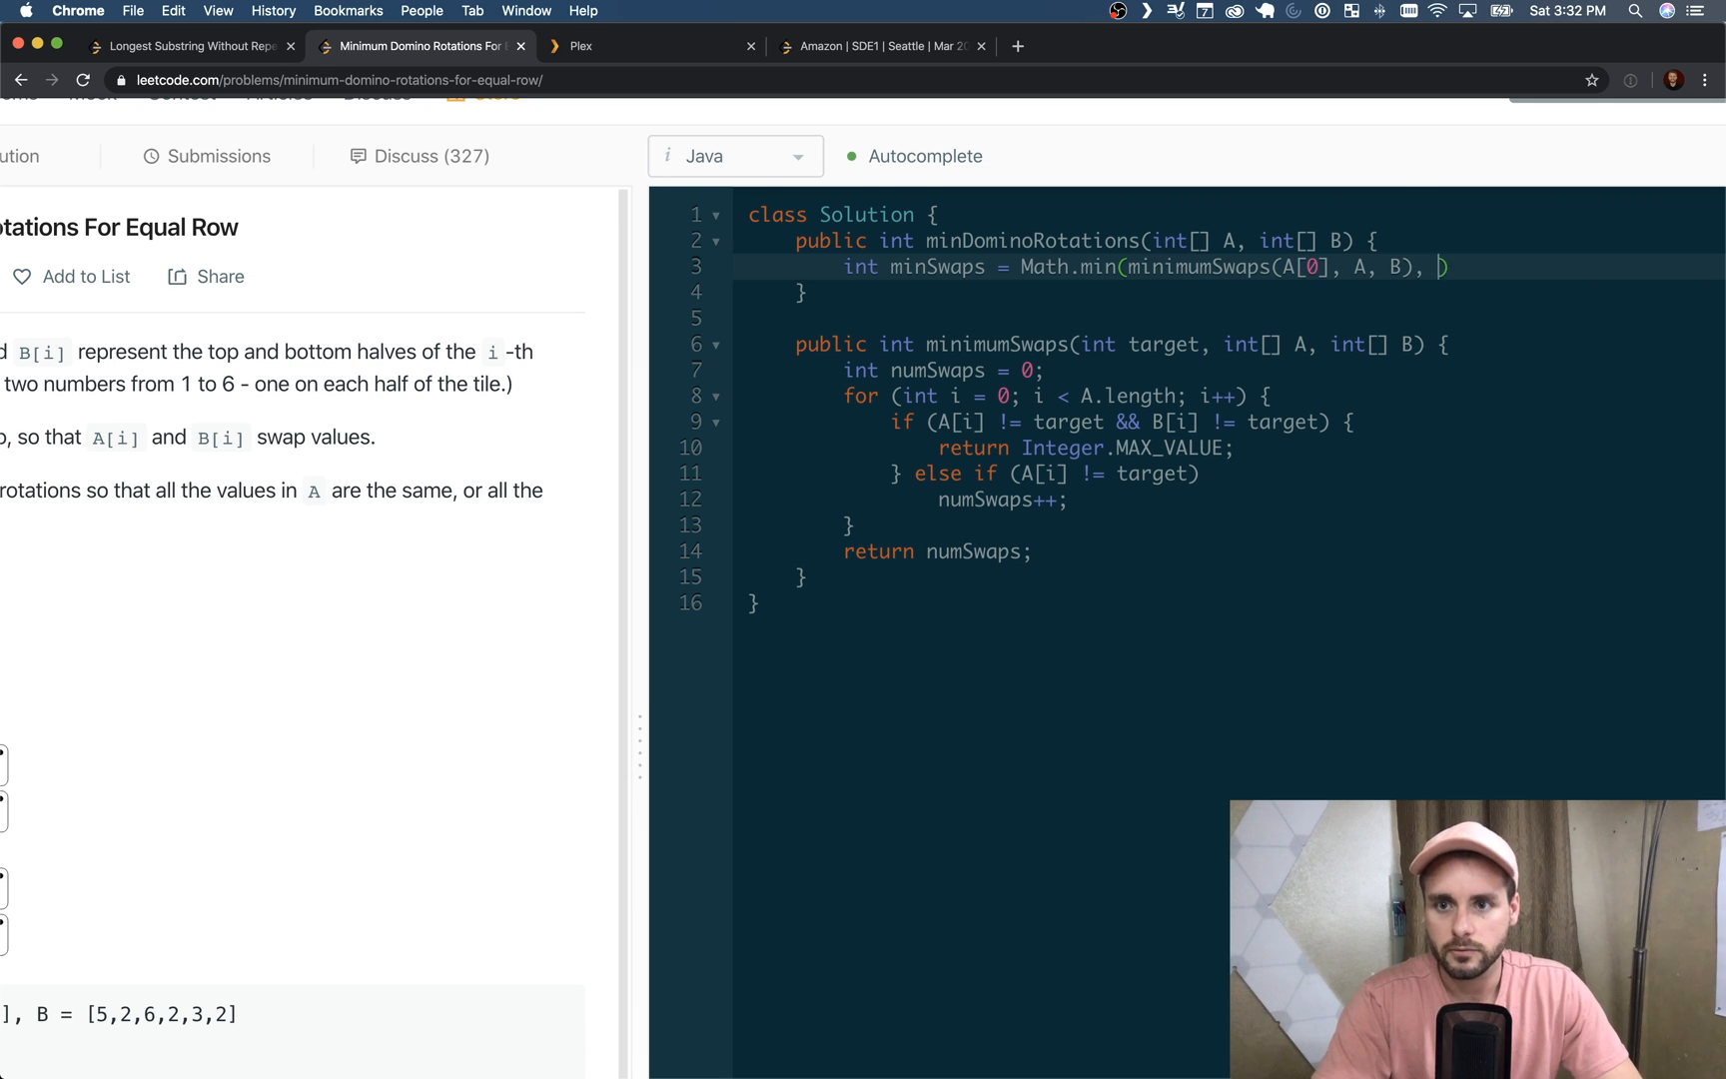
Add the second argument minimumSwaps(A[0], B, A)); to complete the minSwaps line
{"action": "type", "text": "minimumSwaps"}
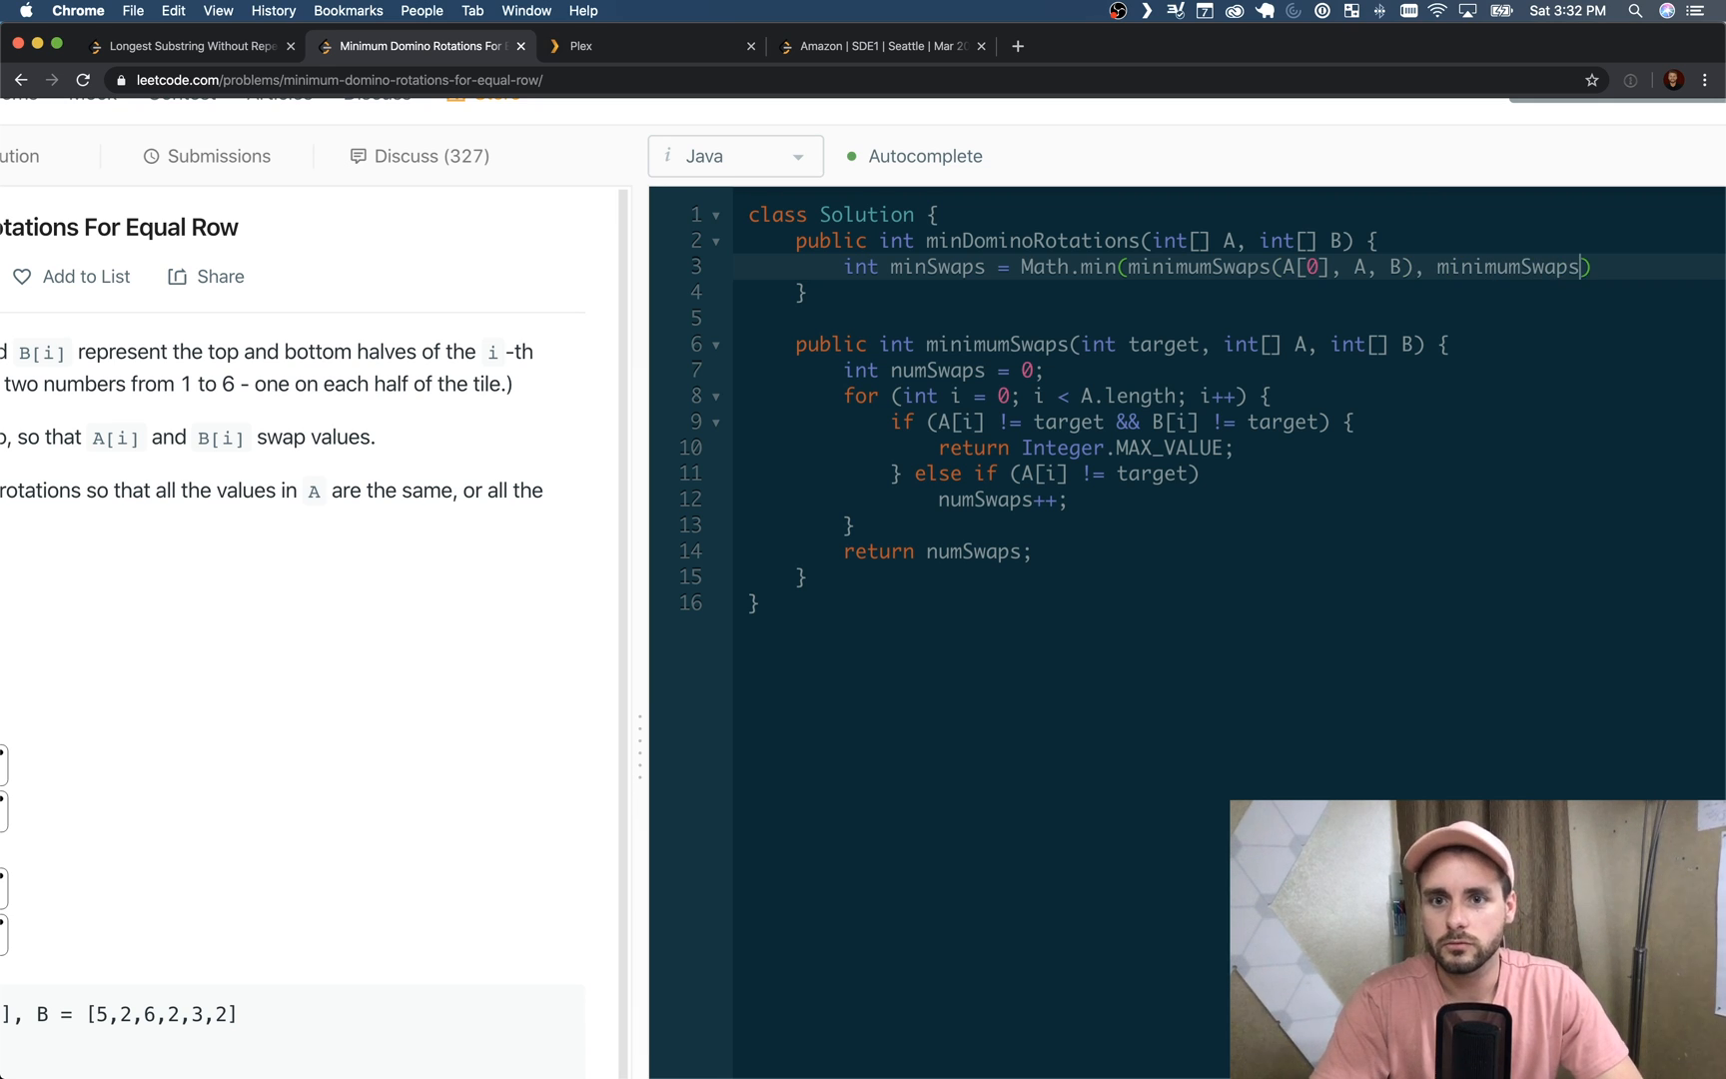
{"action": "type", "text": "A[0"}
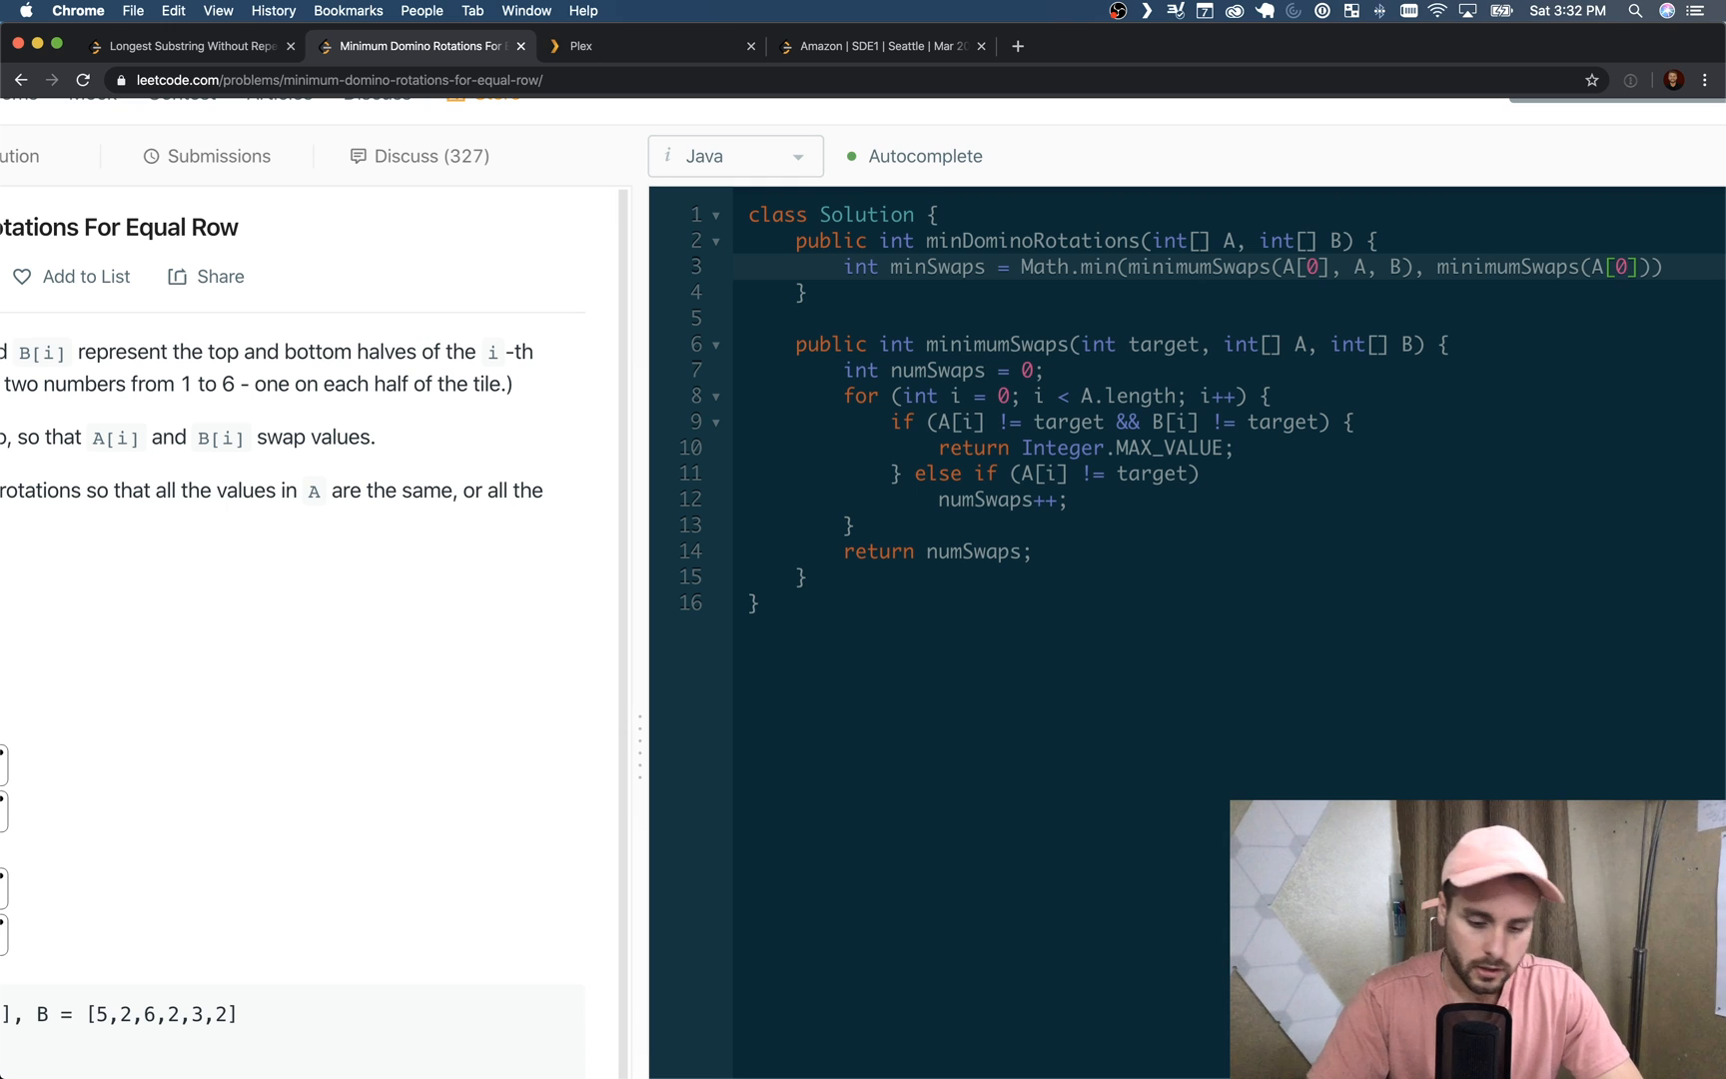
{"action": "type", "text": ", A, B)"}
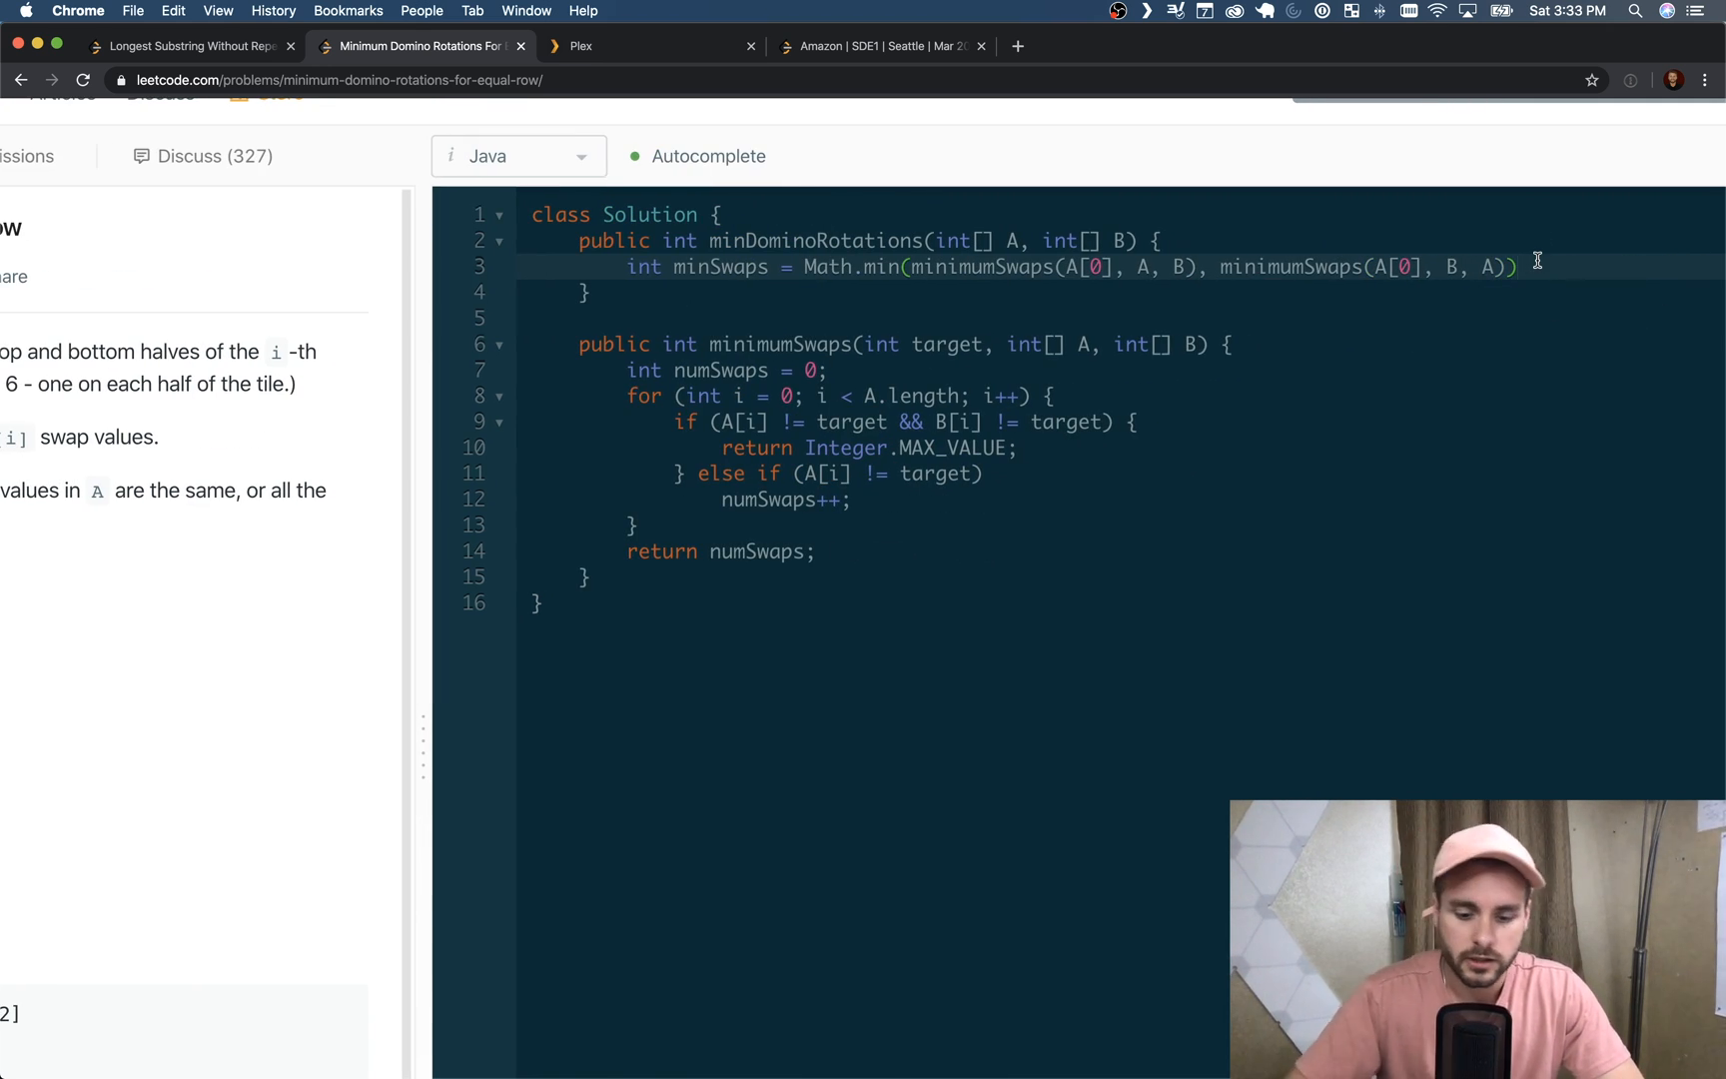
{"action": "type", "text": ";"}
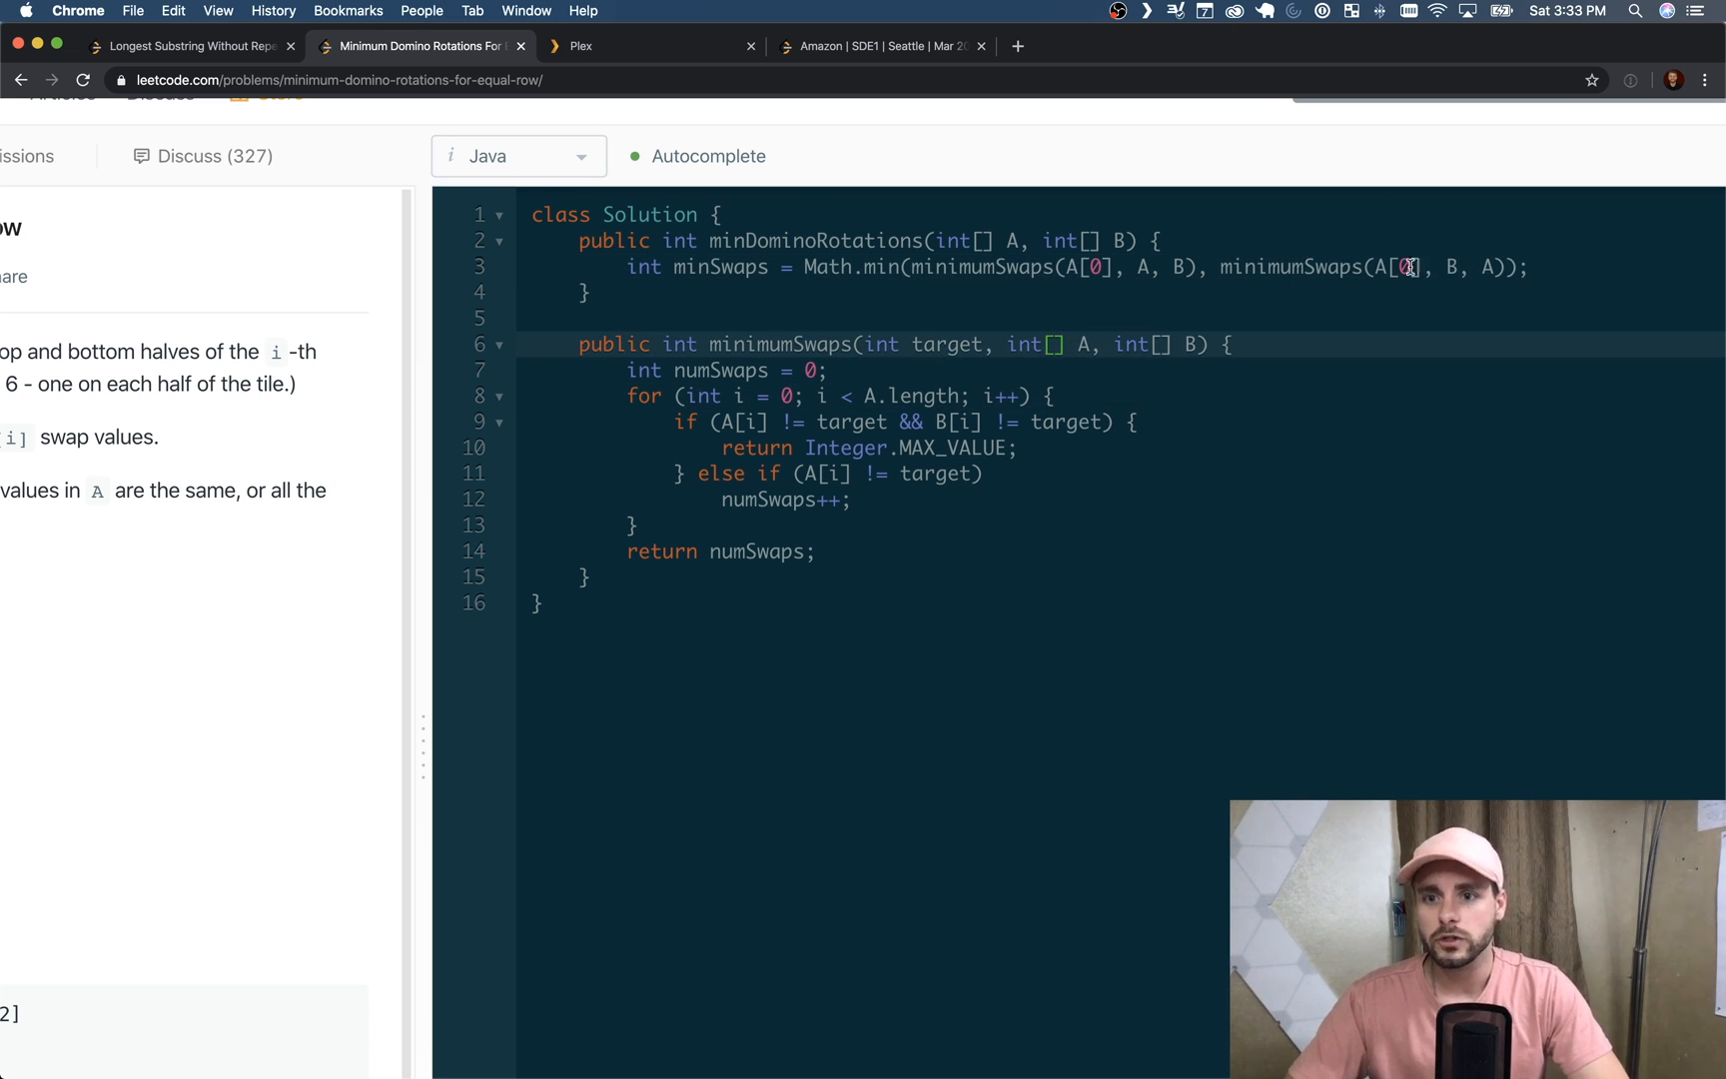
Scroll to revisit the problem statement and Example 1
{"action": "scroll", "scroll_direction": "down", "scroll_amount": 3}
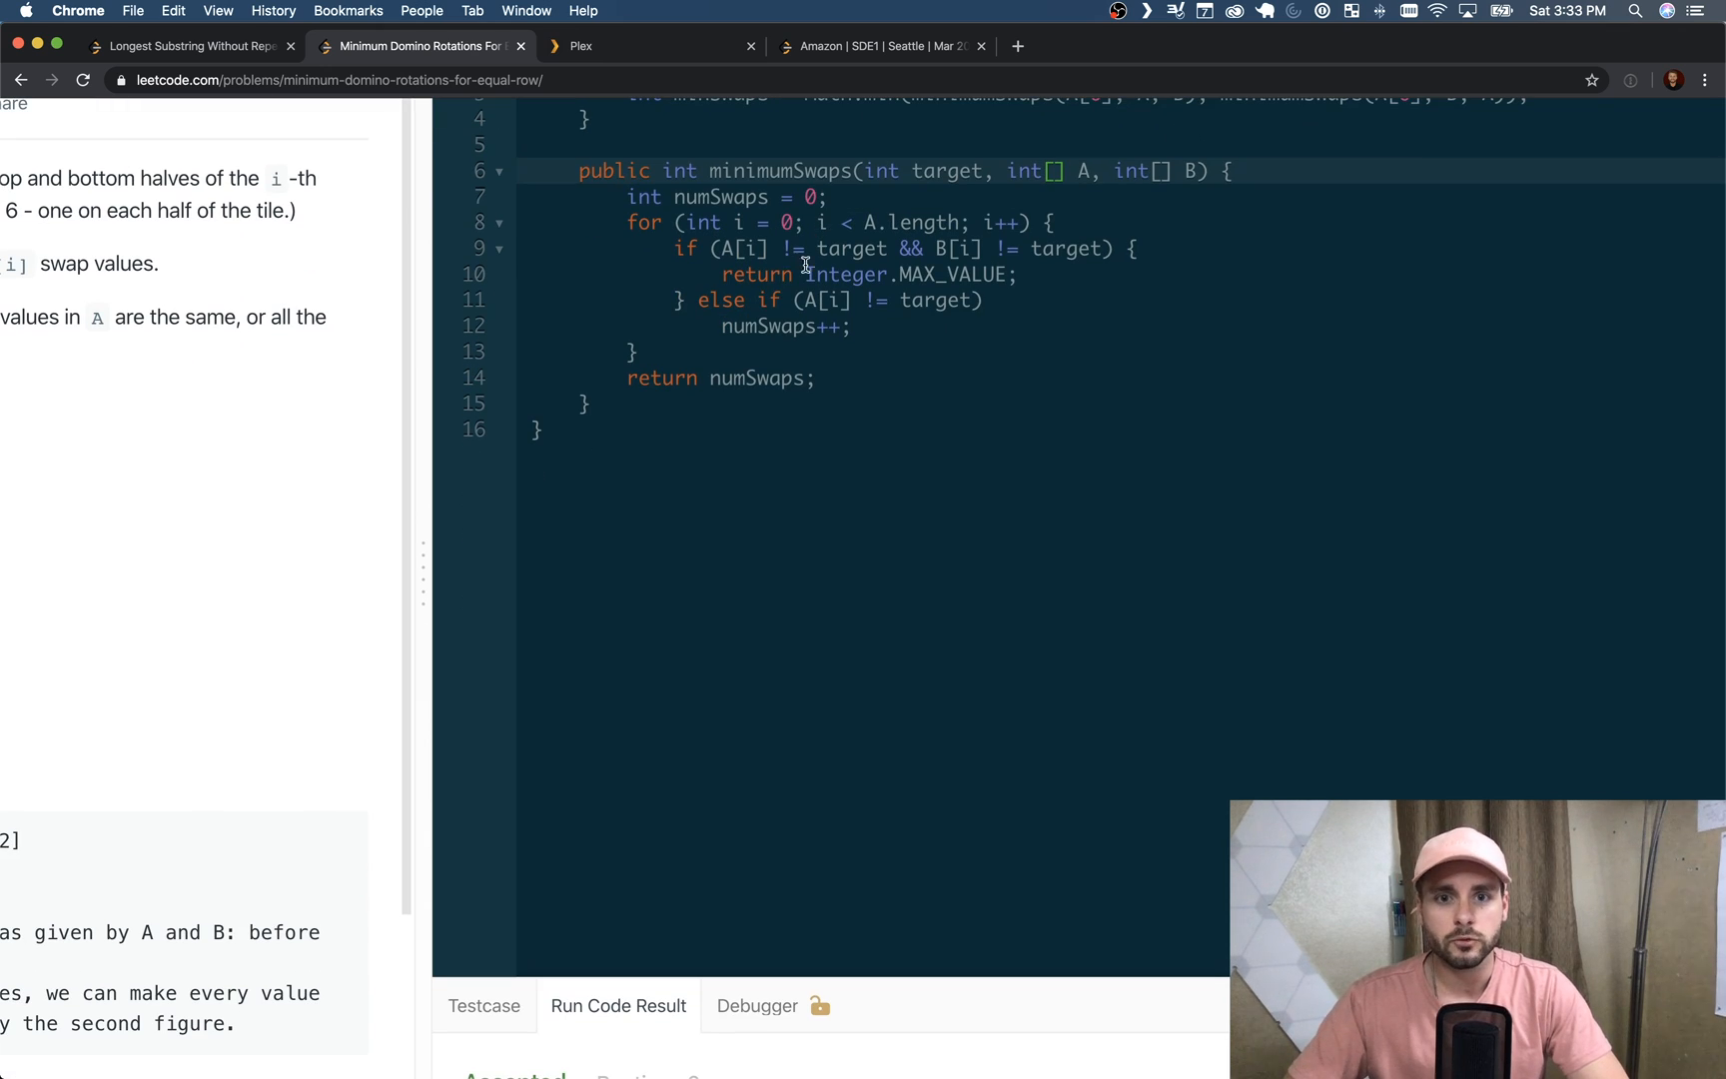
{"action": "mouse_move", "coordinate": [802, 300]}
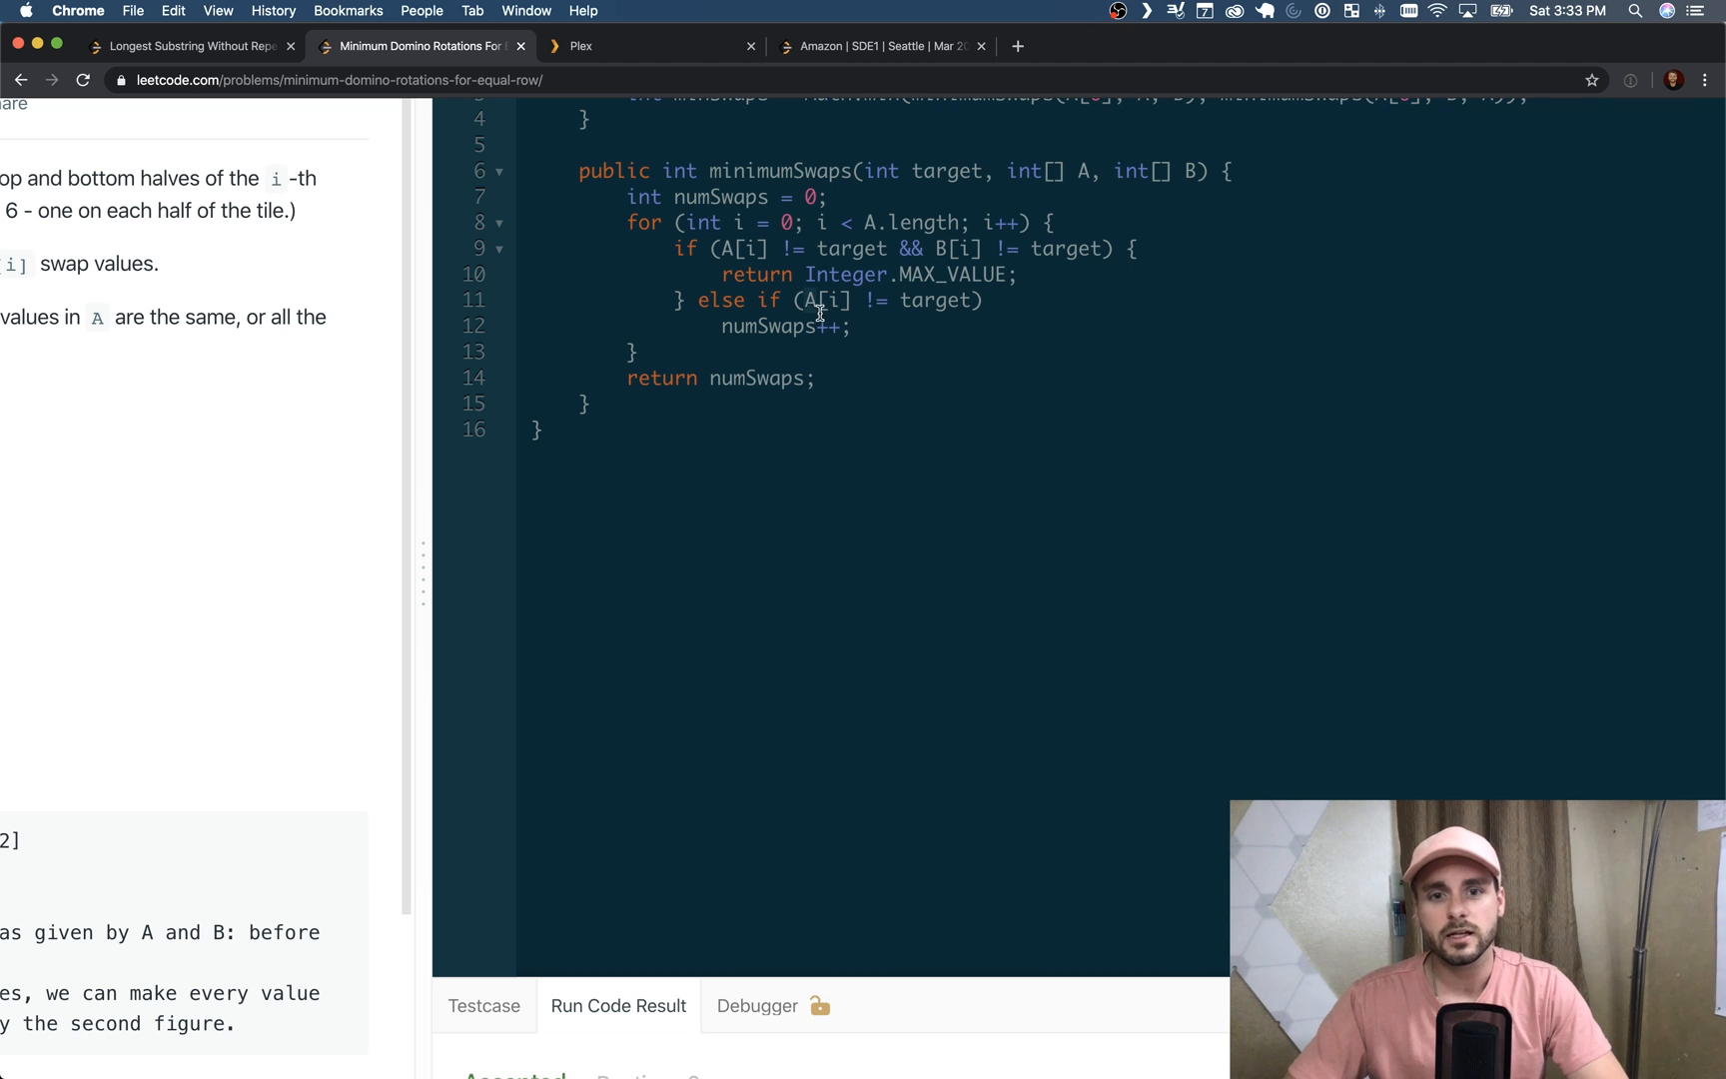
{"action": "scroll", "scroll_direction": "down", "scroll_amount": 3}
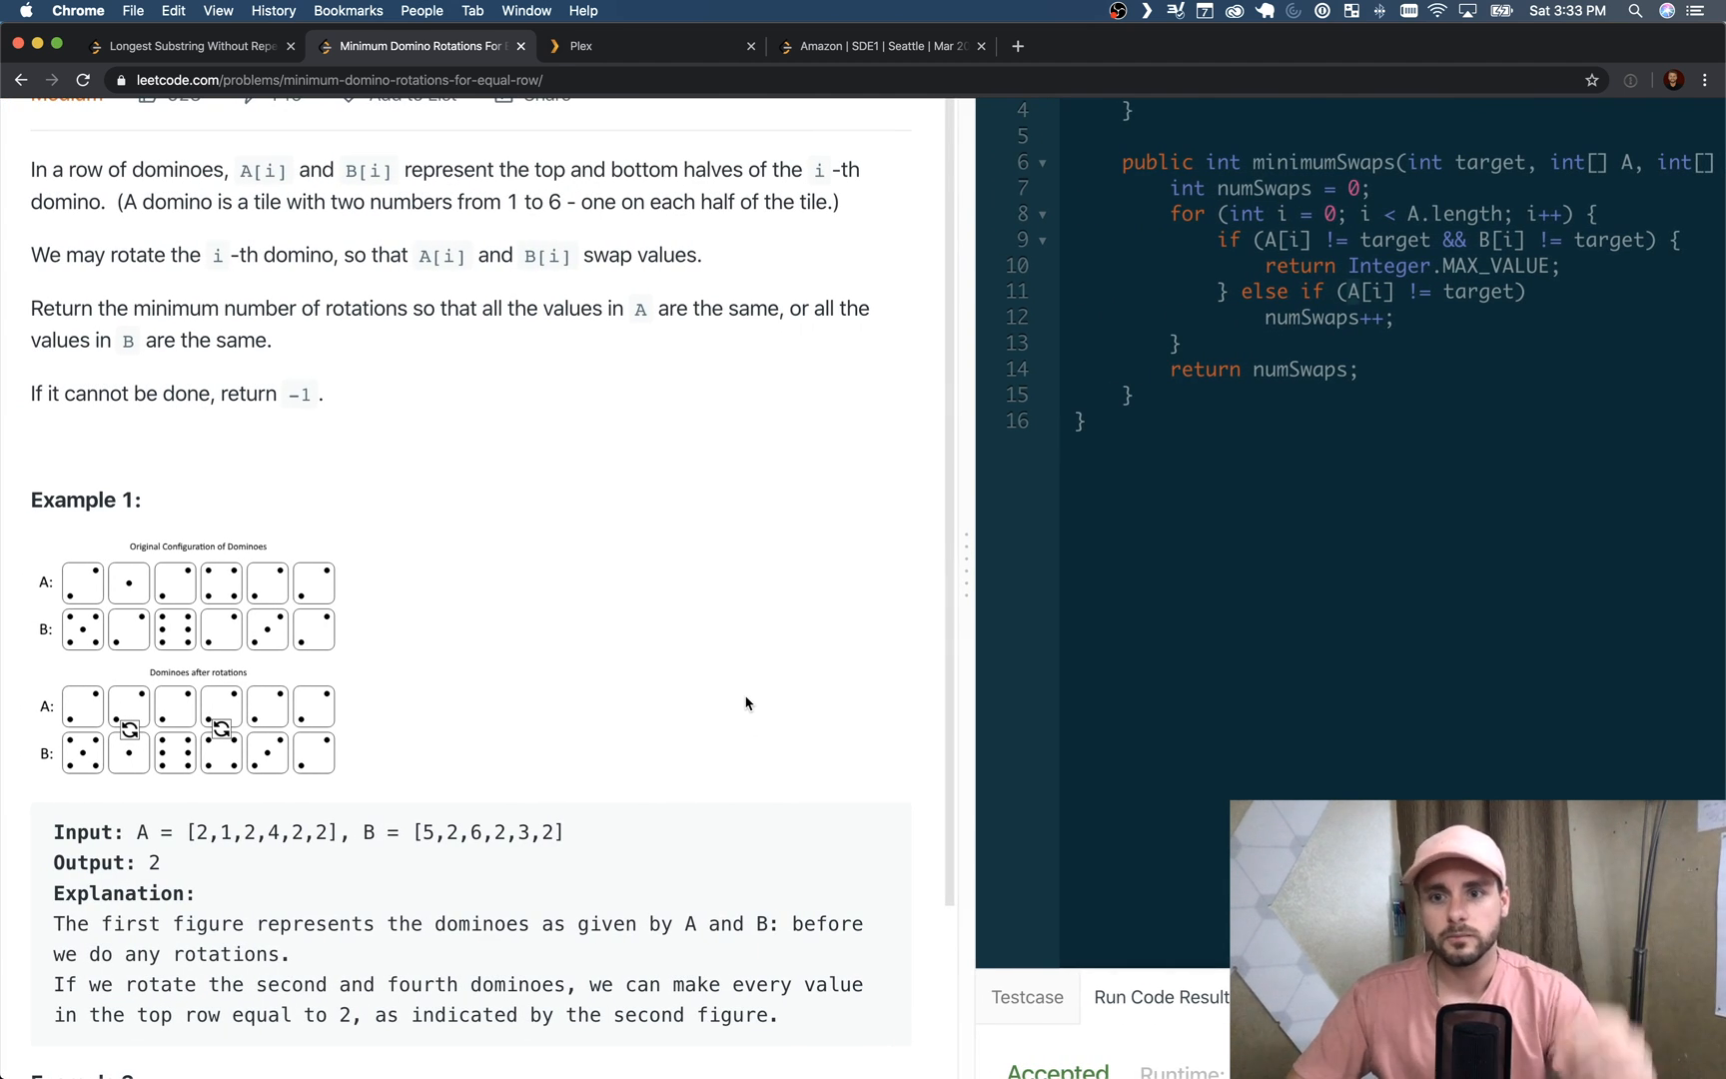
{"action": "scroll", "scroll_direction": "up", "scroll_amount": 3}
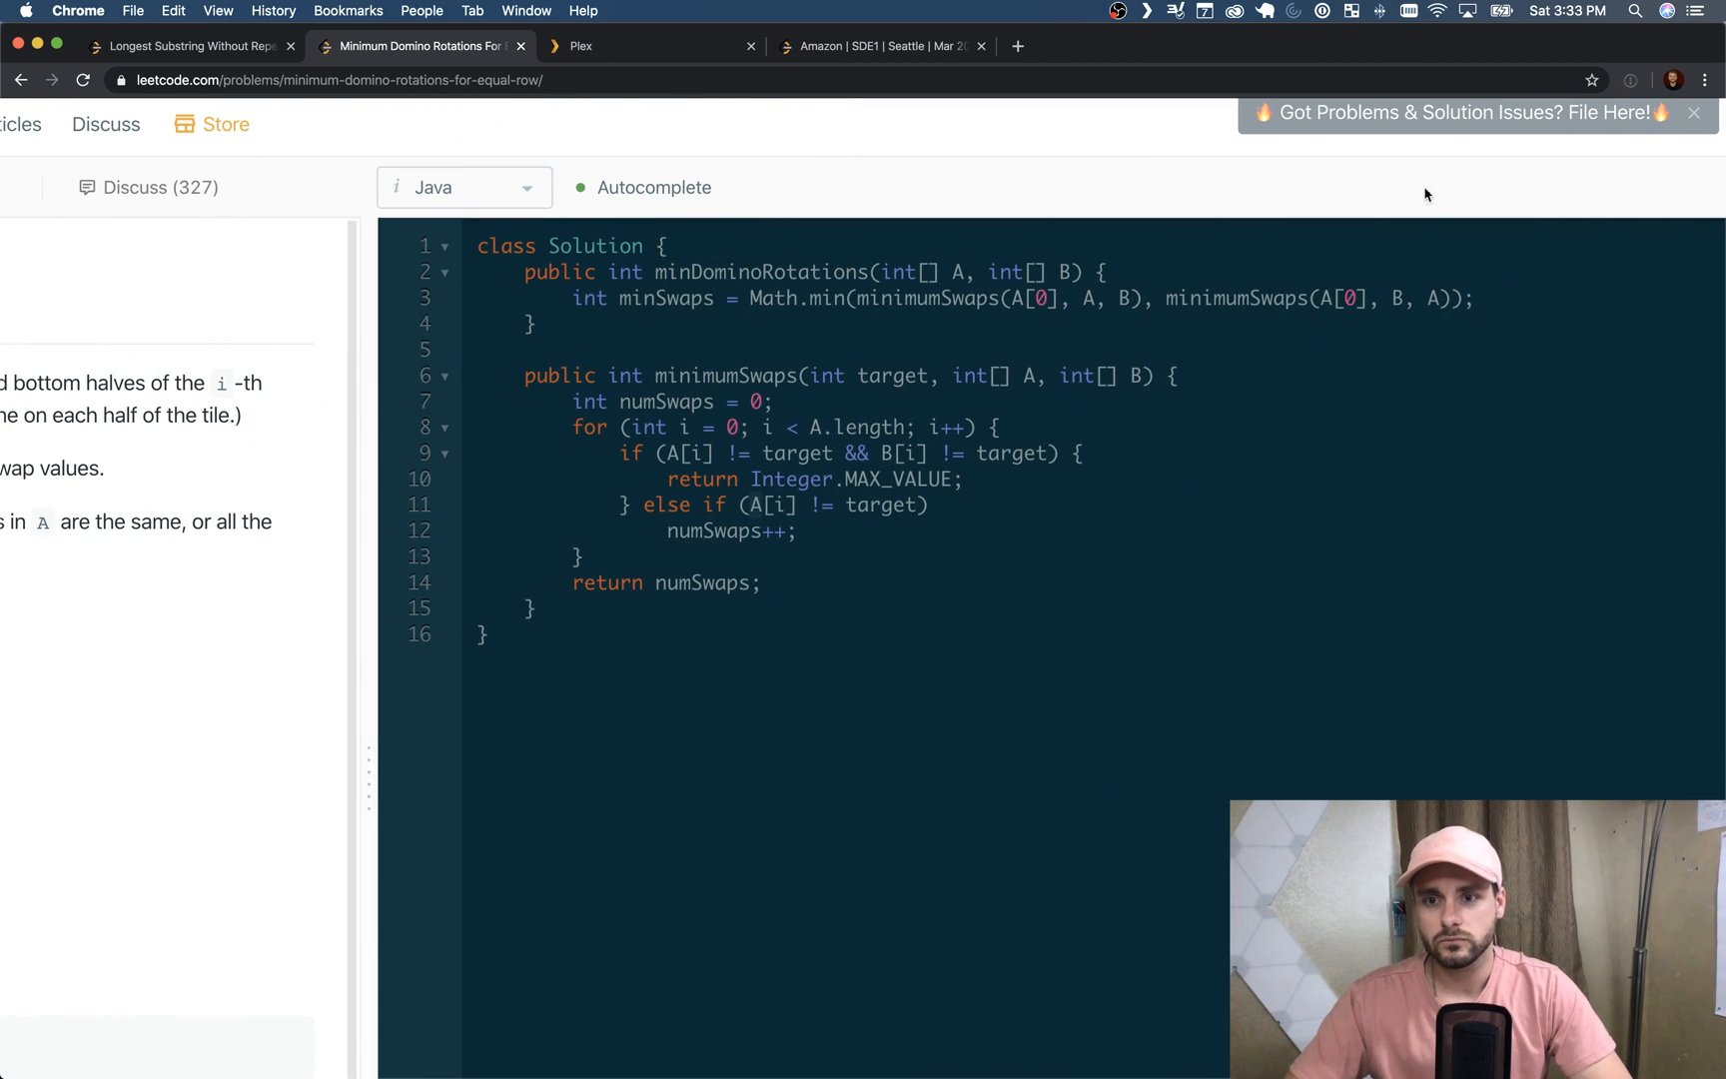
{"action": "mouse_move", "coordinate": [1504, 285]}
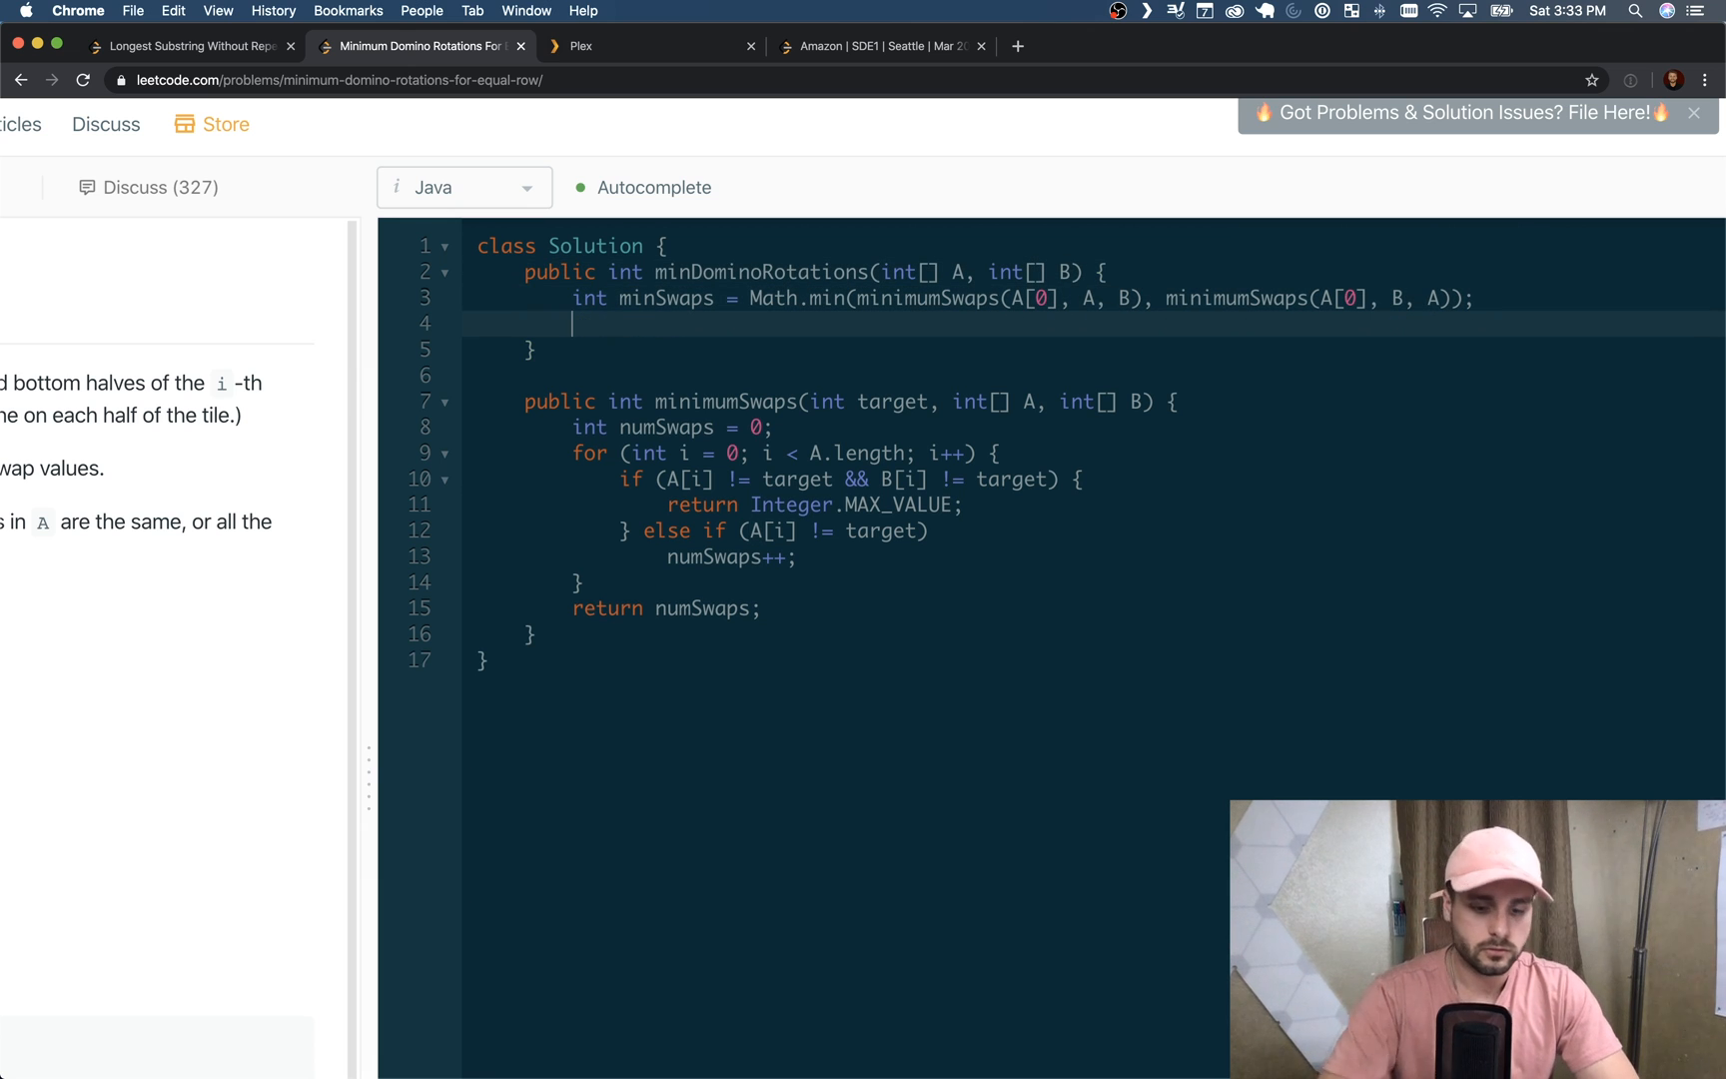
Add minSwaps = Math.min(minSwaps, minimumSwaps(B[0], A, B)); on a new line
{"action": "type", "text": "minSwaps"}
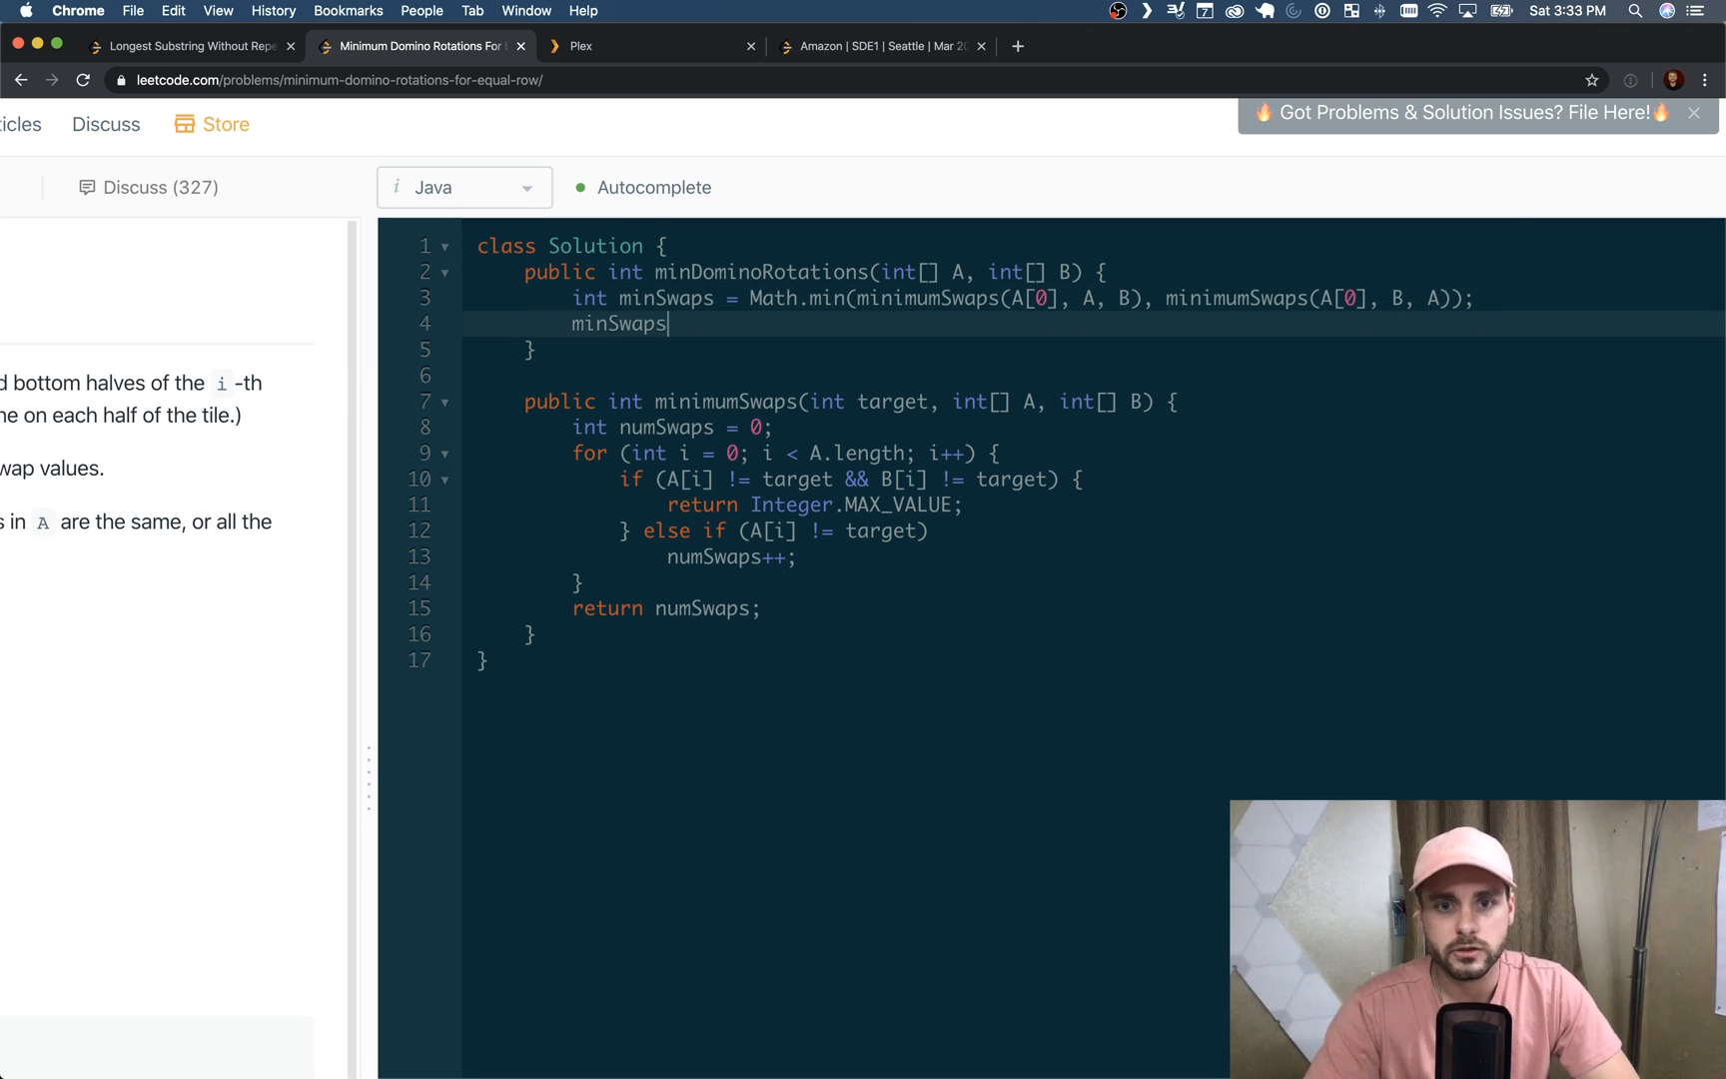
{"action": "type", "text": "= Math."}
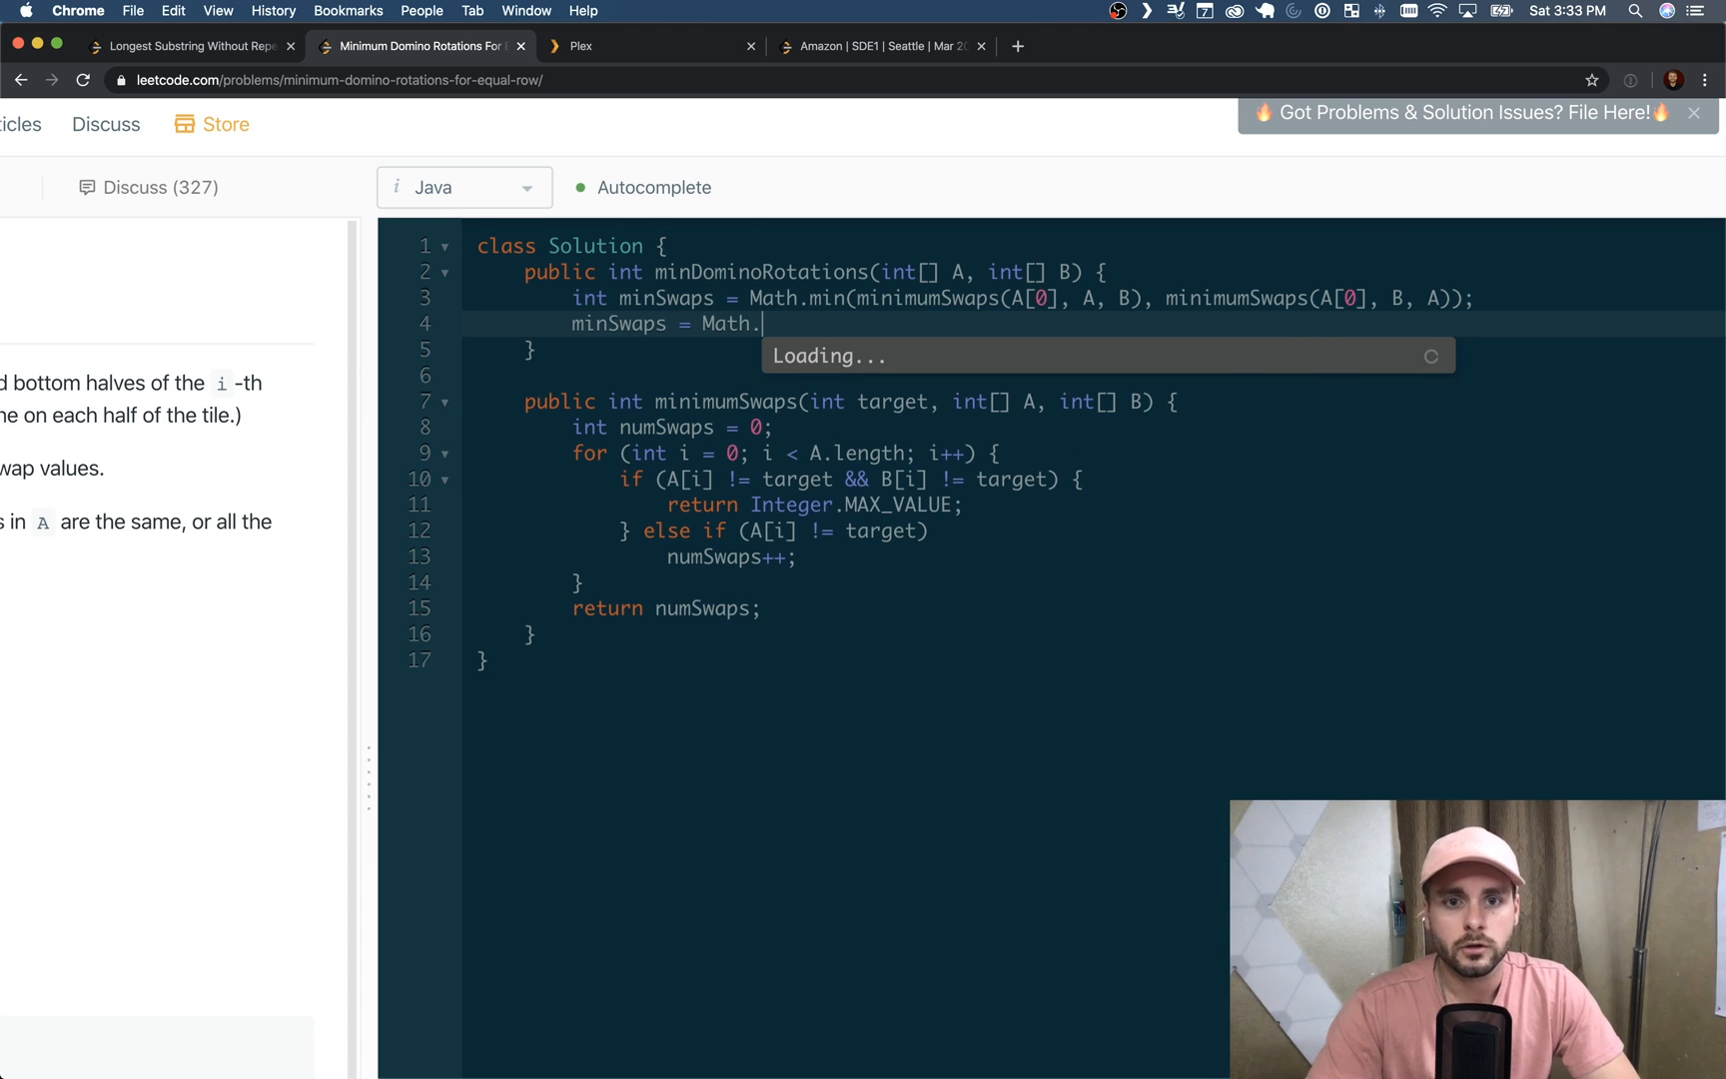
{"action": "type", "text": "min(mini"}
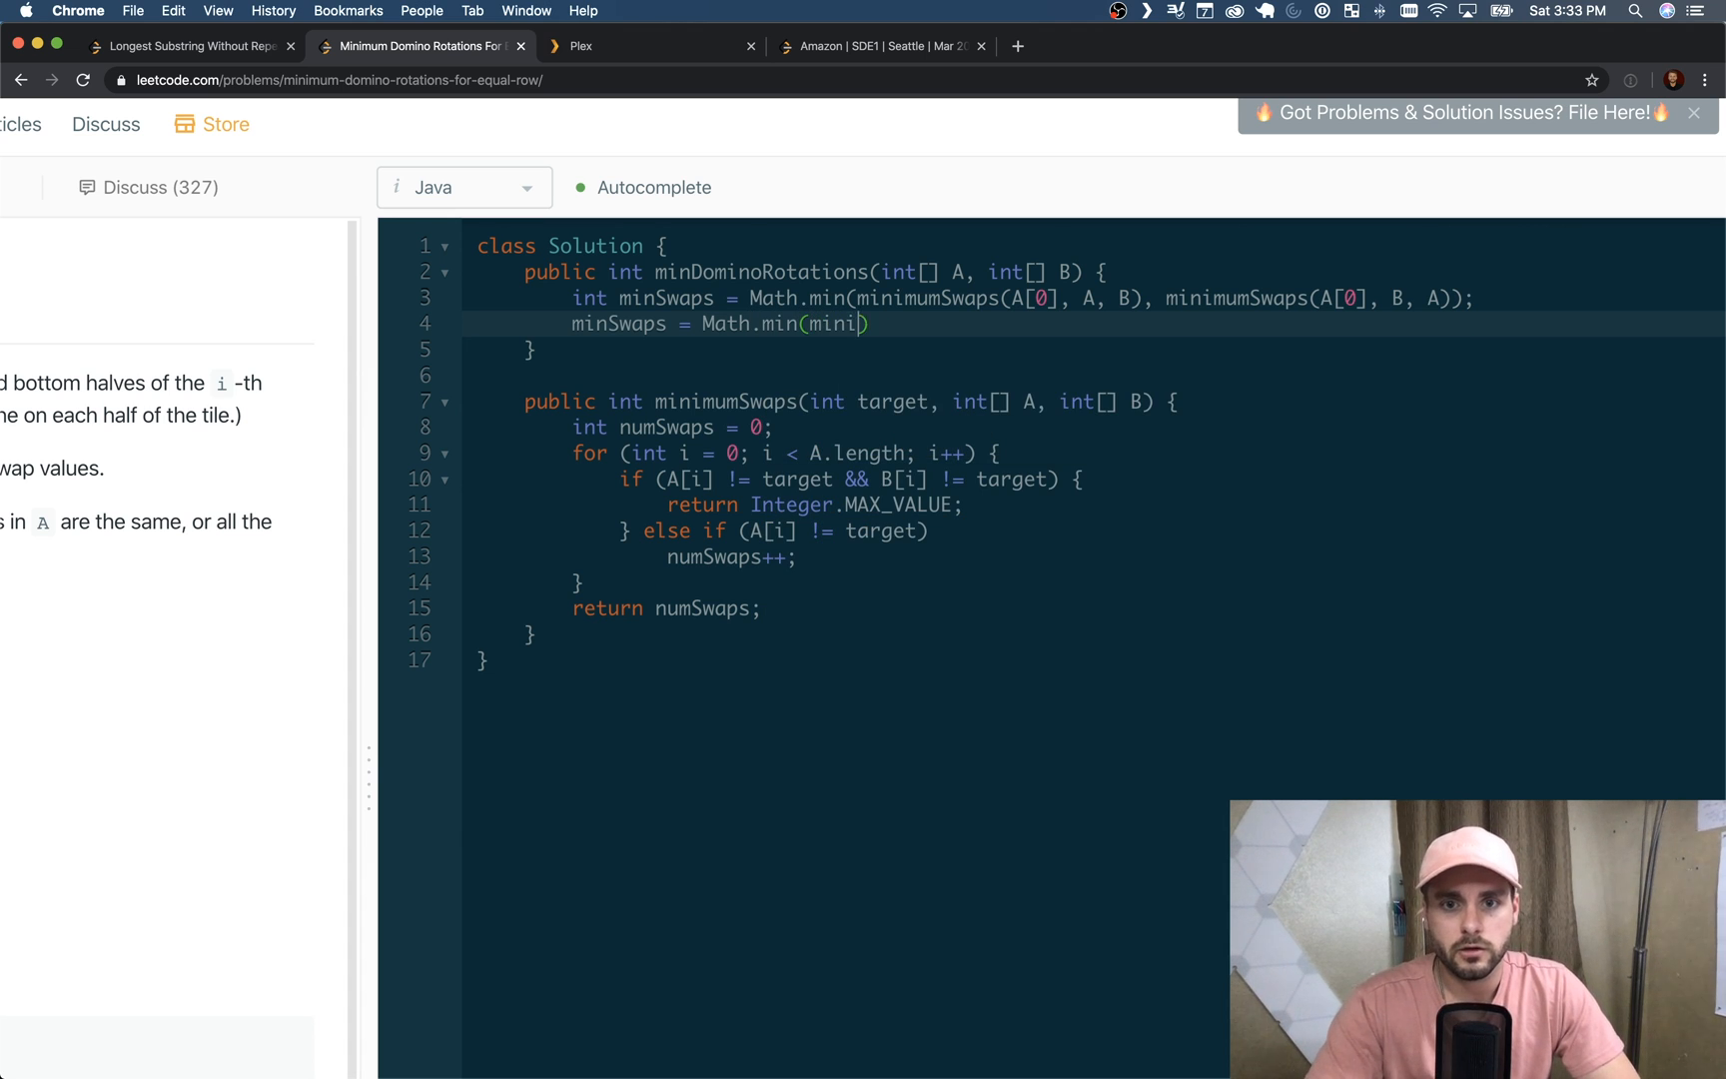
{"action": "type", "text": "mumSwaps)"}
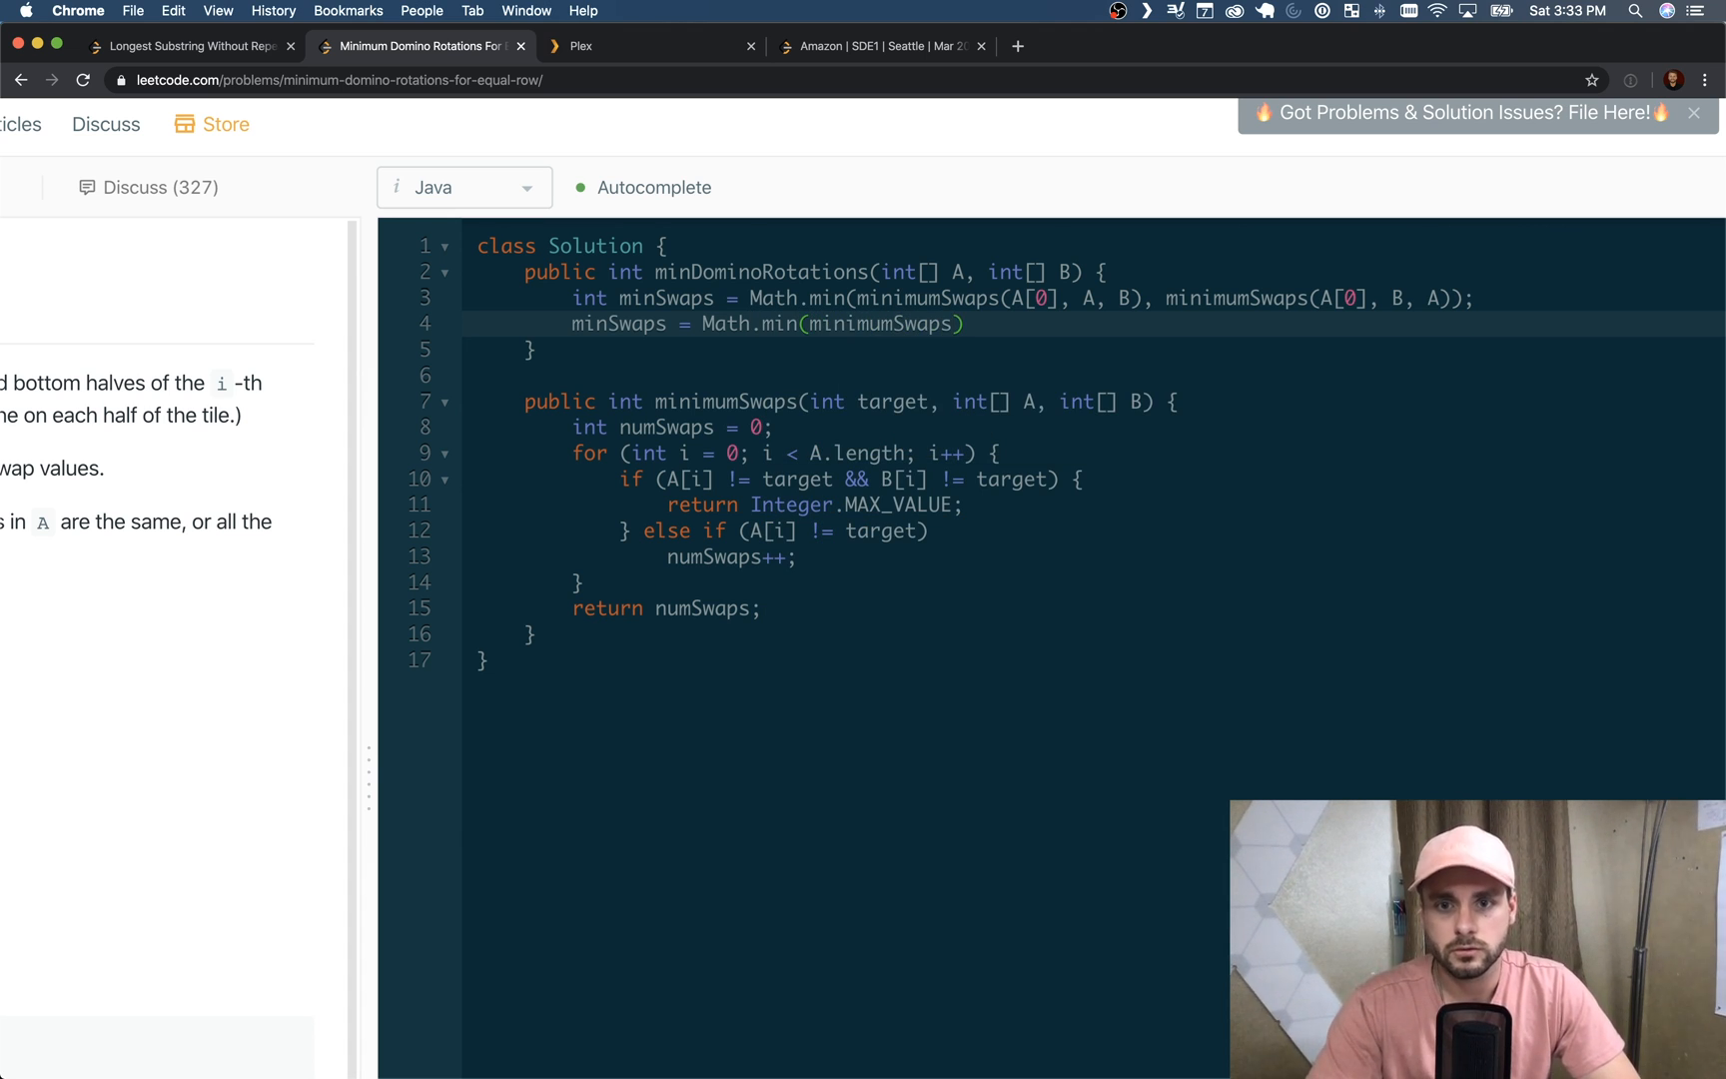
{"action": "type", "text": "A"}
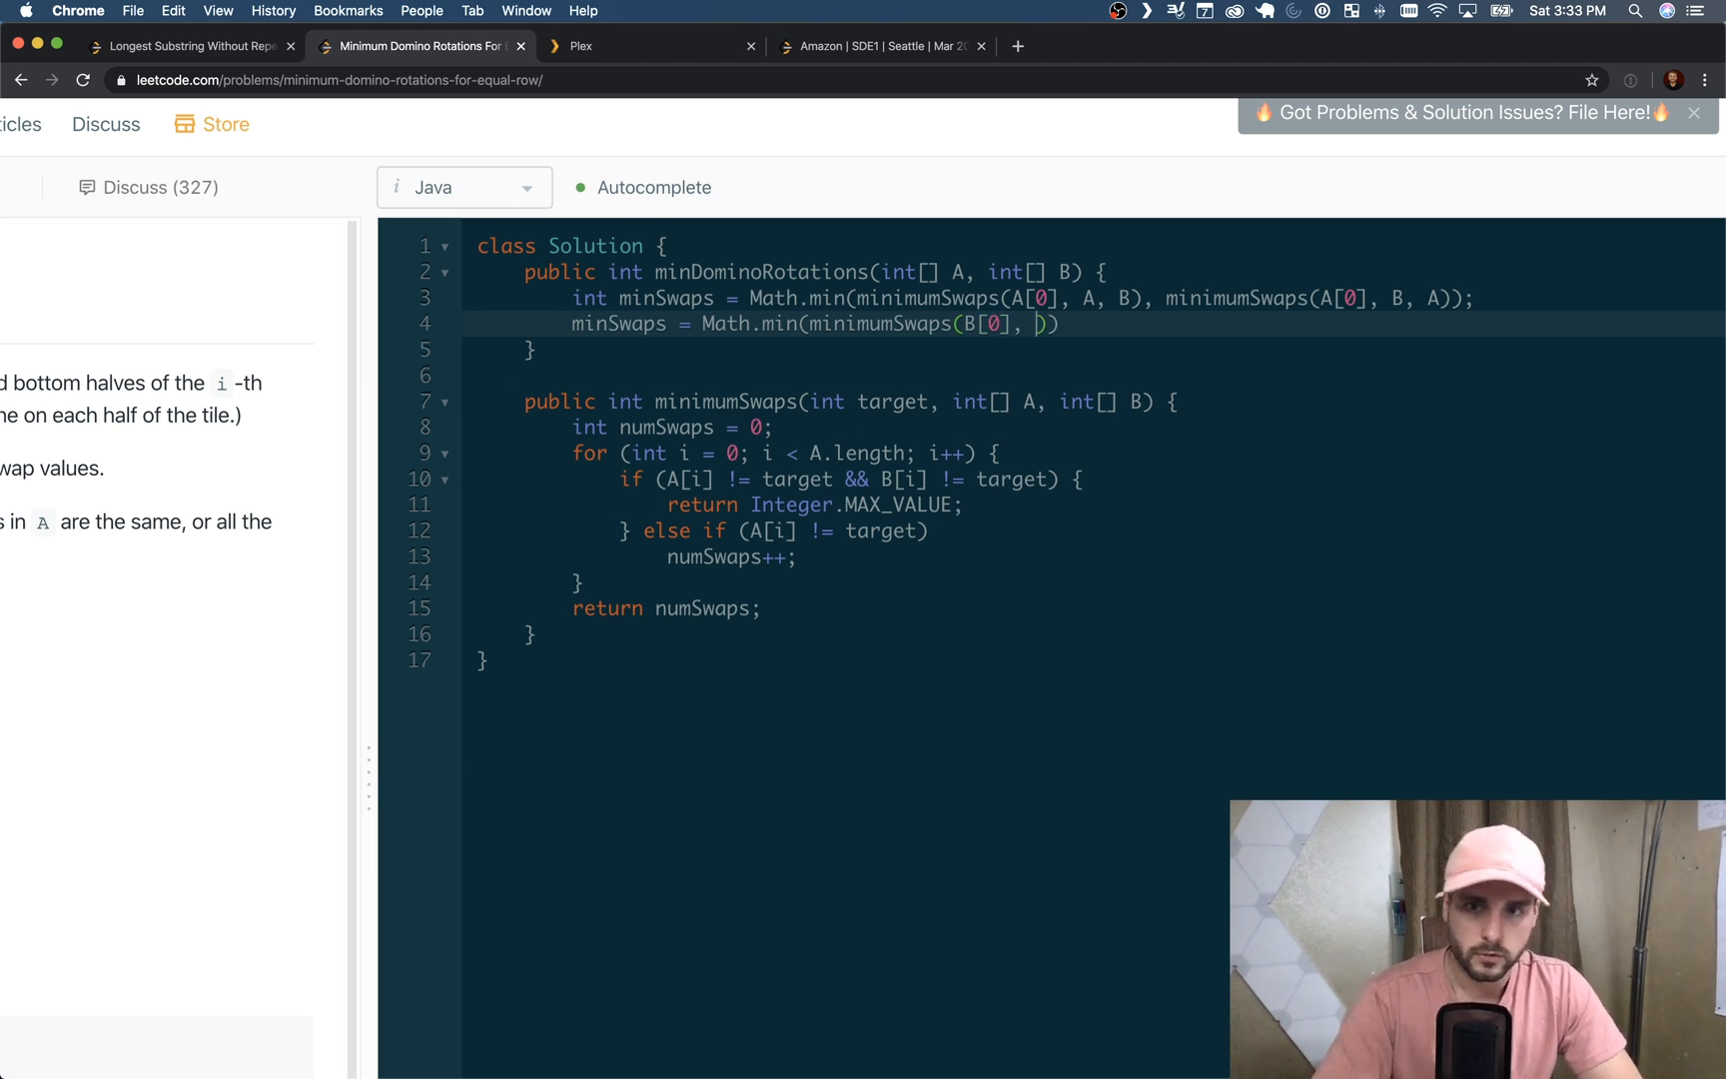
{"action": "type", "text": "A, B)"}
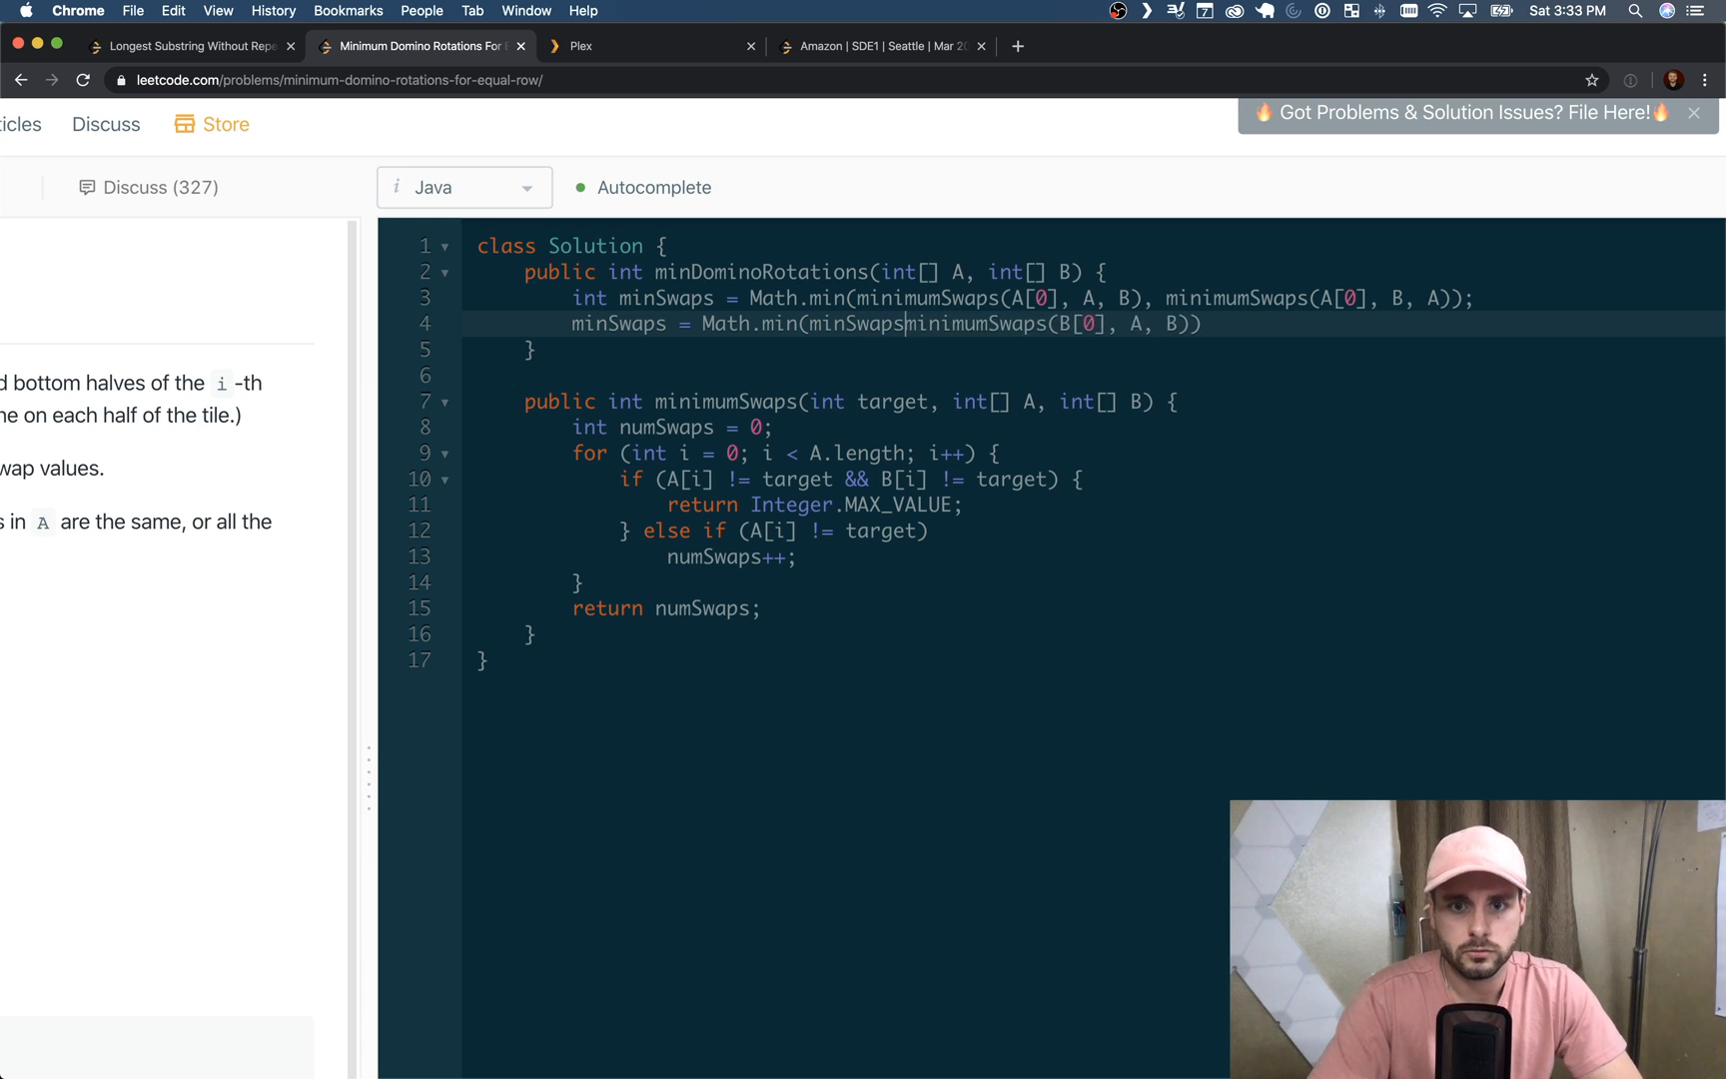
{"action": "type", "text": ","}
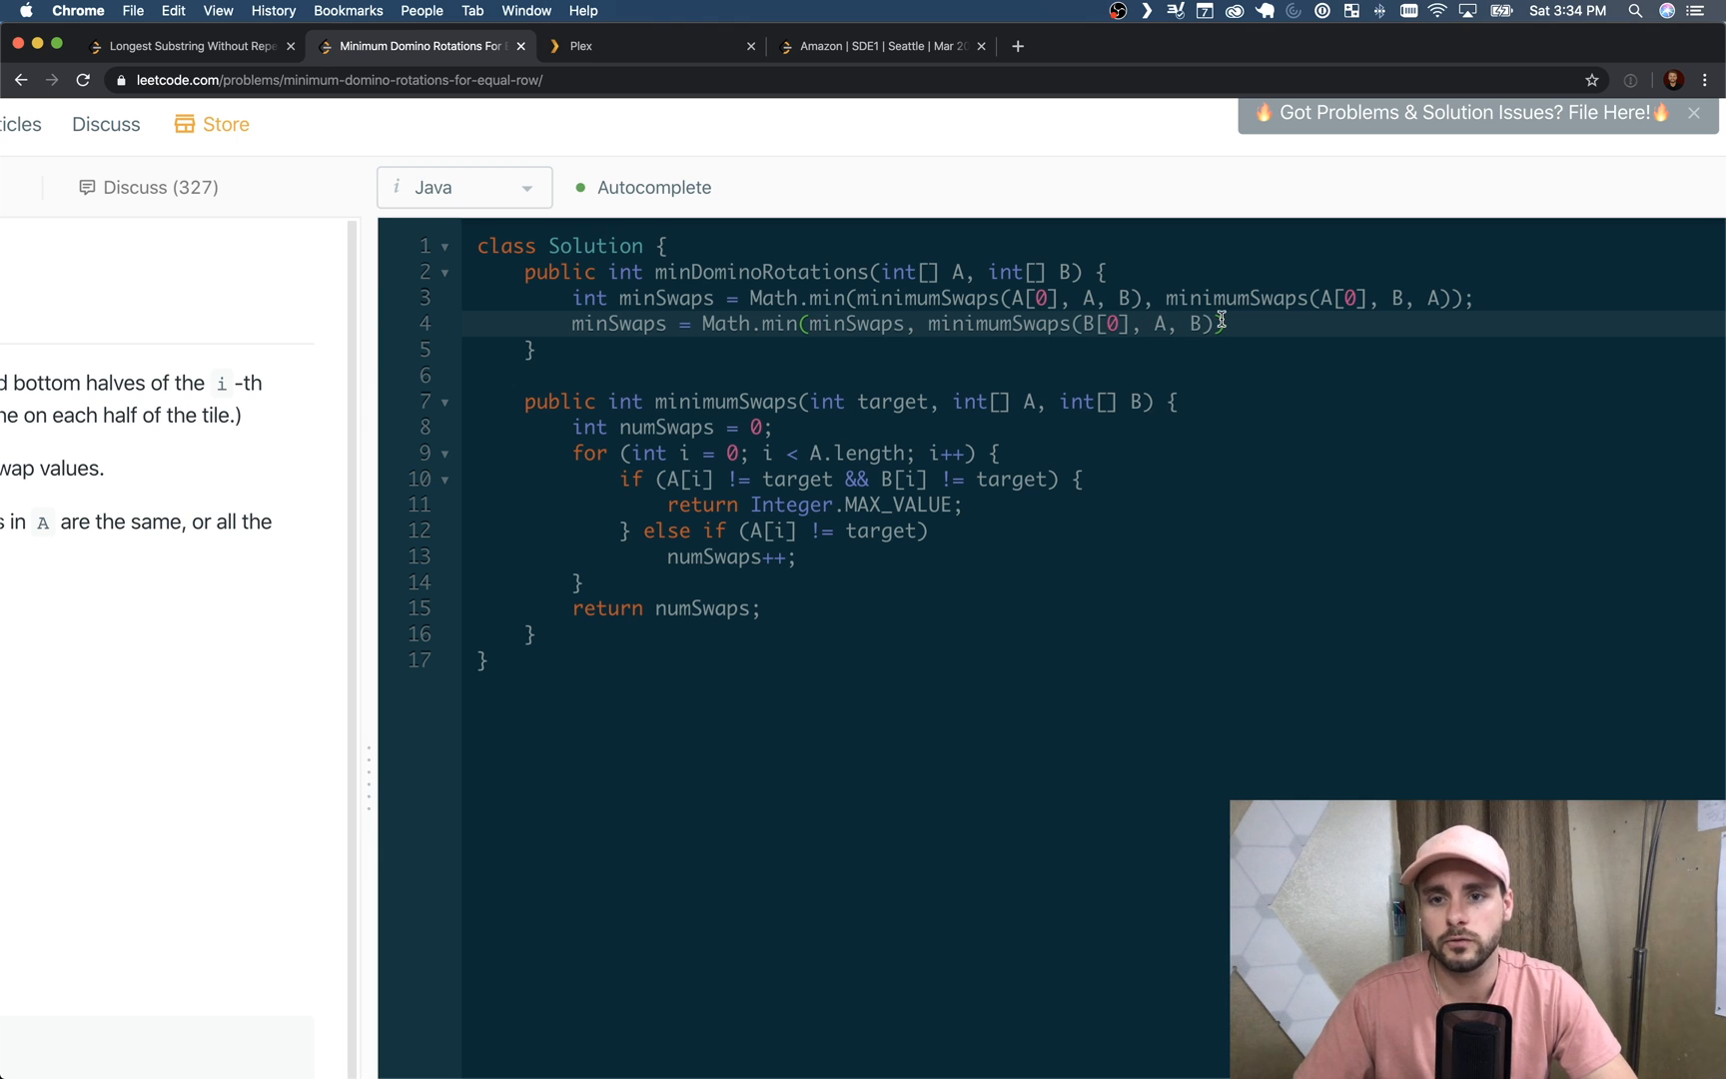
{"action": "key", "text": "Return"}
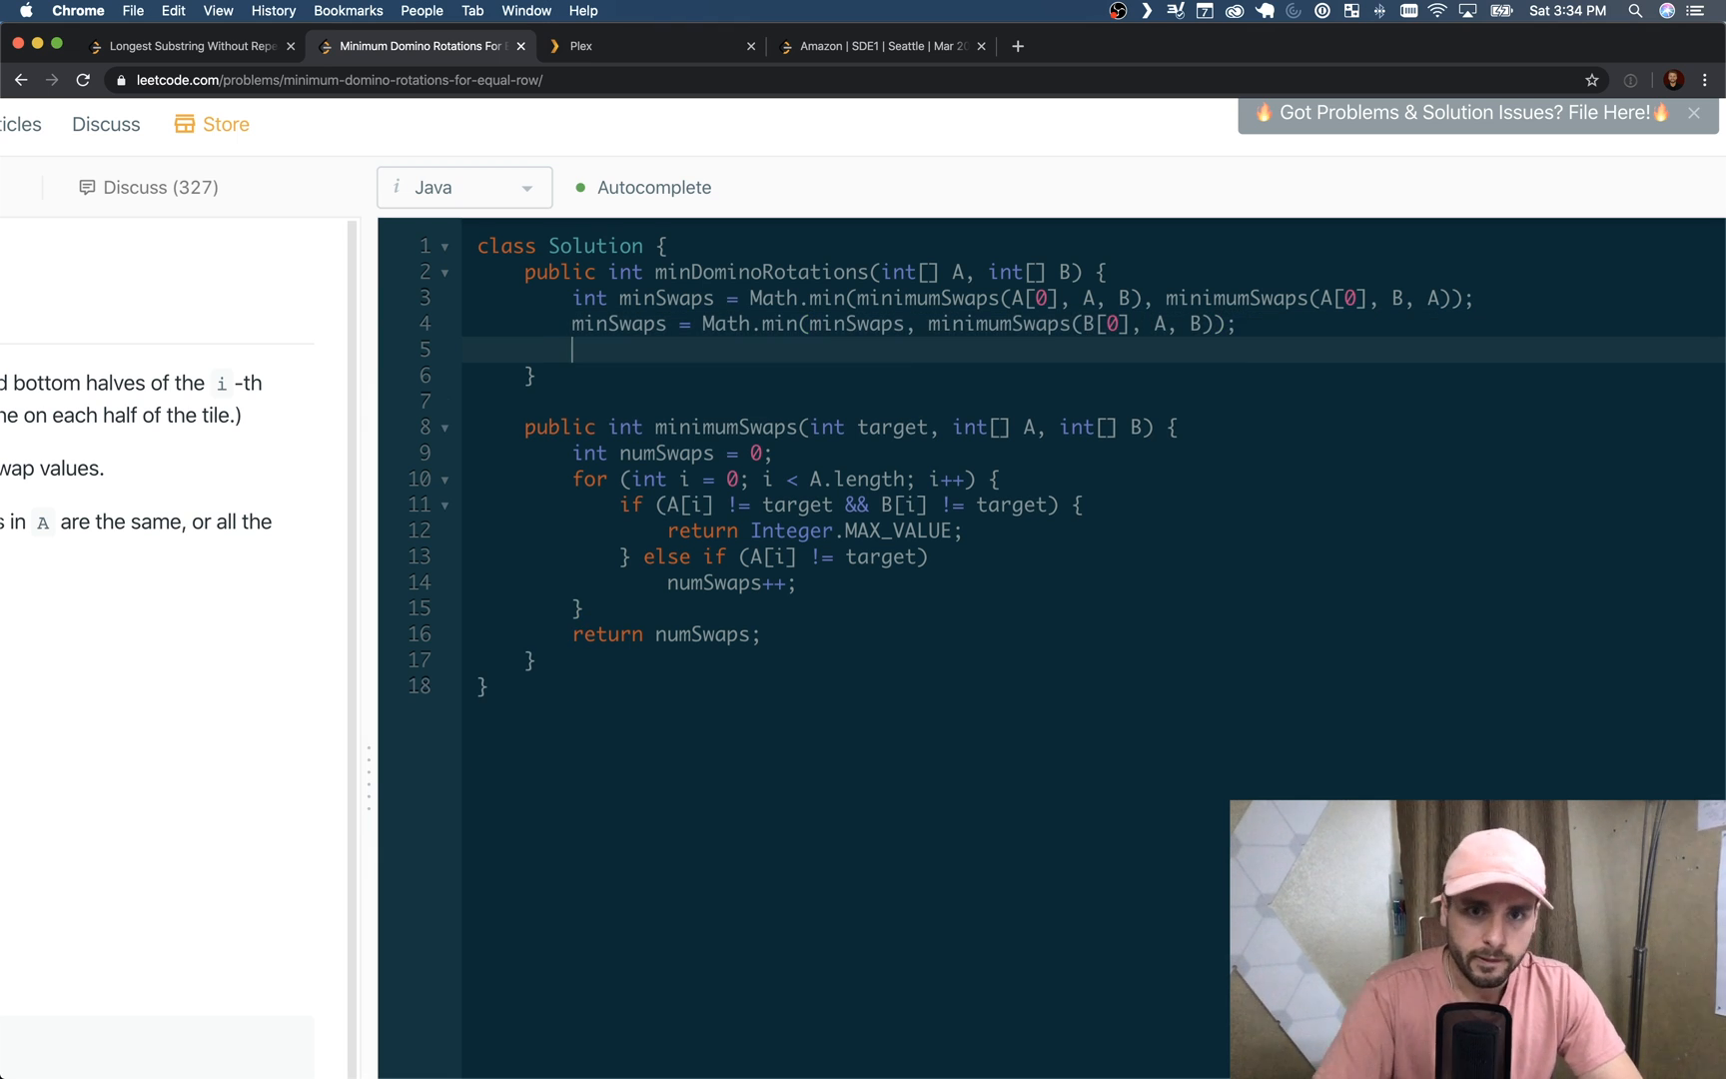
Add minSwaps = Math.min(minSwaps, minimumSwaps(B[0], B, A)); and begin the return statement
{"action": "type", "text": "minSwaps = Math.min(minSwaps, minimumSwaps("}
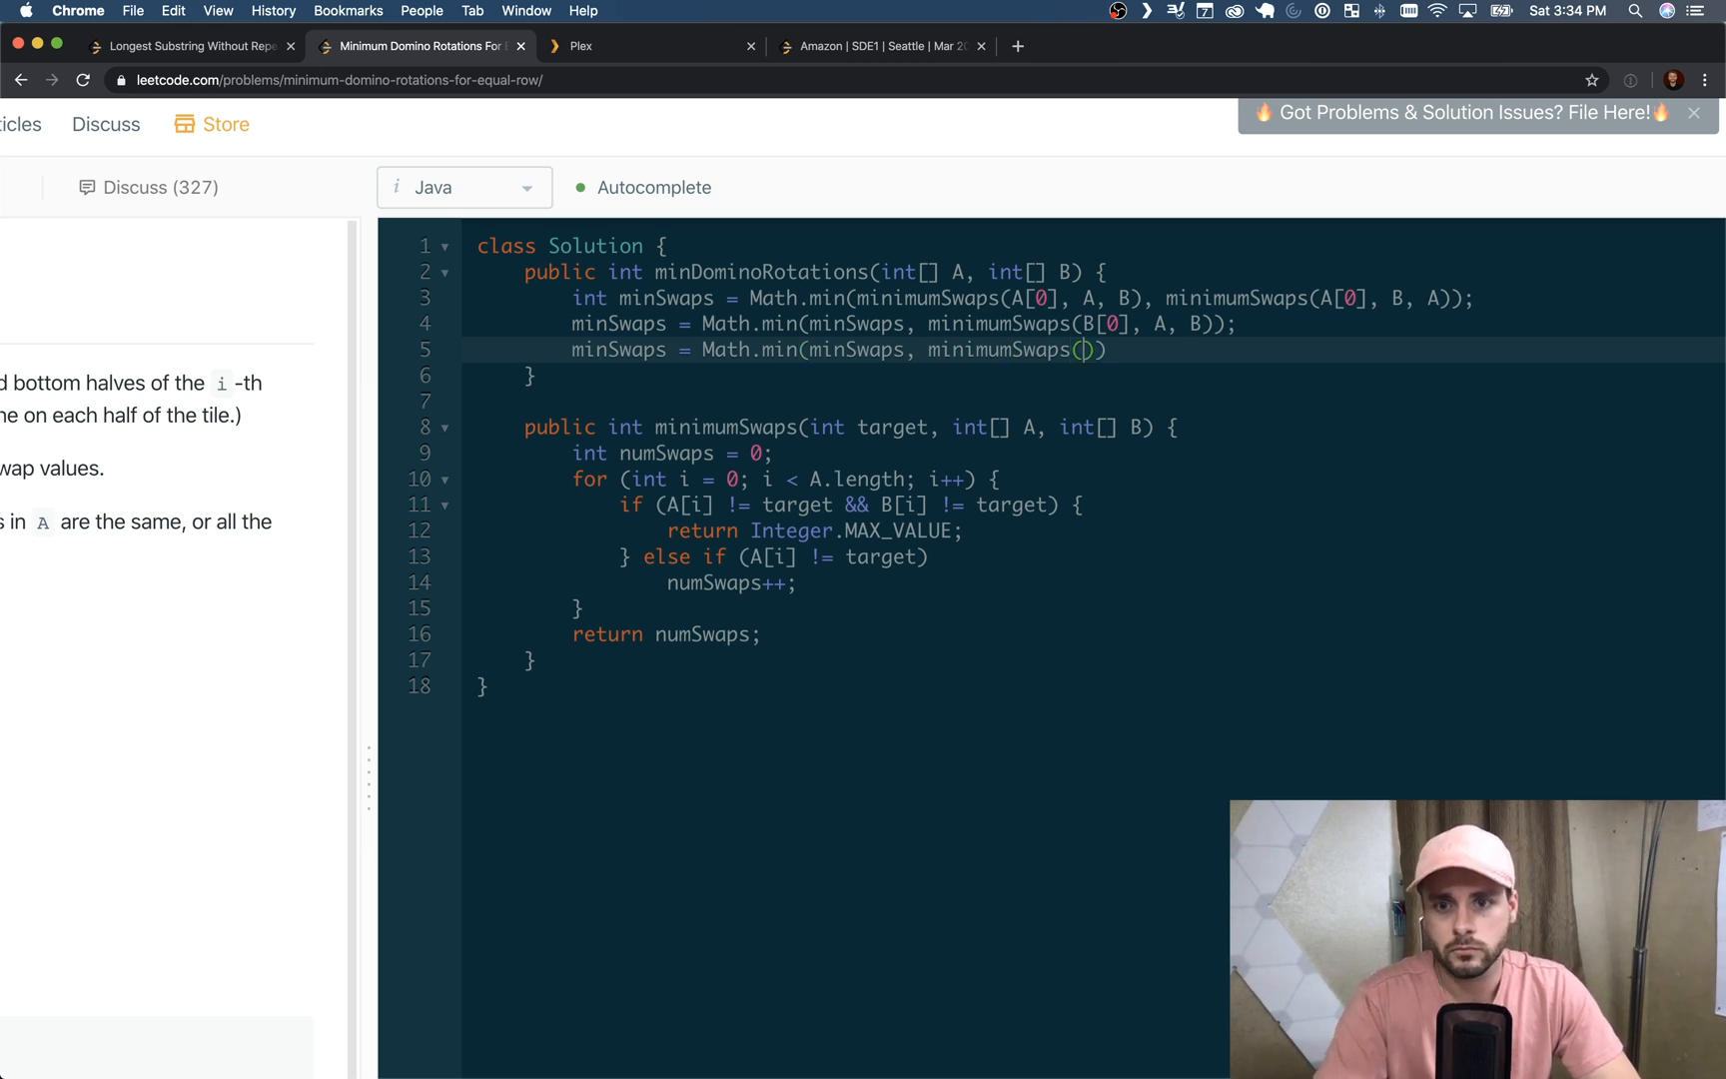
{"action": "type", "text": "B[0]"}
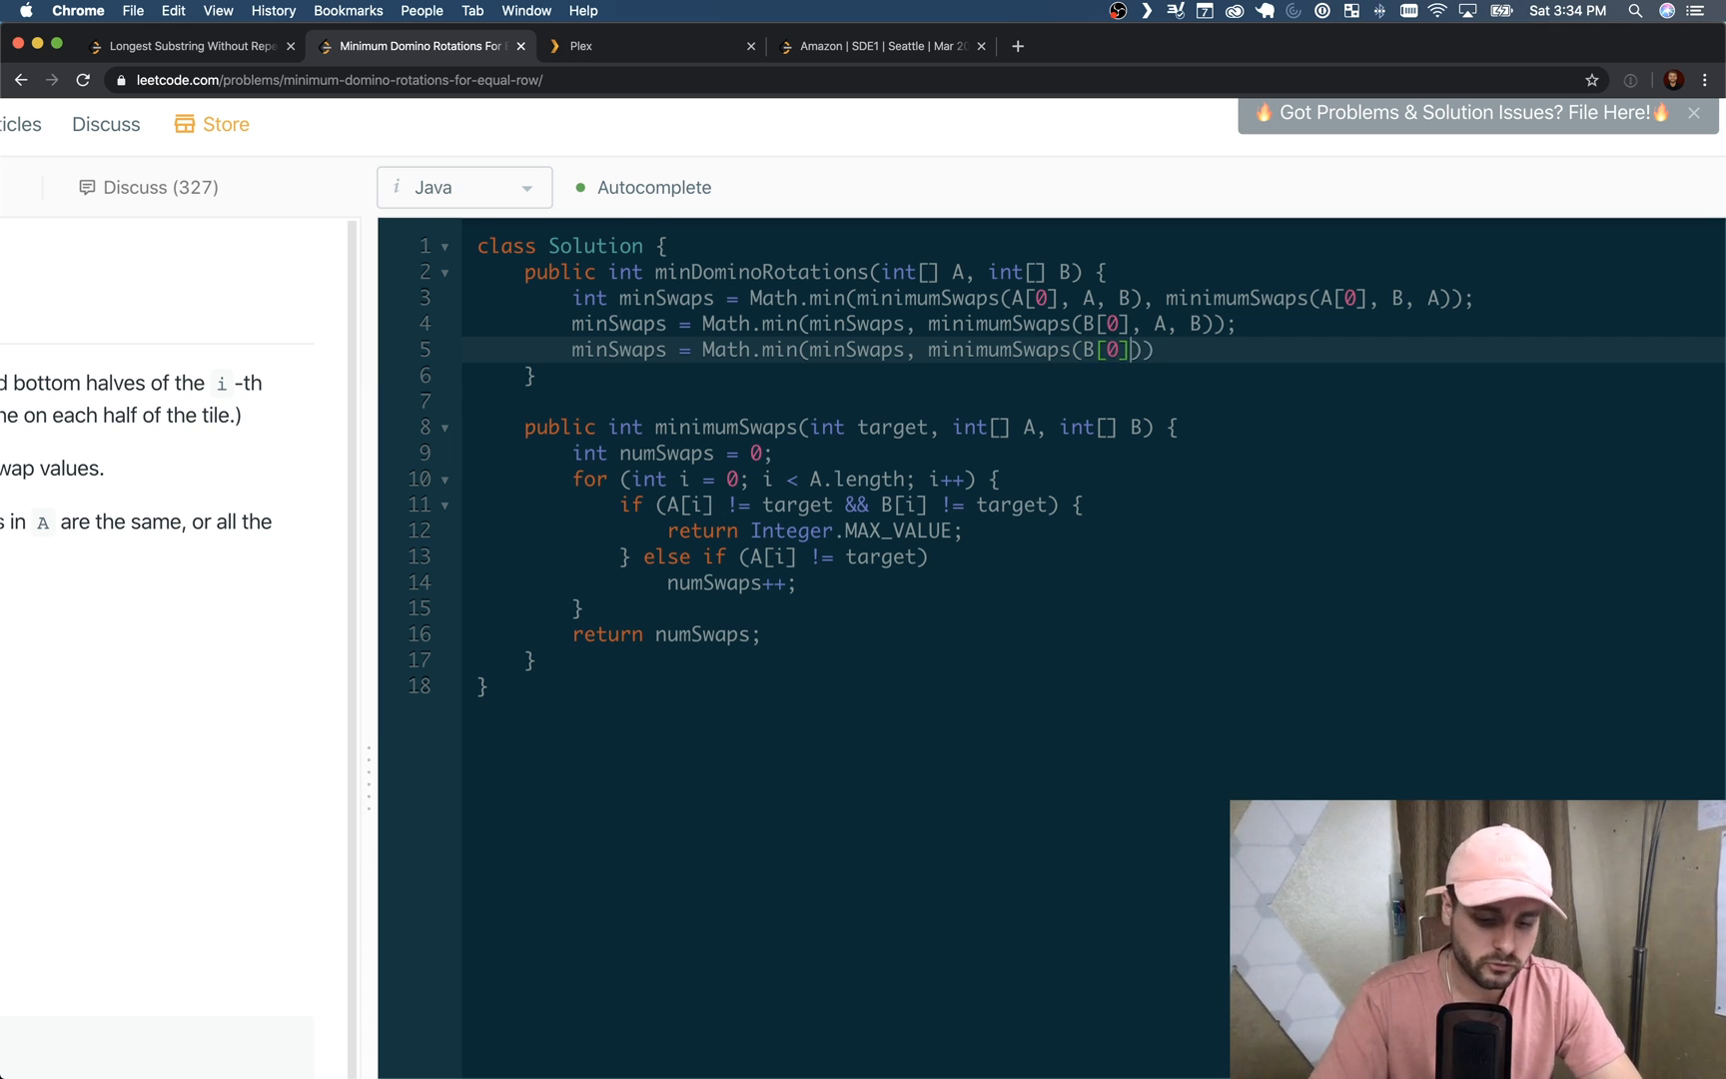
{"action": "type", "text": ", B, A)"}
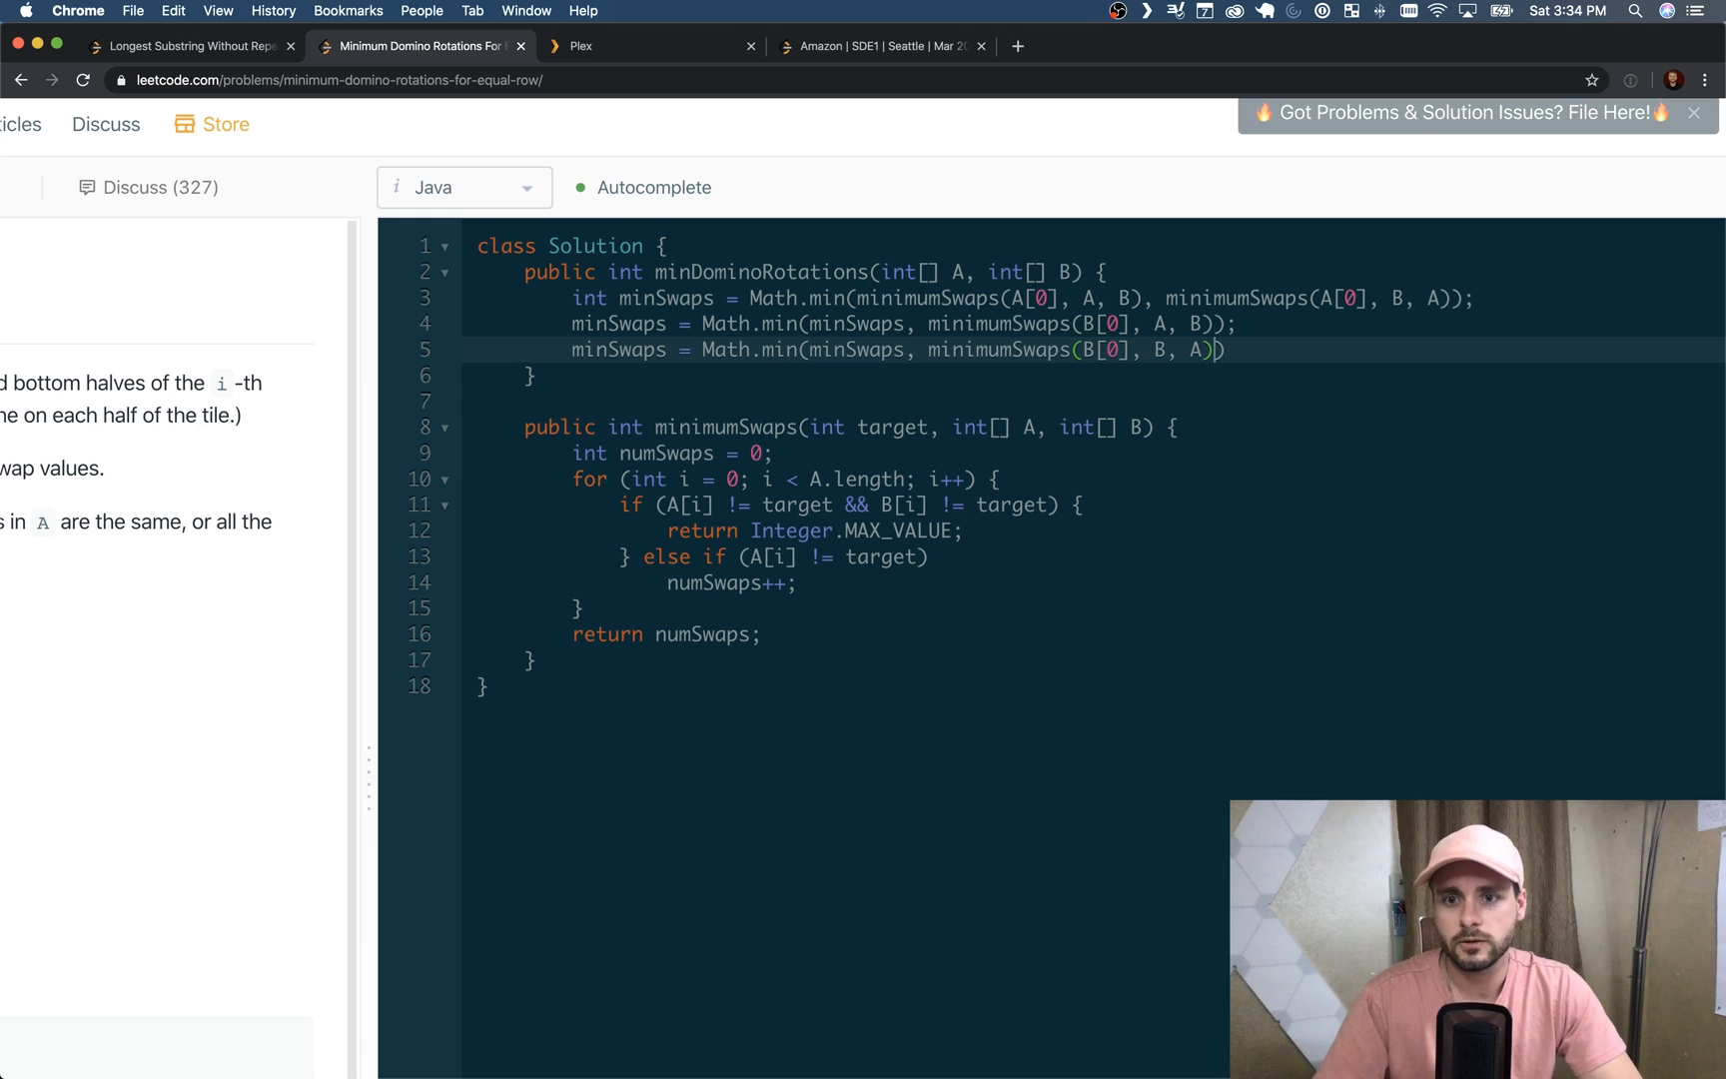
{"action": "type", "text": ";"}
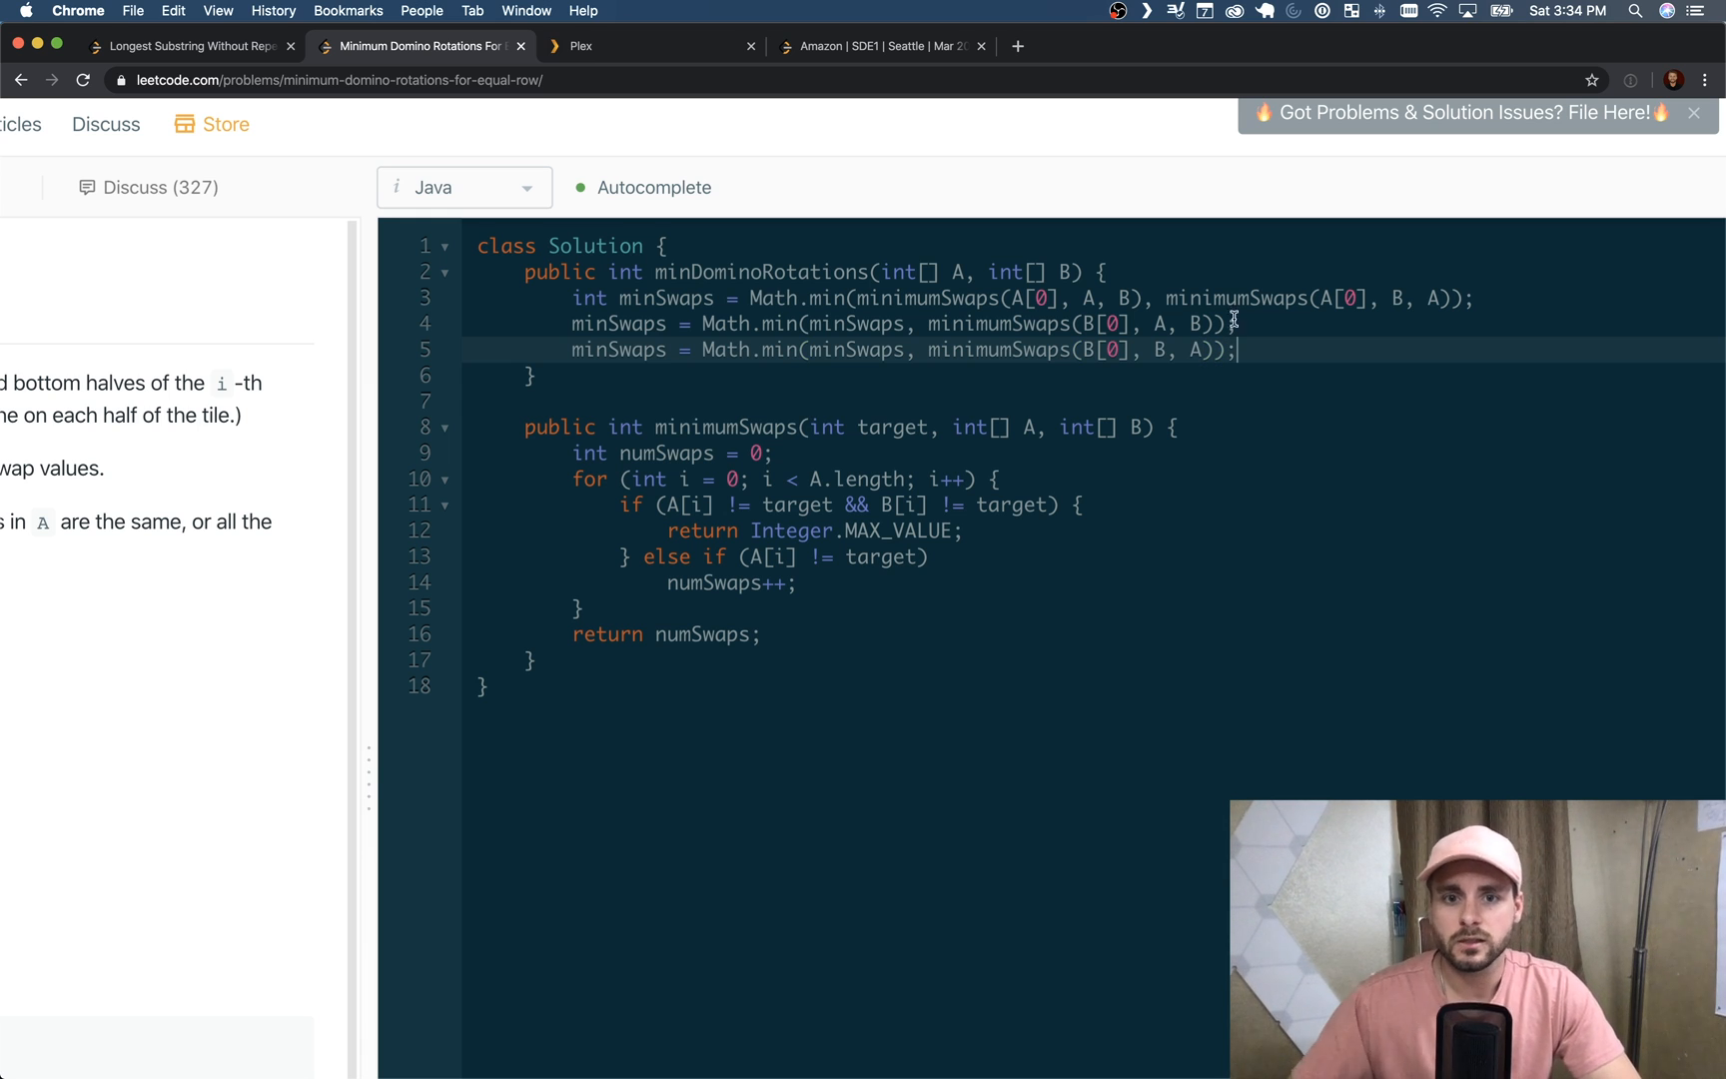
{"action": "type", "text": "ret"}
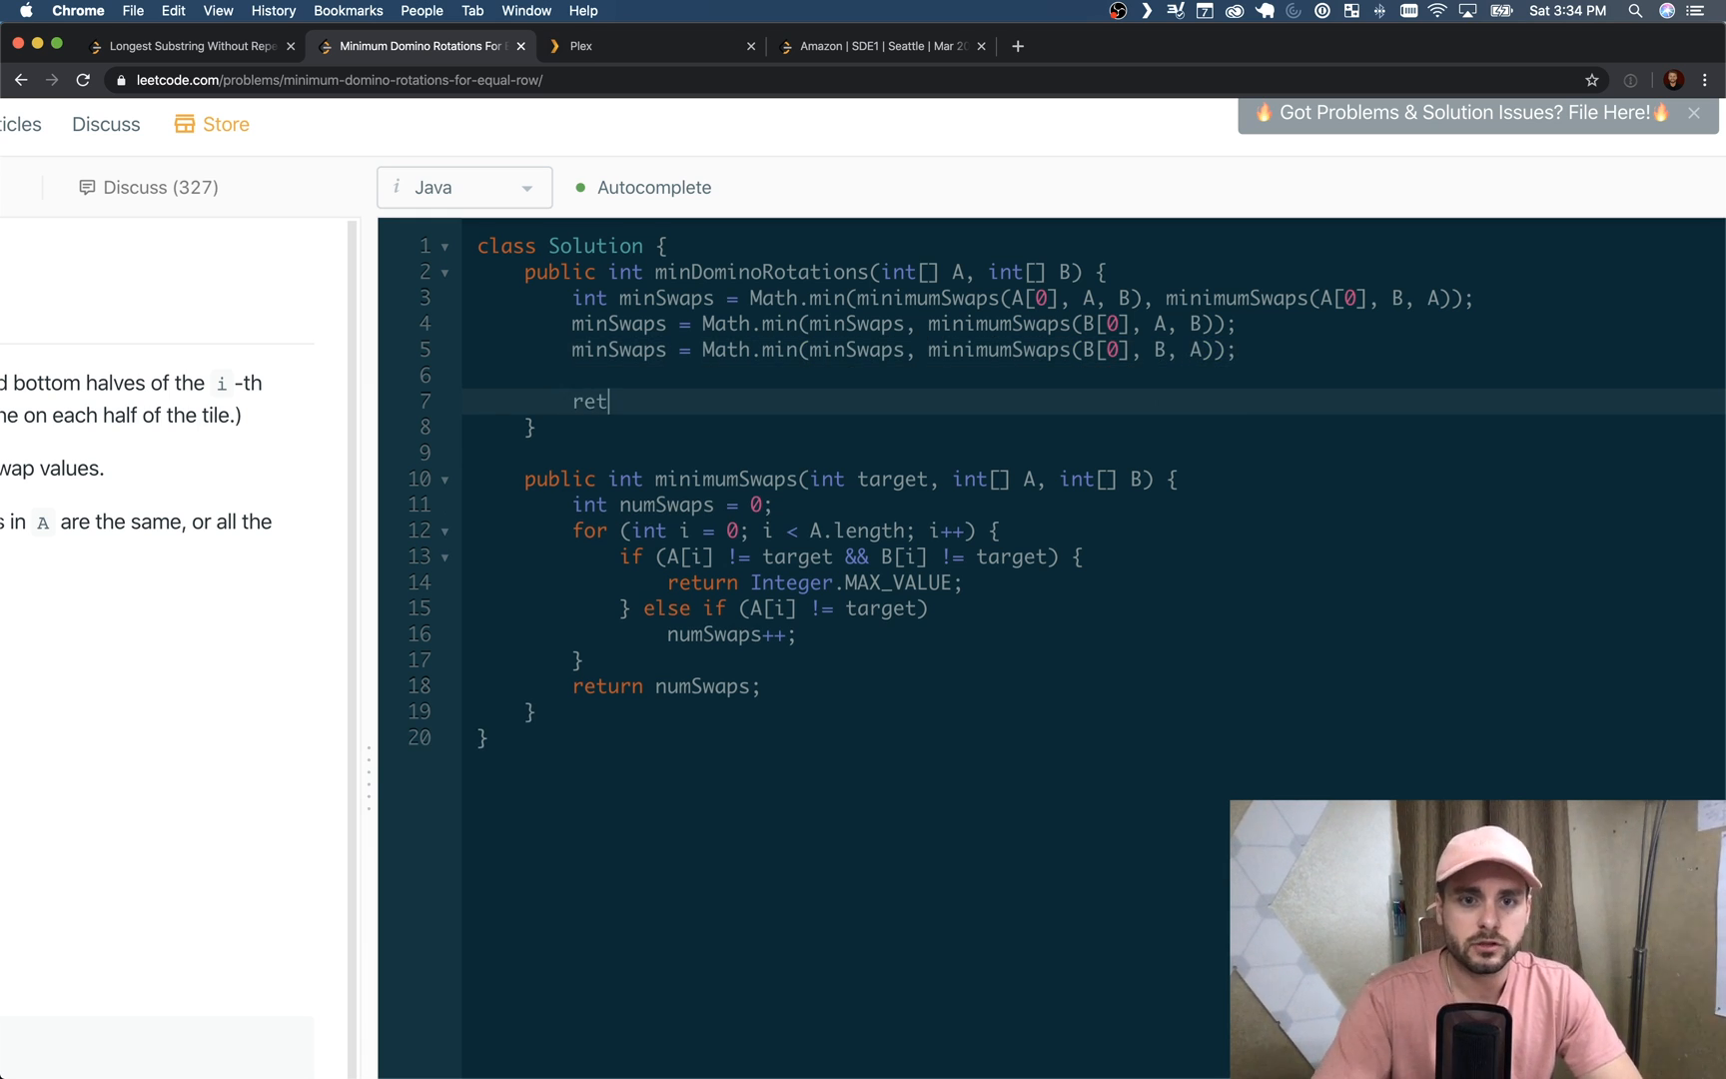
Complete return minSwaps == Integer.MAX_VALUE ? -1 : minSwaps; as the final line
{"action": "type", "text": "urn m"}
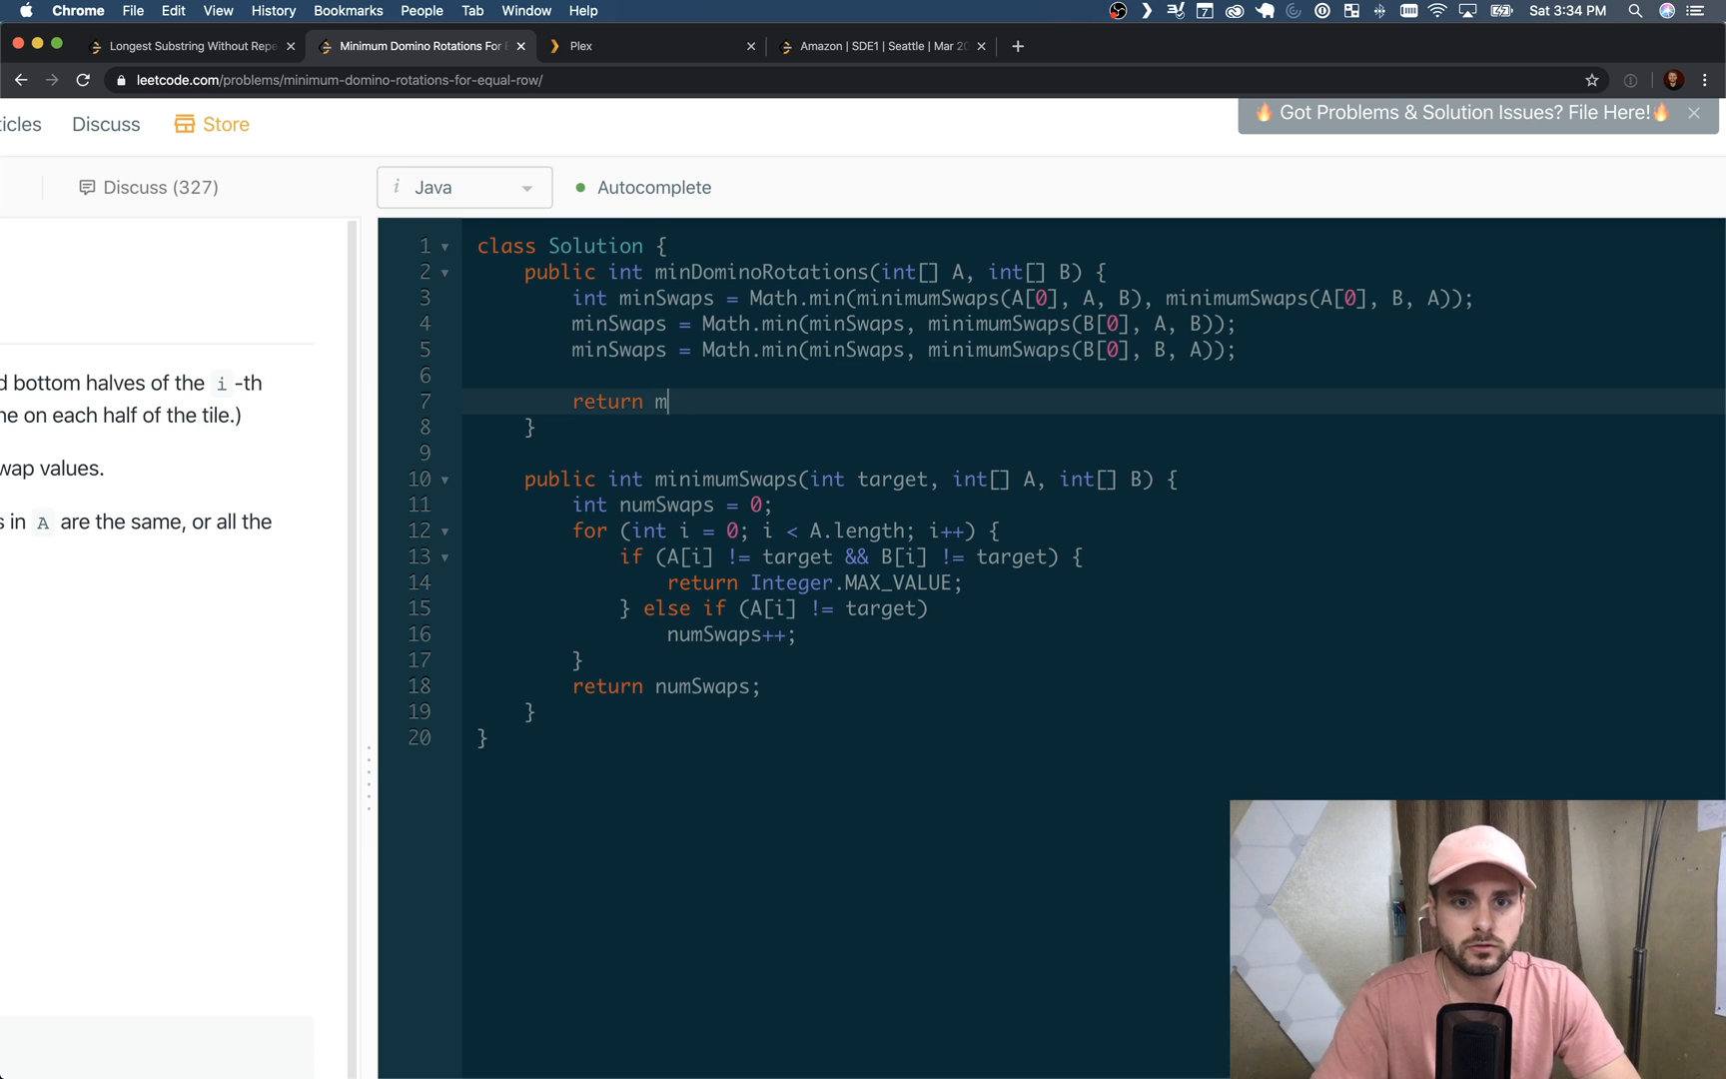
{"action": "type", "text": "inSwaps == Integer"}
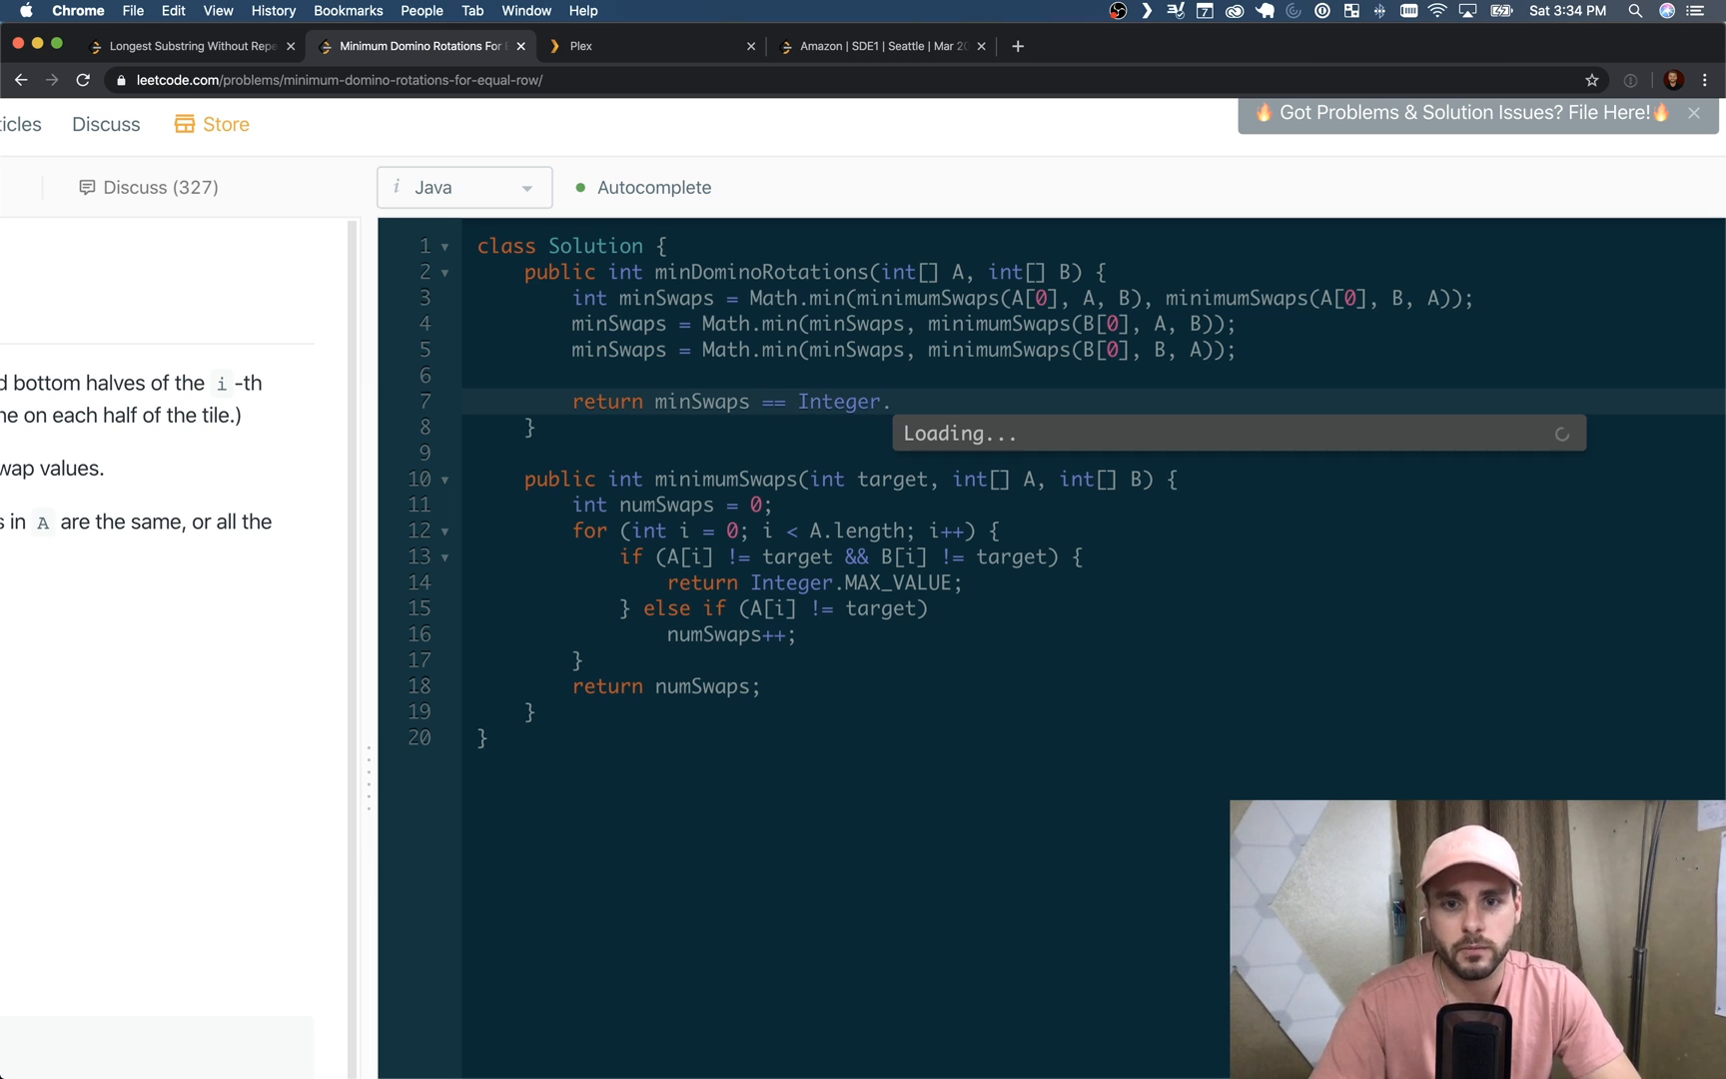
{"action": "type", "text": ".MAX"}
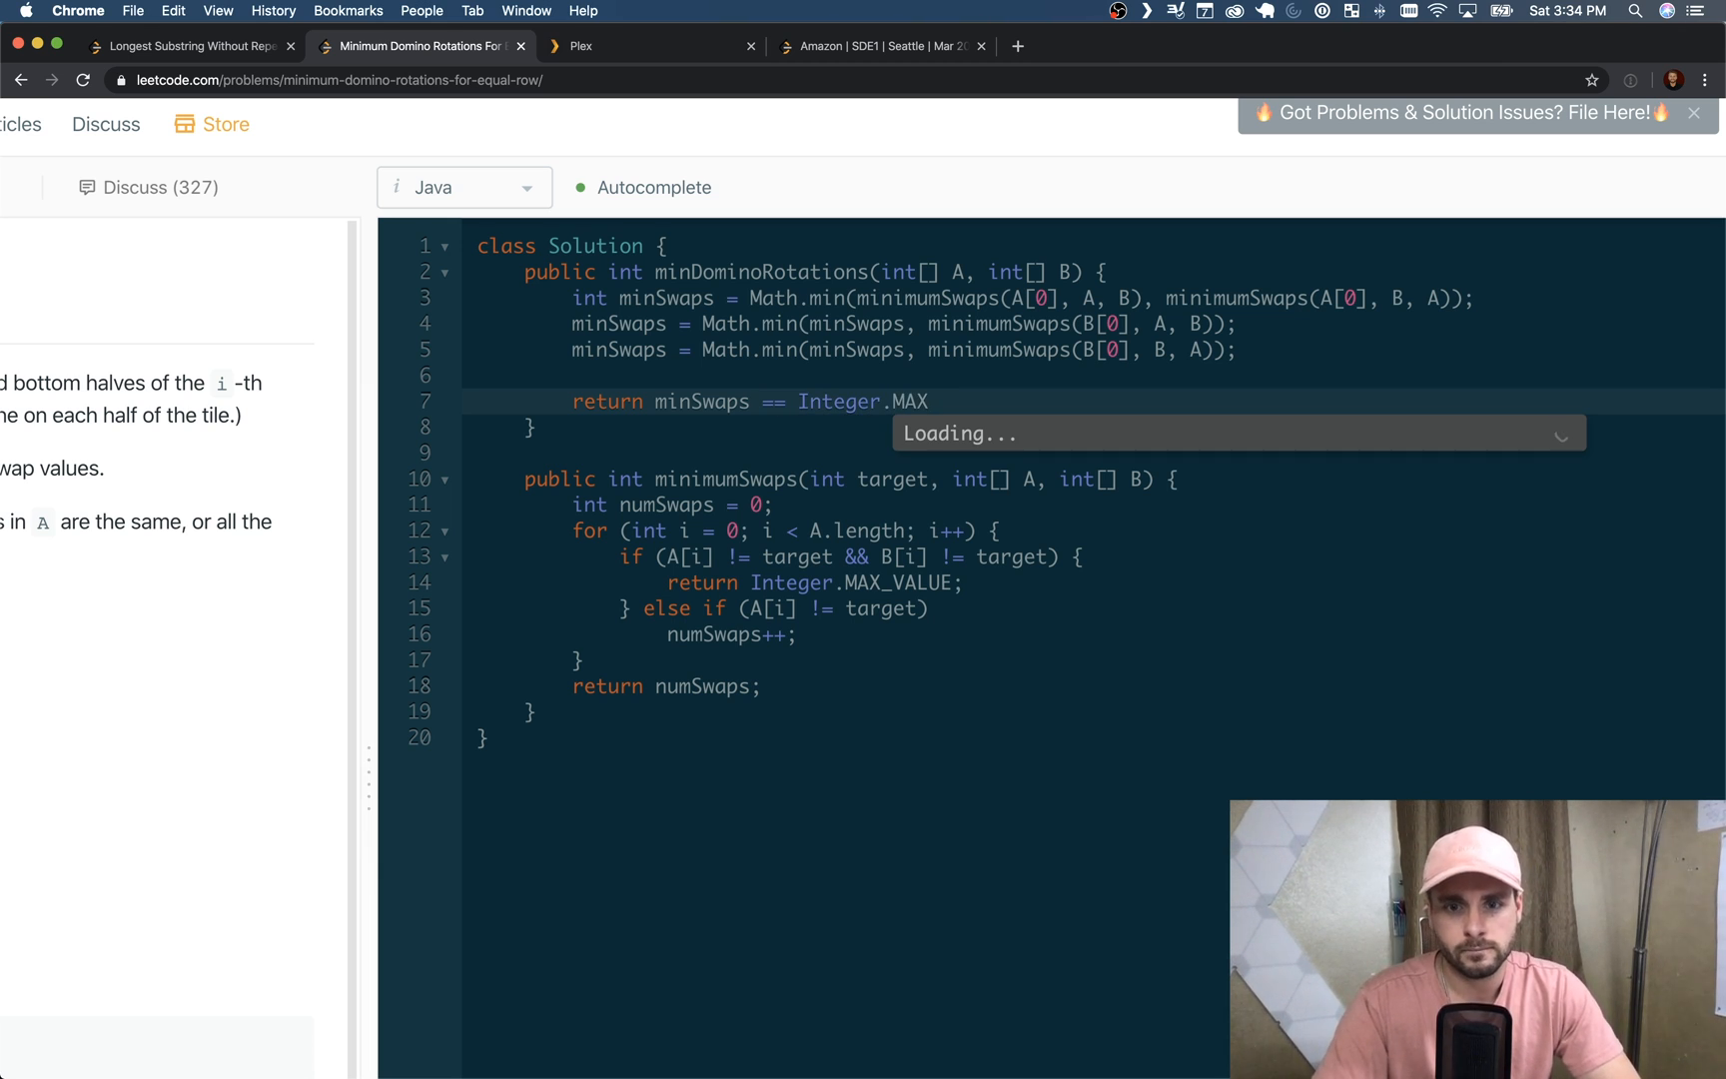
{"action": "type", "text": "_VAU"}
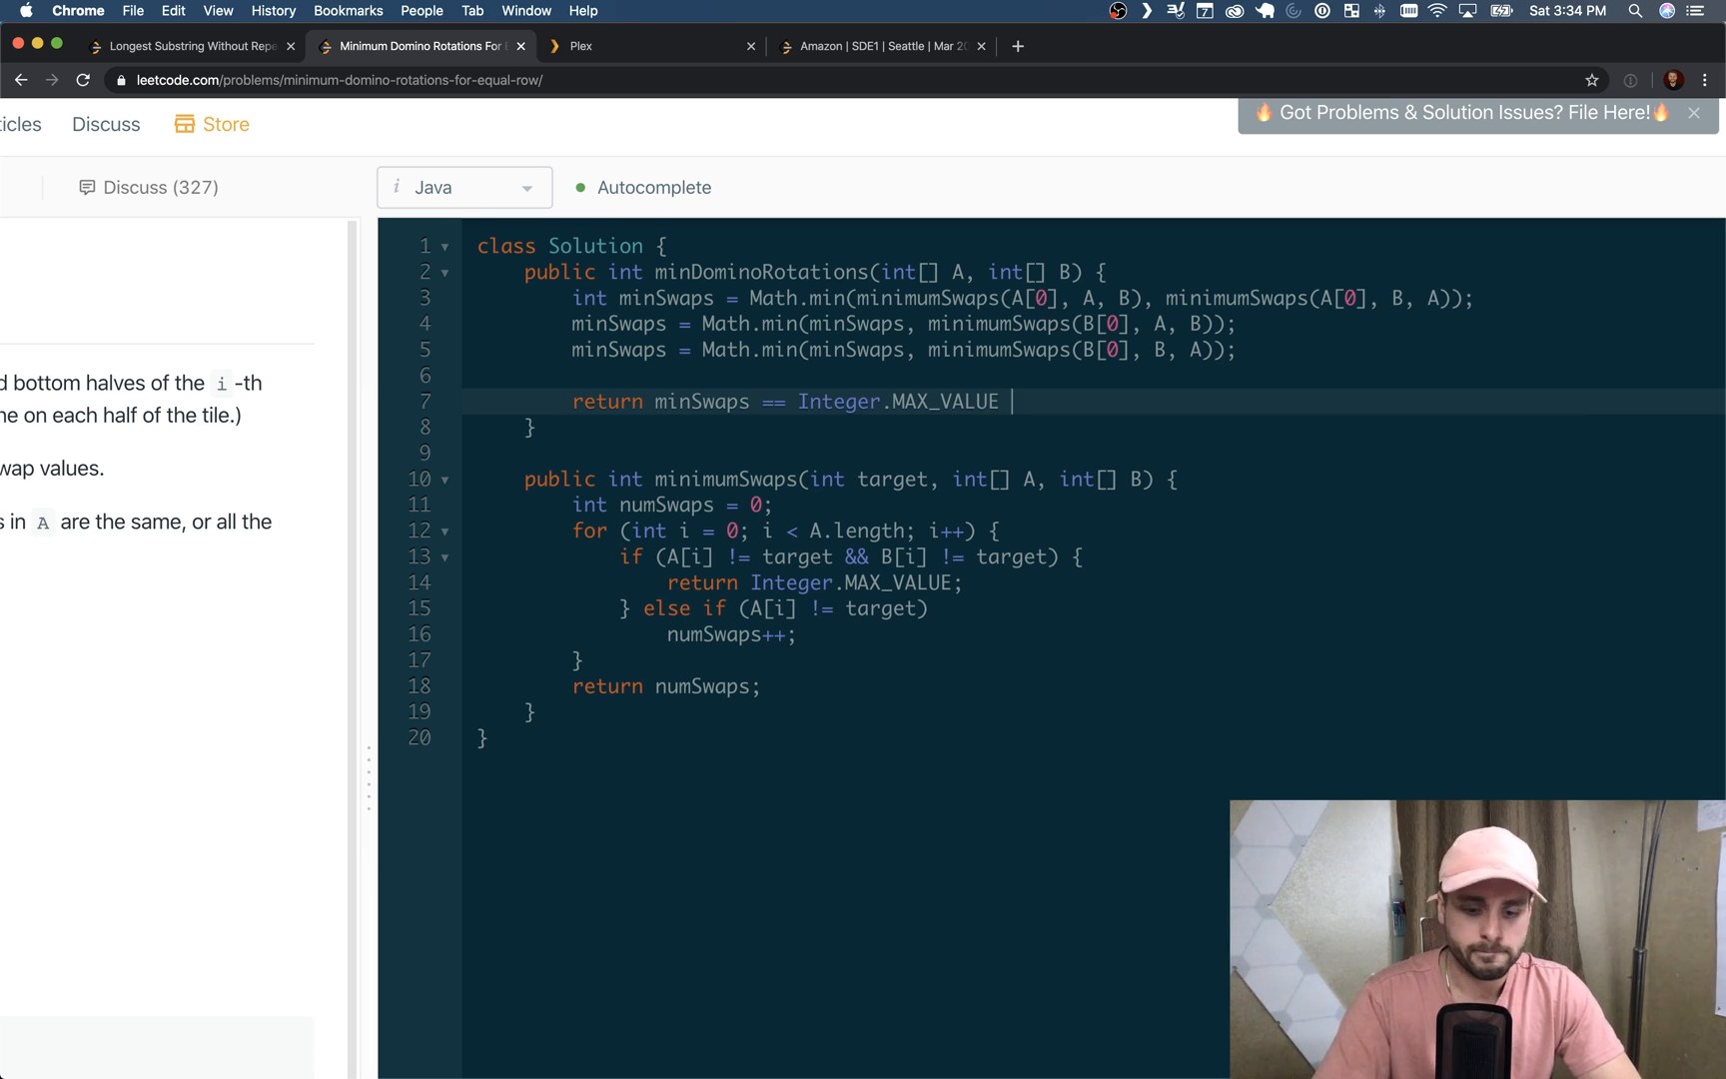
{"action": "type", "text": "? - 1"}
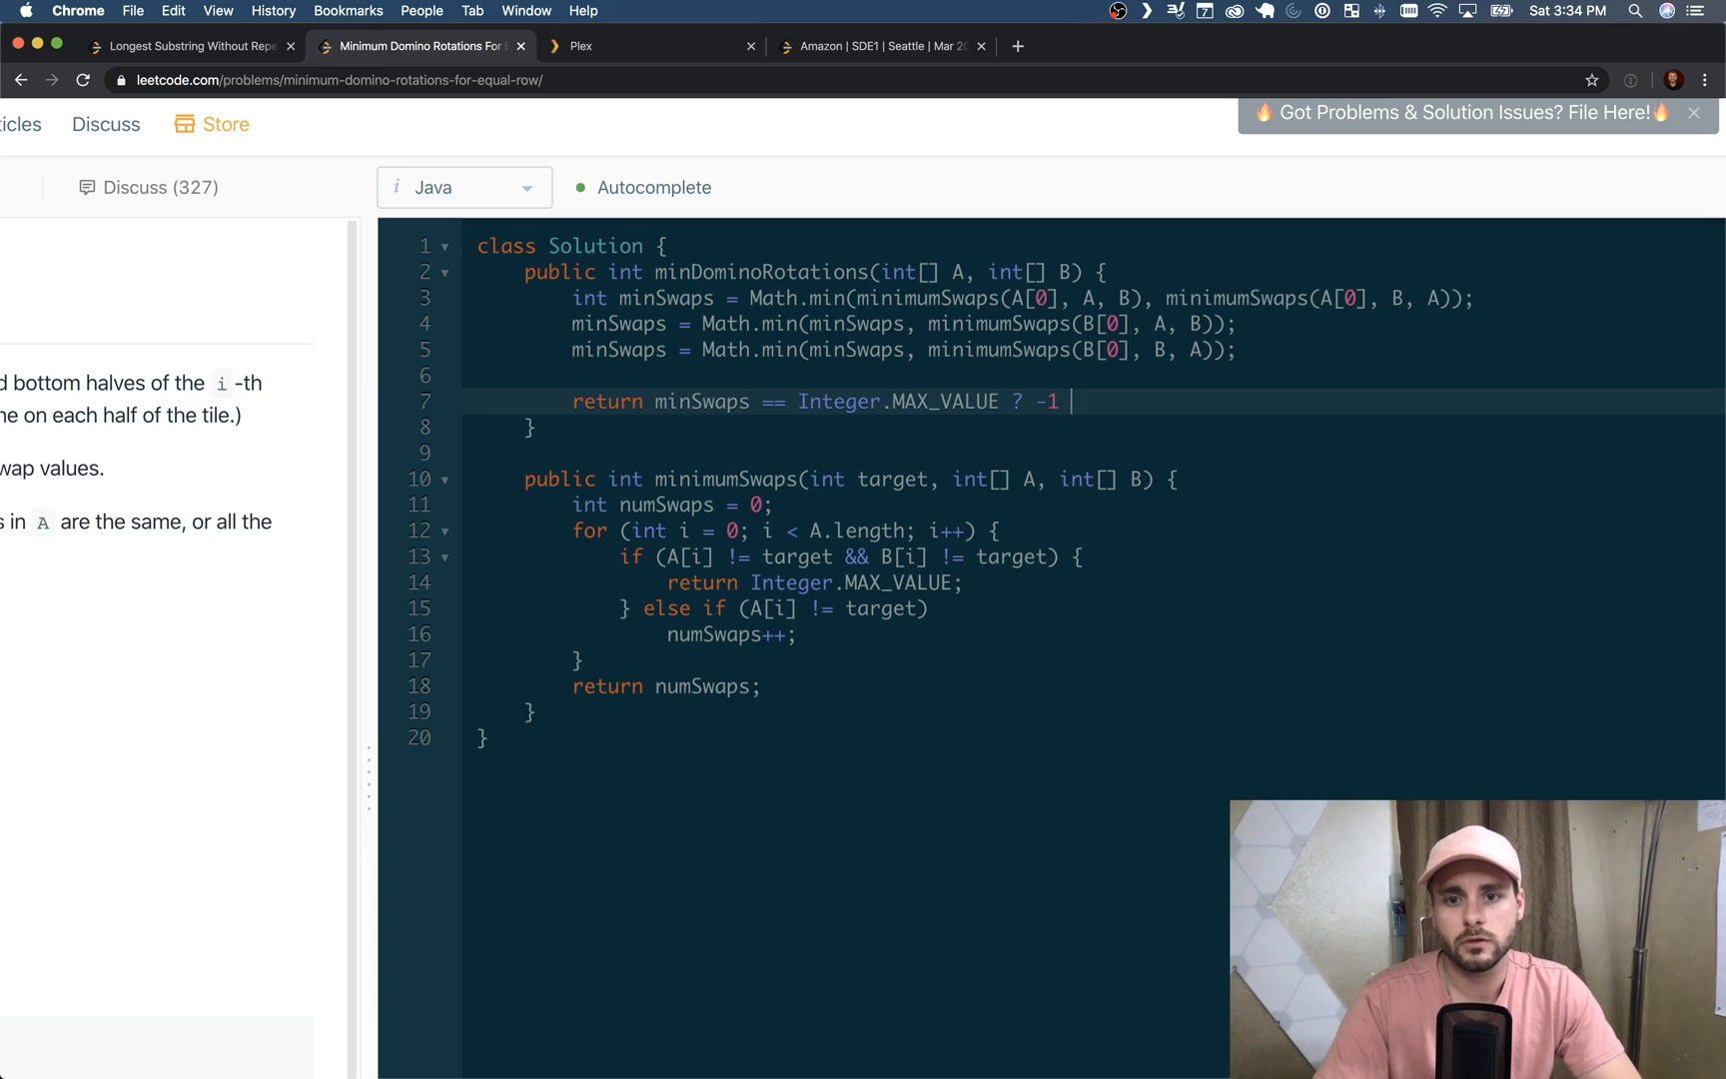
{"action": "type", "text": ": mi"}
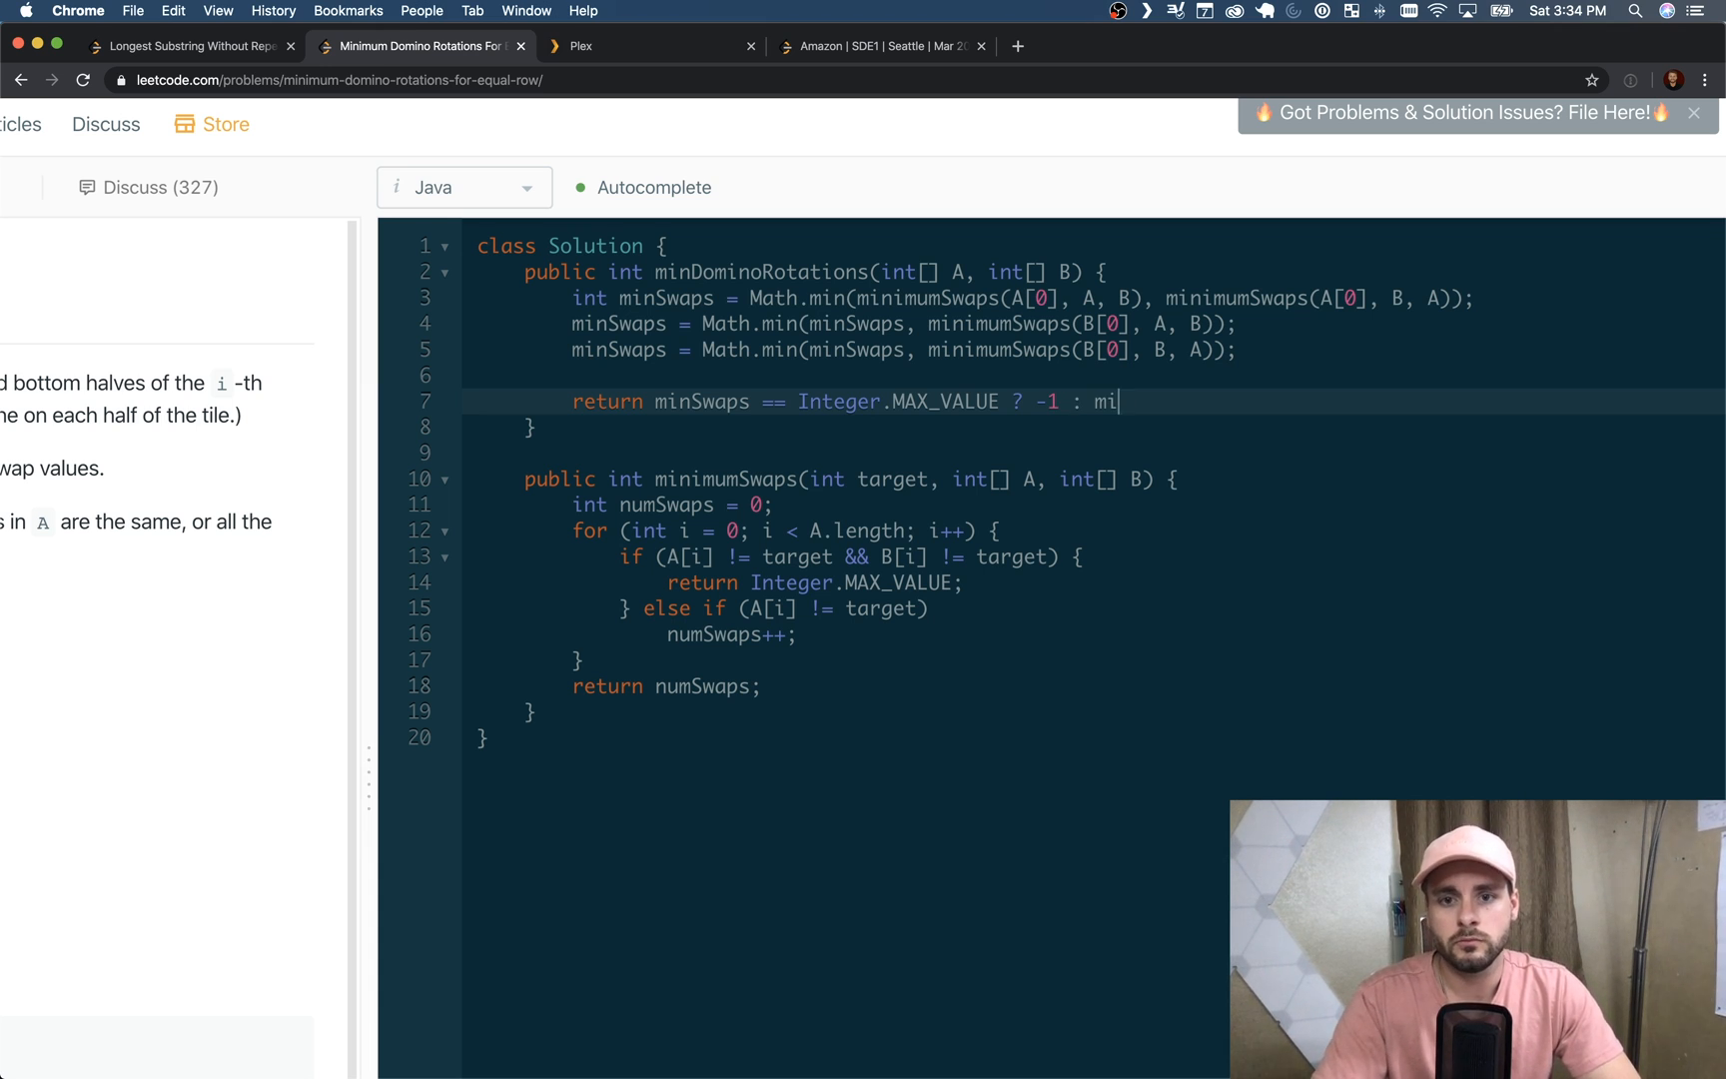
{"action": "type", "text": "nSwaps;'"}
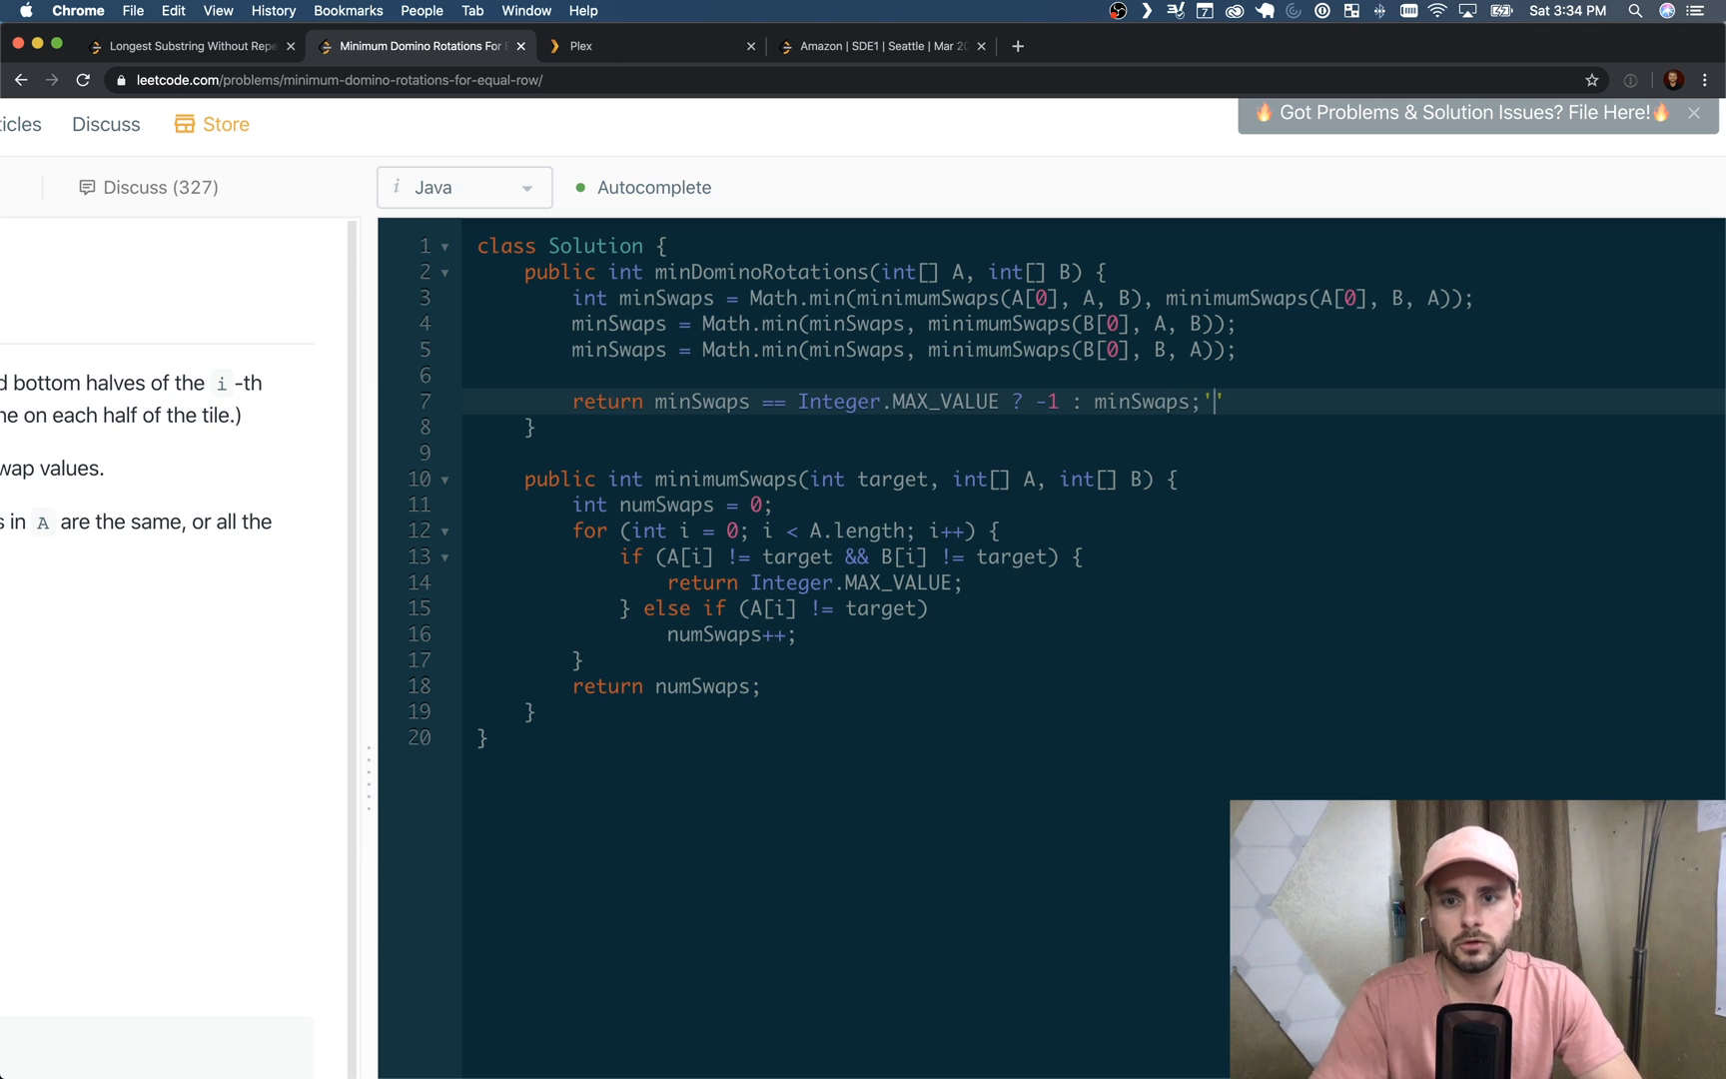
{"action": "key", "text": "backspace"}
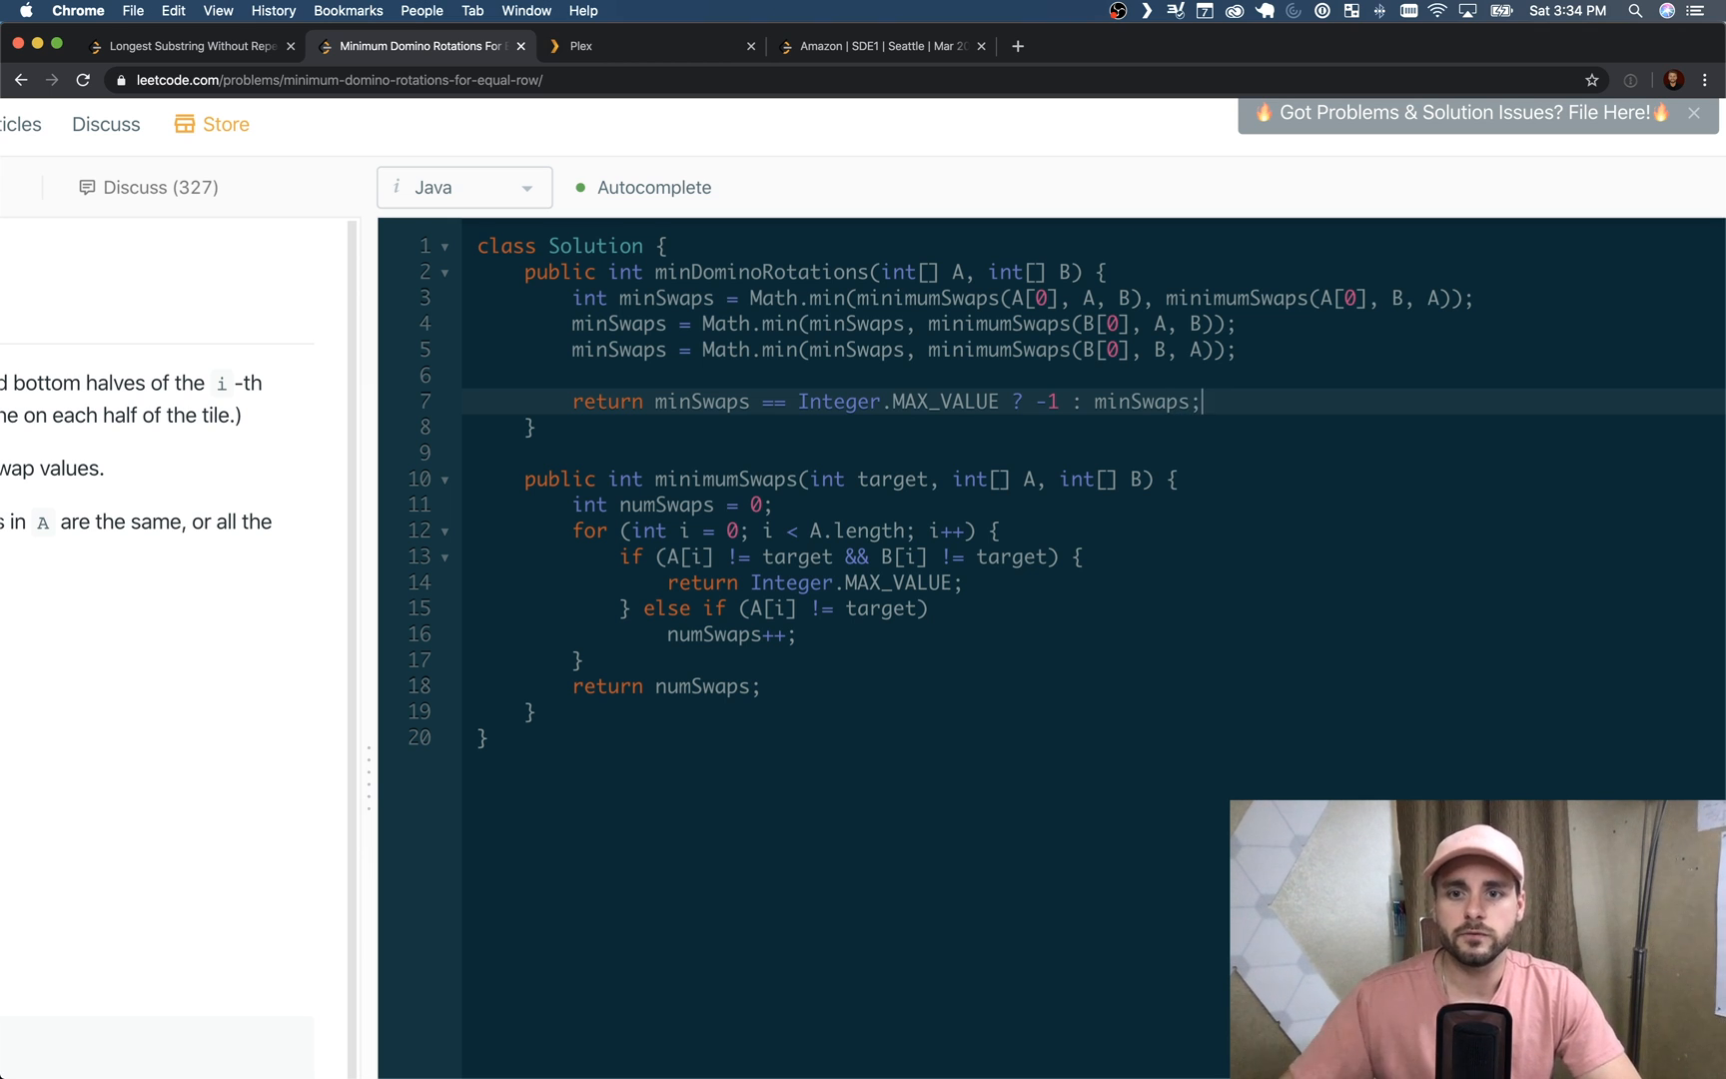
{"action": "mouse_move", "coordinate": [681, 360]}
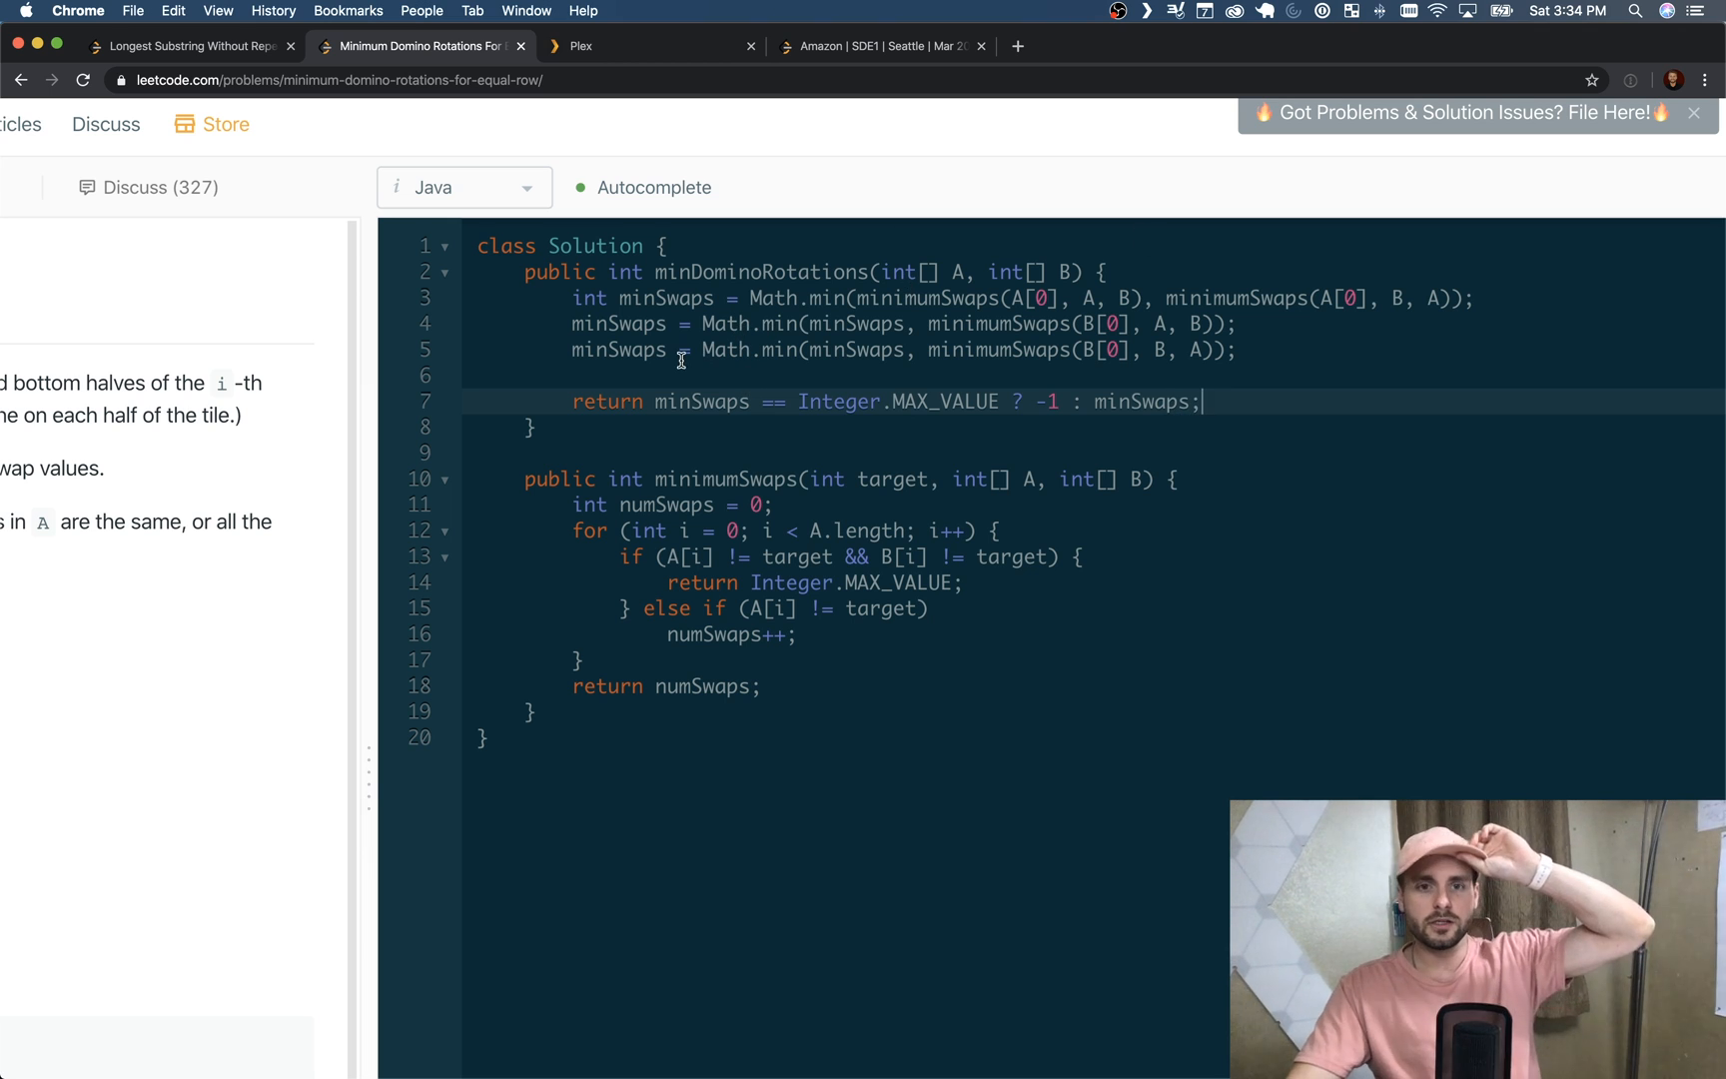
{"action": "mouse_move", "coordinate": [793, 317]}
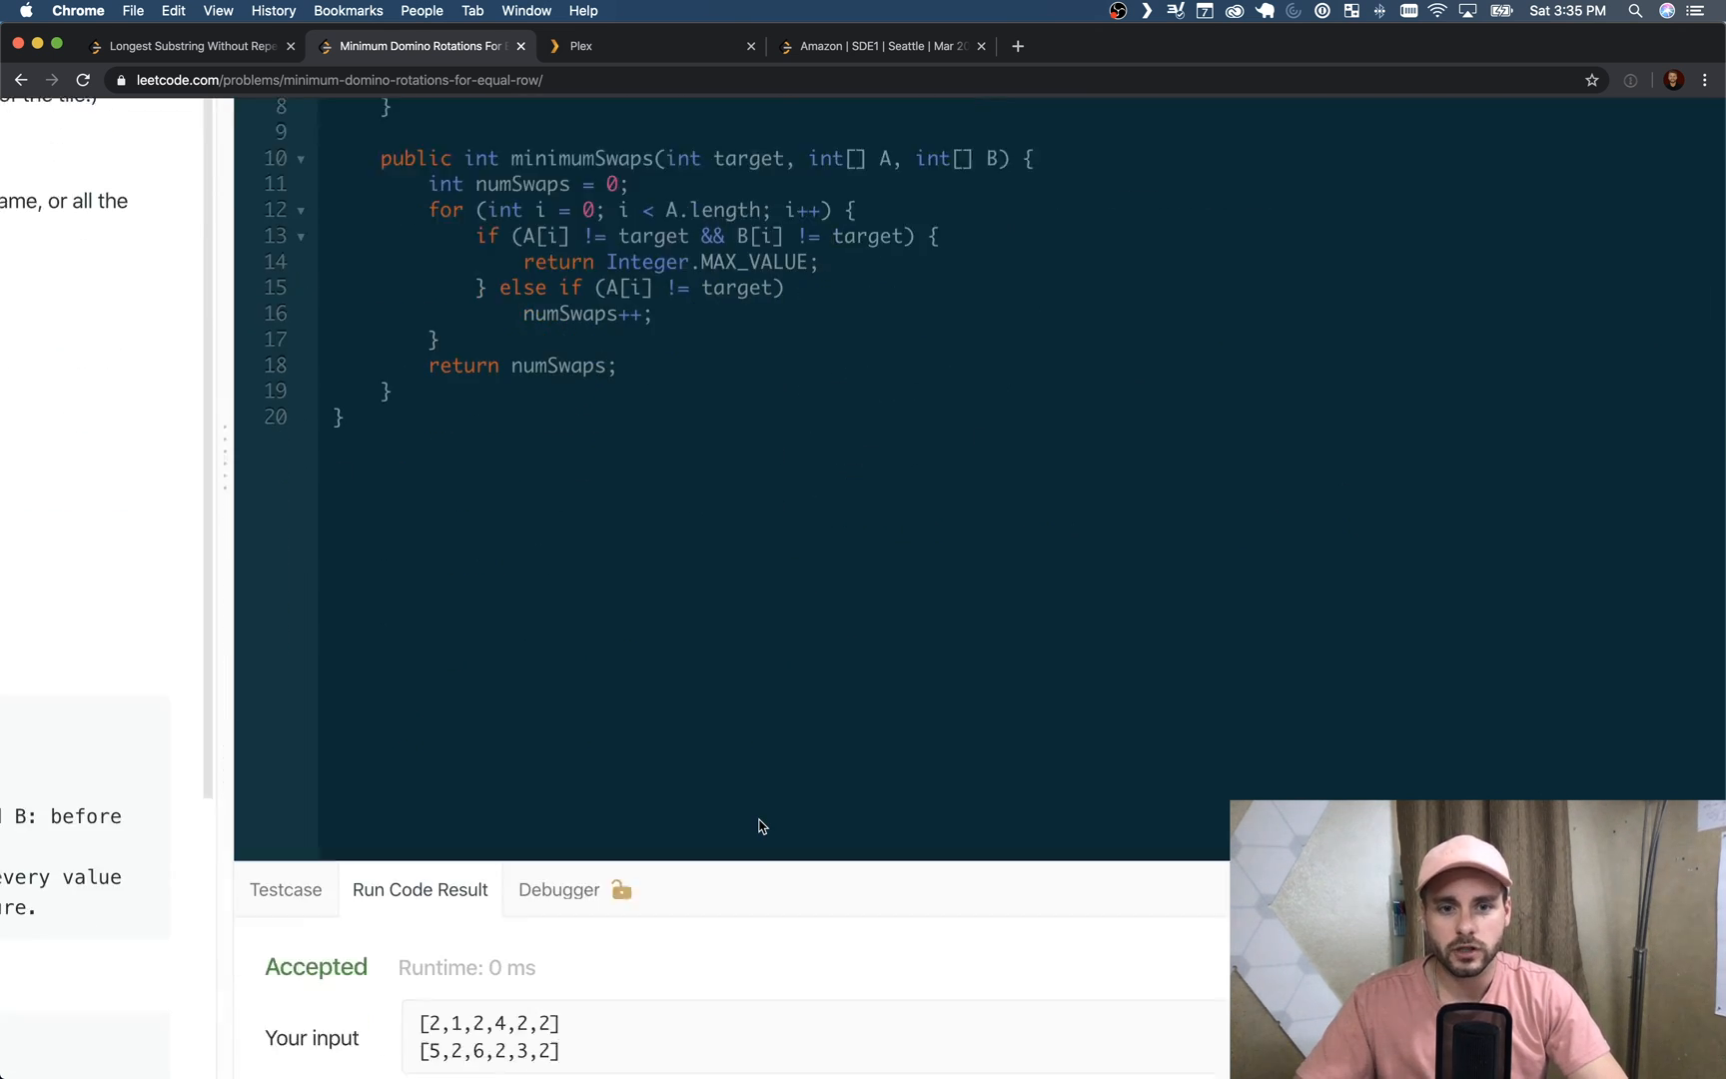
{"action": "scroll", "scroll_direction": "up", "scroll_amount": 3}
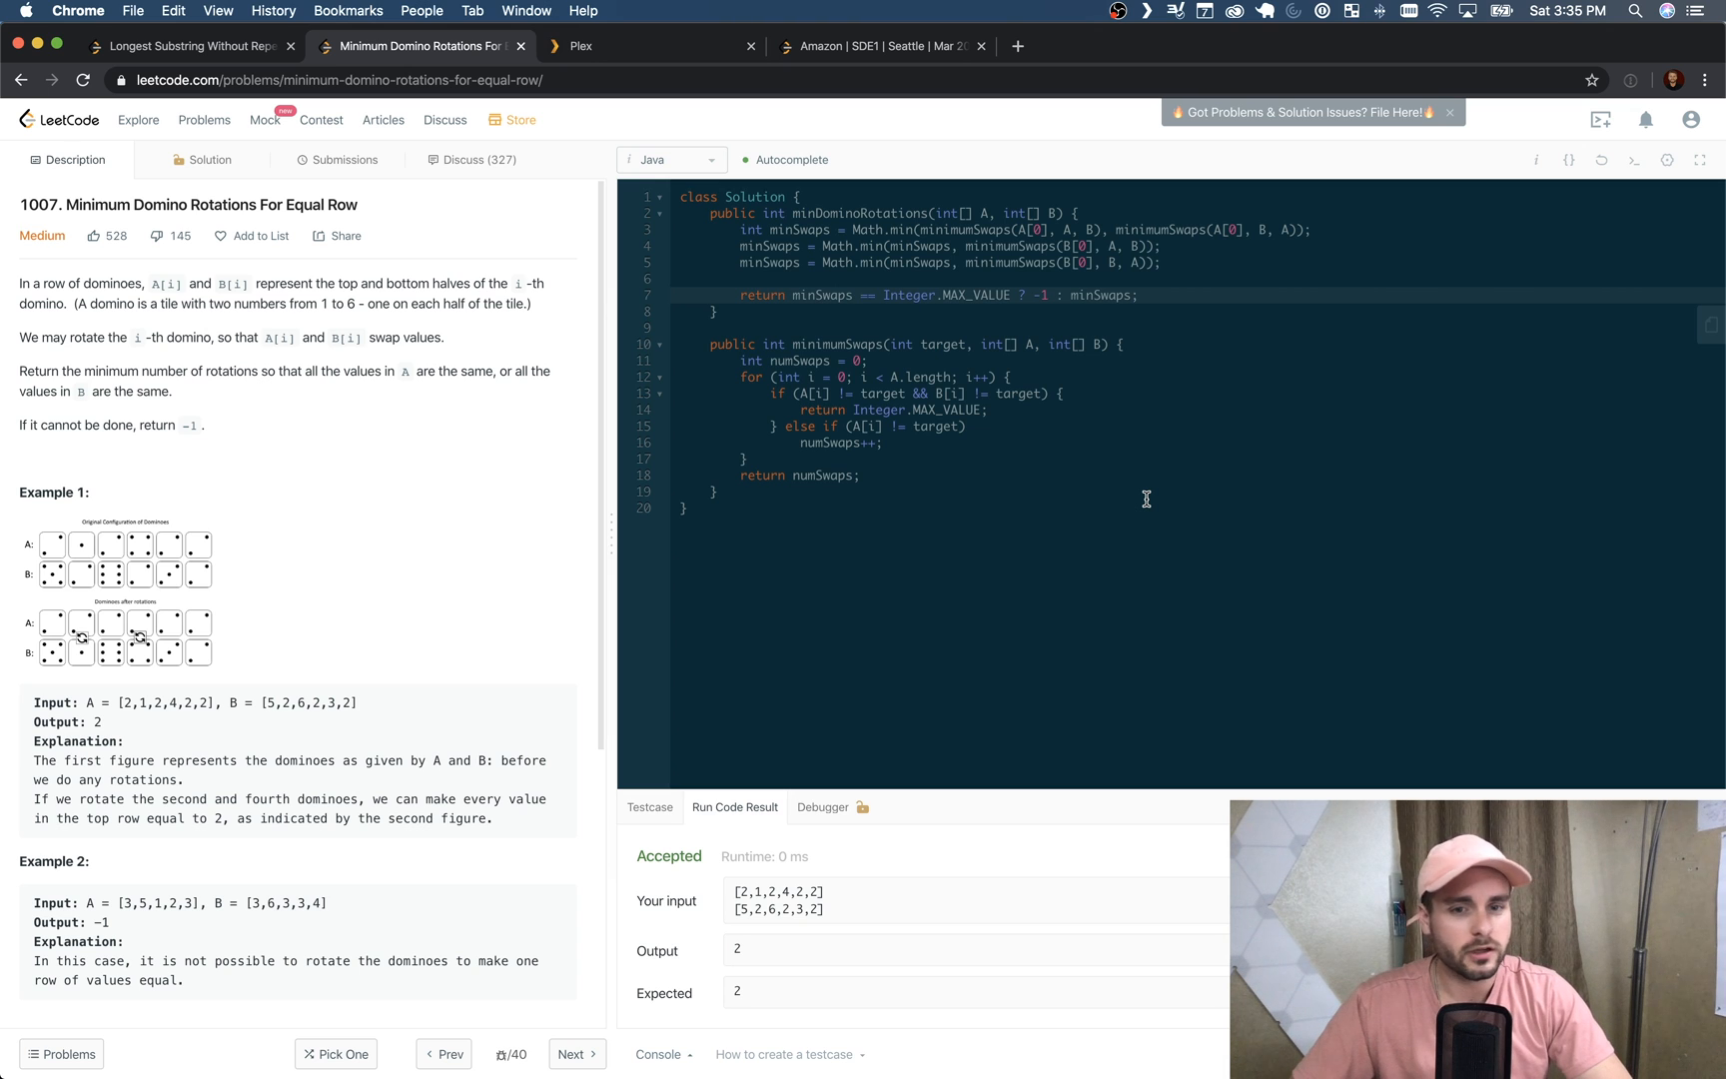
Submit the solution and get Success: 3 ms, faster than 98.91% of Java submissions
{"action": "left_click", "coordinate": [343, 159]}
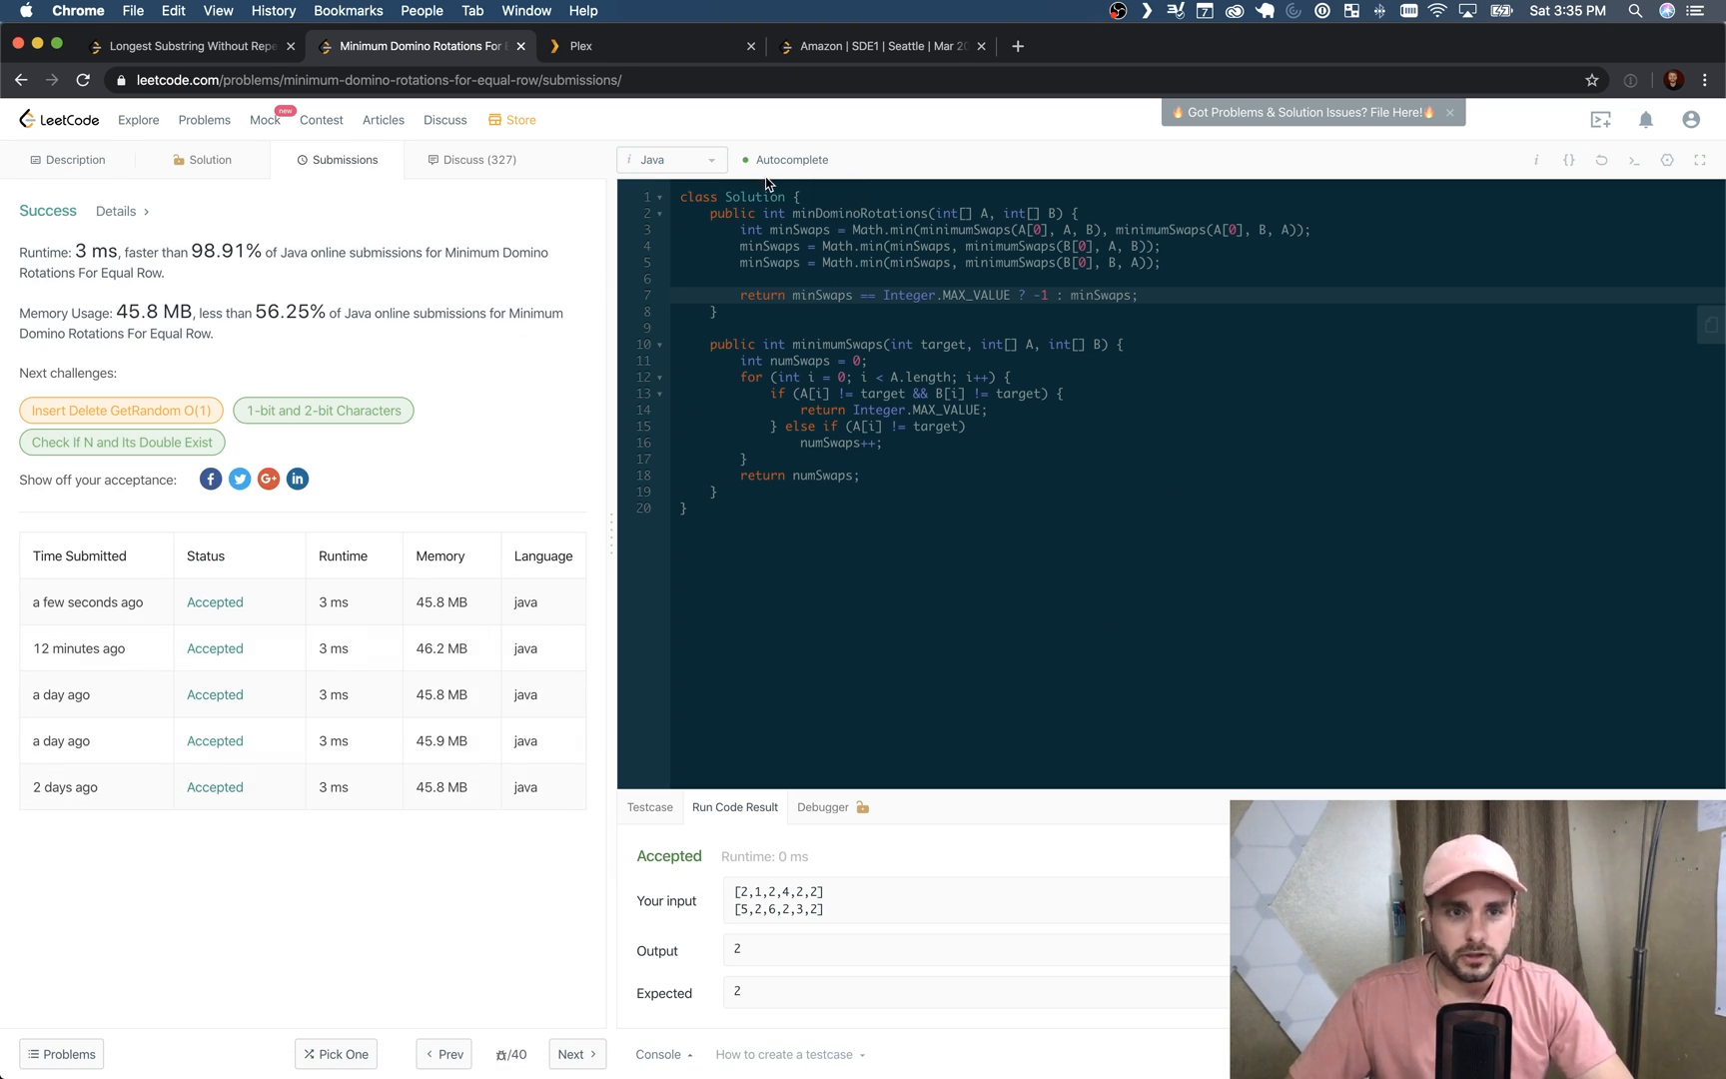
{"action": "mouse_move", "coordinate": [761, 379]}
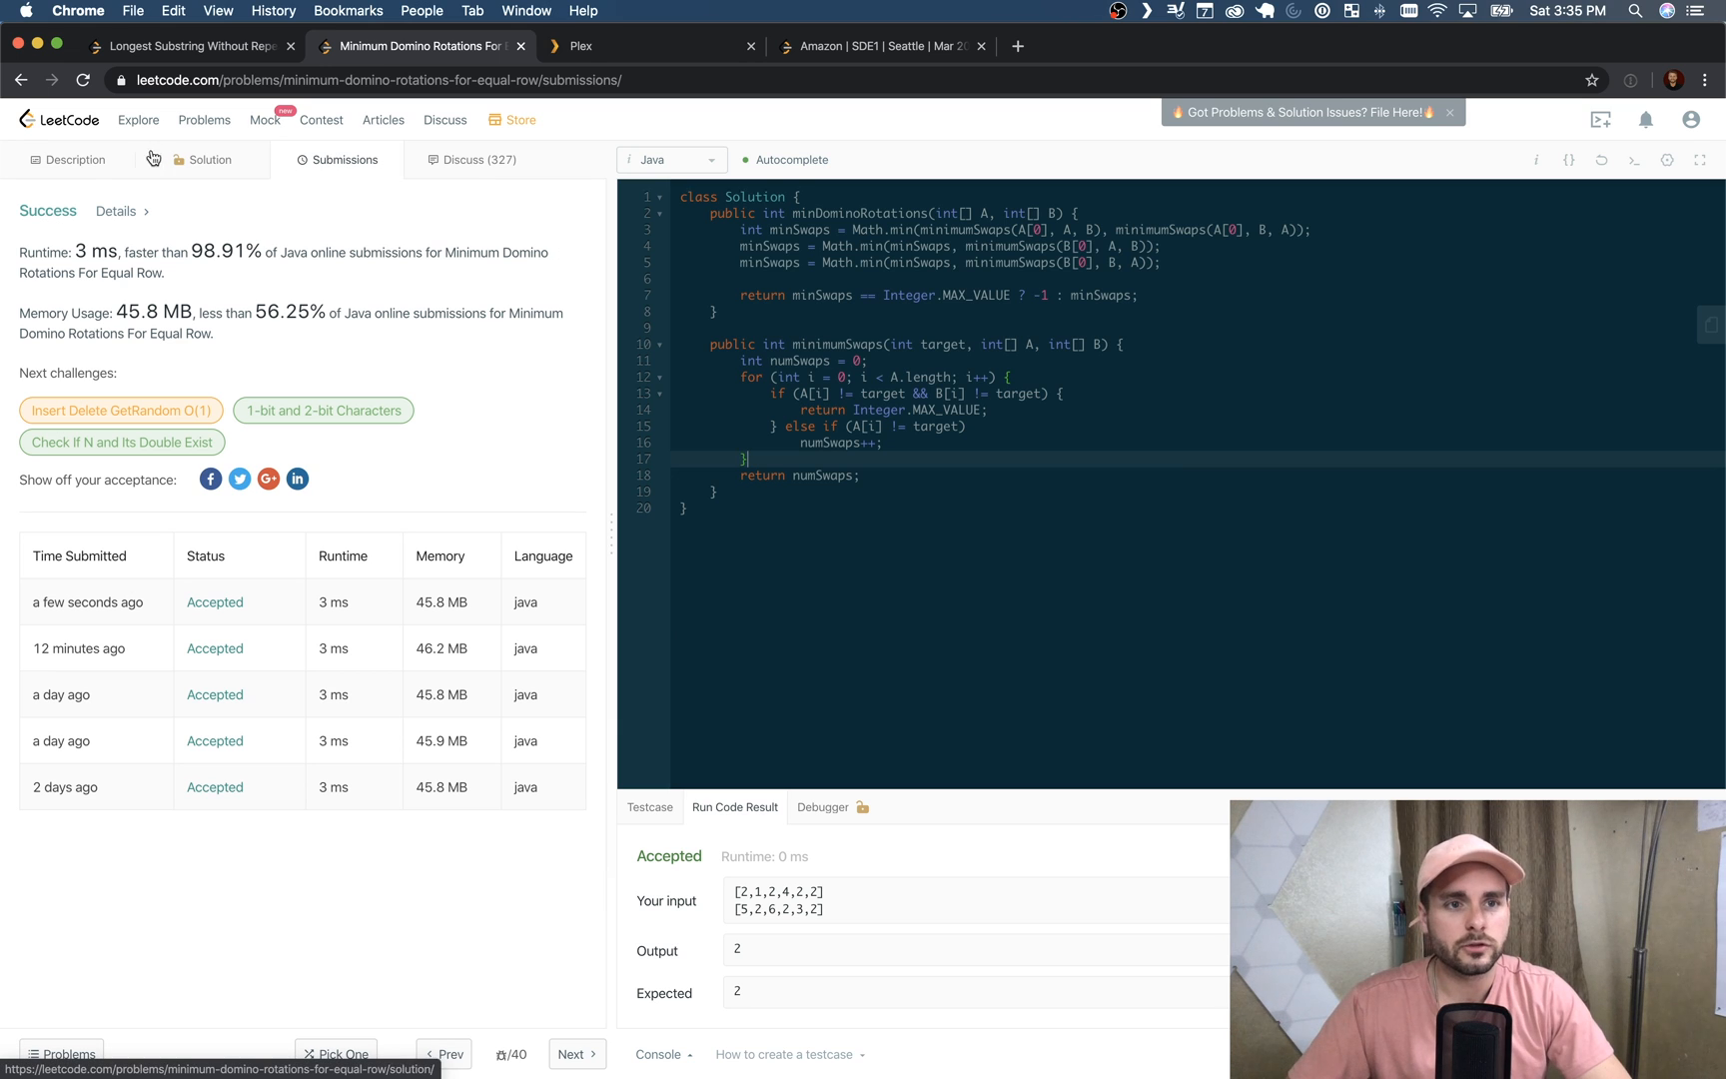
{"action": "mouse_move", "coordinate": [751, 384]}
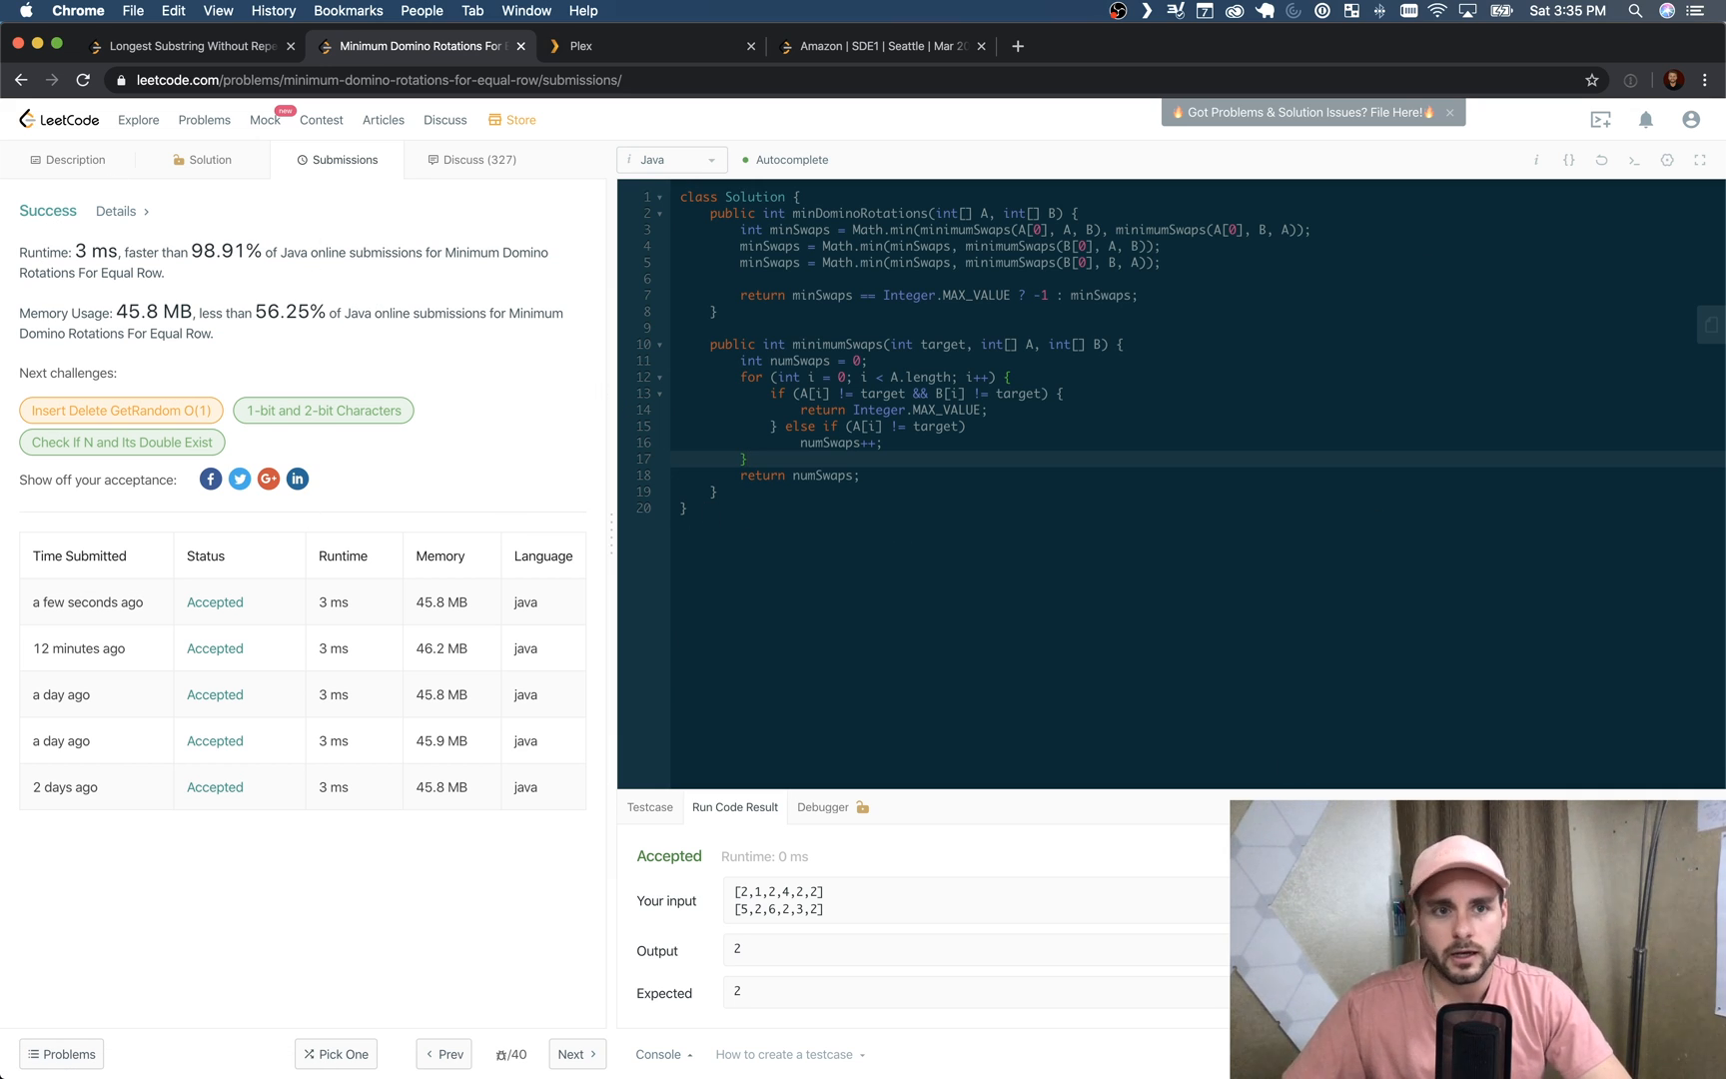
{"action": "mouse_move", "coordinate": [951, 372]}
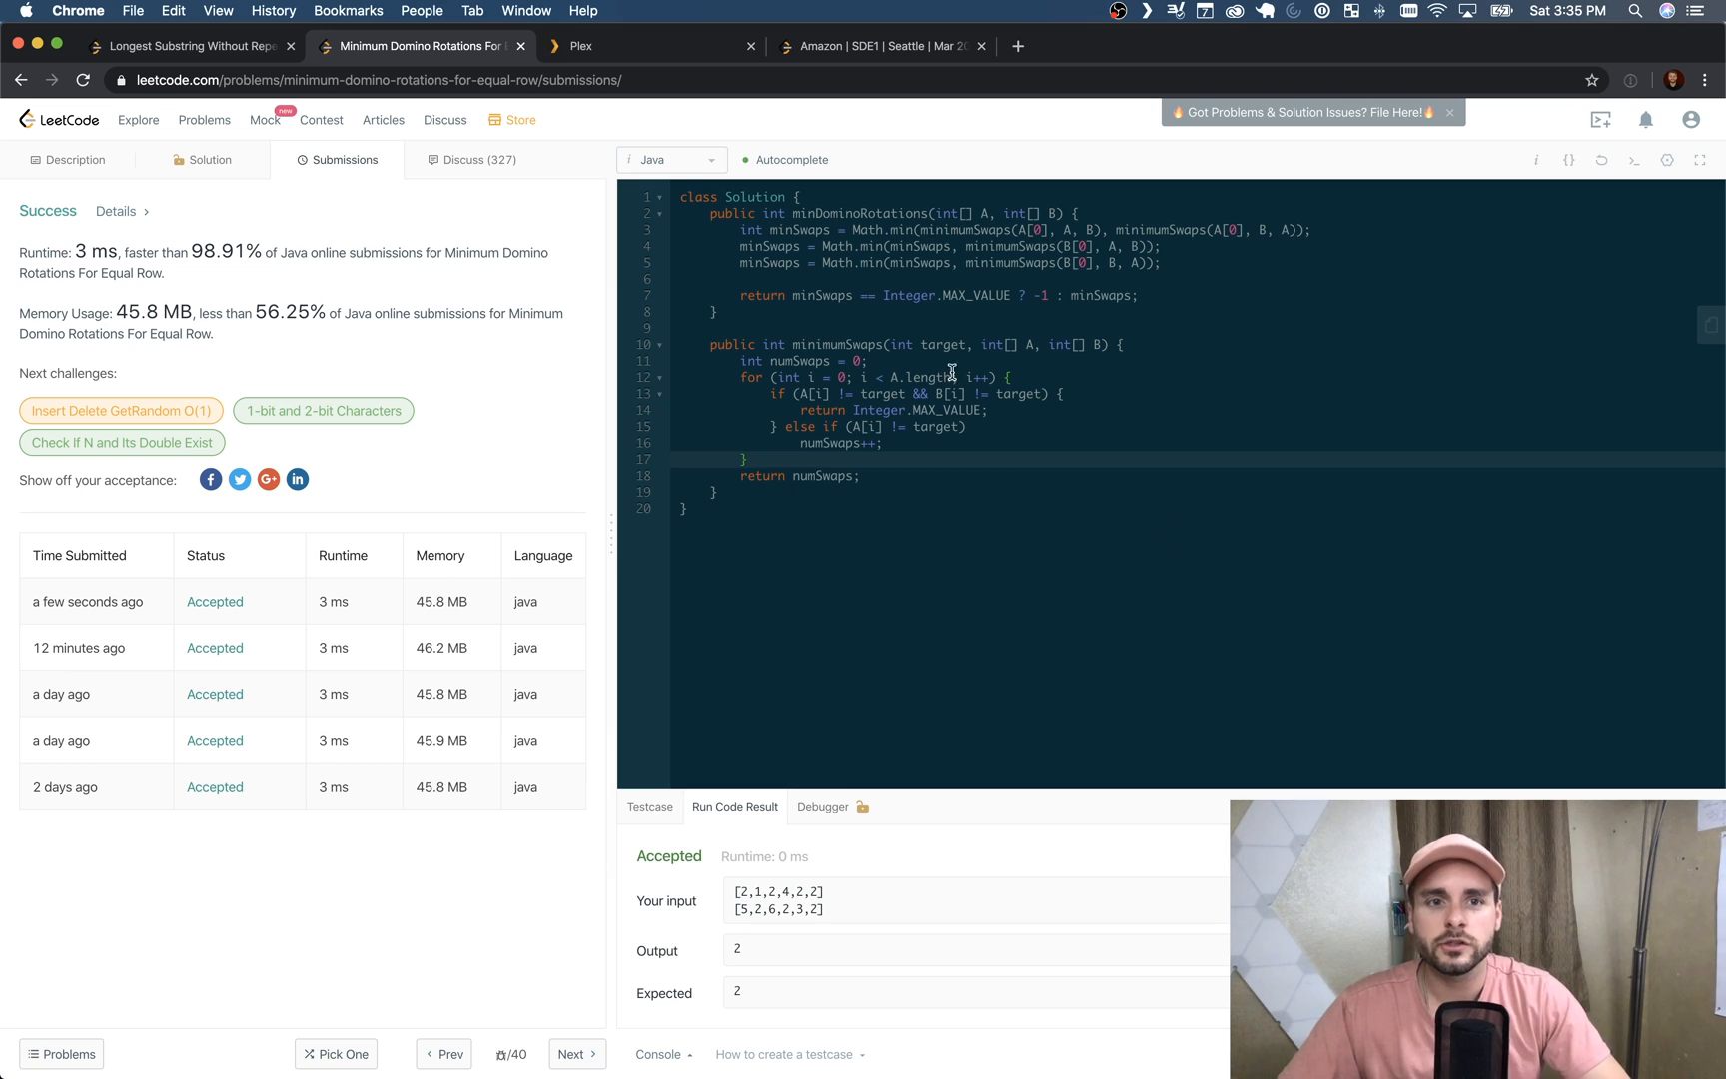